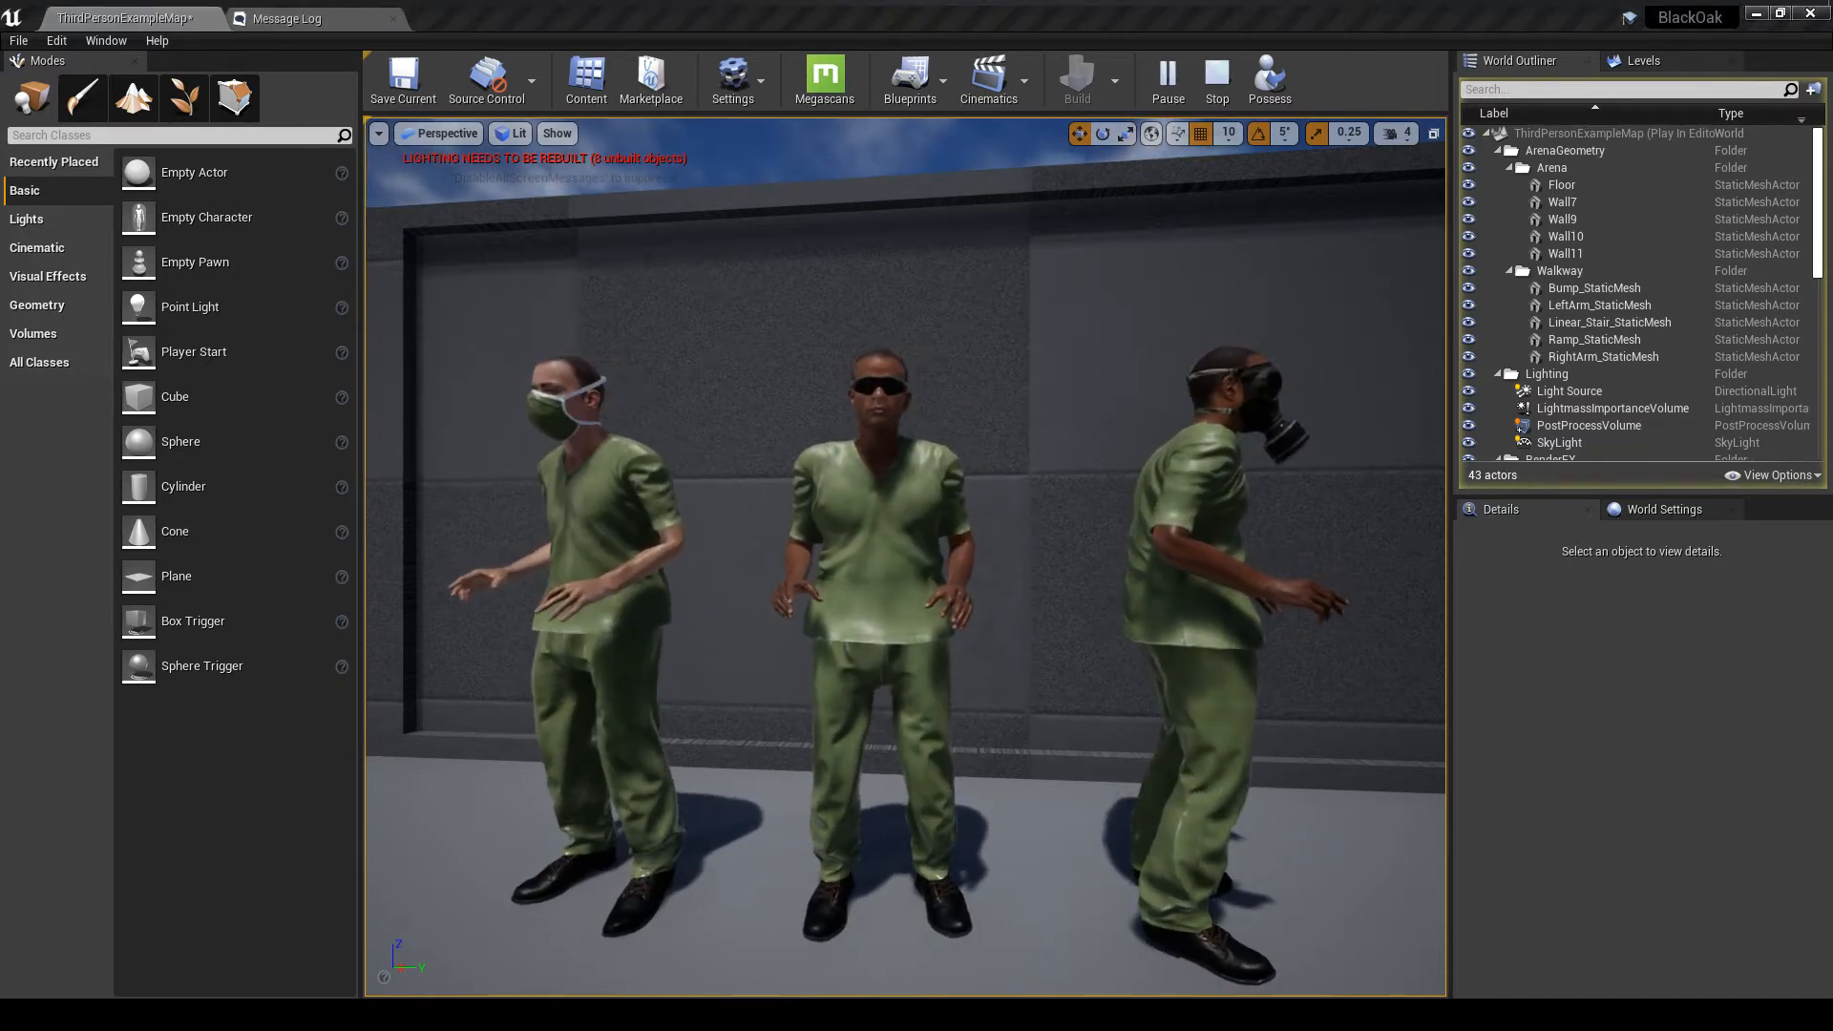
Open the Nurse blueprint from Meshes > Nurse and show its Viewport preview of the nurse in scrubs
{"action": "left_click", "coordinate": [117, 13]}
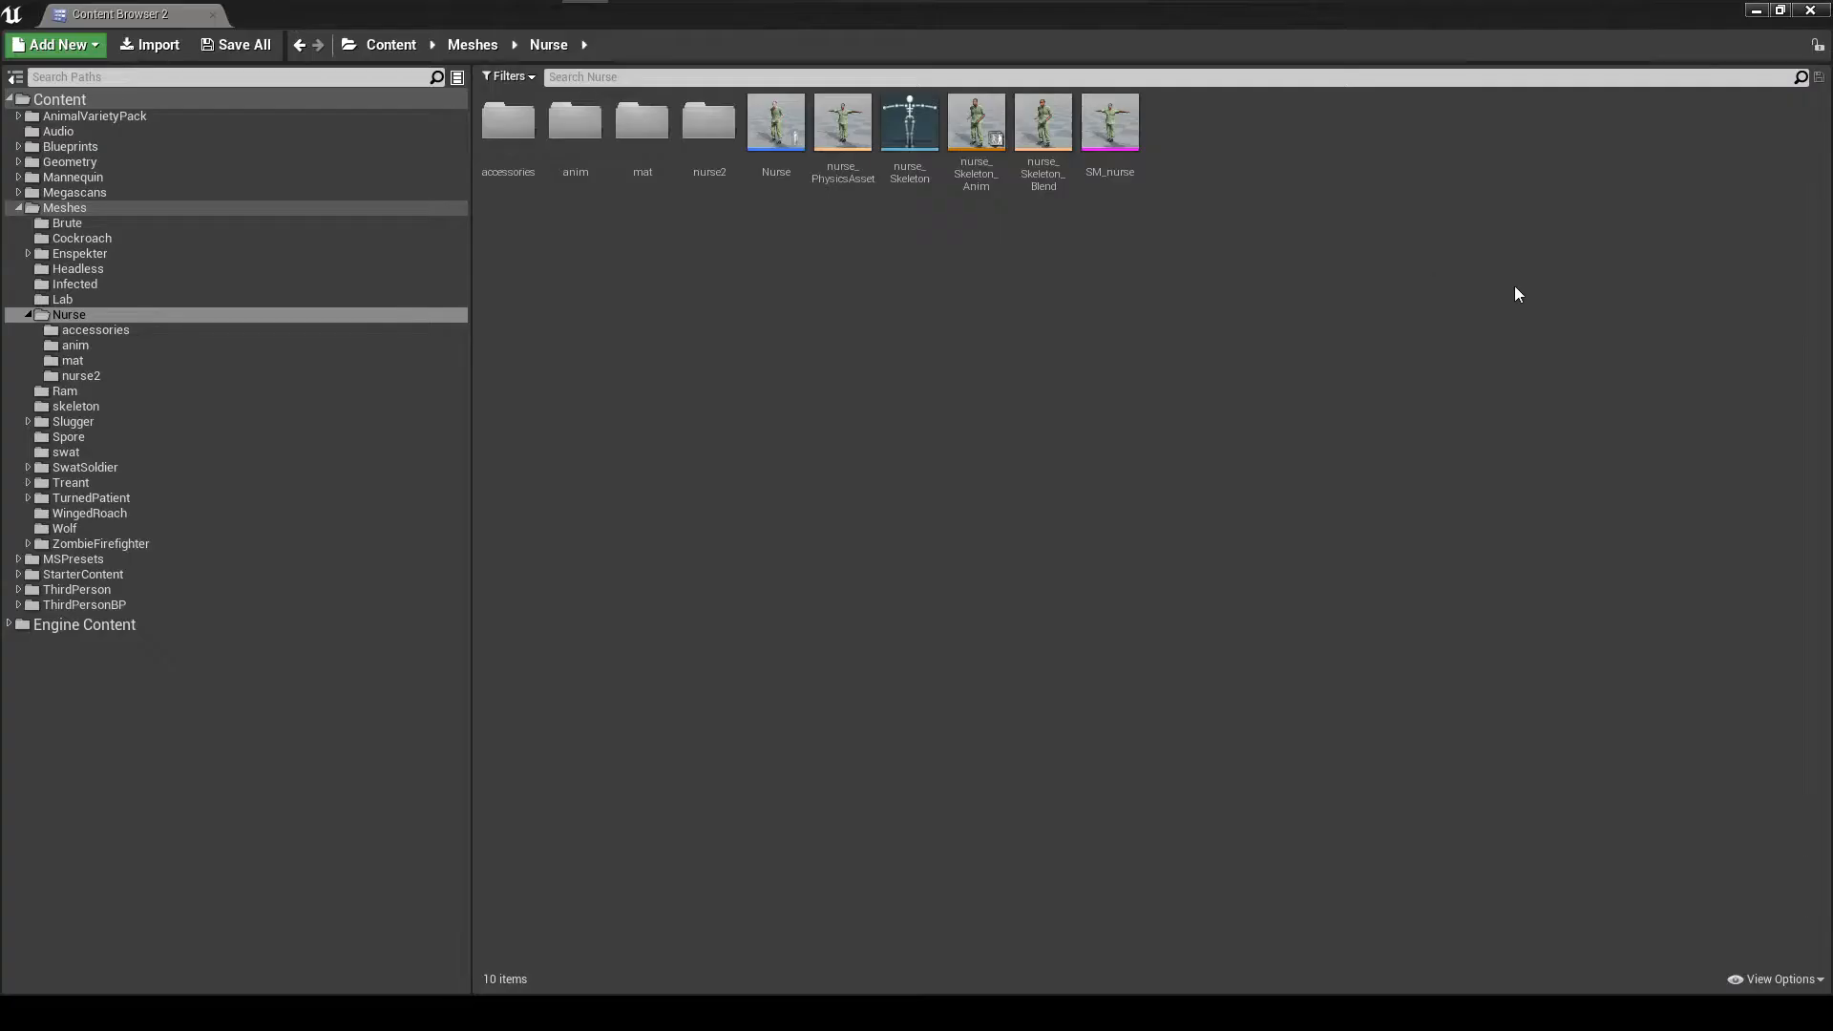
{"action": "mouse_move", "coordinate": [798, 248]}
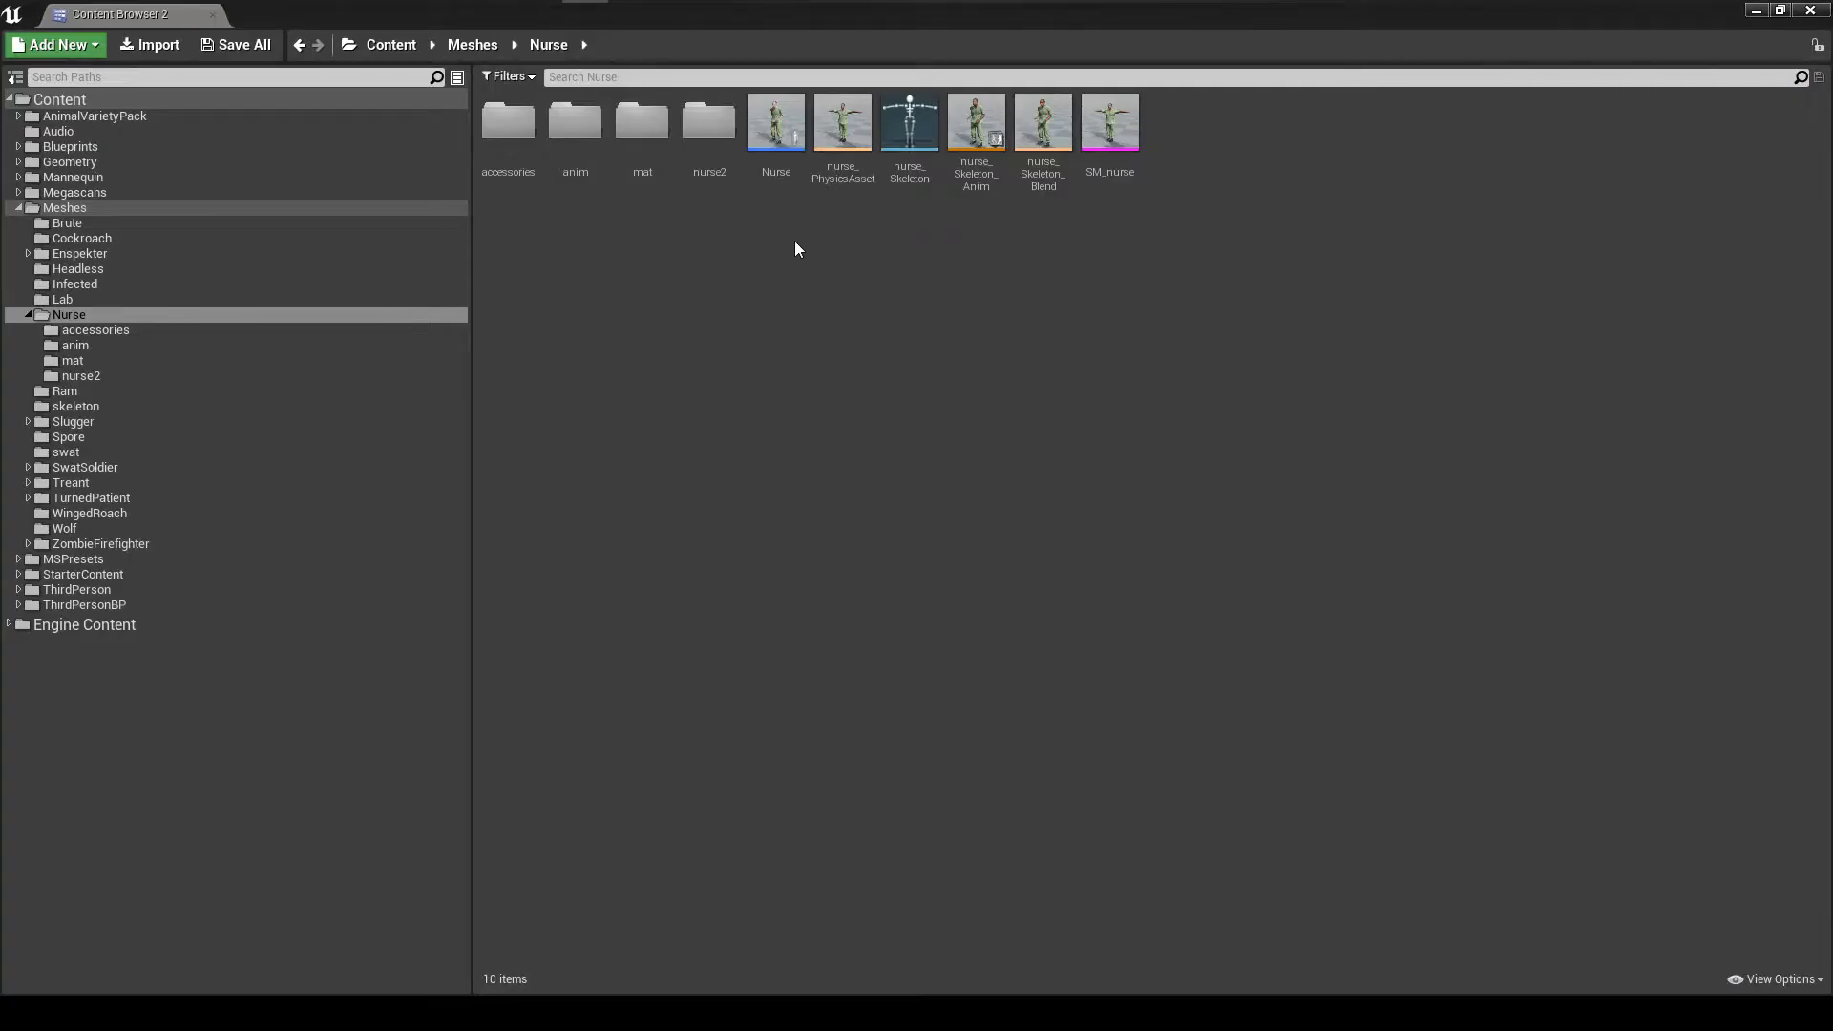
{"action": "left_click", "coordinate": [775, 120]}
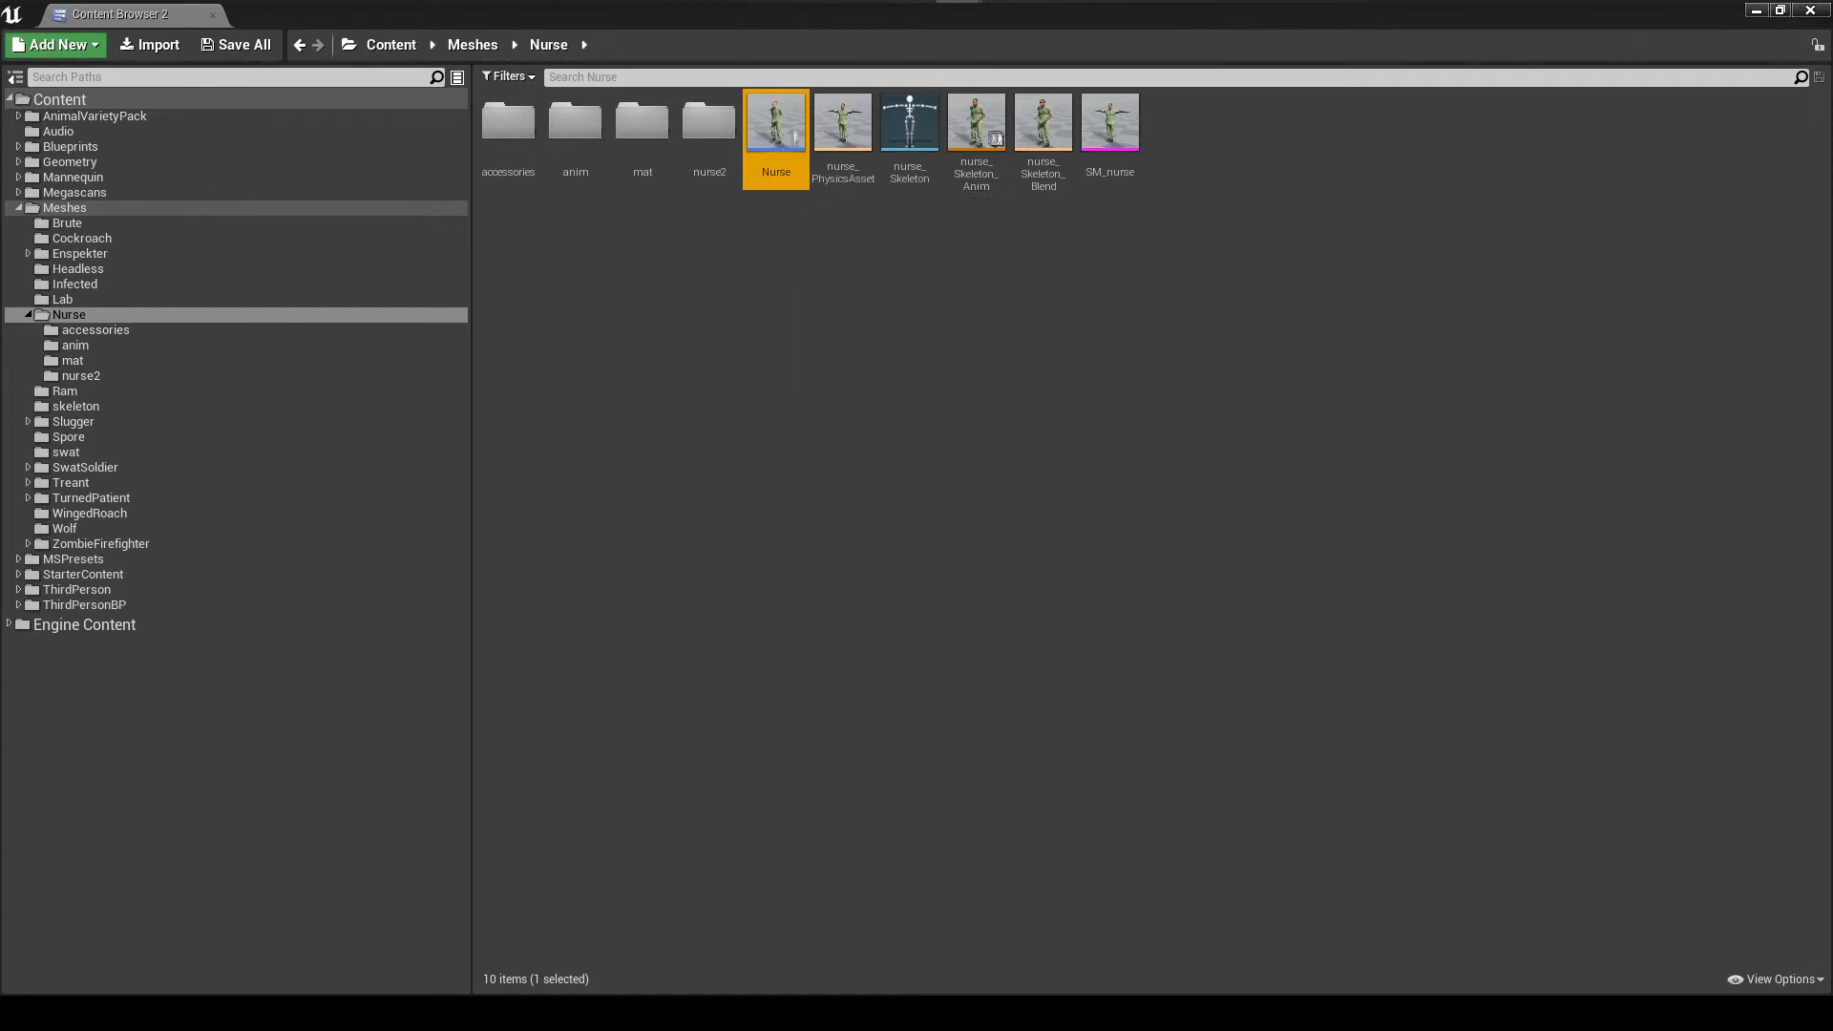
{"action": "double_click", "coordinate": [775, 120]}
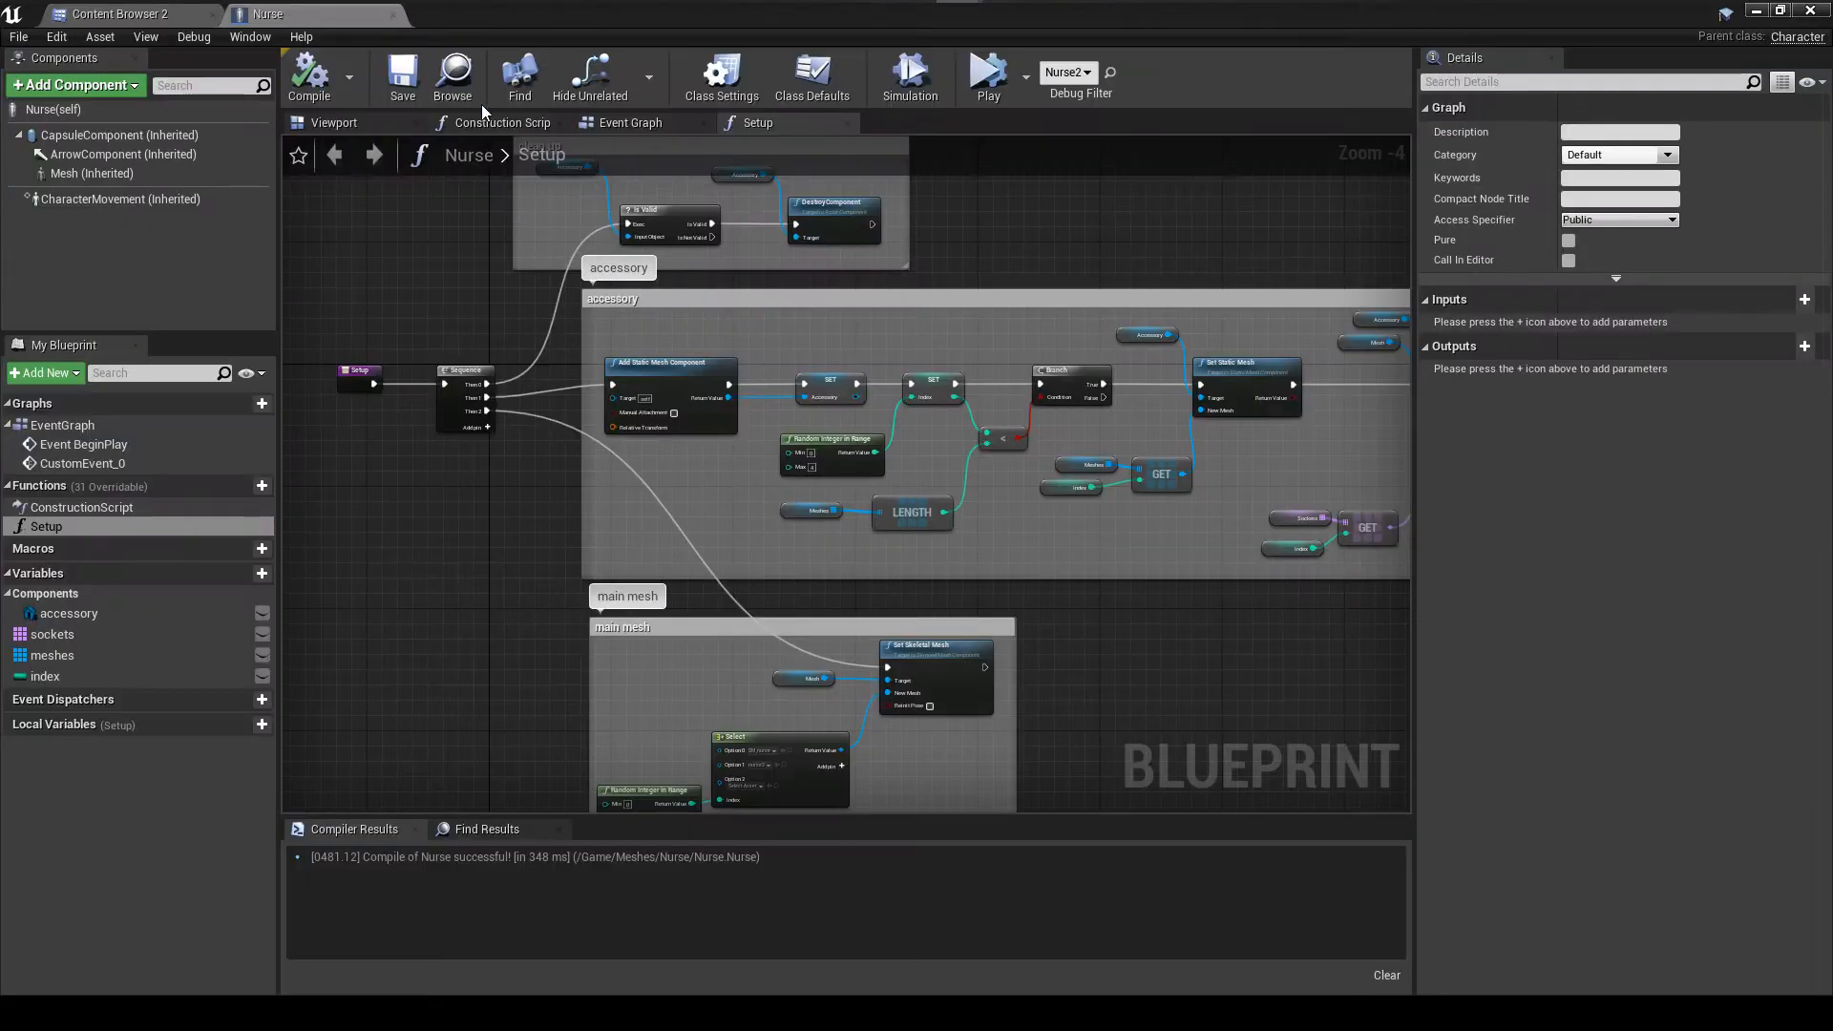
{"action": "left_click", "coordinate": [334, 122]}
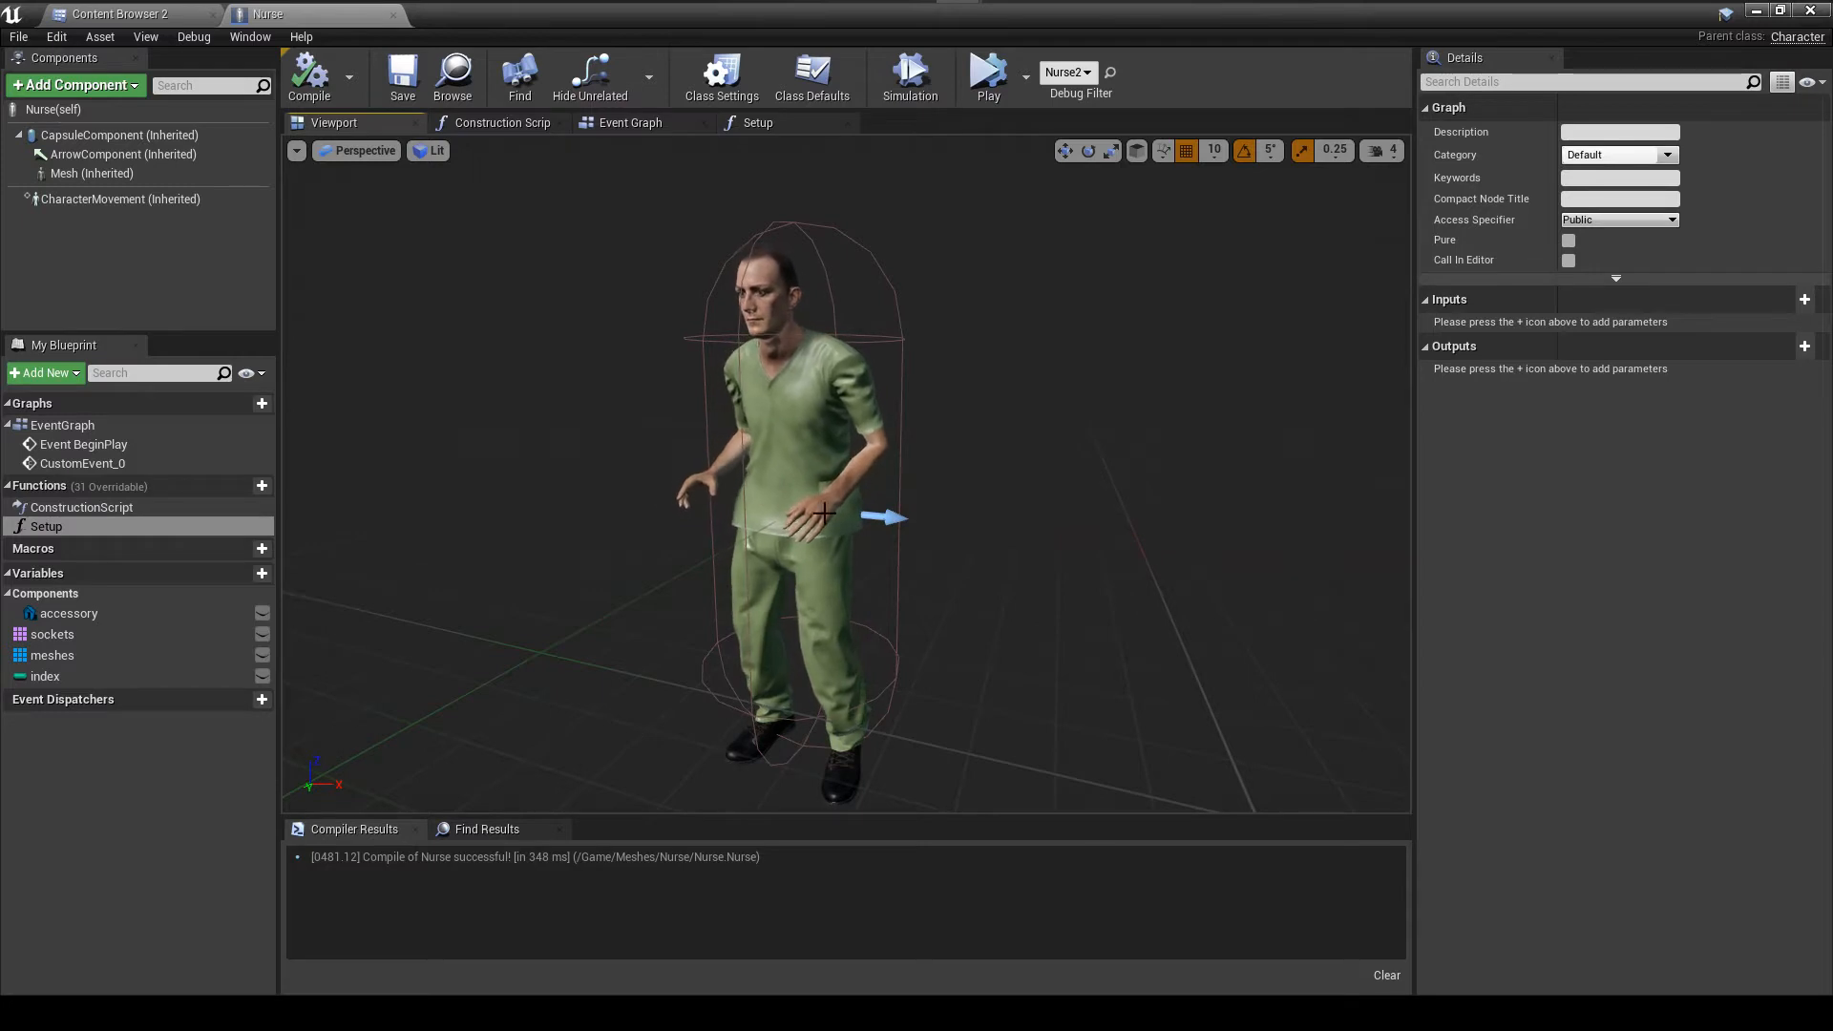
Open nurse_Skeleton_AnimBlueprint and the BlendSpace1D asset from the nurse folder, then return to the folder
{"action": "left_click", "coordinate": [117, 14]}
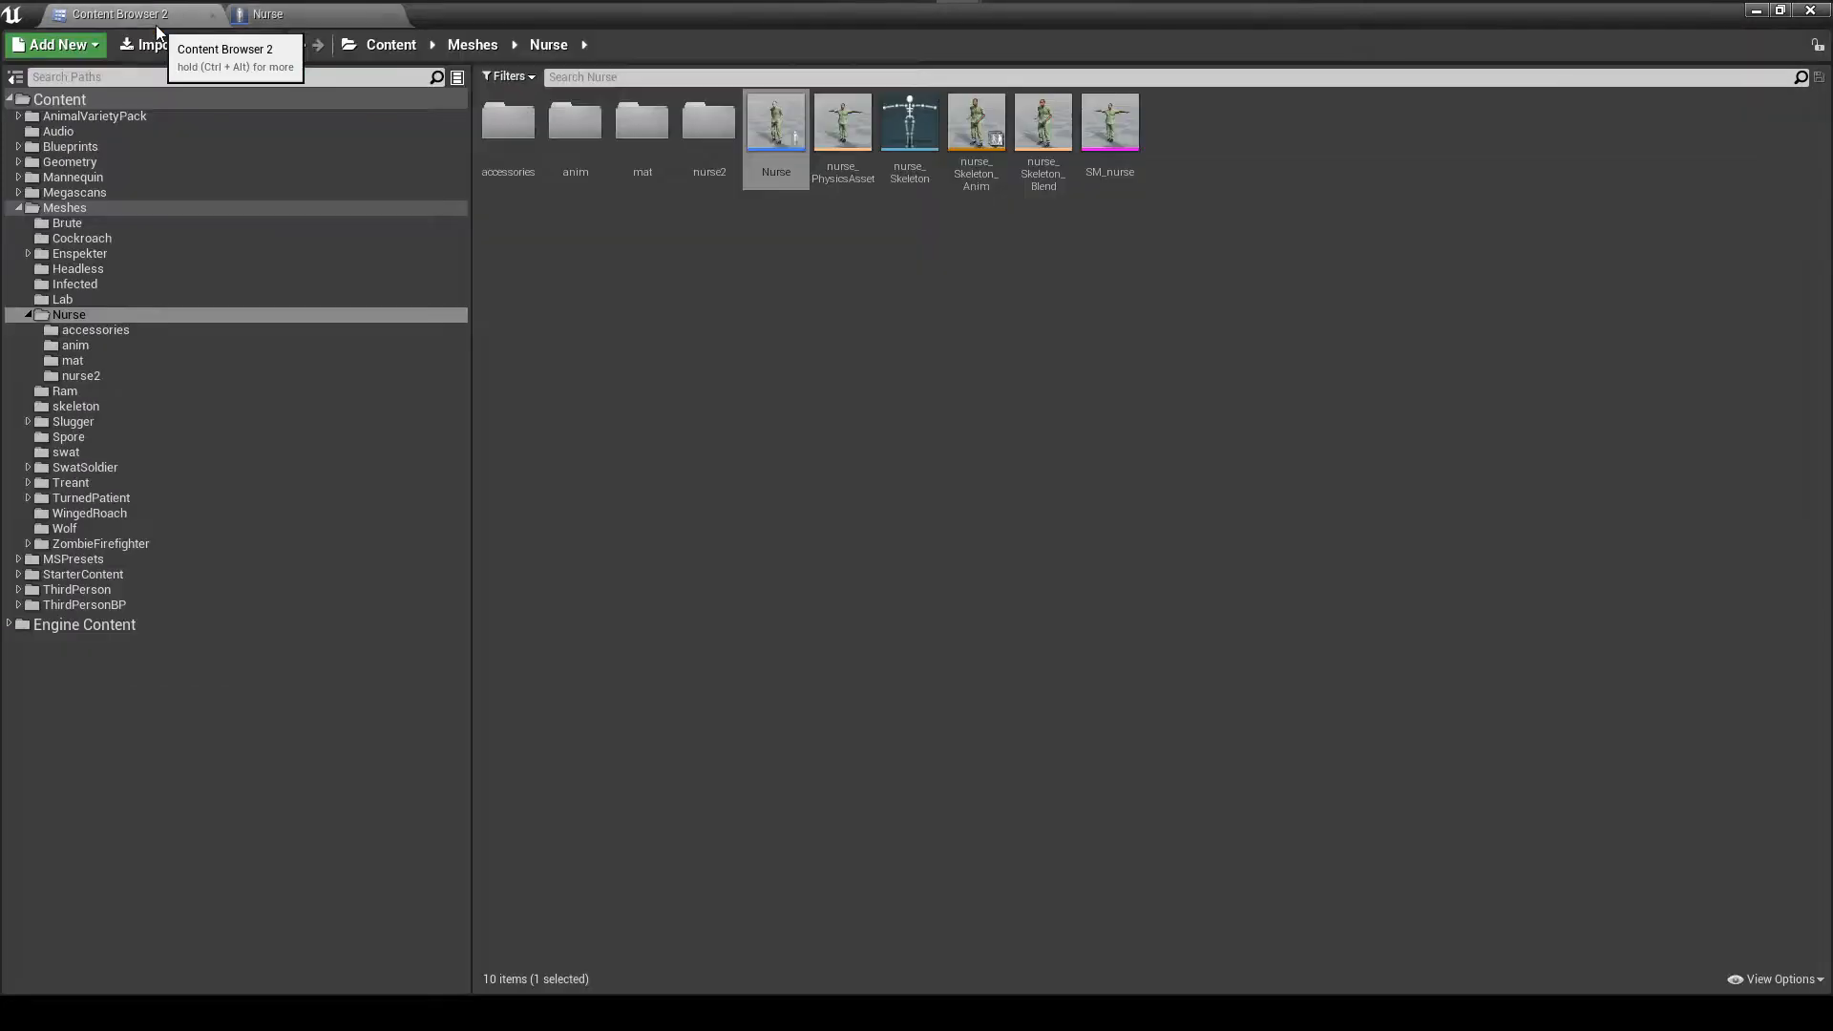
{"action": "mouse_move", "coordinate": [1043, 122]}
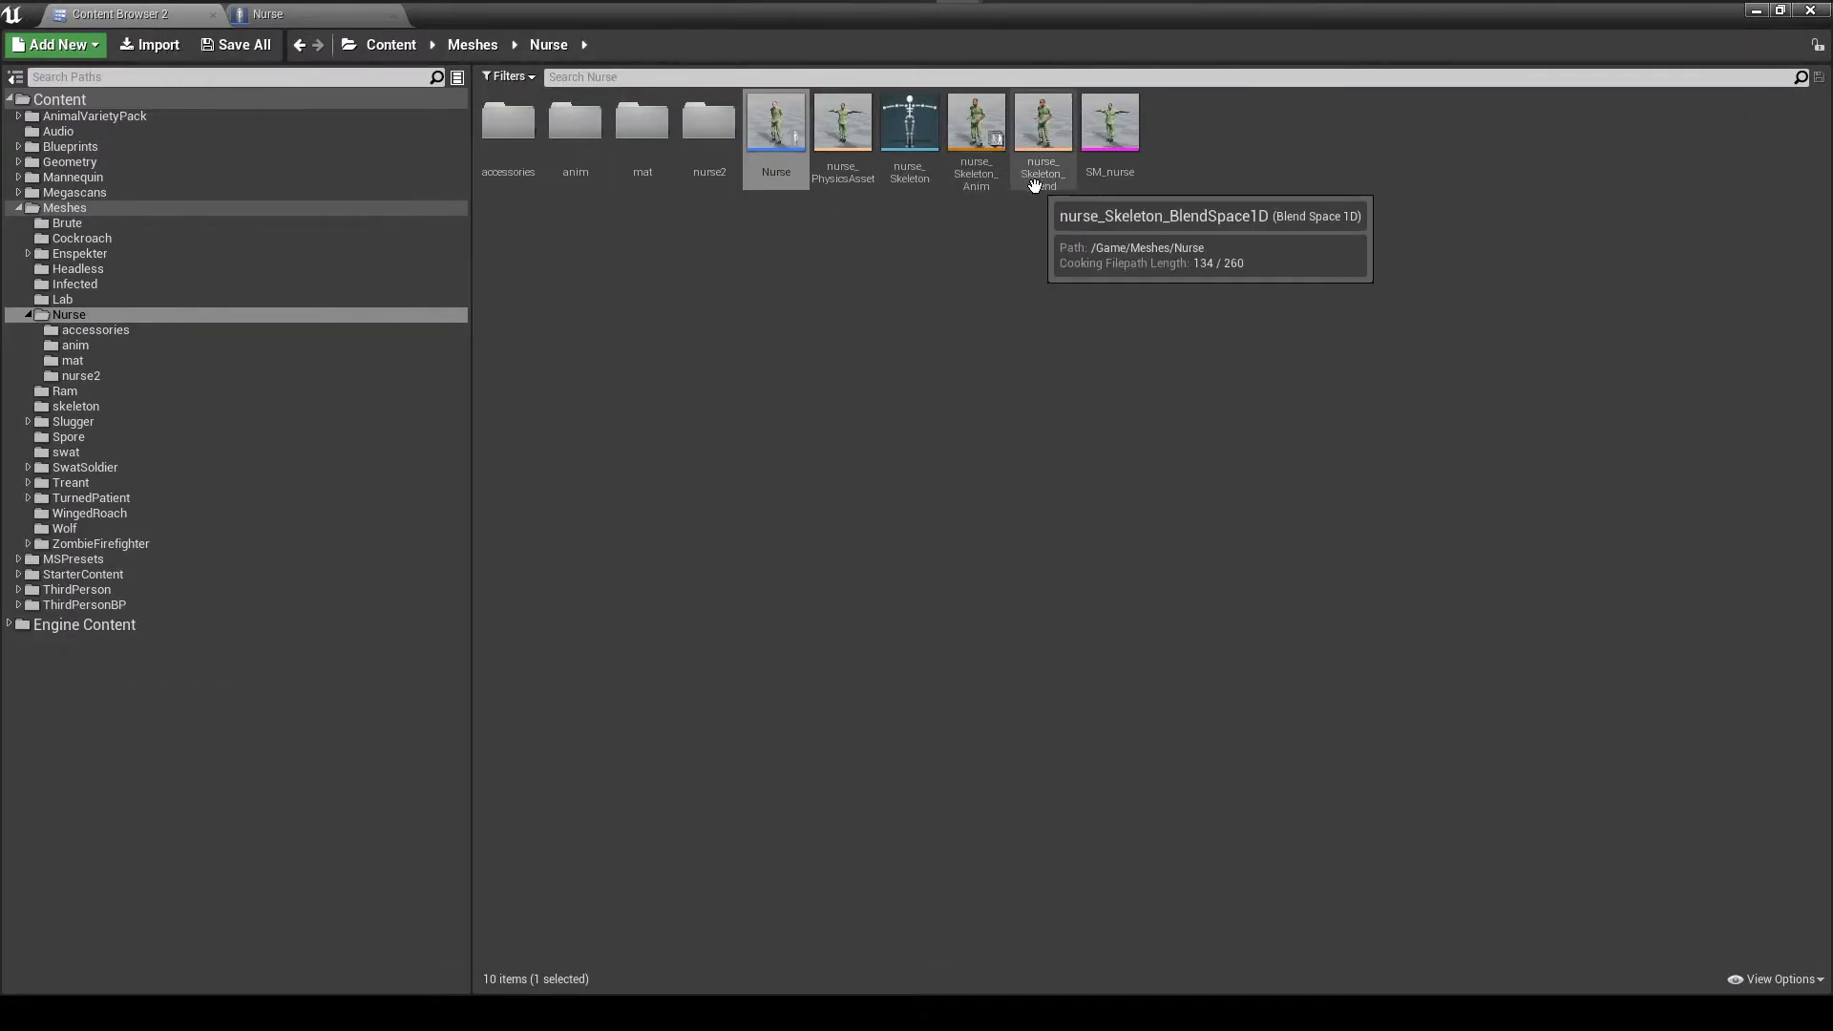
{"action": "left_click", "coordinate": [975, 123]}
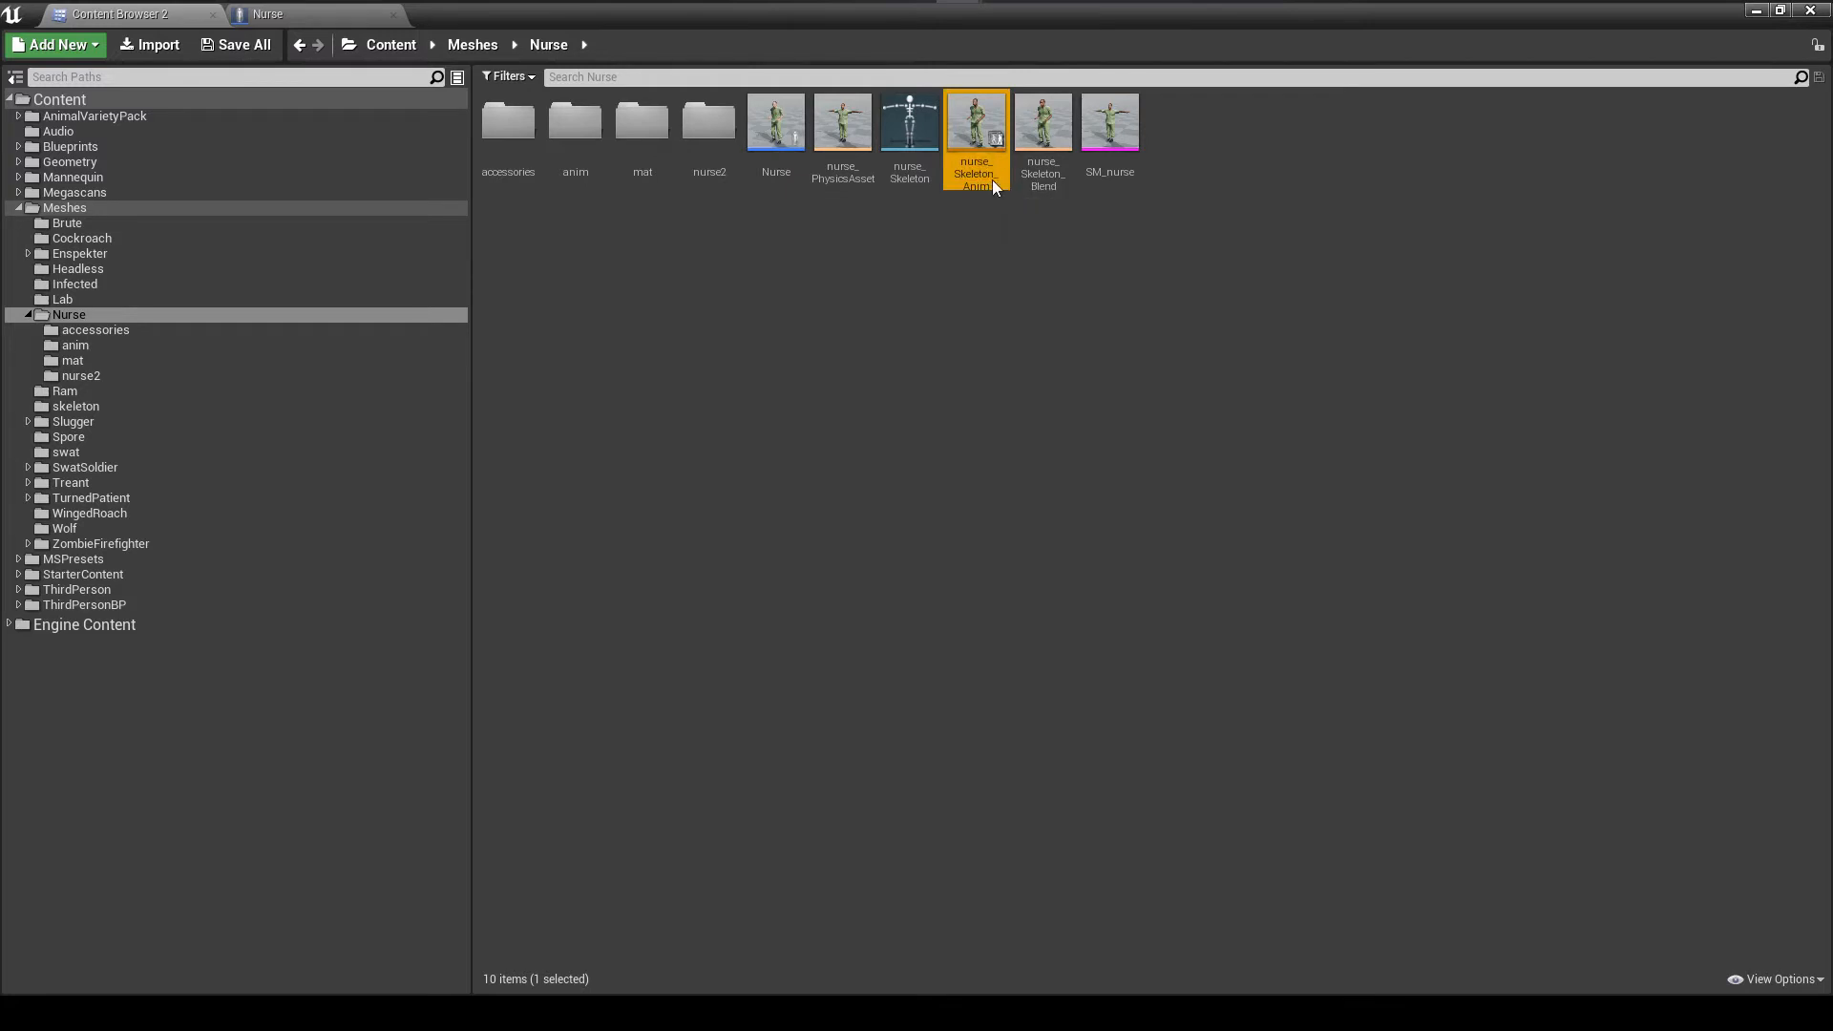
{"action": "double_click", "coordinate": [973, 120]}
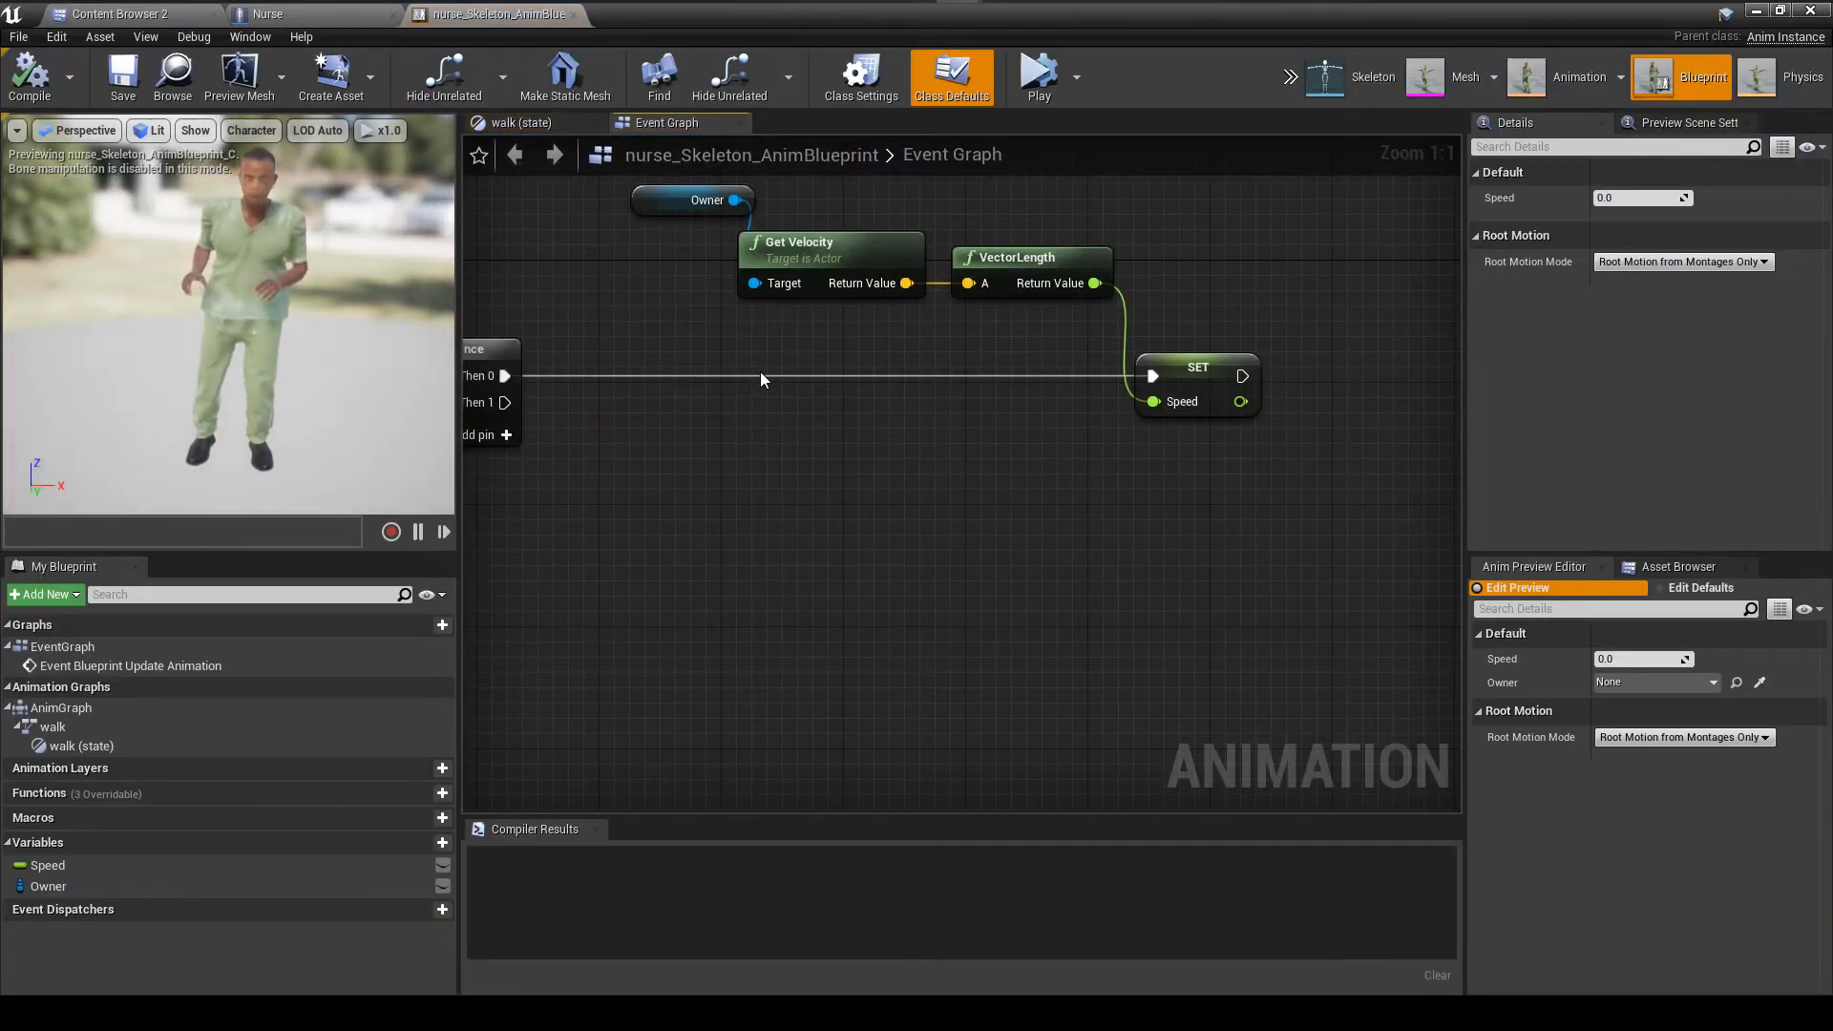
{"action": "mouse_move", "coordinate": [269, 13]}
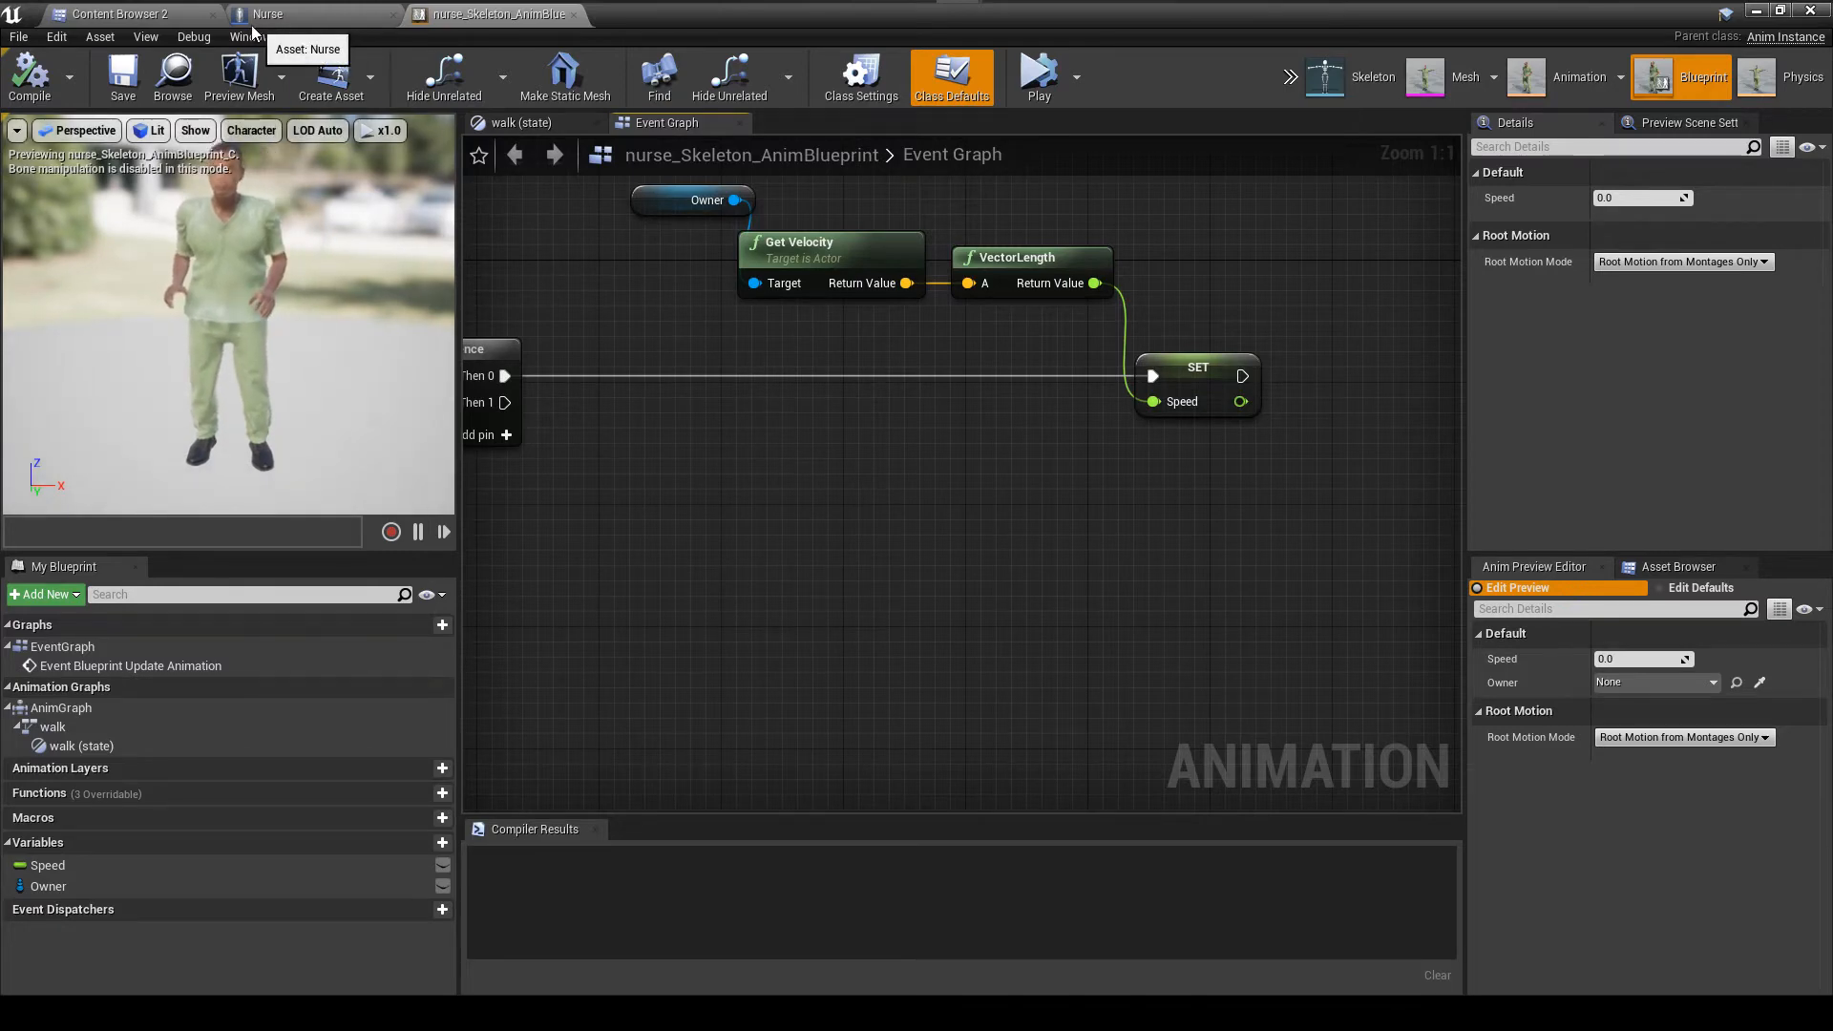
{"action": "left_click", "coordinate": [116, 14]}
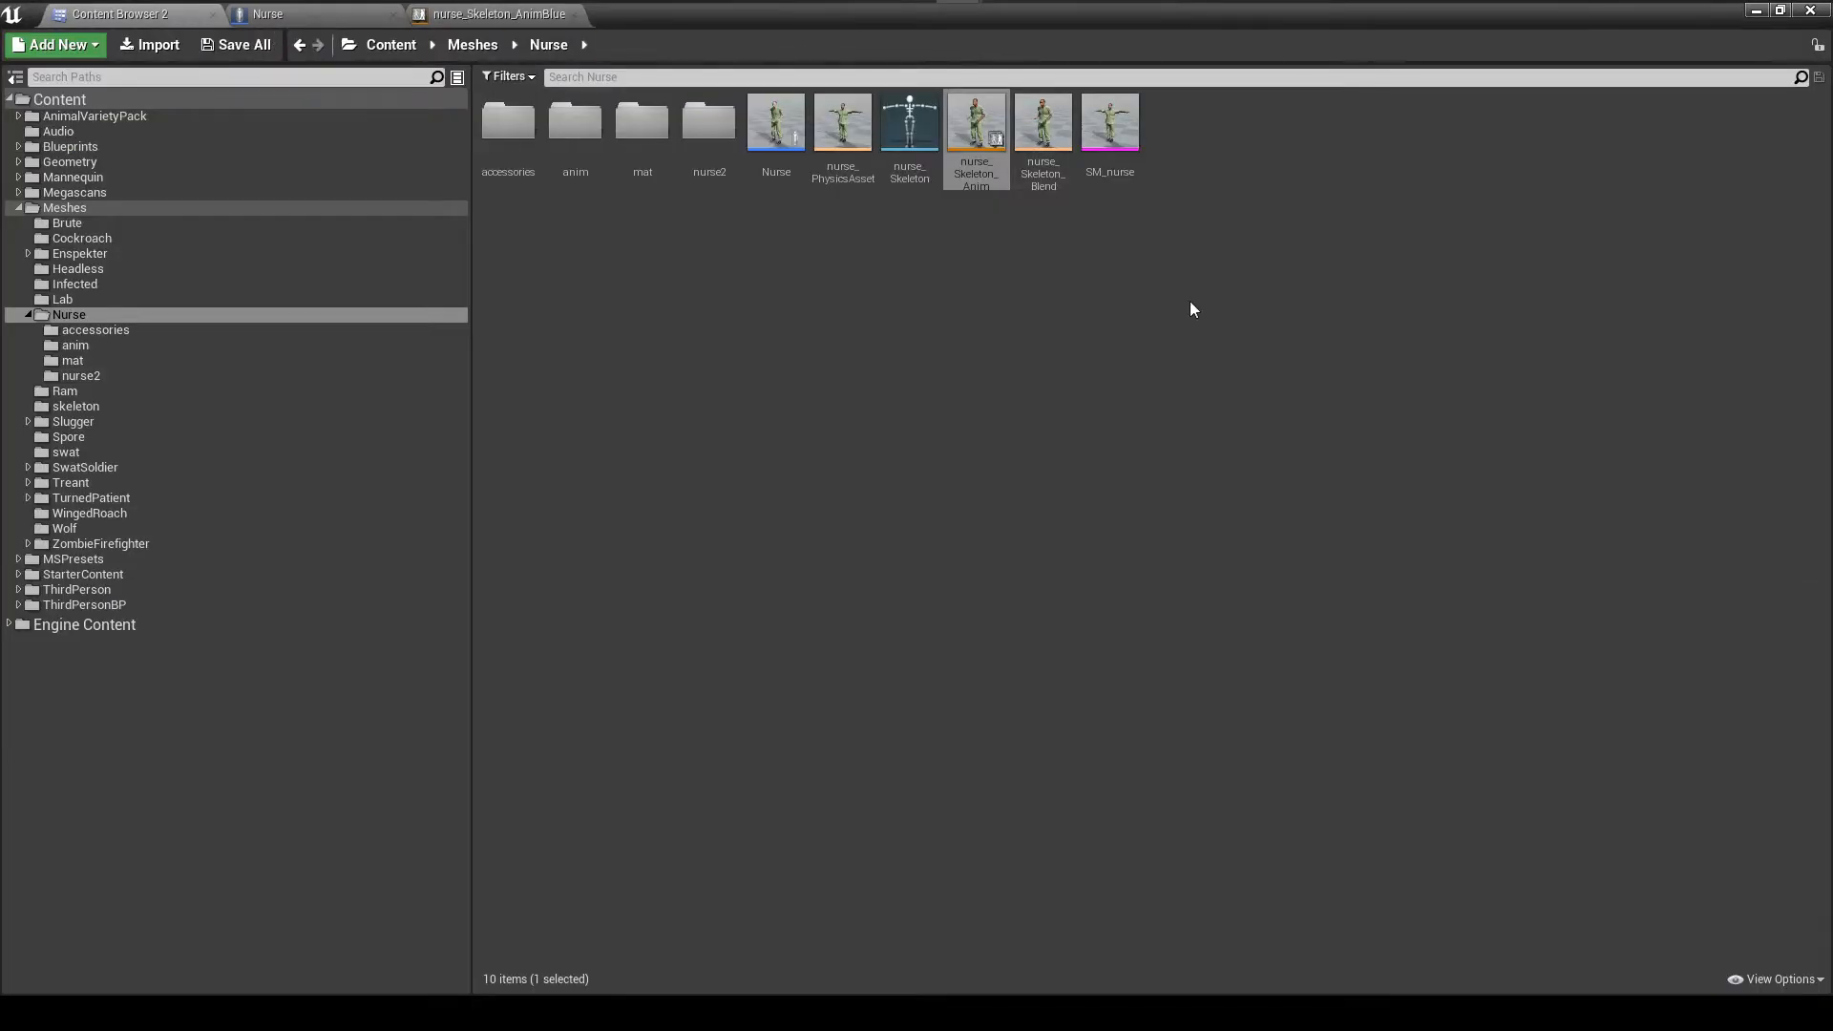
{"action": "mouse_move", "coordinate": [855, 218]}
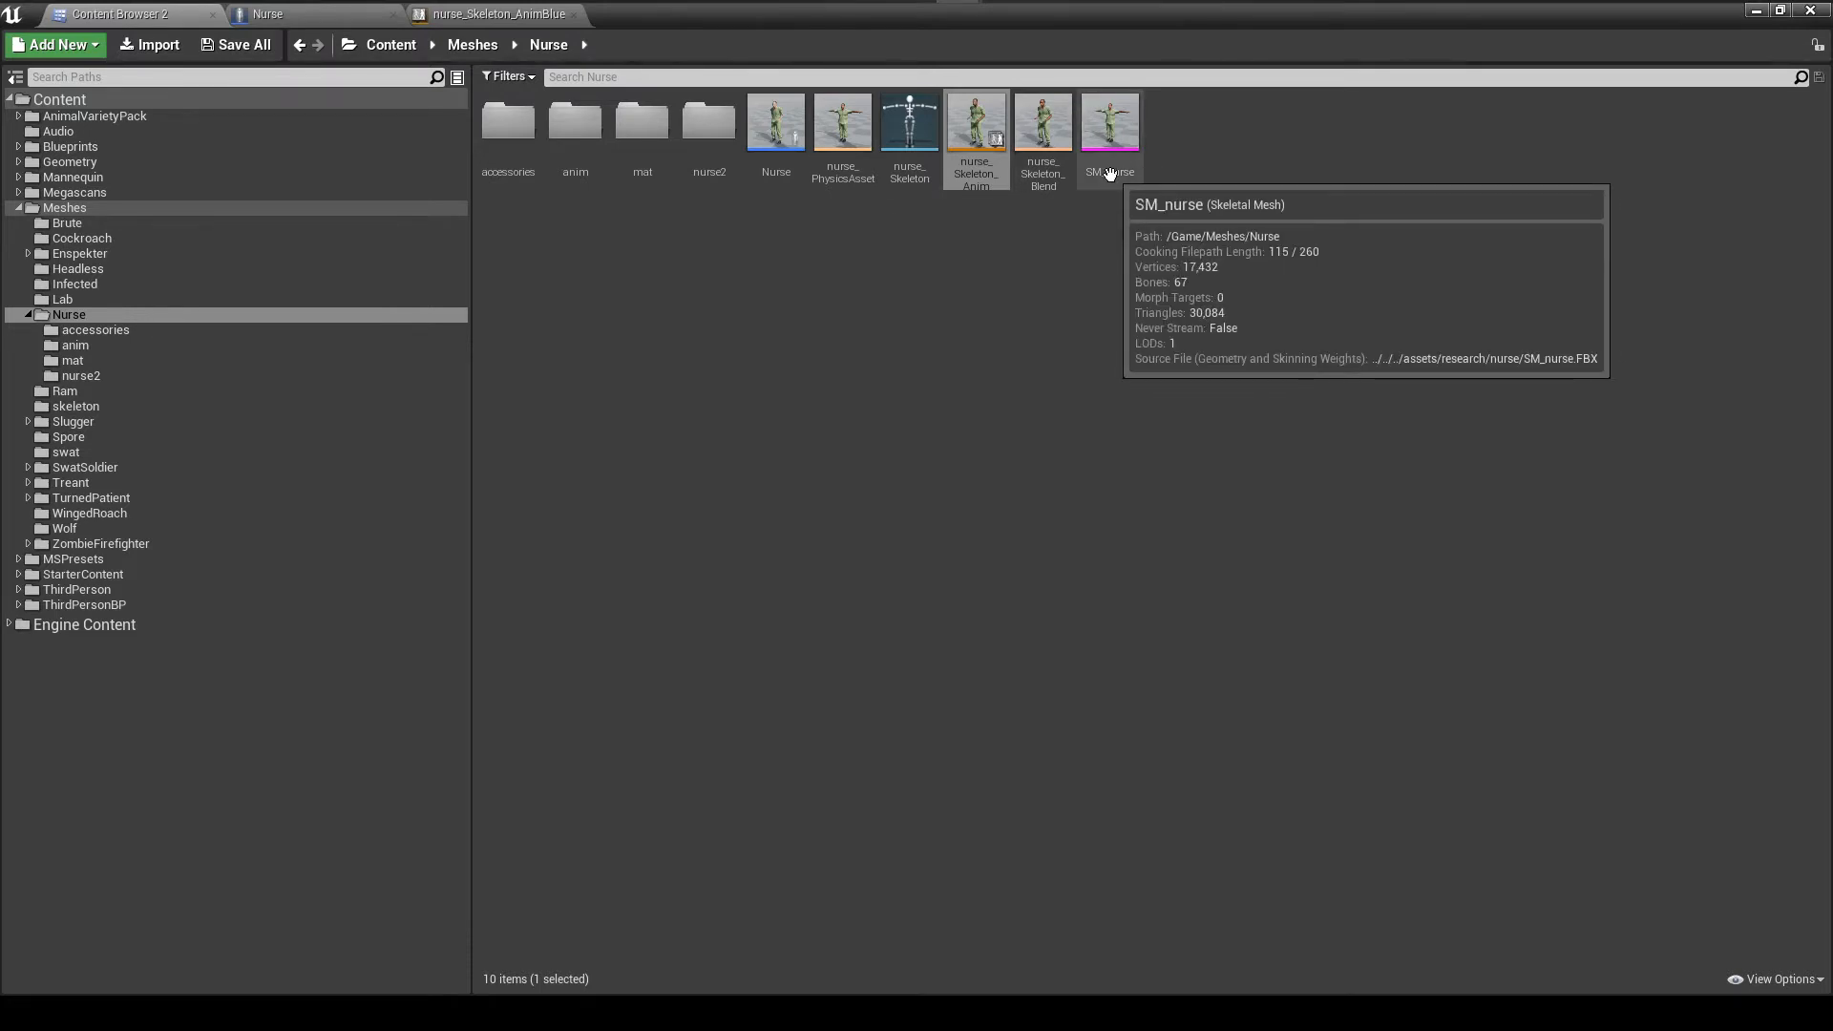
{"action": "mouse_move", "coordinate": [1032, 197]}
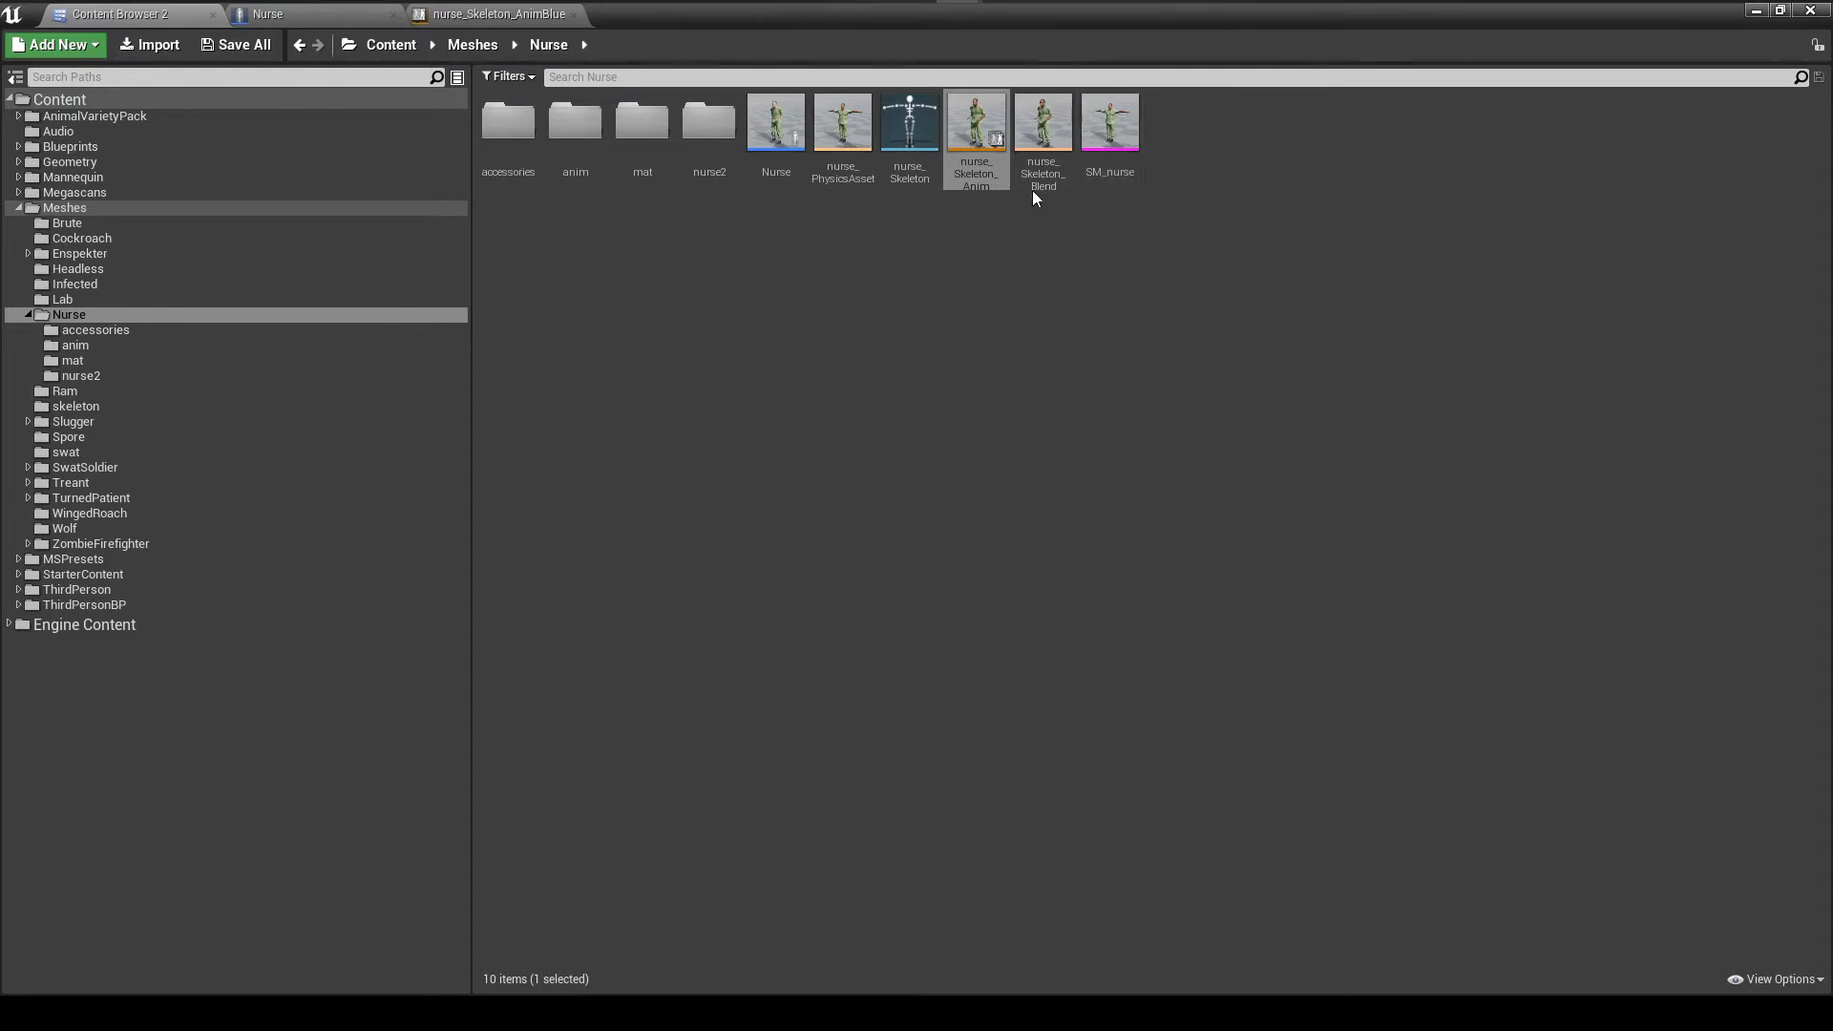
{"action": "double_click", "coordinate": [1042, 120]}
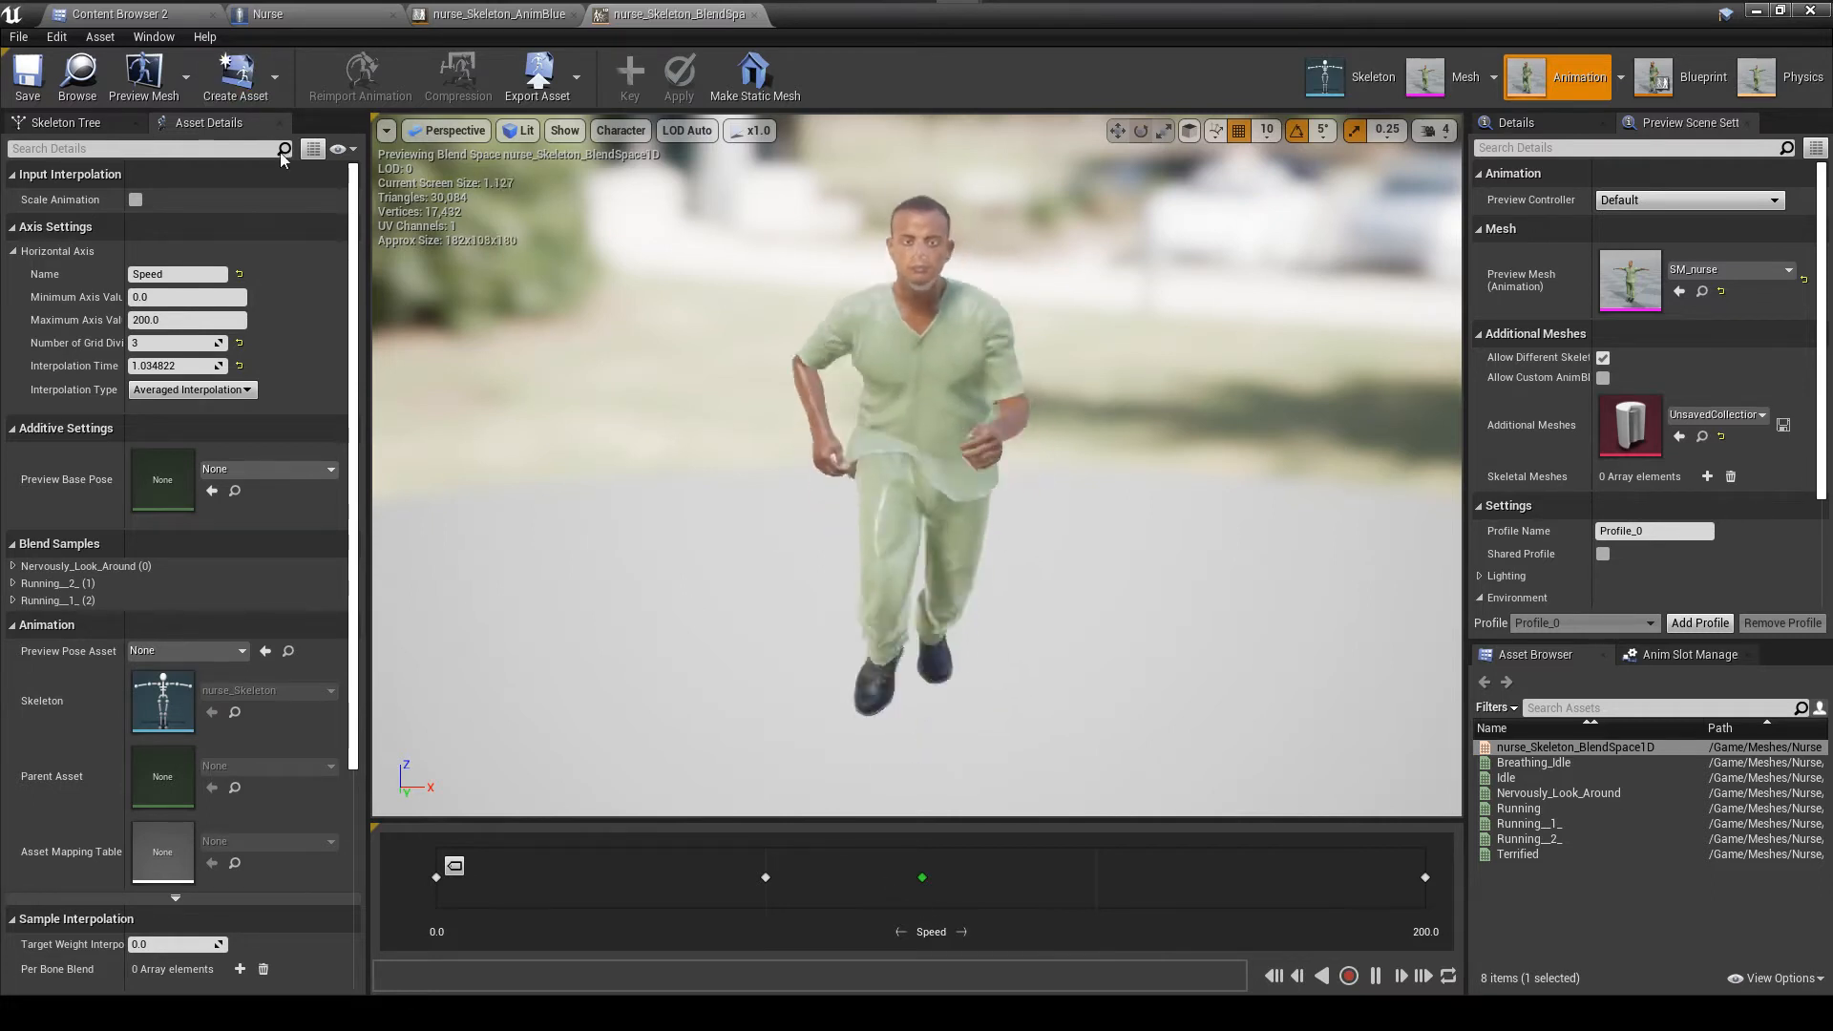
{"action": "left_click", "coordinate": [116, 13]}
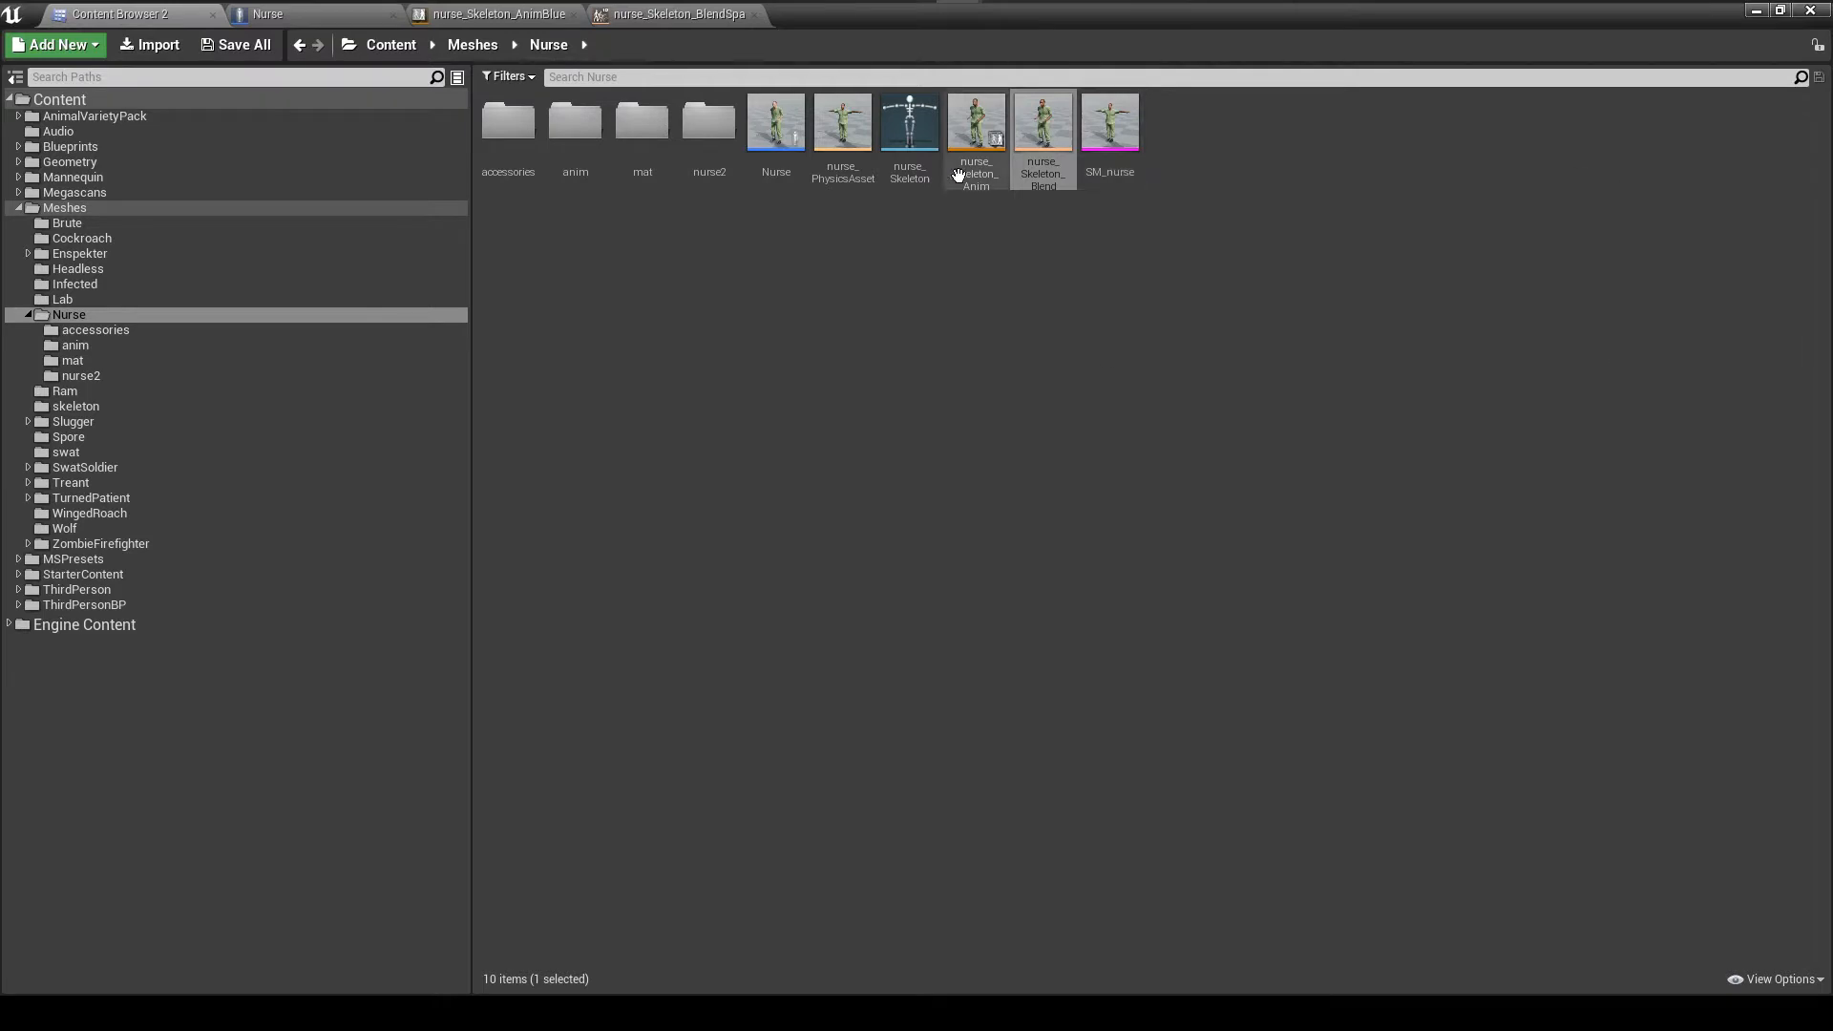
{"action": "mouse_move", "coordinate": [1285, 462]}
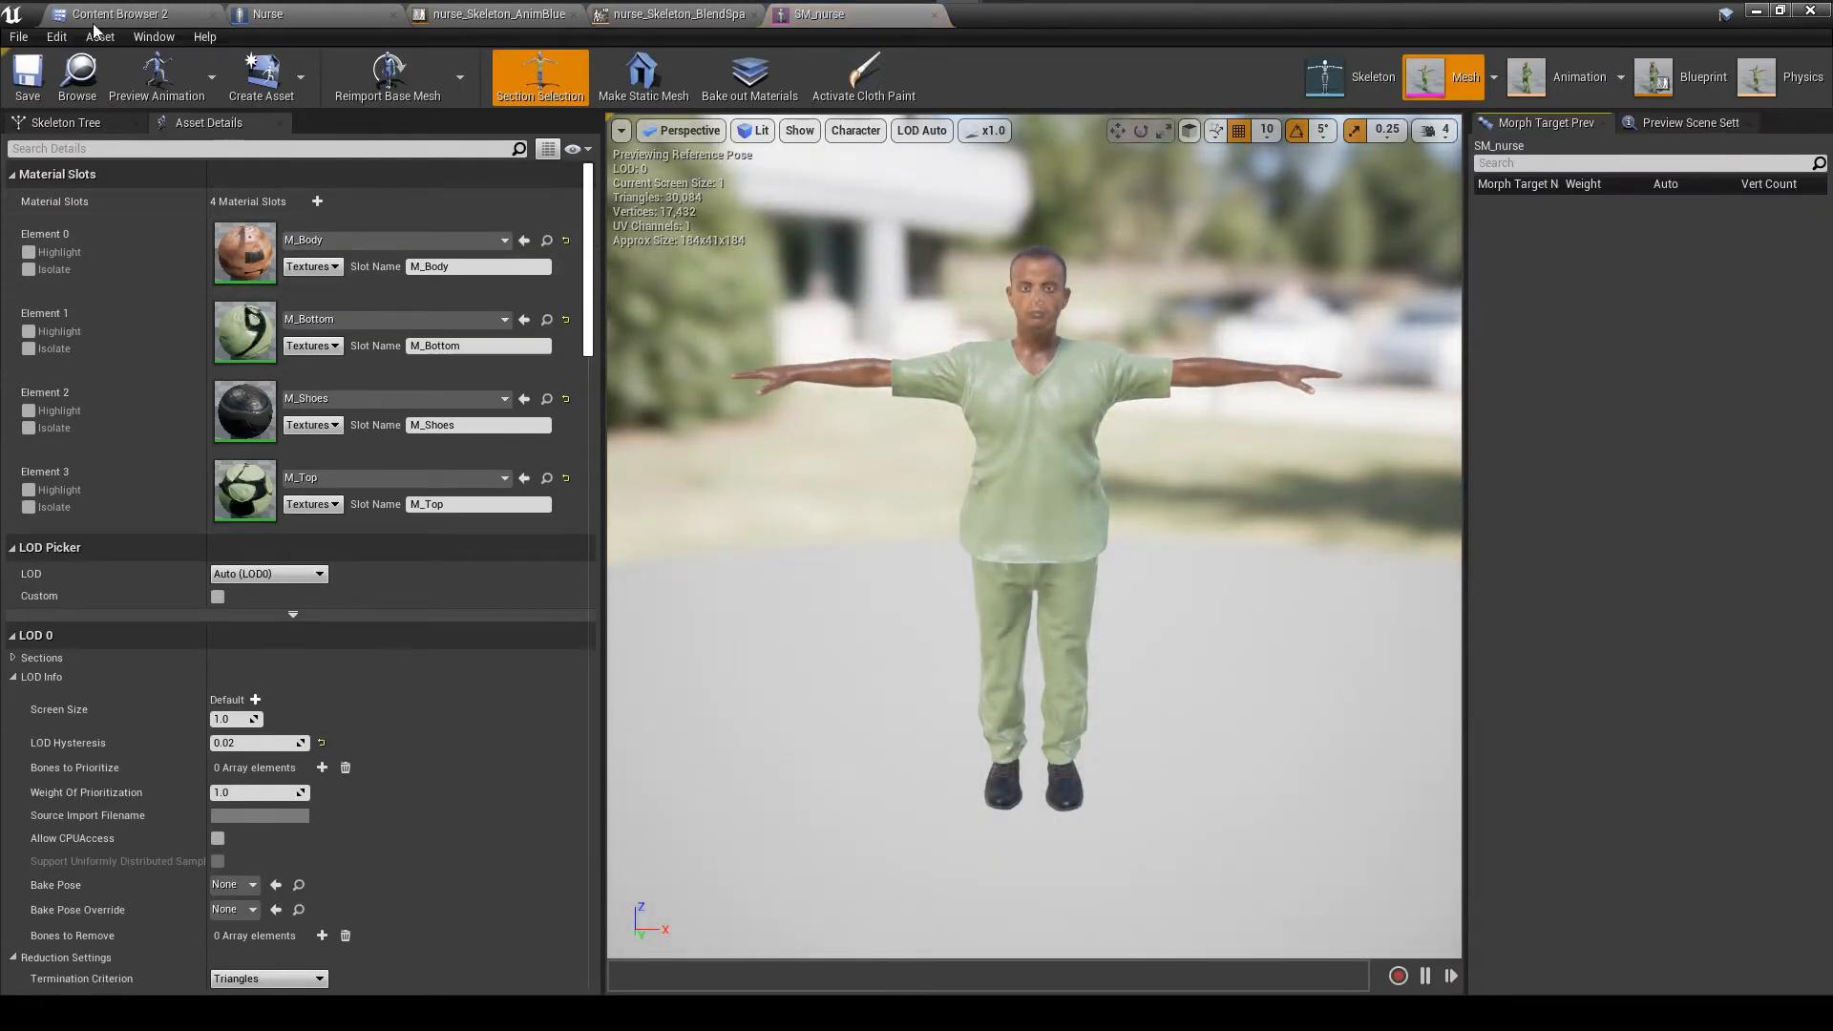
Open the nurse2 skeletal mesh from the nurse2 folder and compare it with the SM_nurse mesh
{"action": "left_click", "coordinate": [120, 13]}
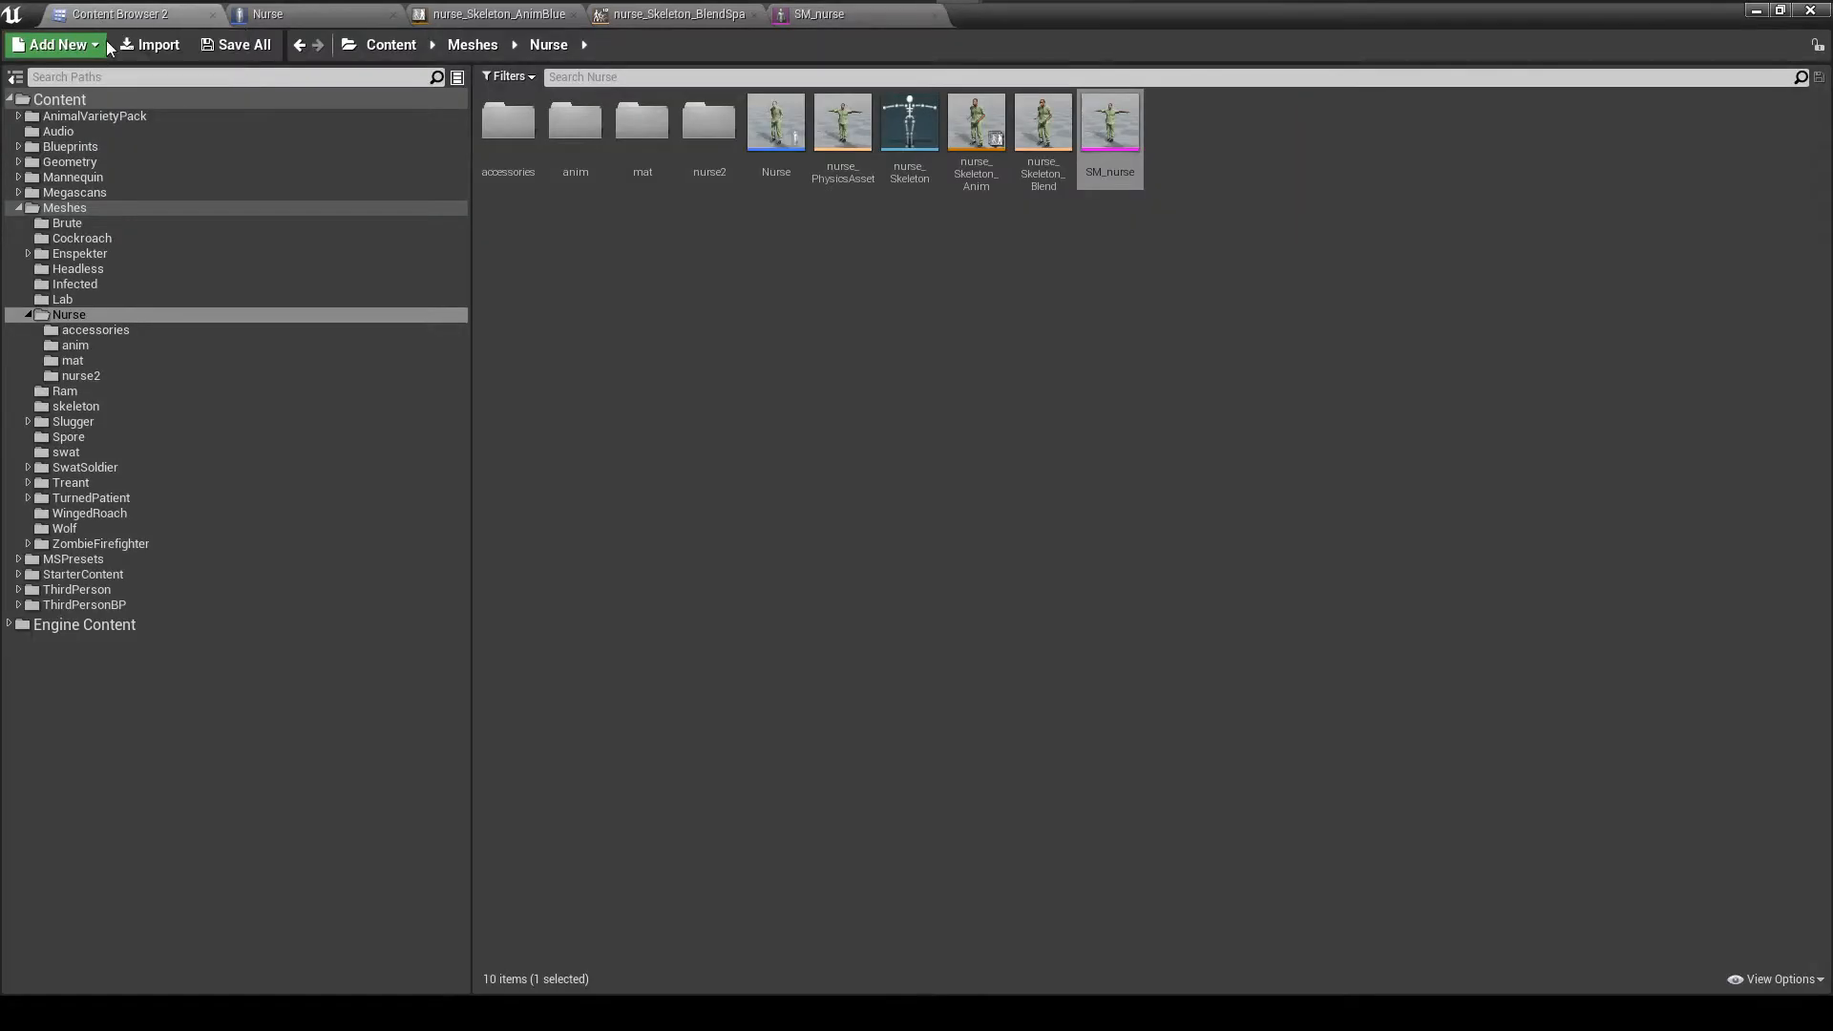
{"action": "double_click", "coordinate": [80, 376]}
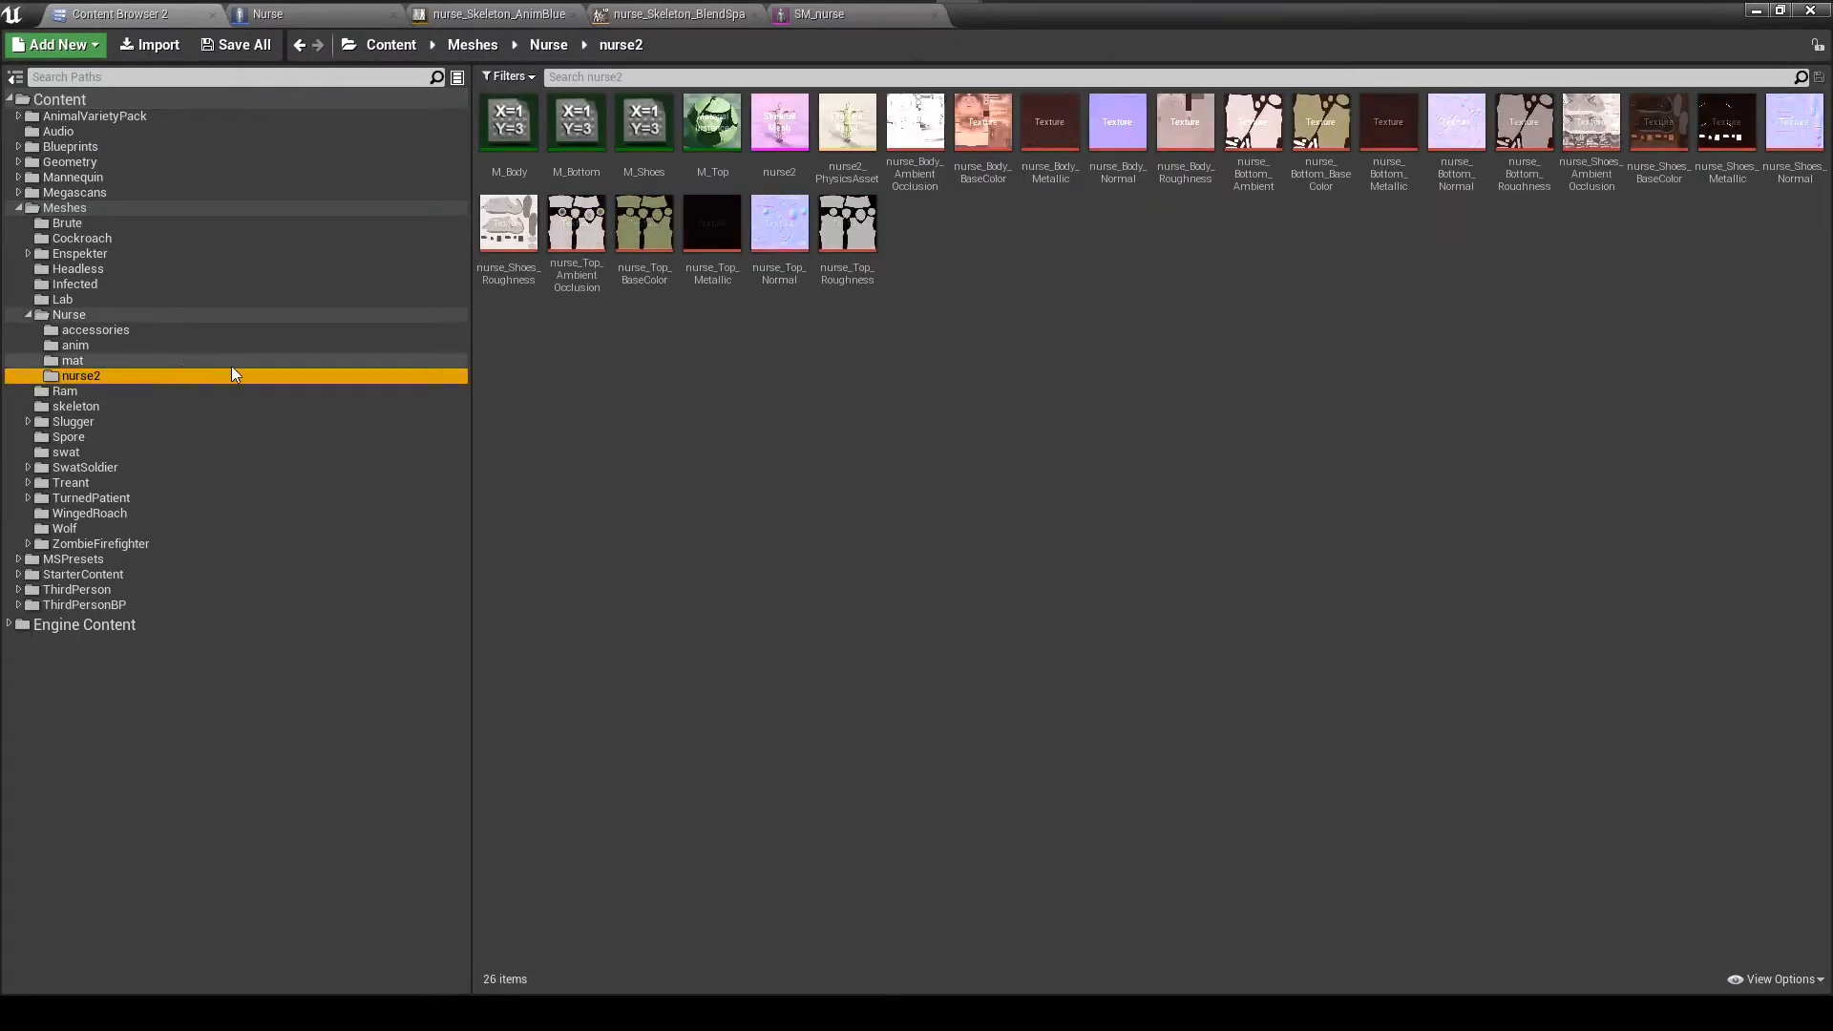
{"action": "left_click", "coordinate": [778, 122]}
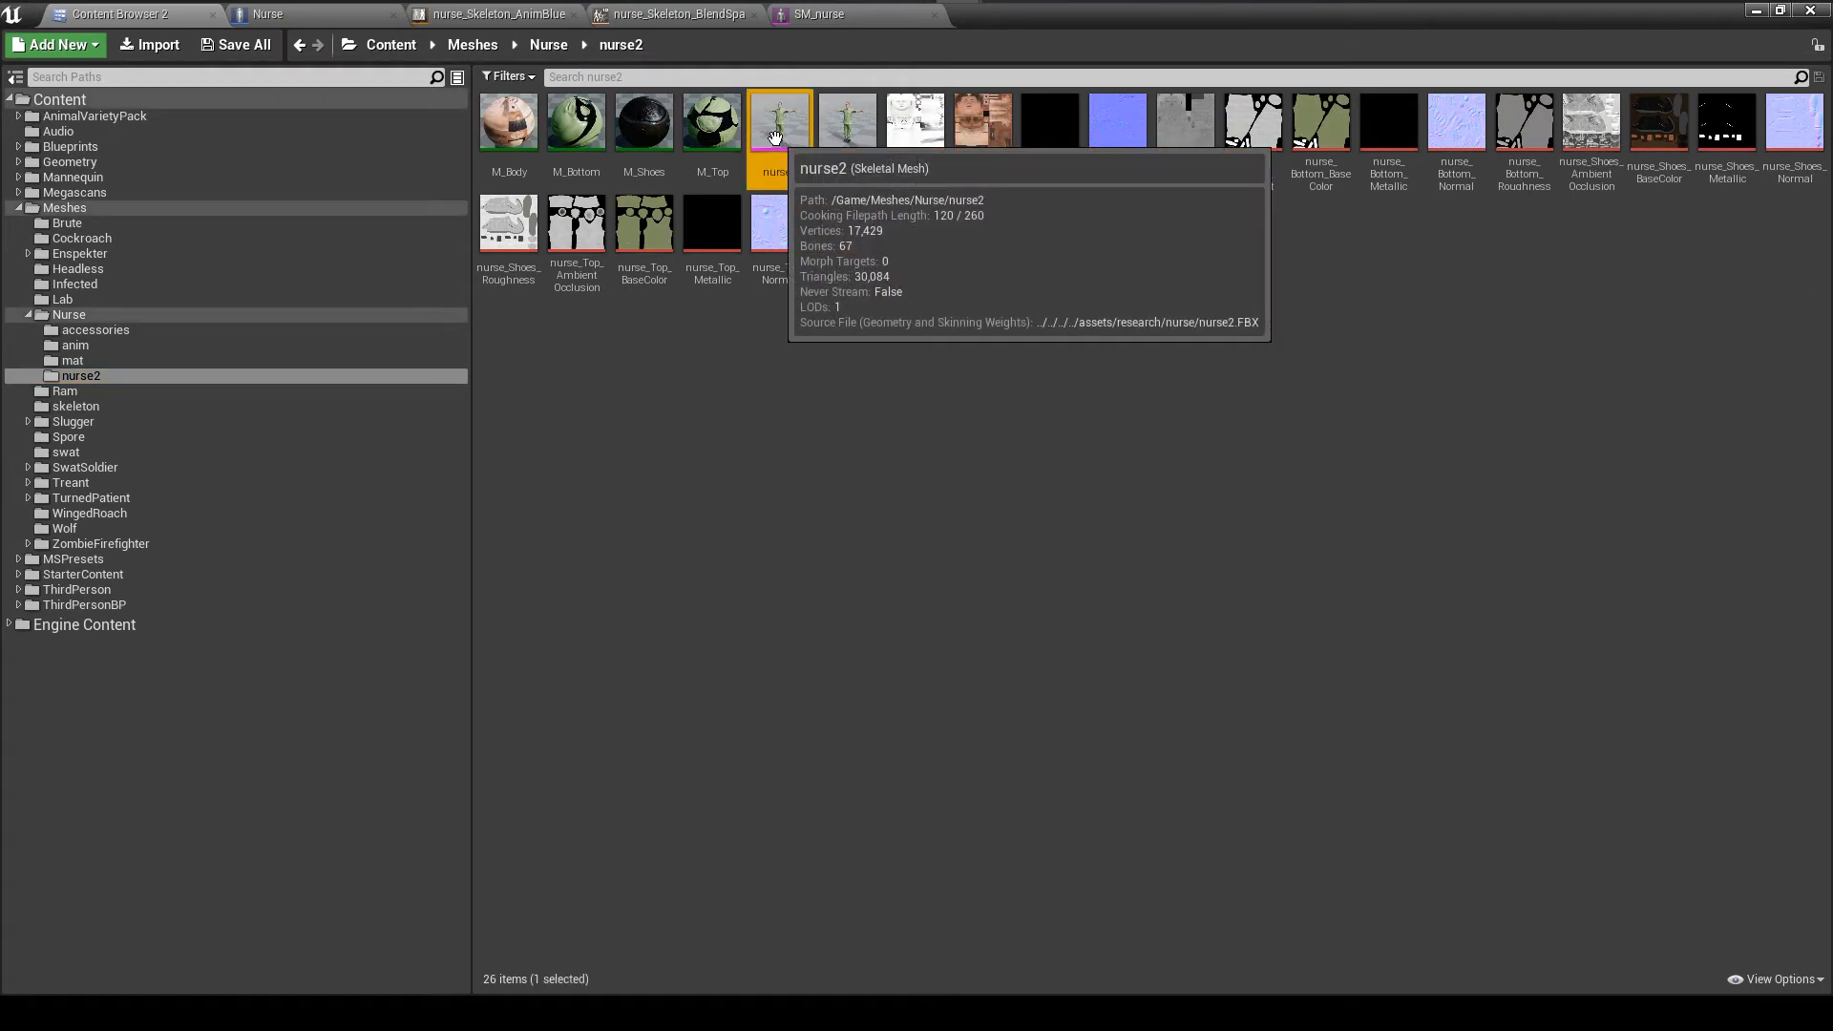
{"action": "double_click", "coordinate": [777, 121]}
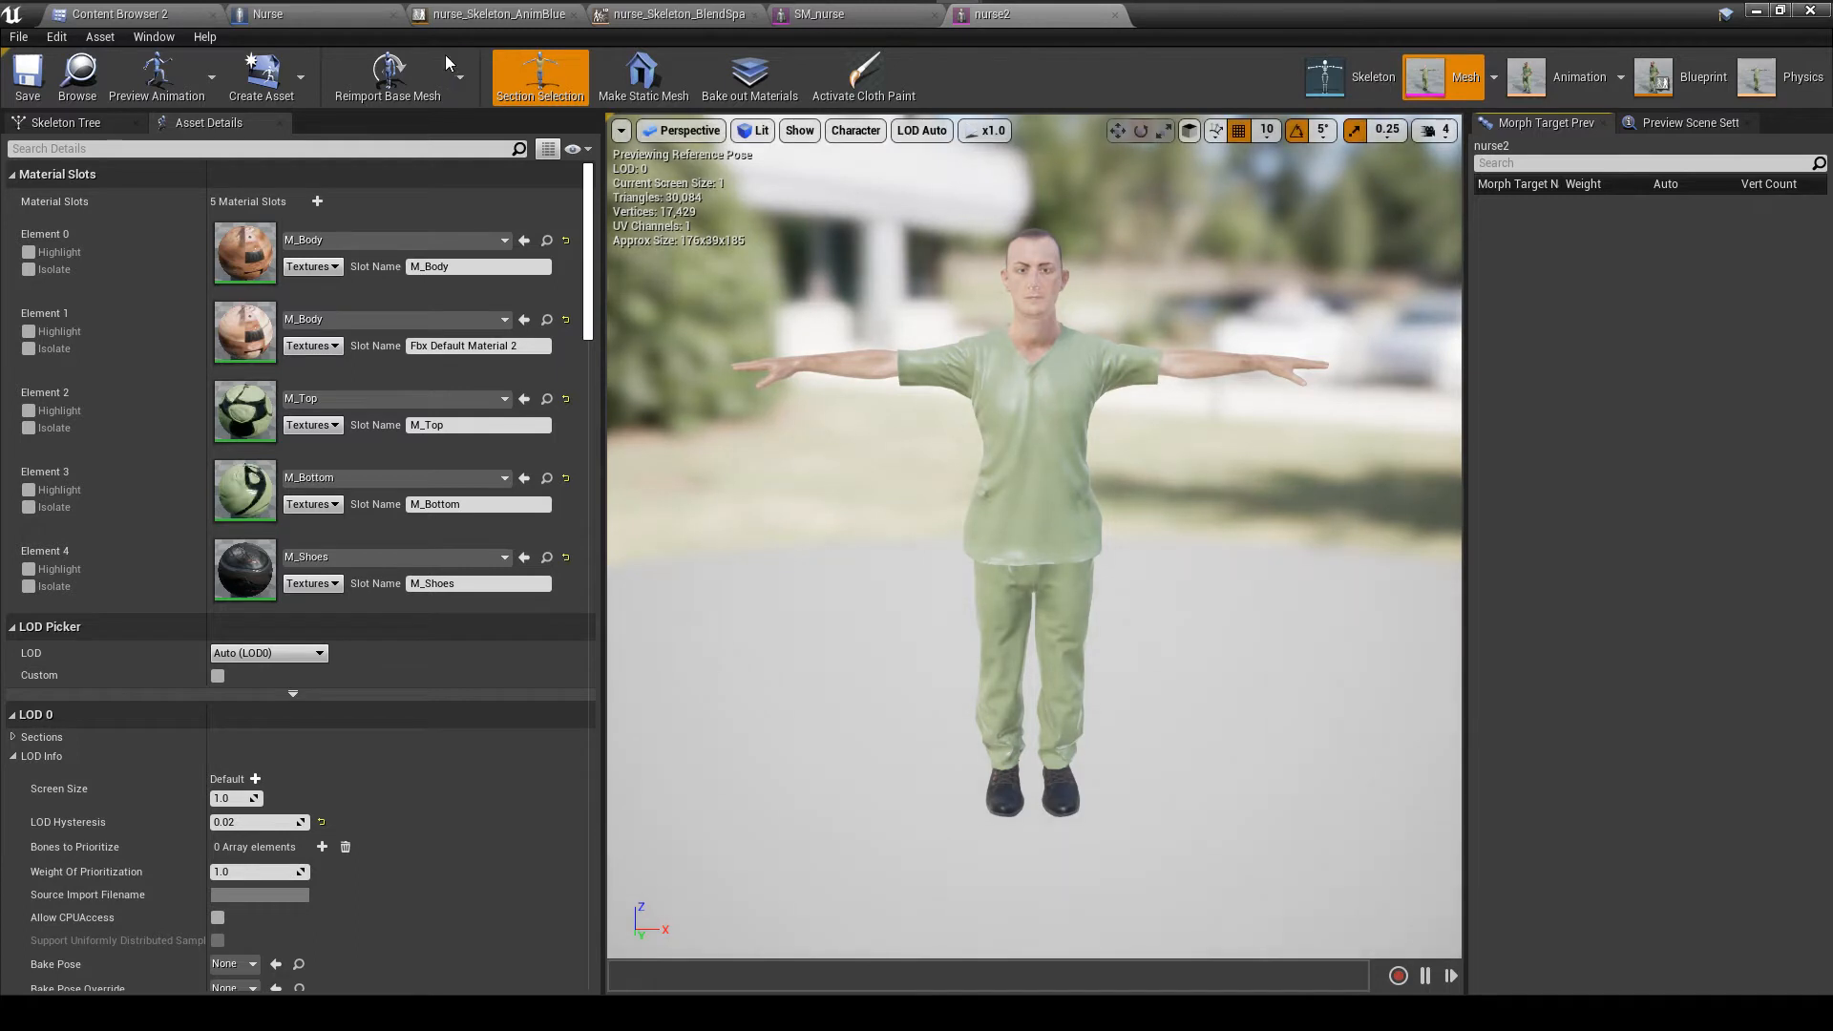
{"action": "mouse_move", "coordinate": [737, 48]}
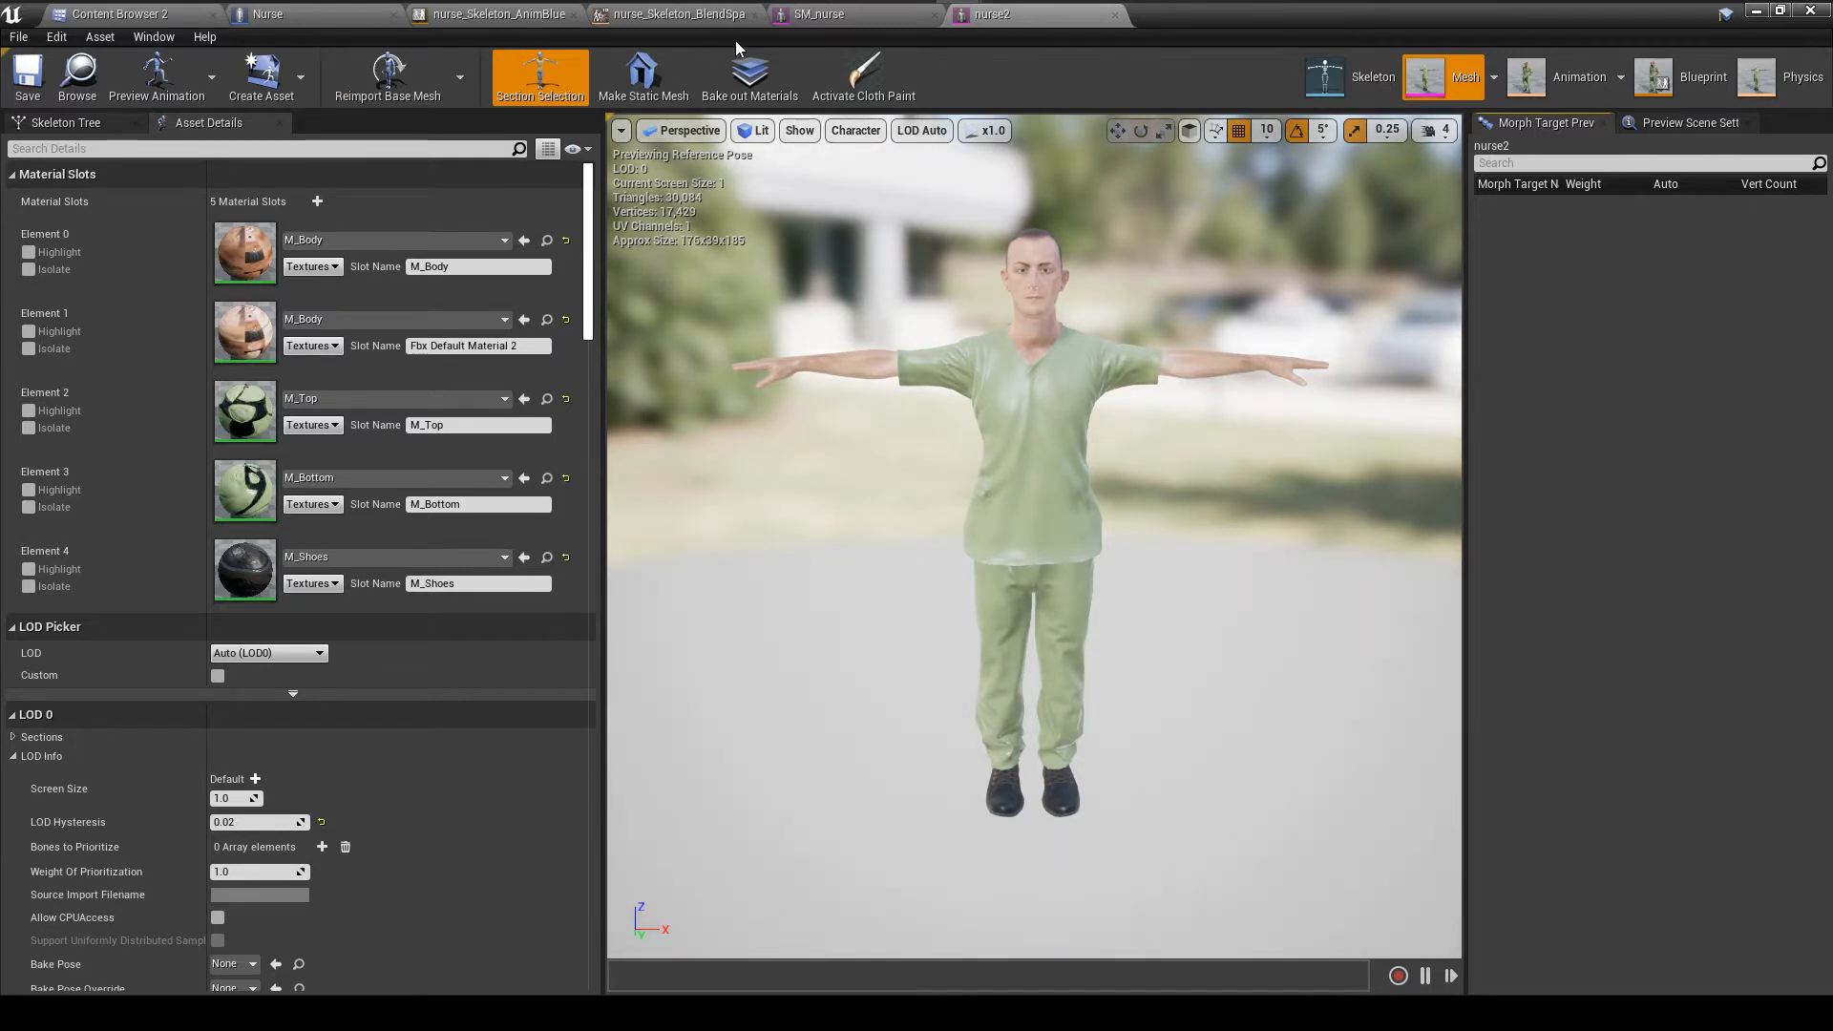
{"action": "left_click", "coordinate": [819, 13]}
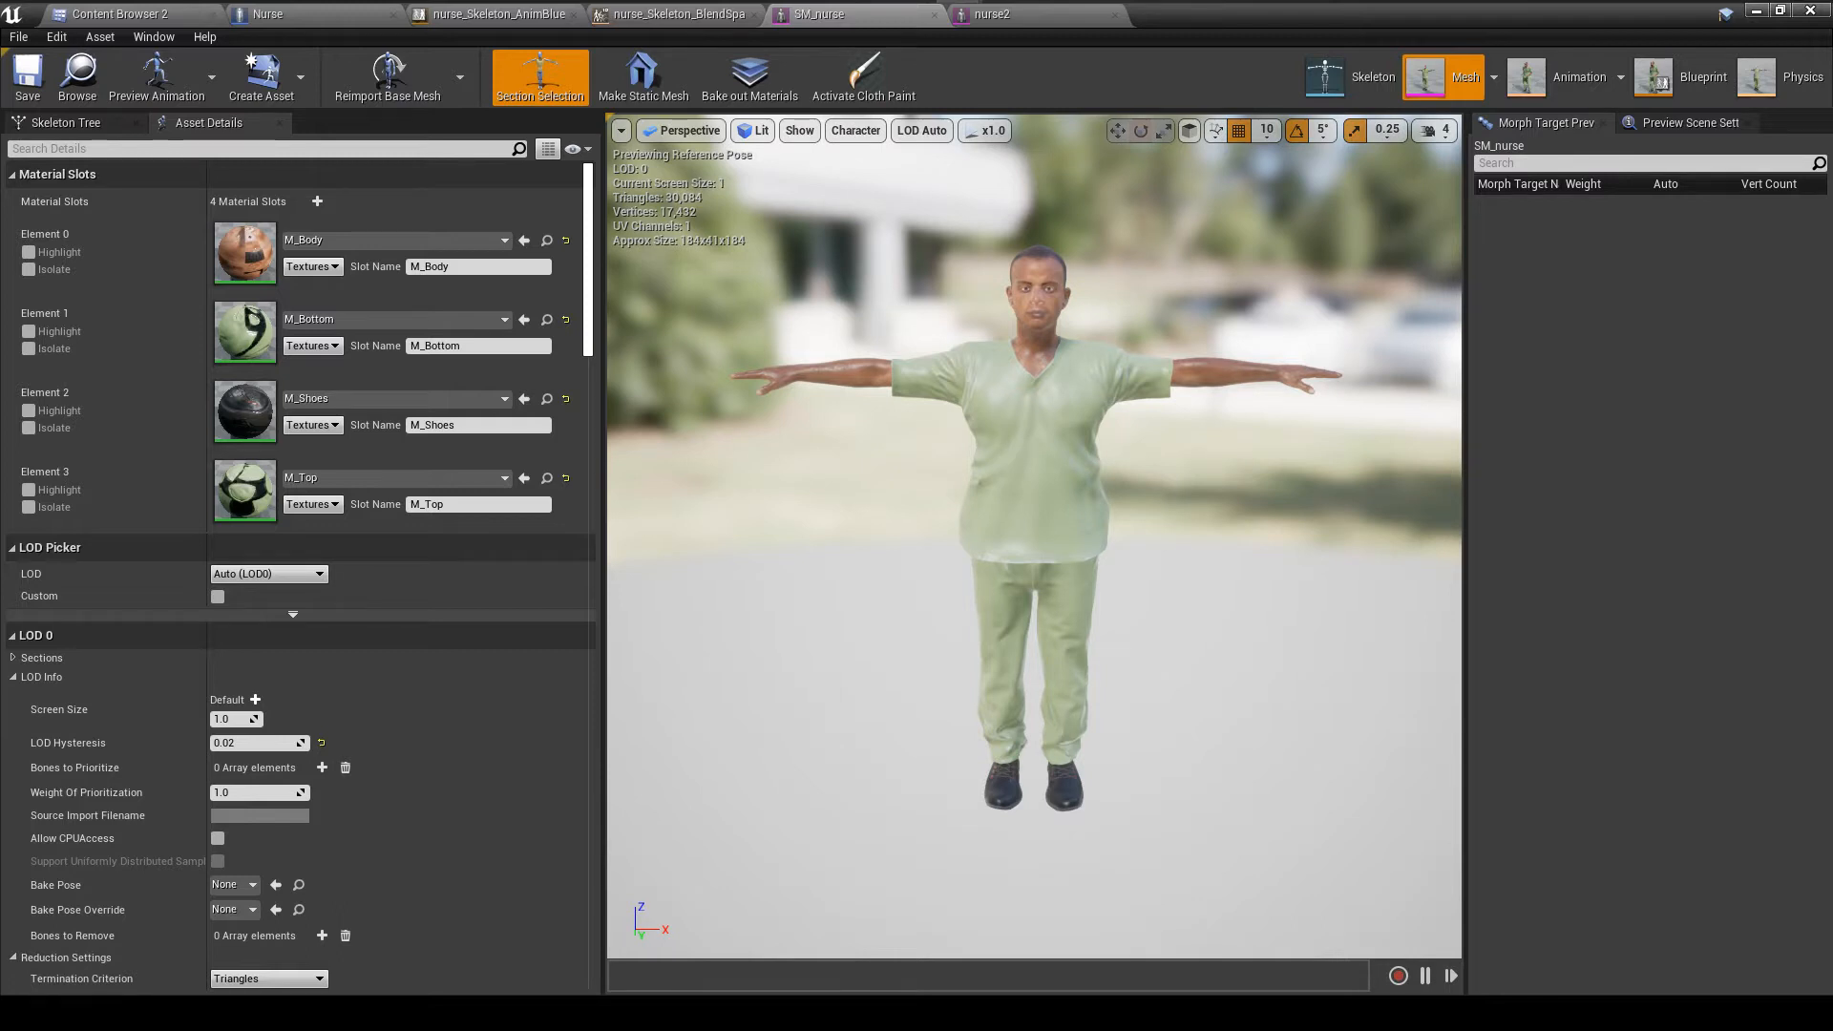
{"action": "mouse_move", "coordinate": [160, 77]}
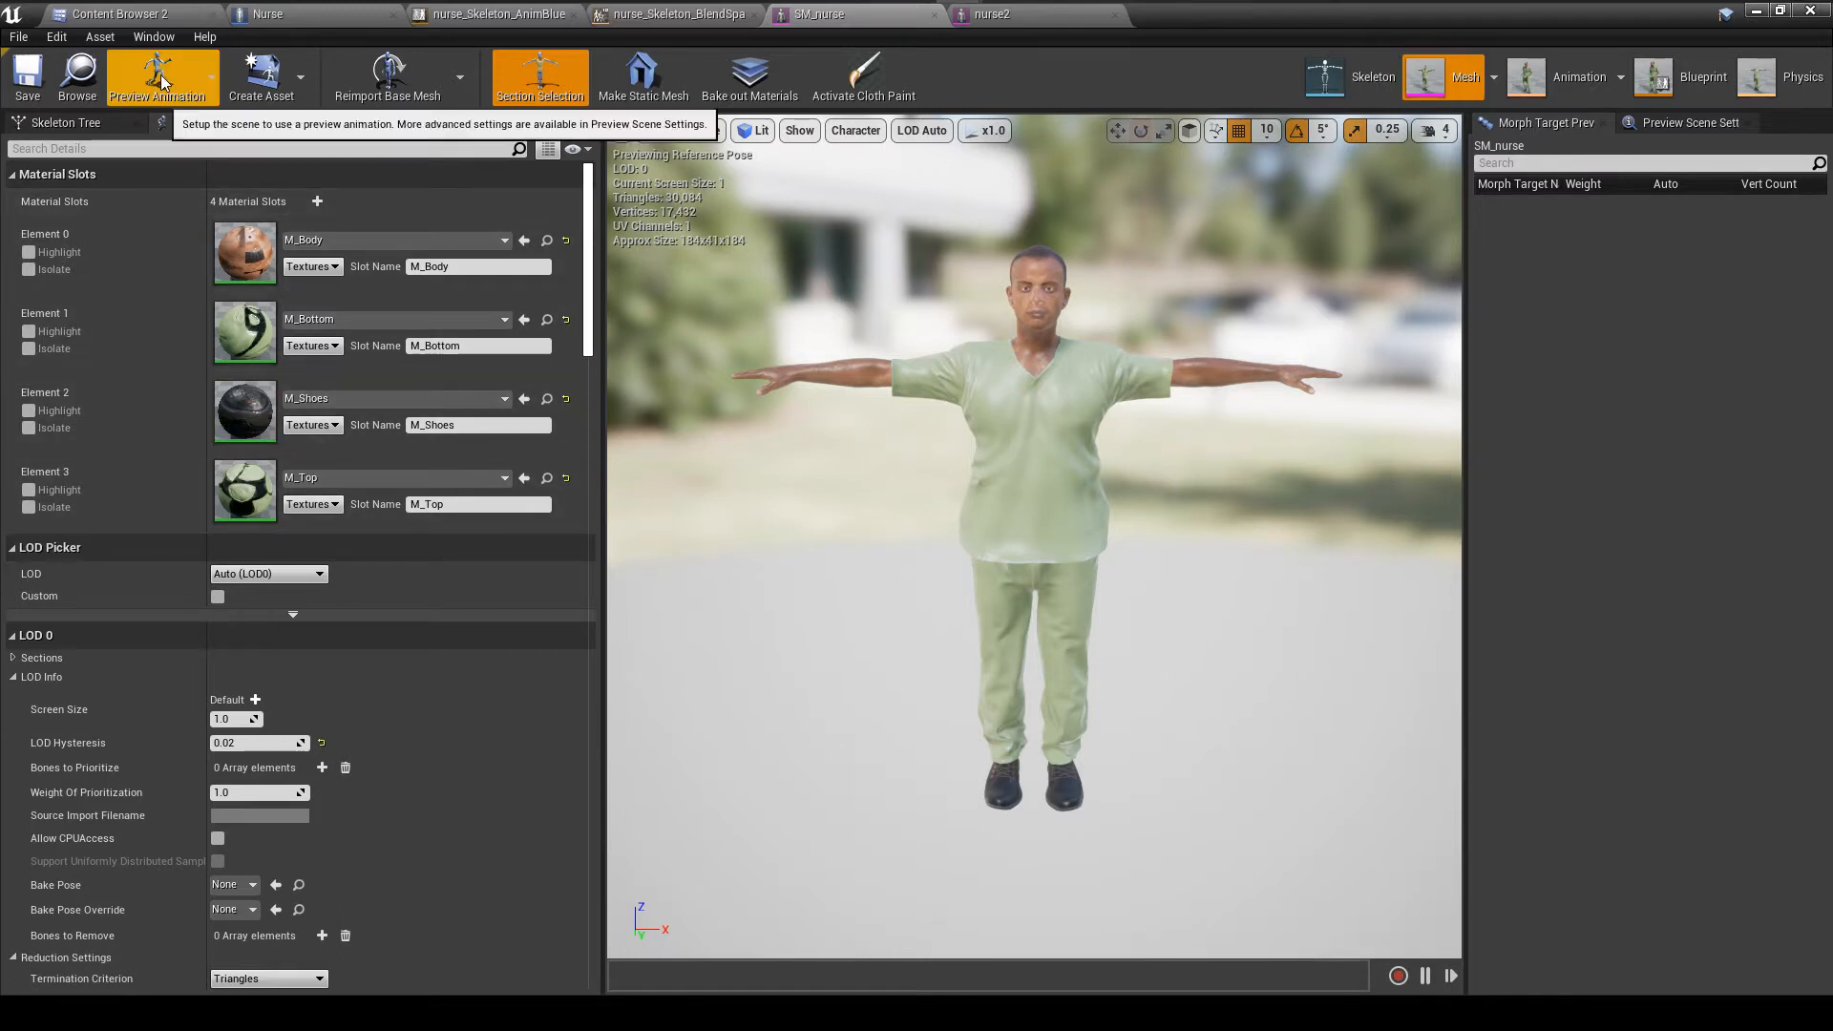
{"action": "left_click", "coordinate": [116, 13]}
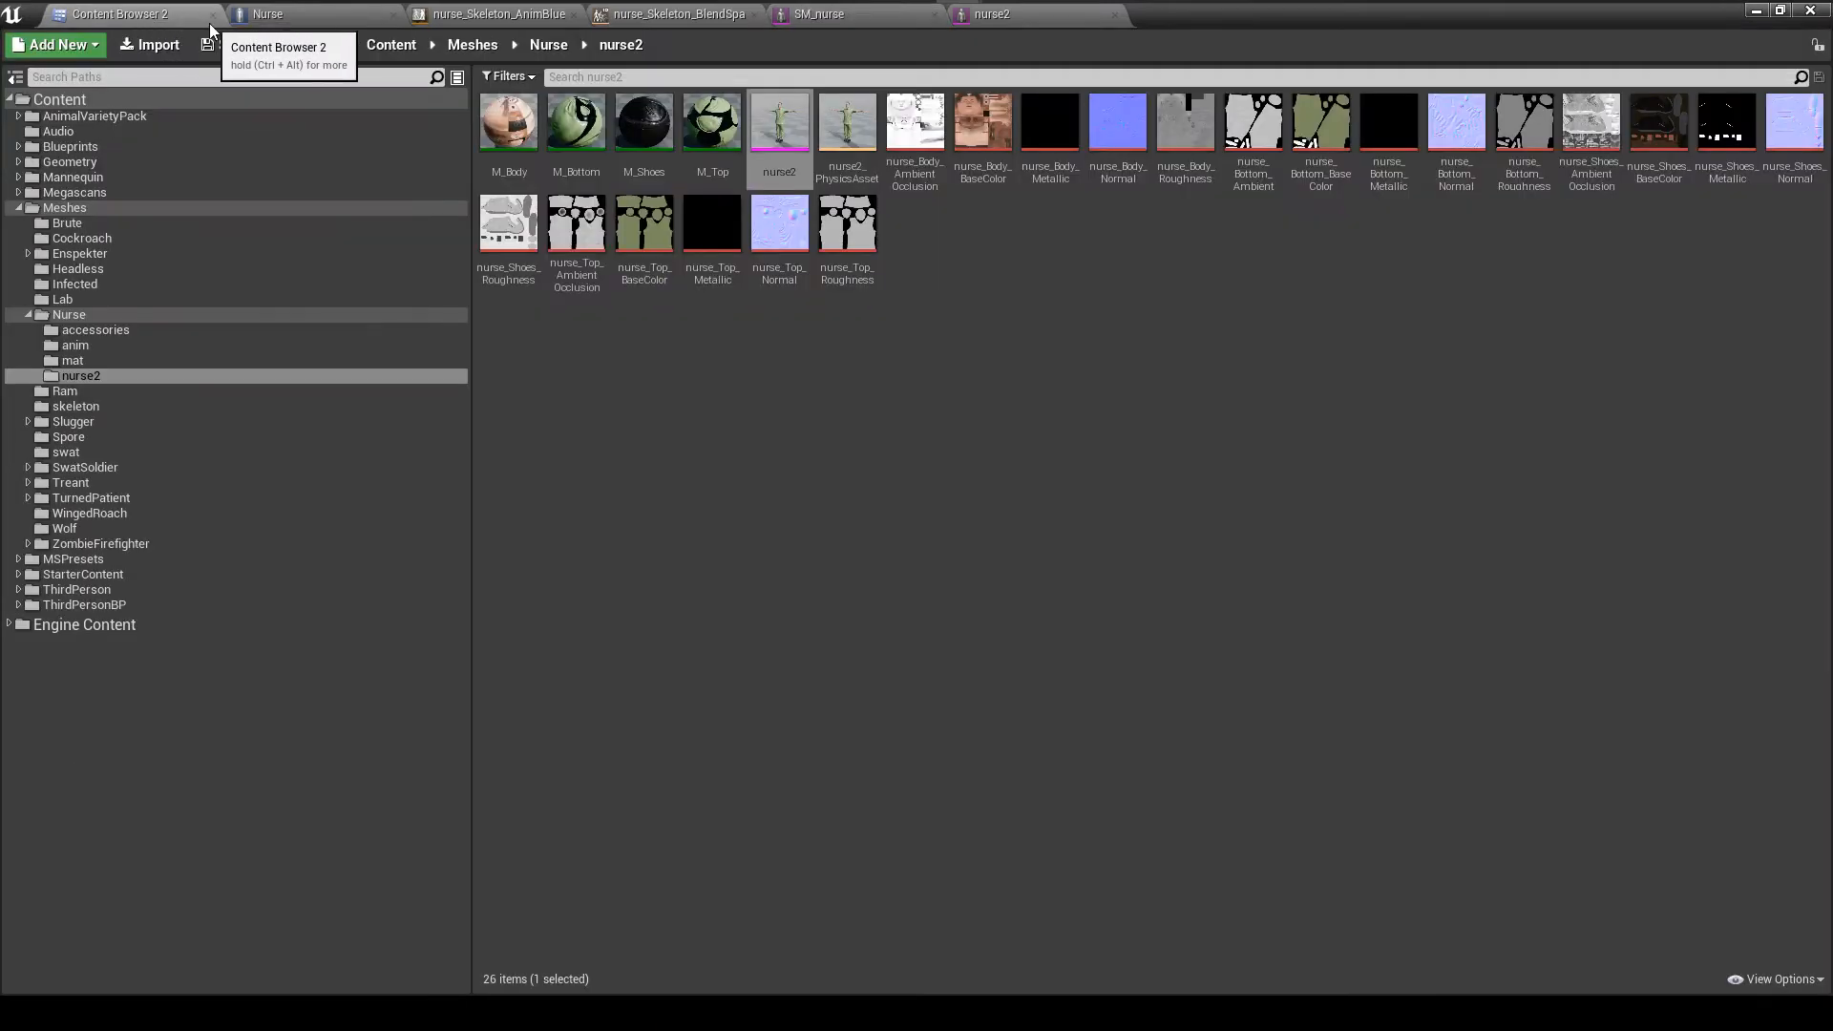
Preview the breather and gasmask static meshes from the accessories folder, returning to its listing
{"action": "left_click", "coordinate": [94, 330]}
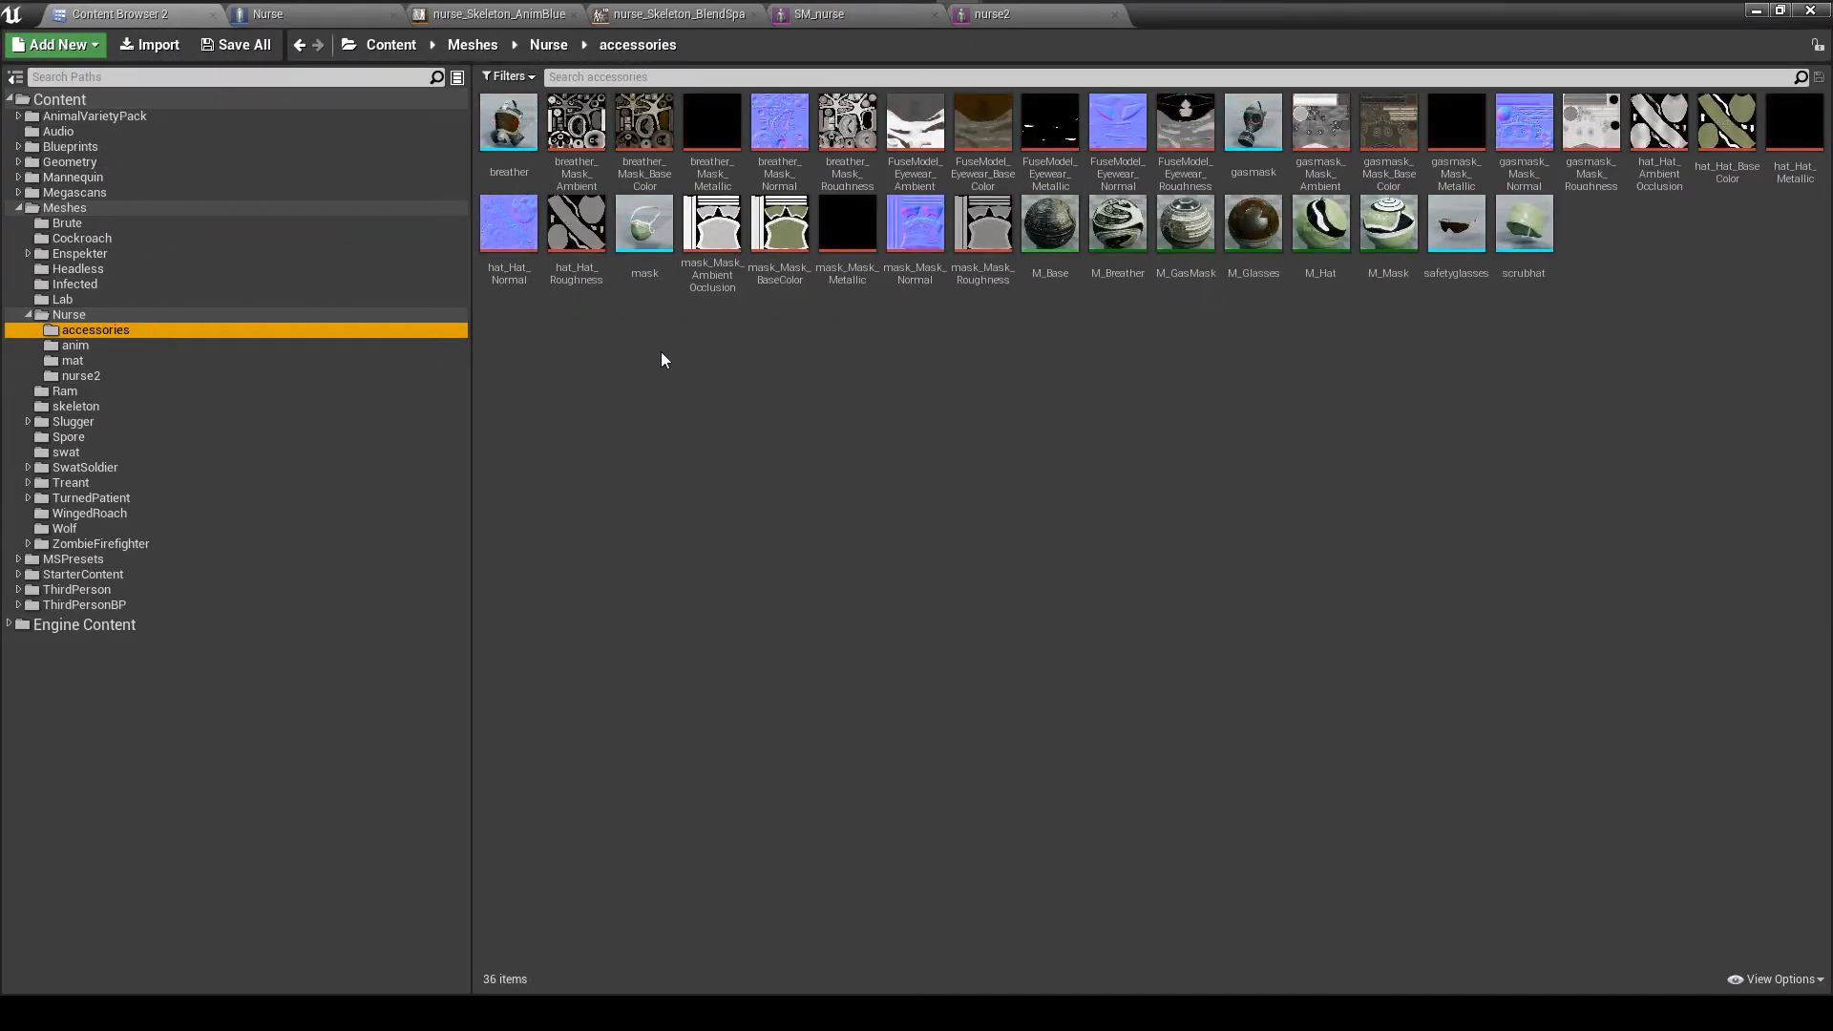
{"action": "mouse_move", "coordinate": [507, 120]}
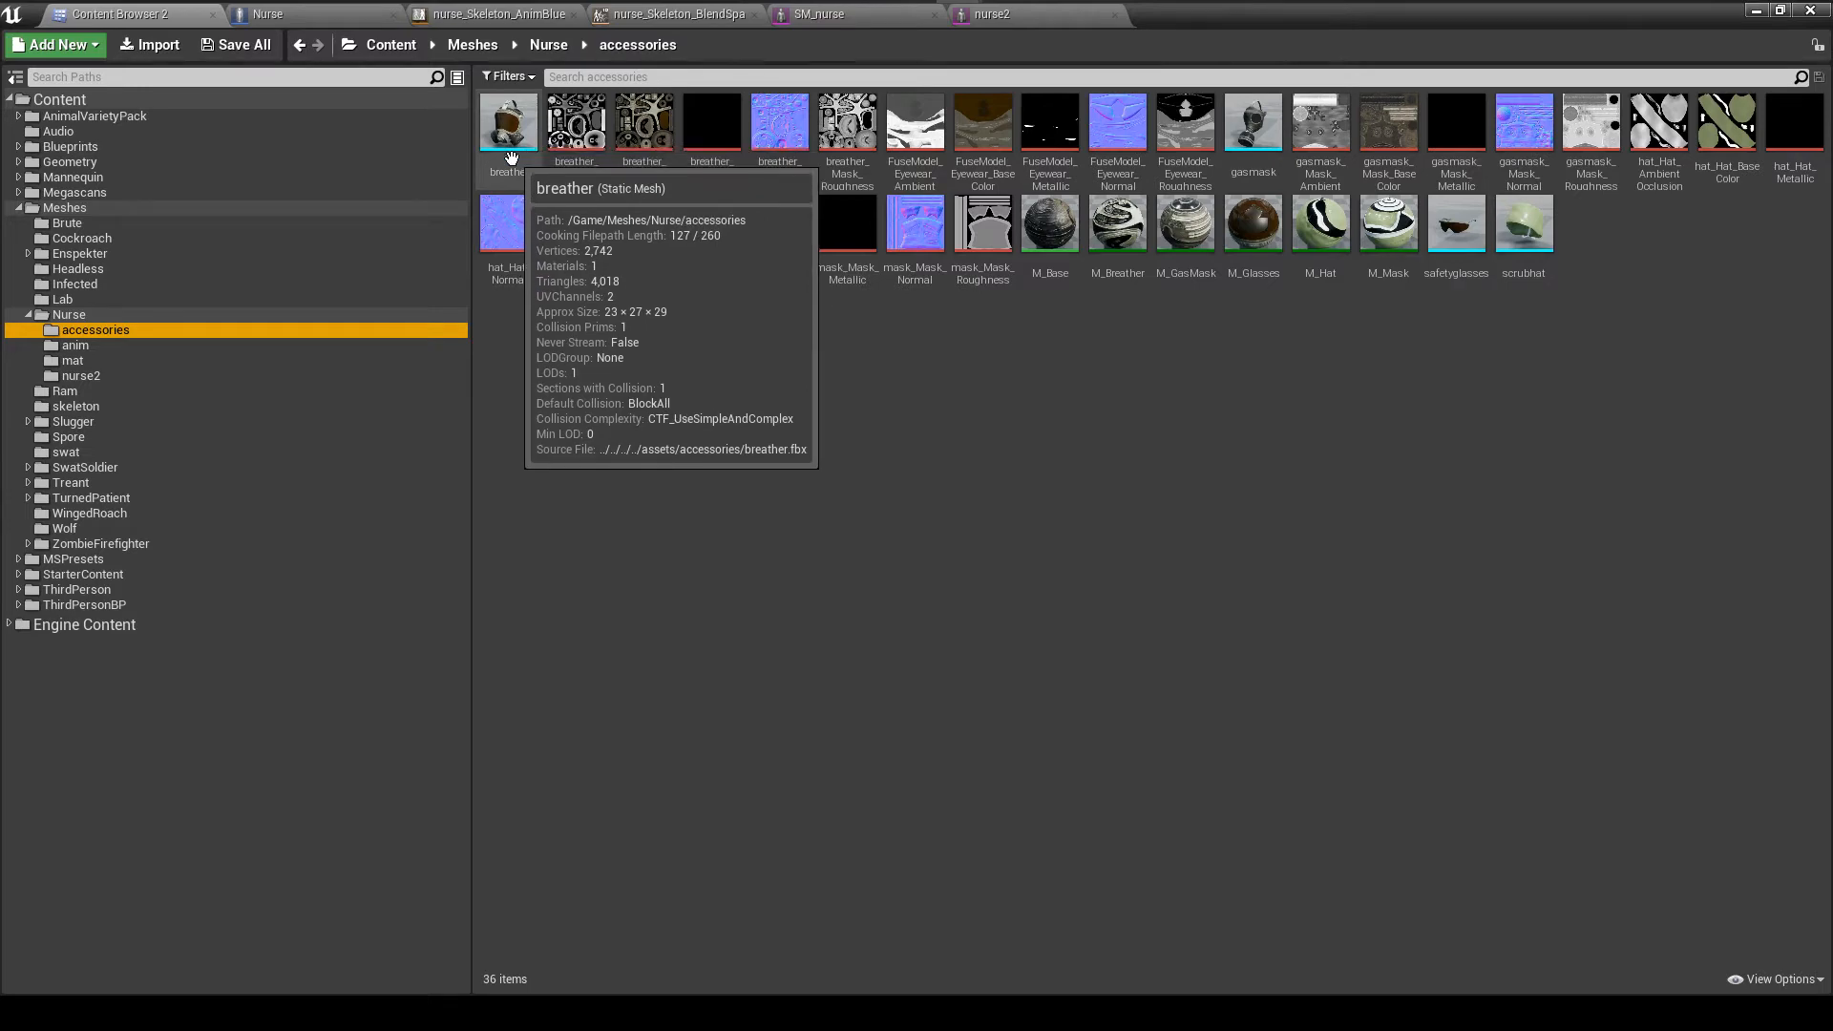
{"action": "double_click", "coordinate": [508, 122]}
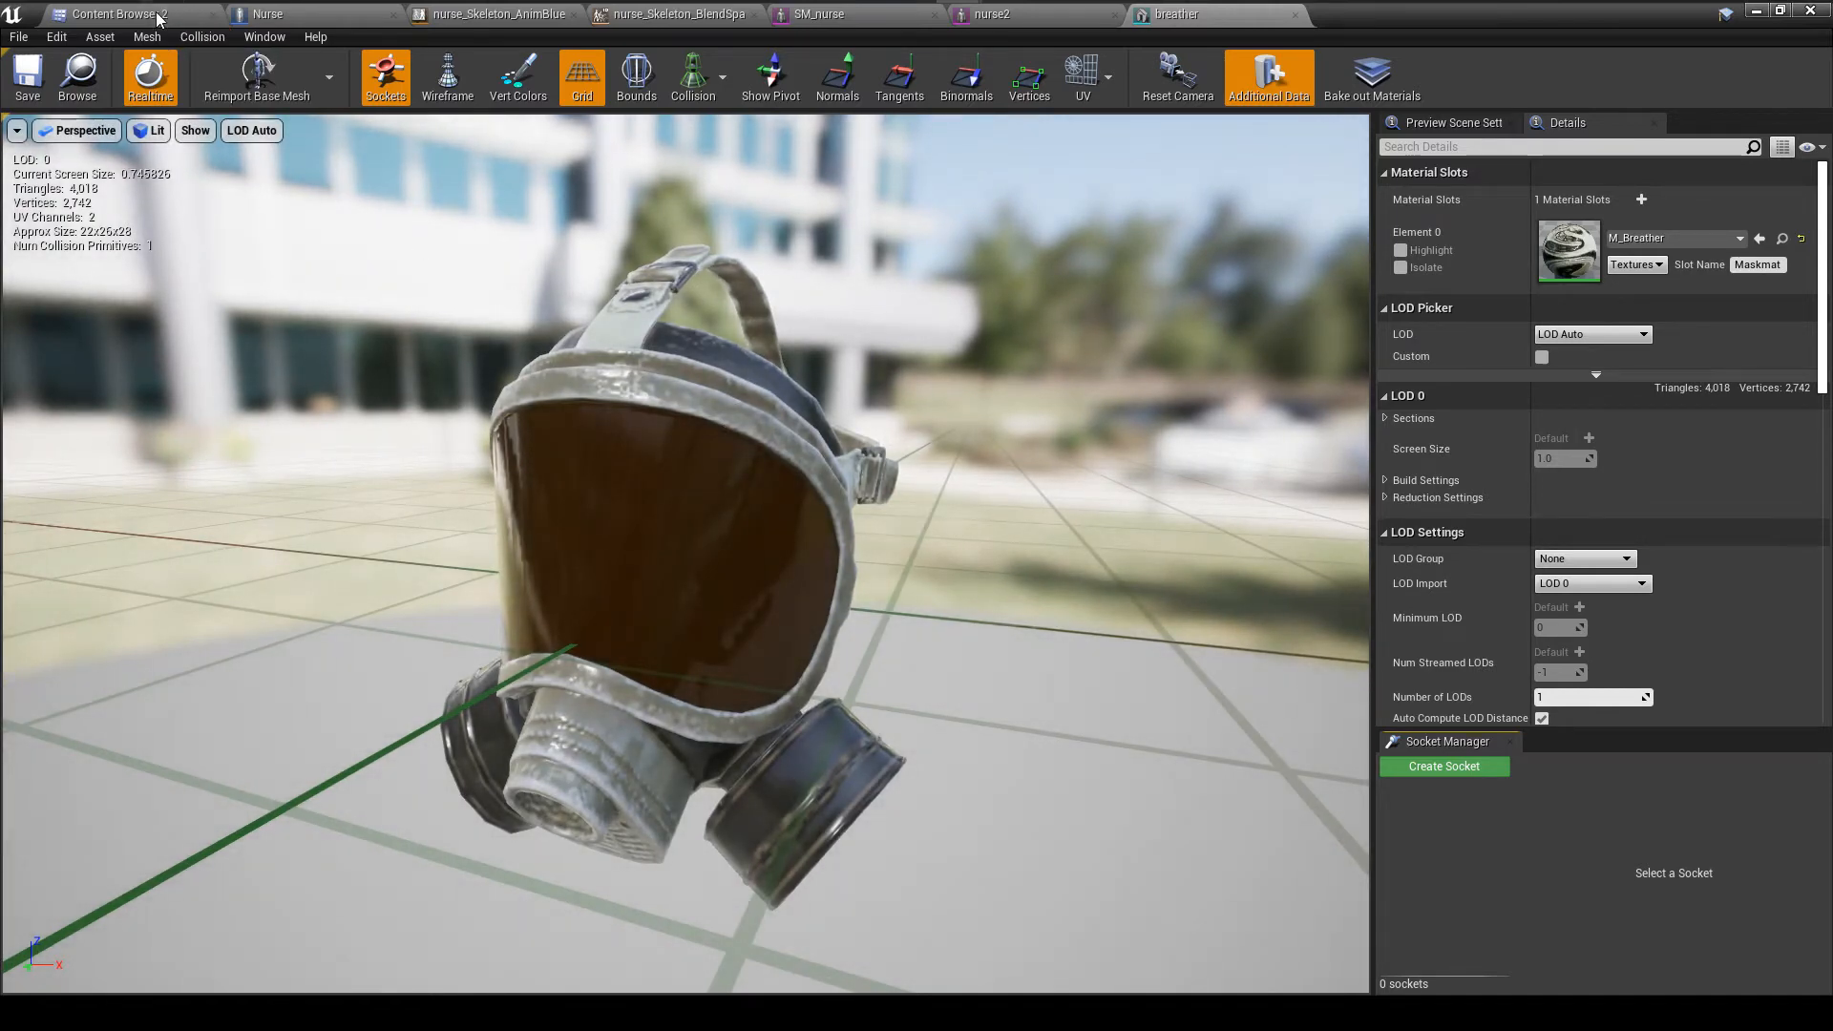
{"action": "left_click", "coordinate": [117, 14]}
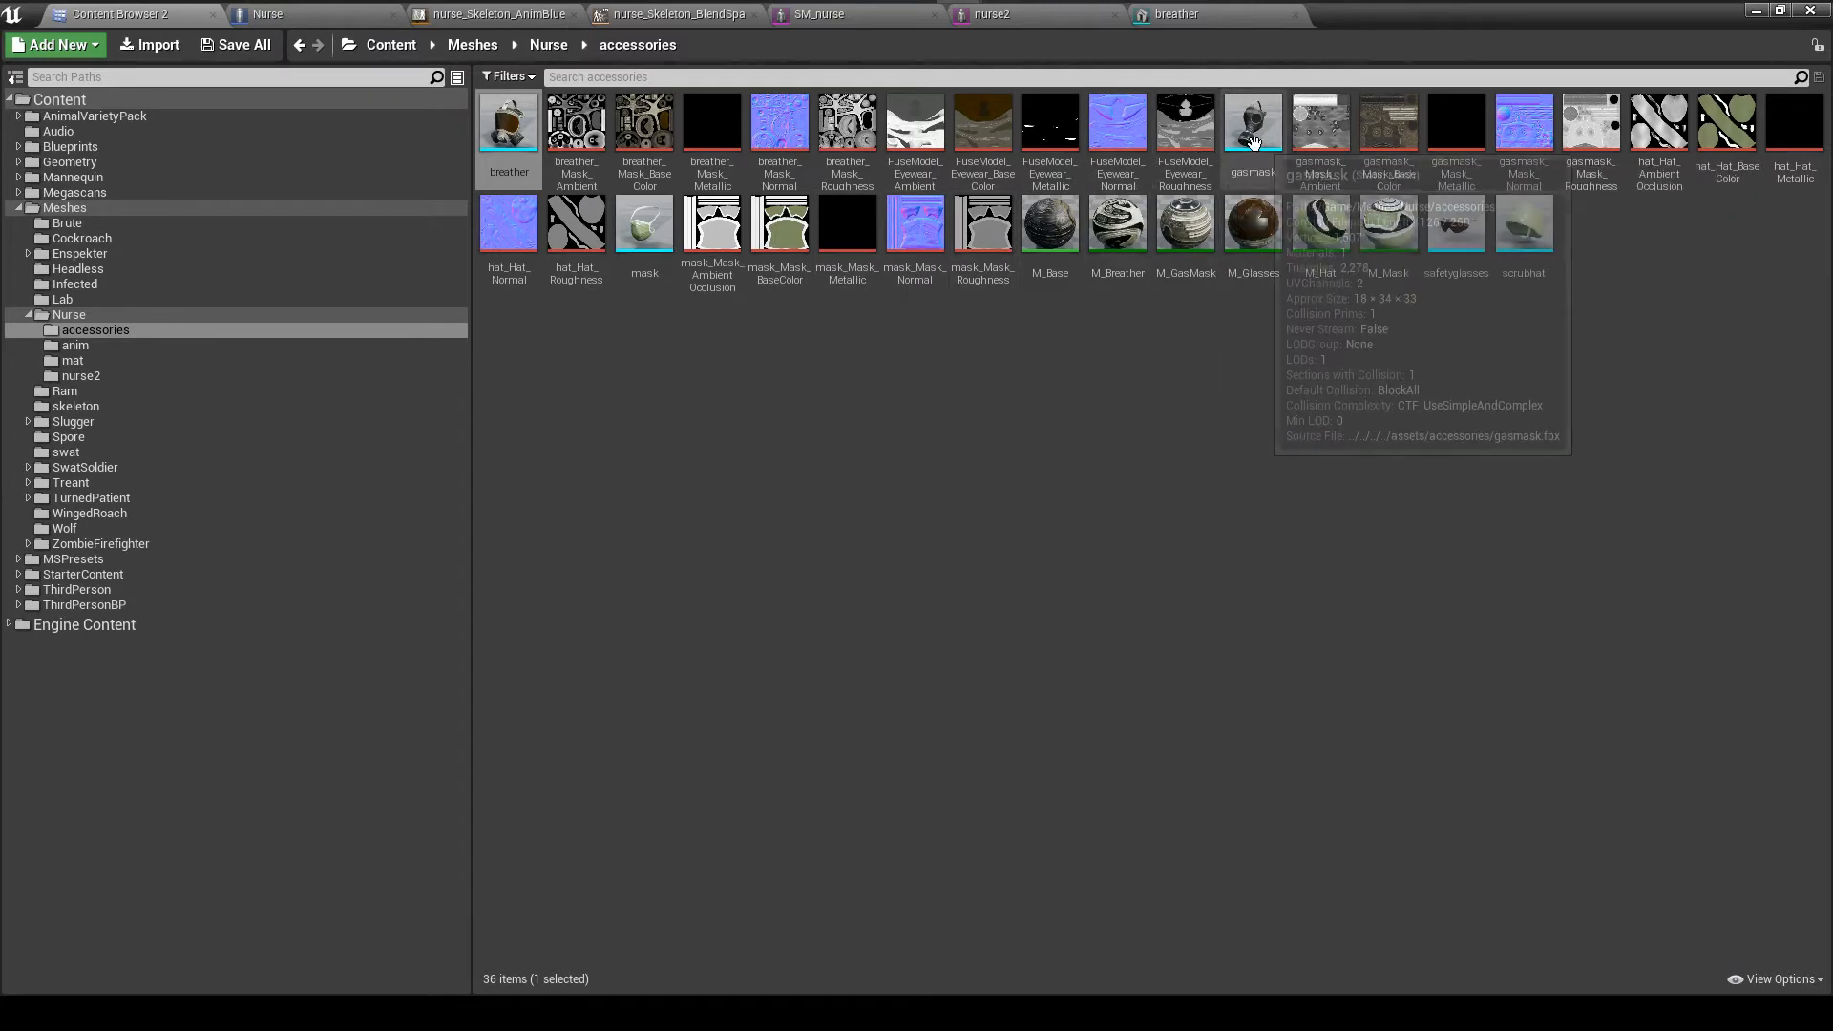
{"action": "double_click", "coordinate": [1251, 120]}
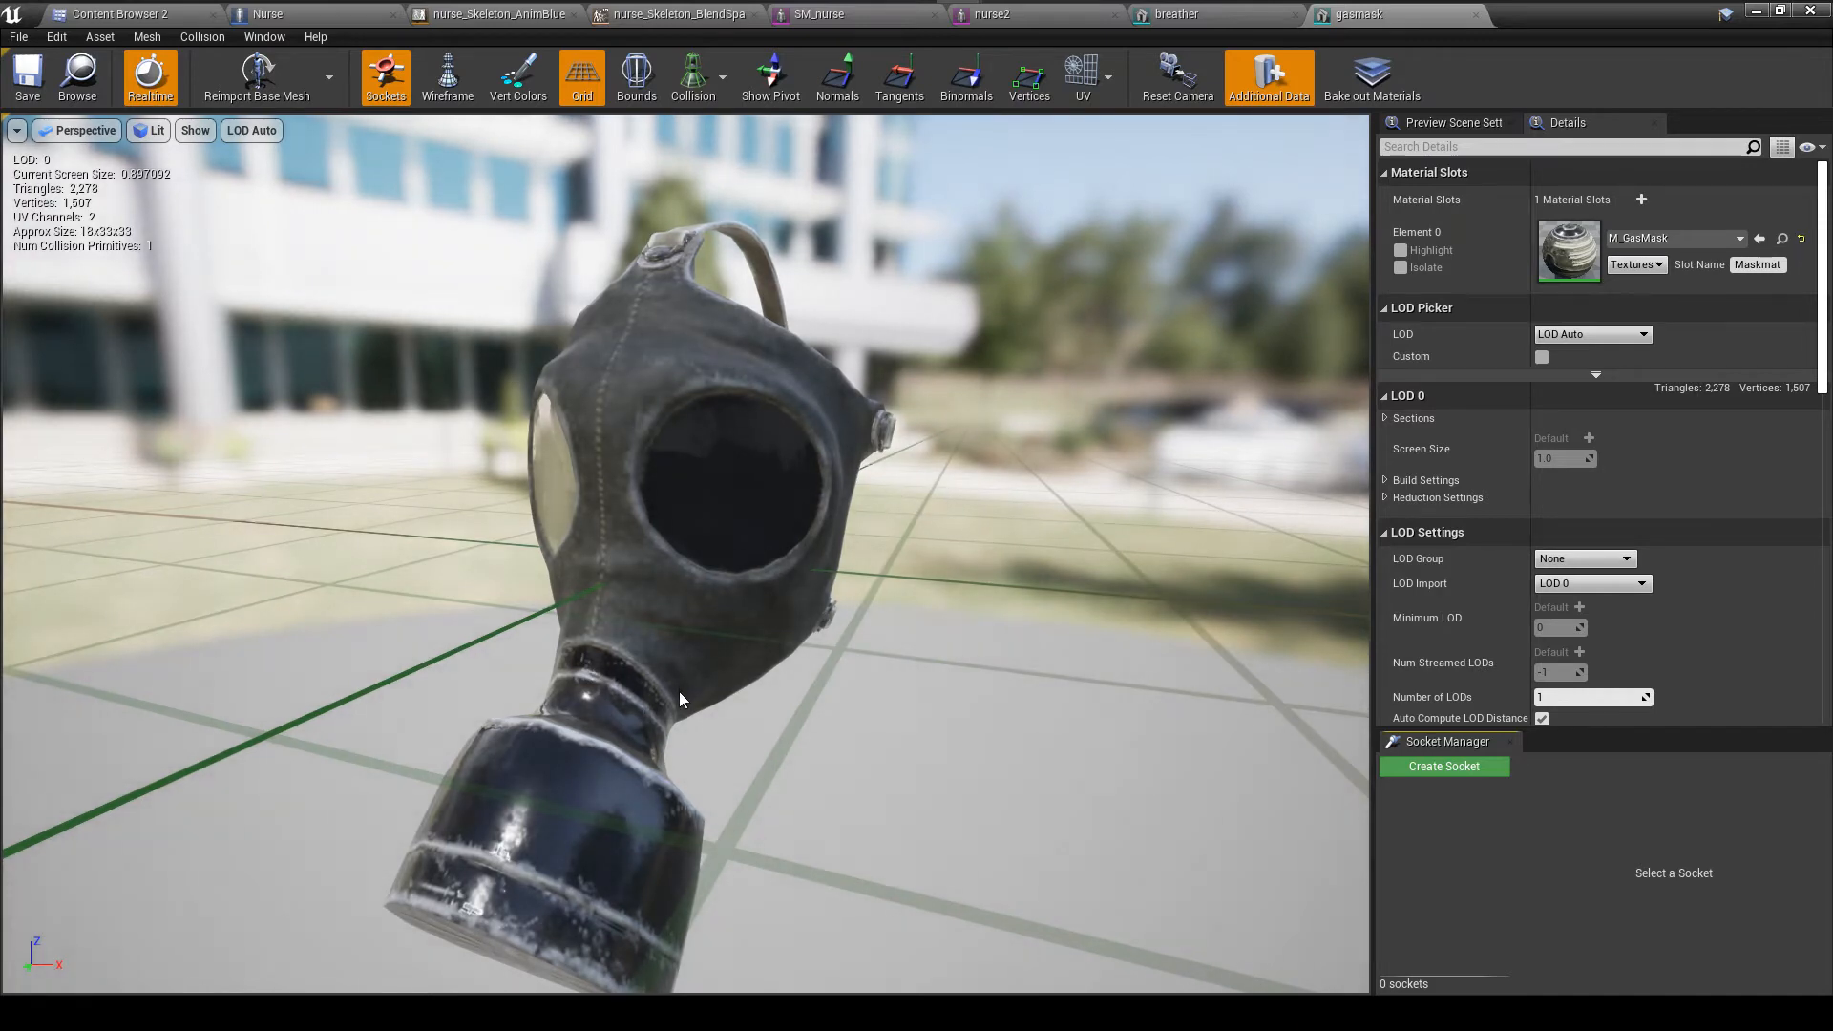
{"action": "mouse_move", "coordinate": [764, 634]}
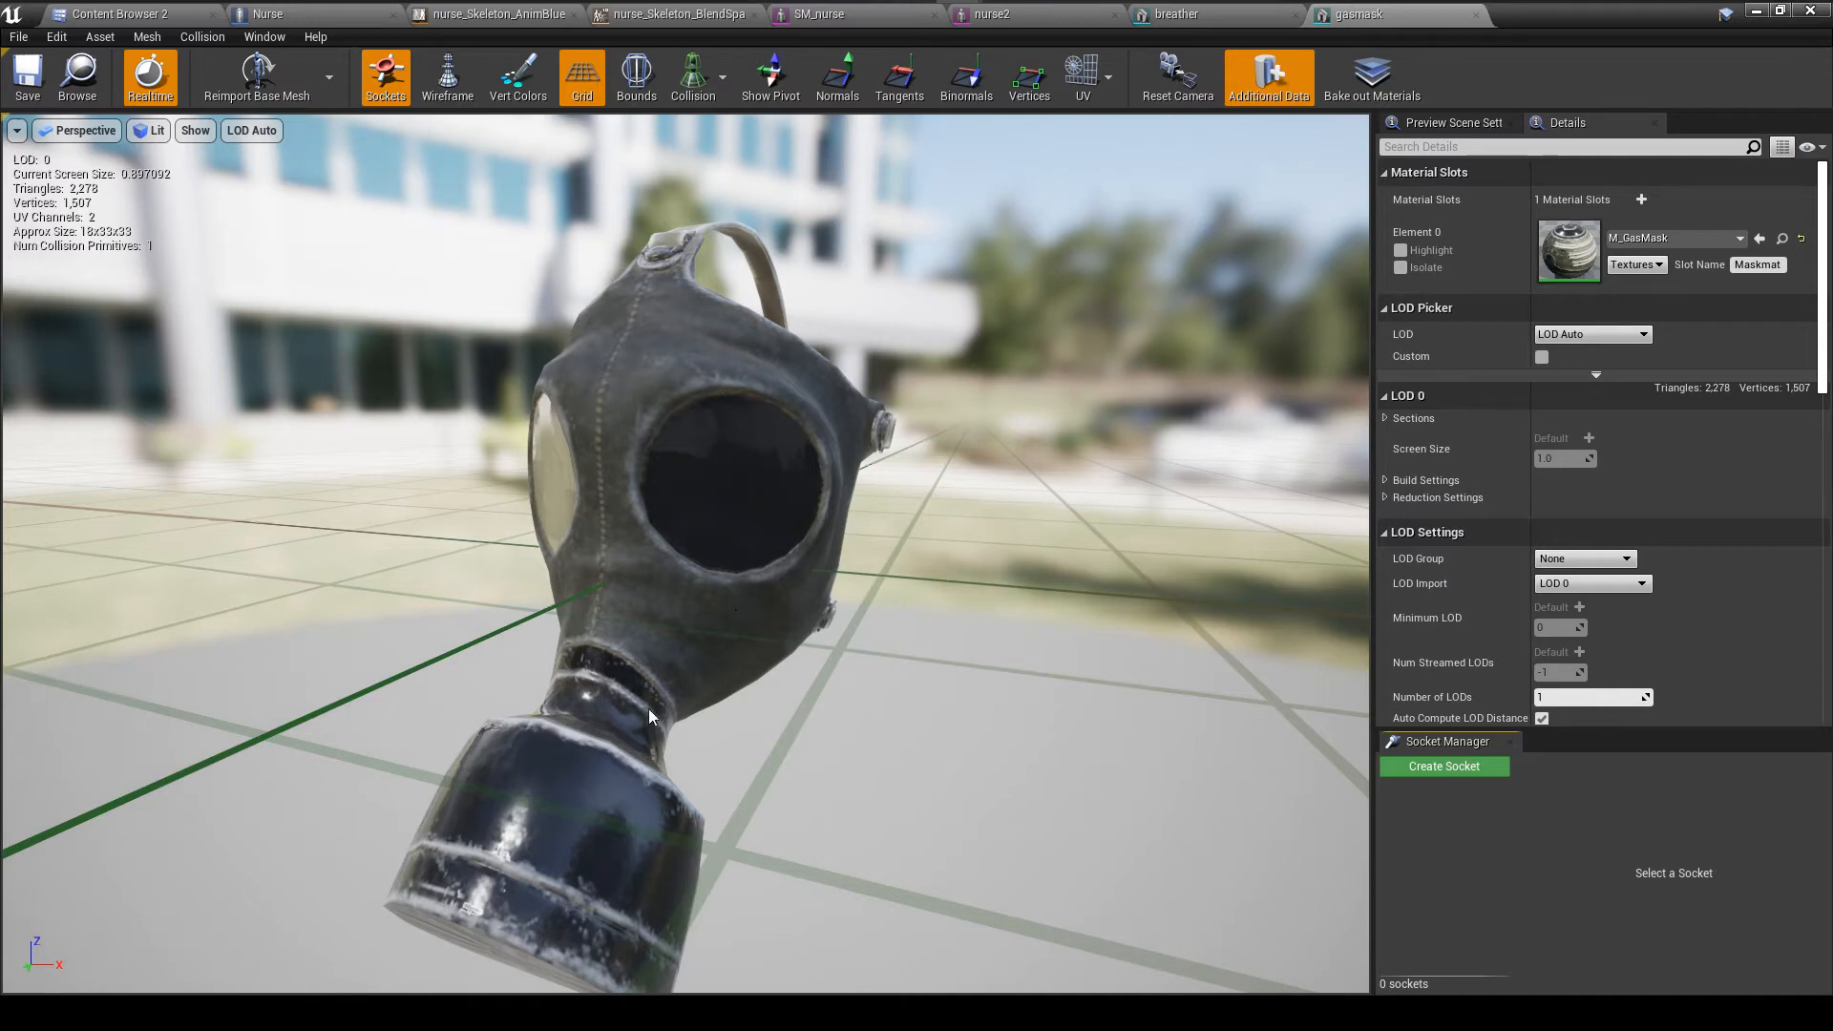
{"action": "mouse_move", "coordinate": [153, 23]}
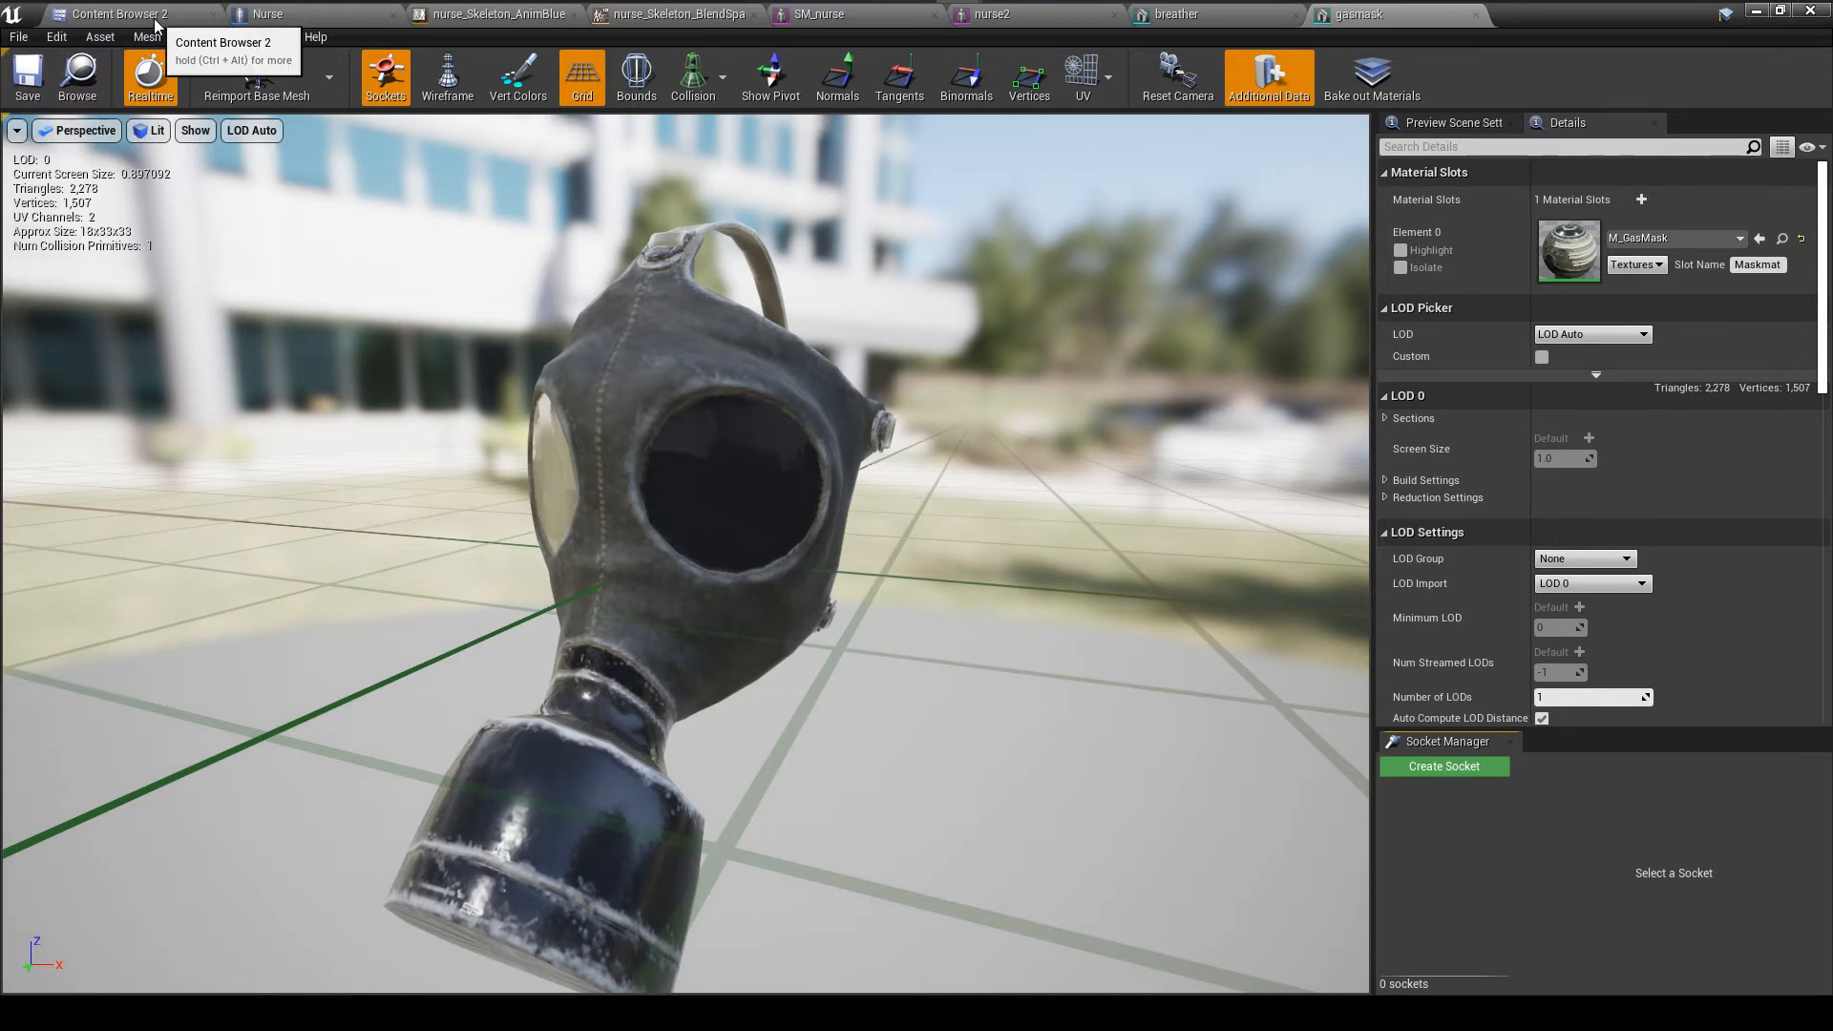
{"action": "left_click", "coordinate": [116, 13]}
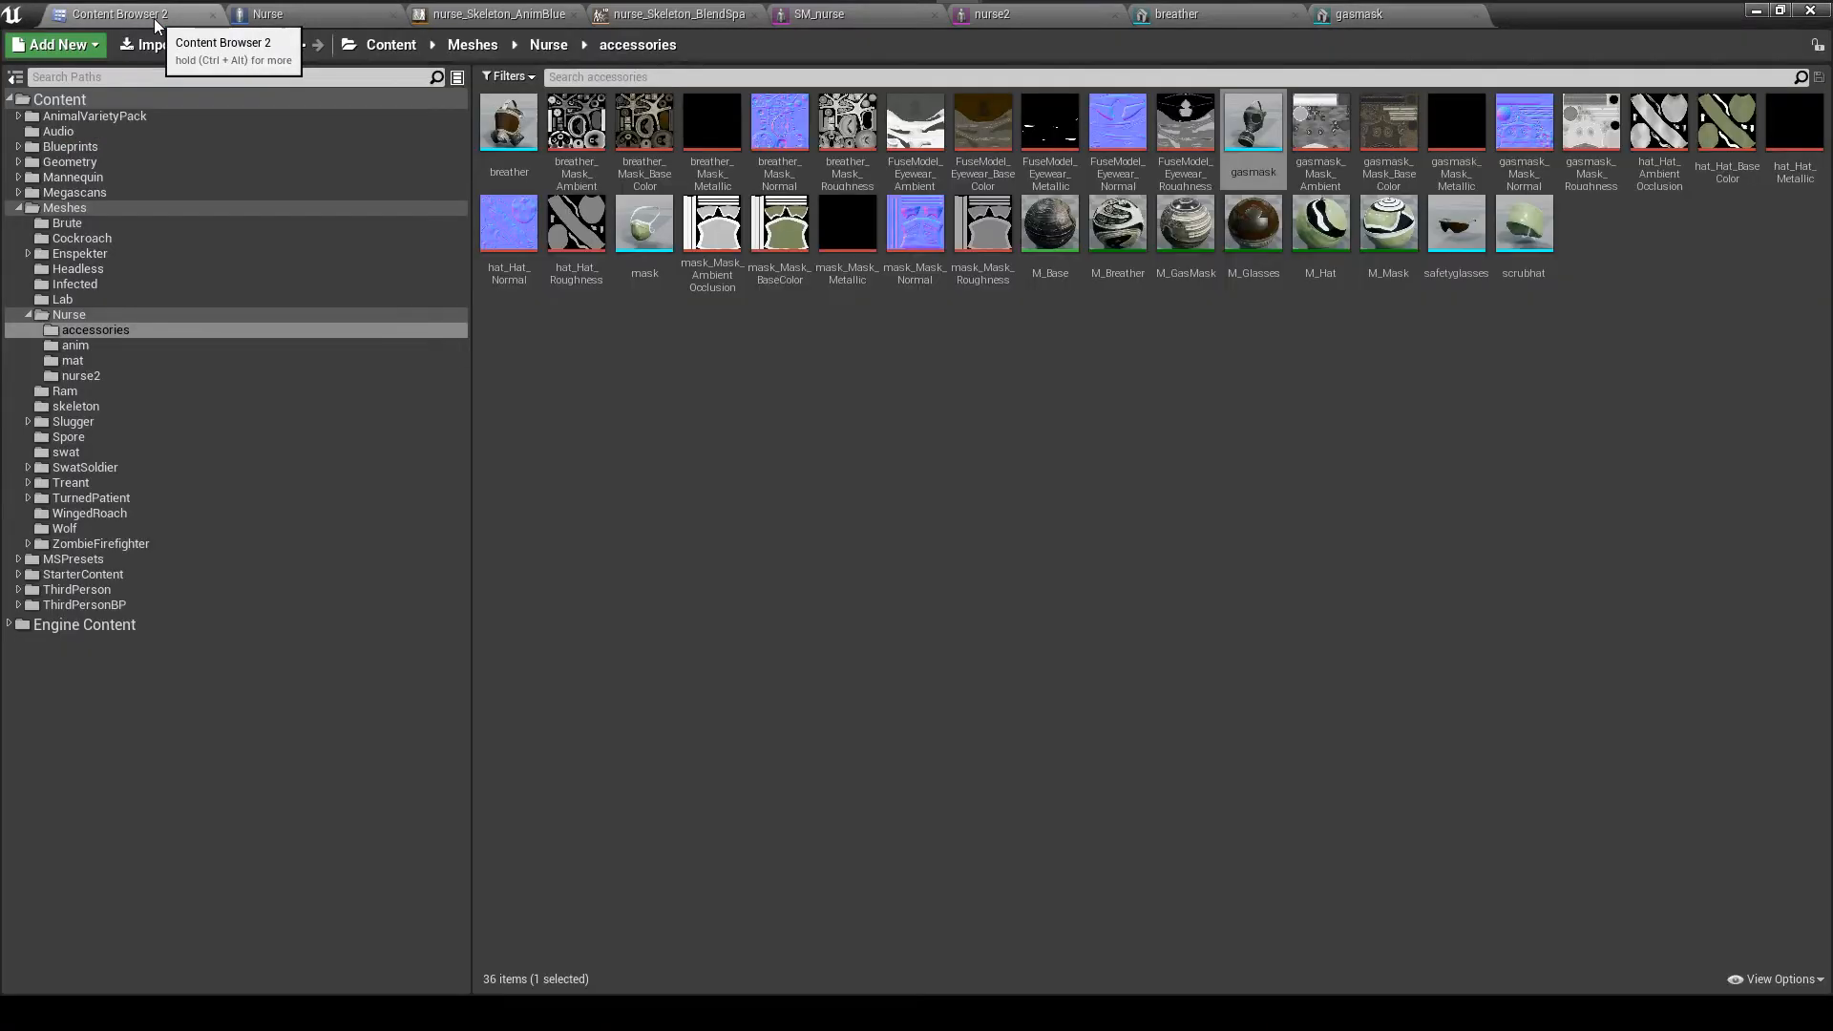
{"action": "mouse_move", "coordinate": [1502, 311]}
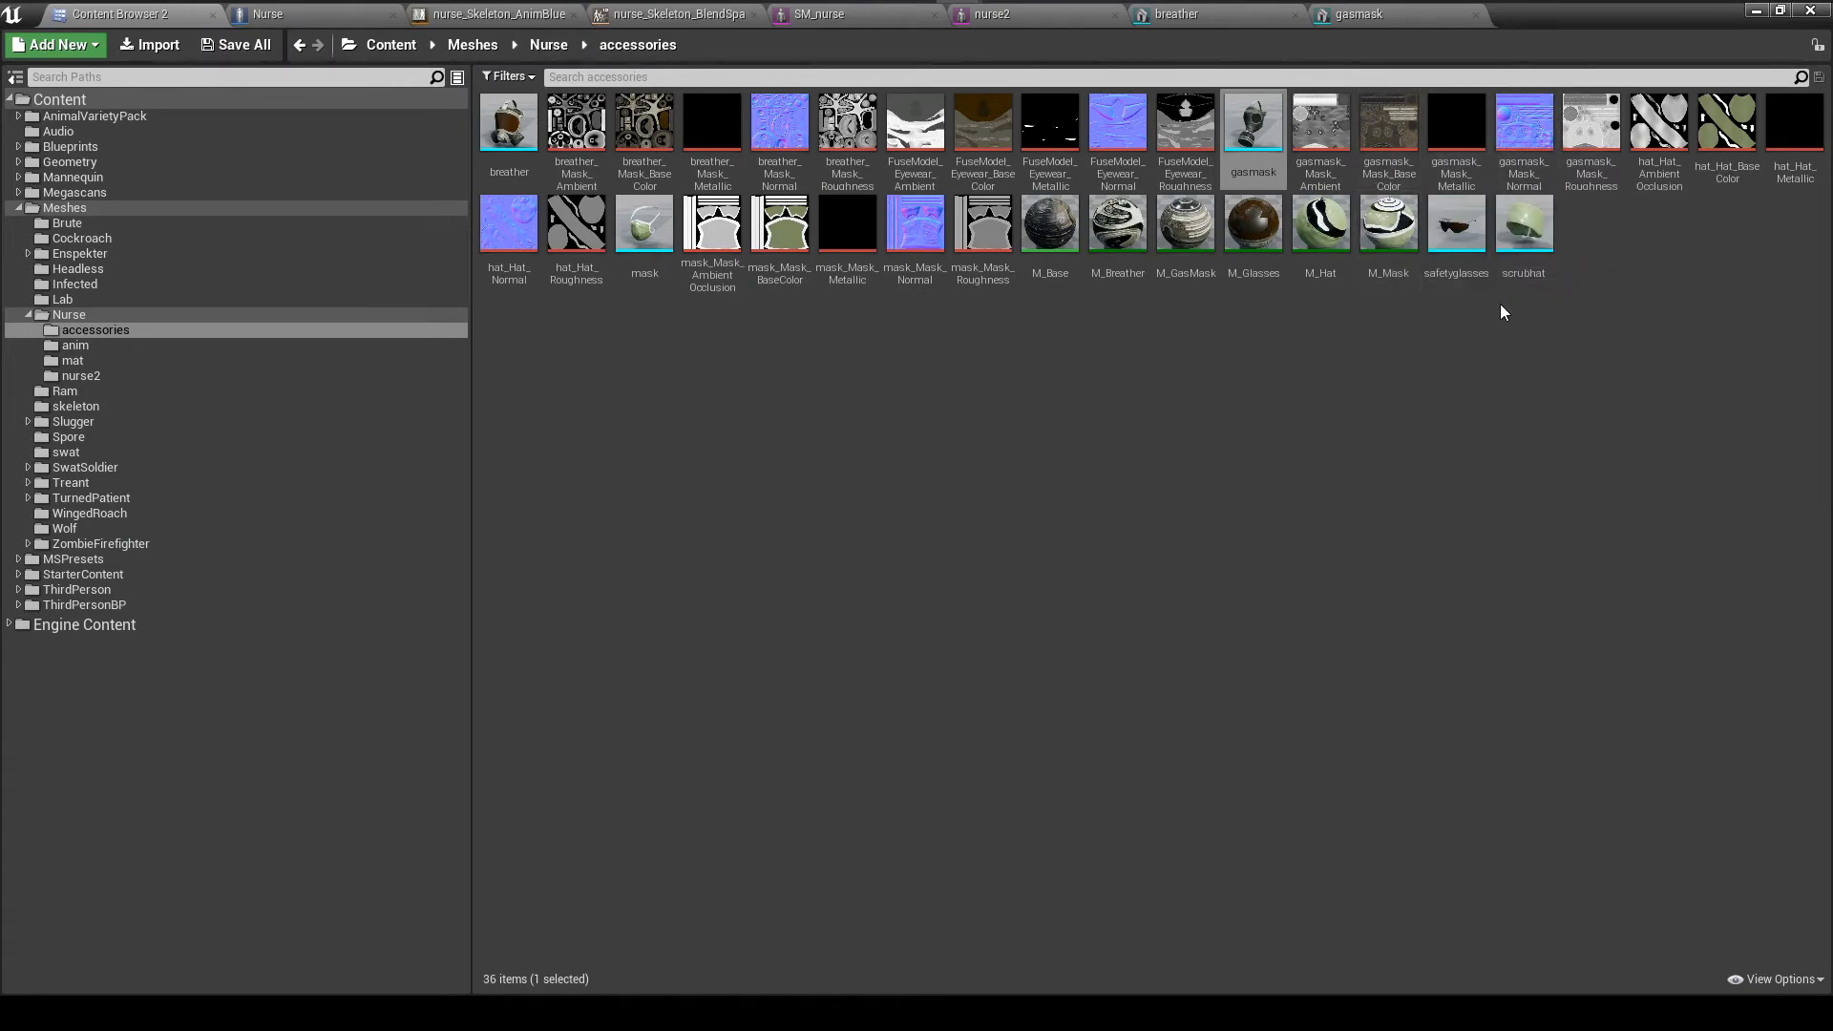
Preview the scrubhat, safetyglasses and mask accessory meshes one after another
{"action": "double_click", "coordinate": [1521, 225]}
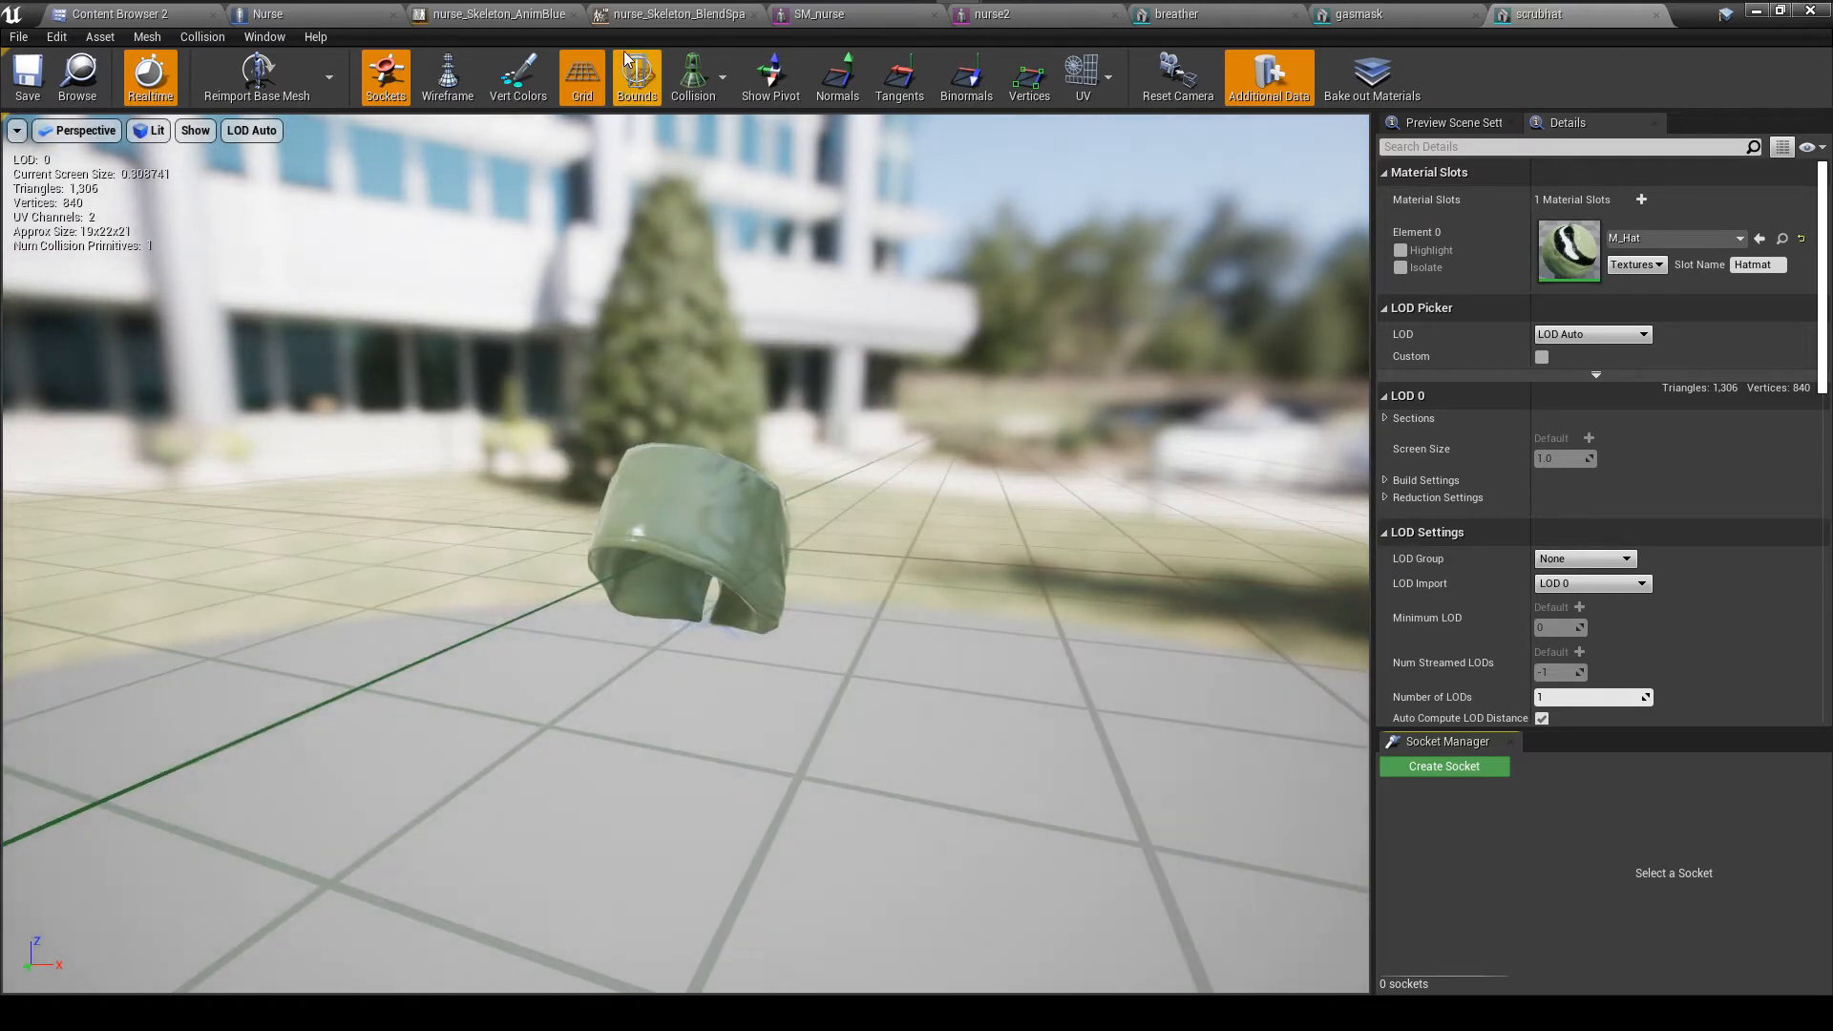
{"action": "left_click", "coordinate": [634, 76]}
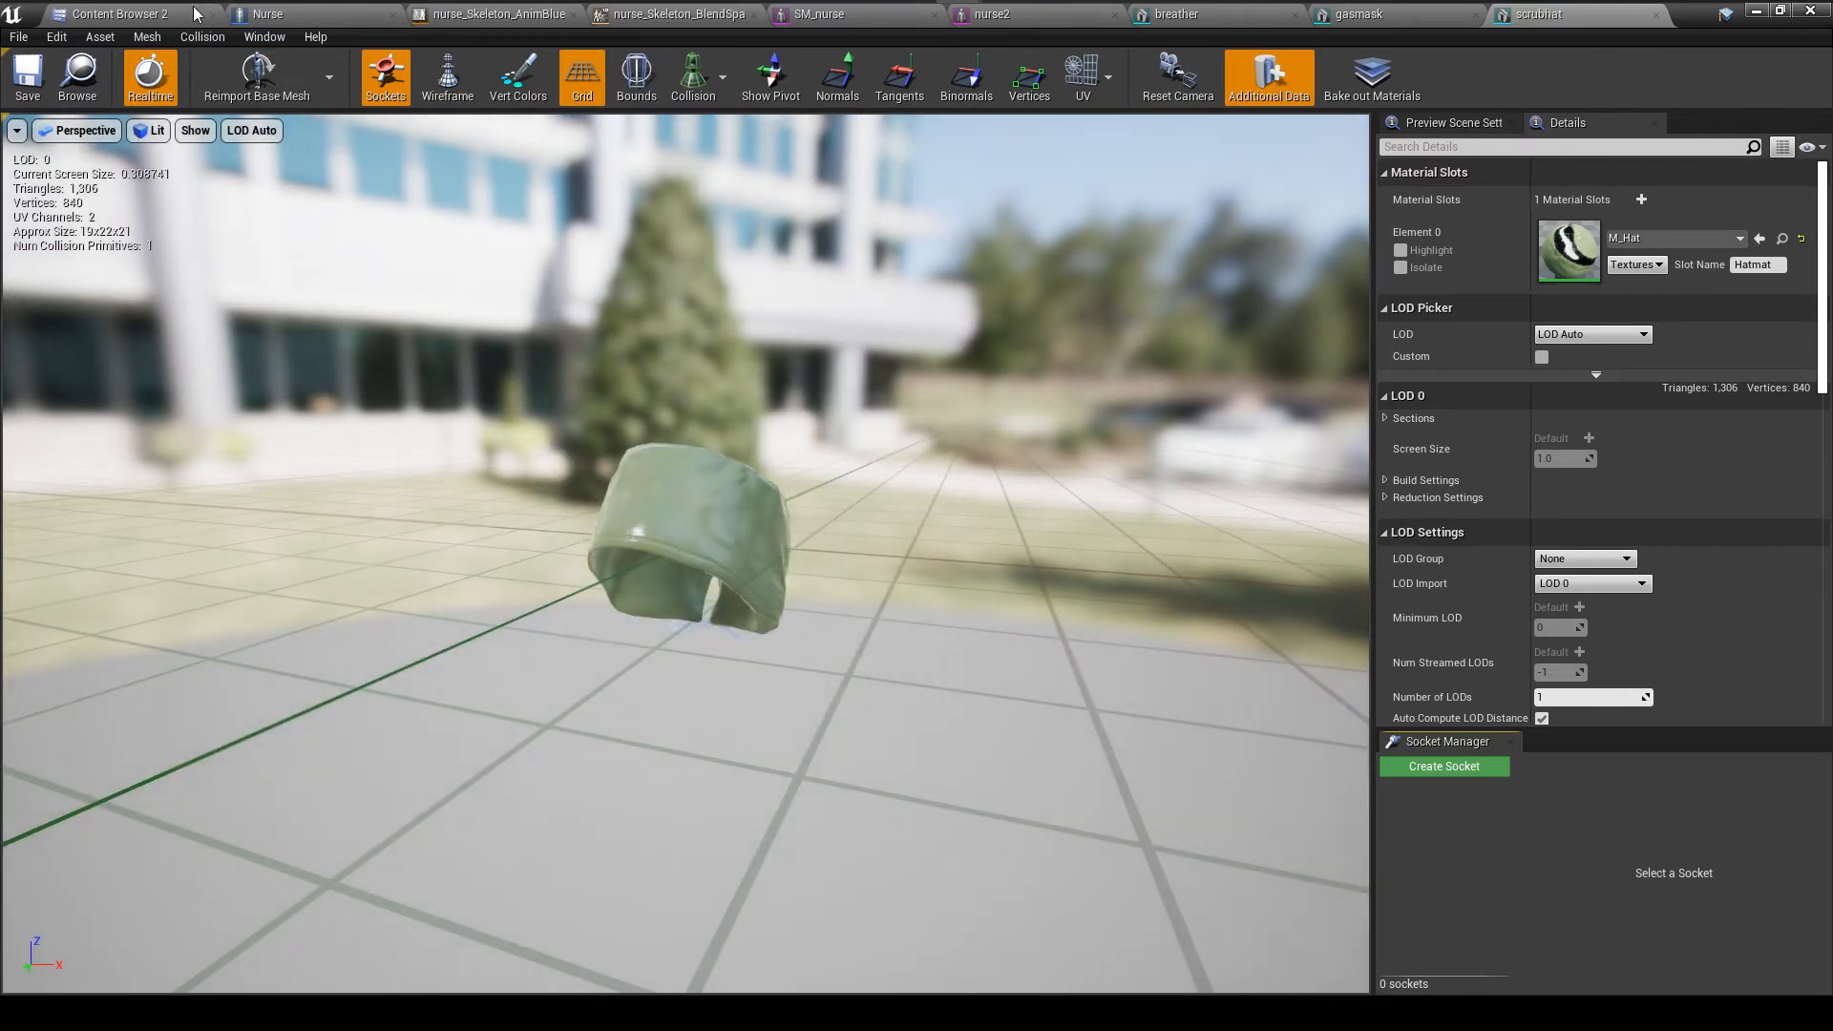
{"action": "left_click", "coordinate": [115, 13]}
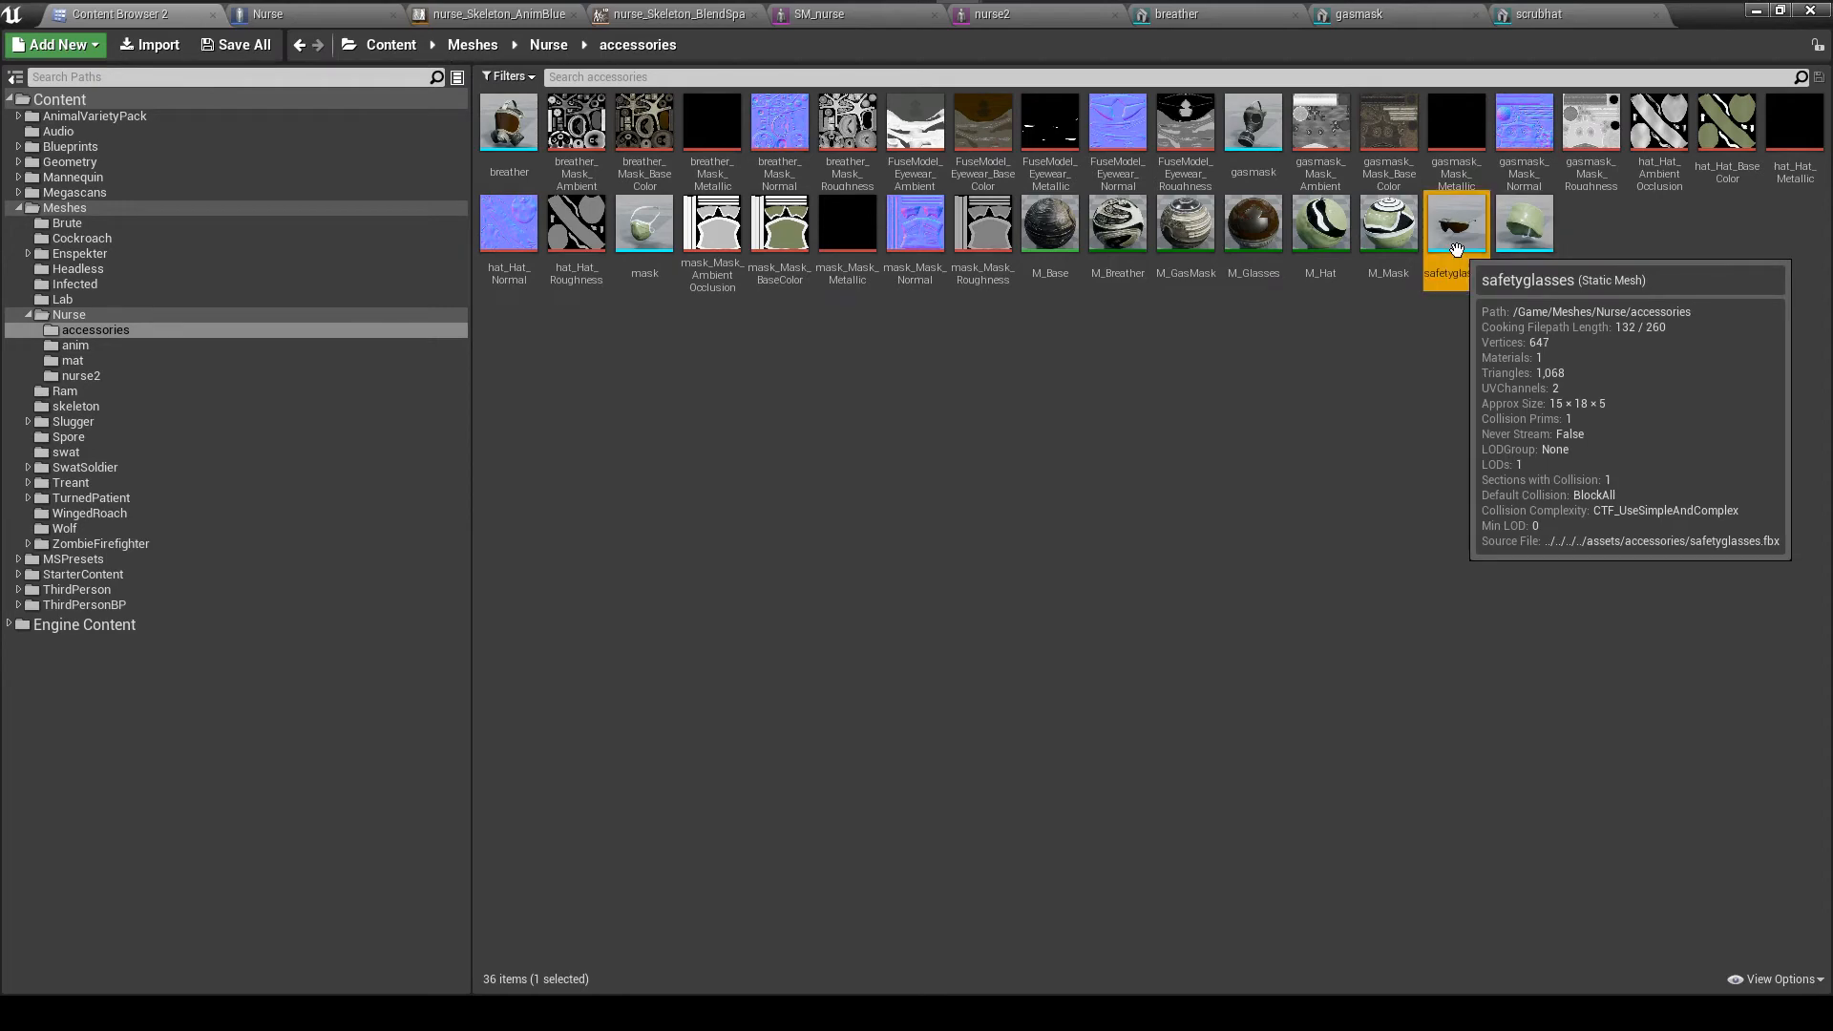
{"action": "double_click", "coordinate": [1457, 222]}
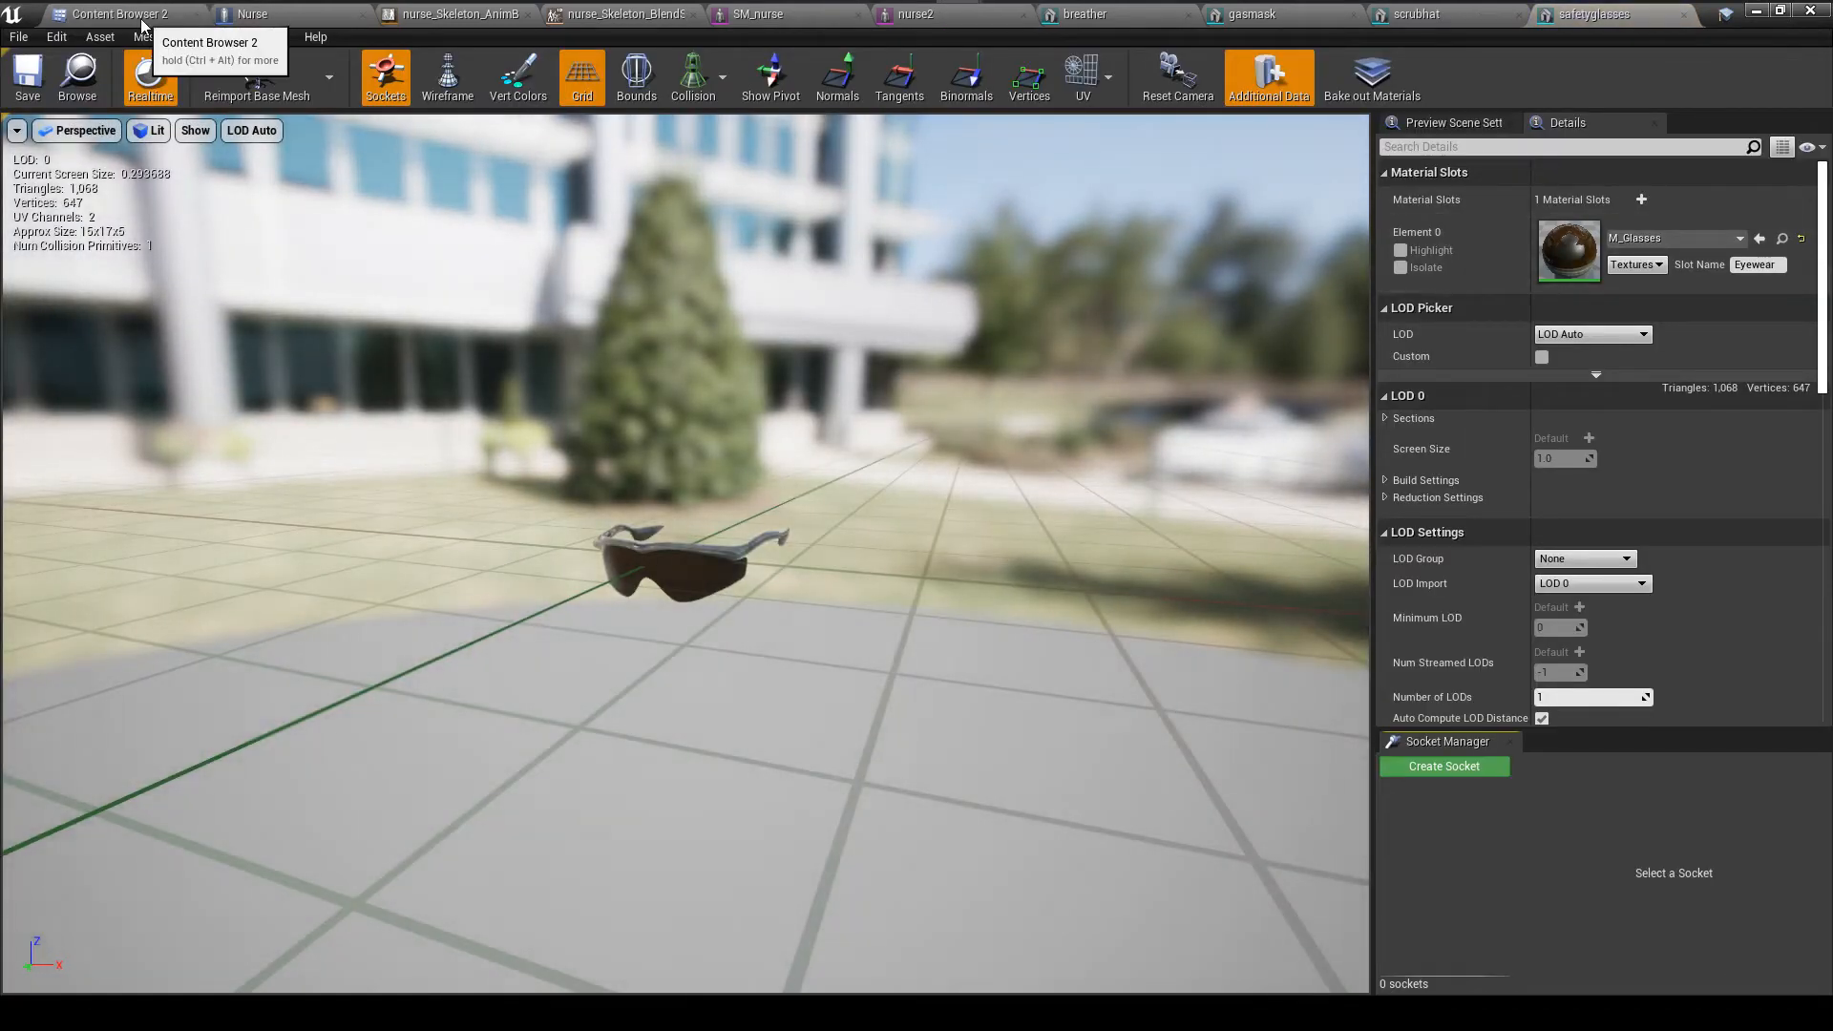
{"action": "left_click", "coordinate": [117, 13]}
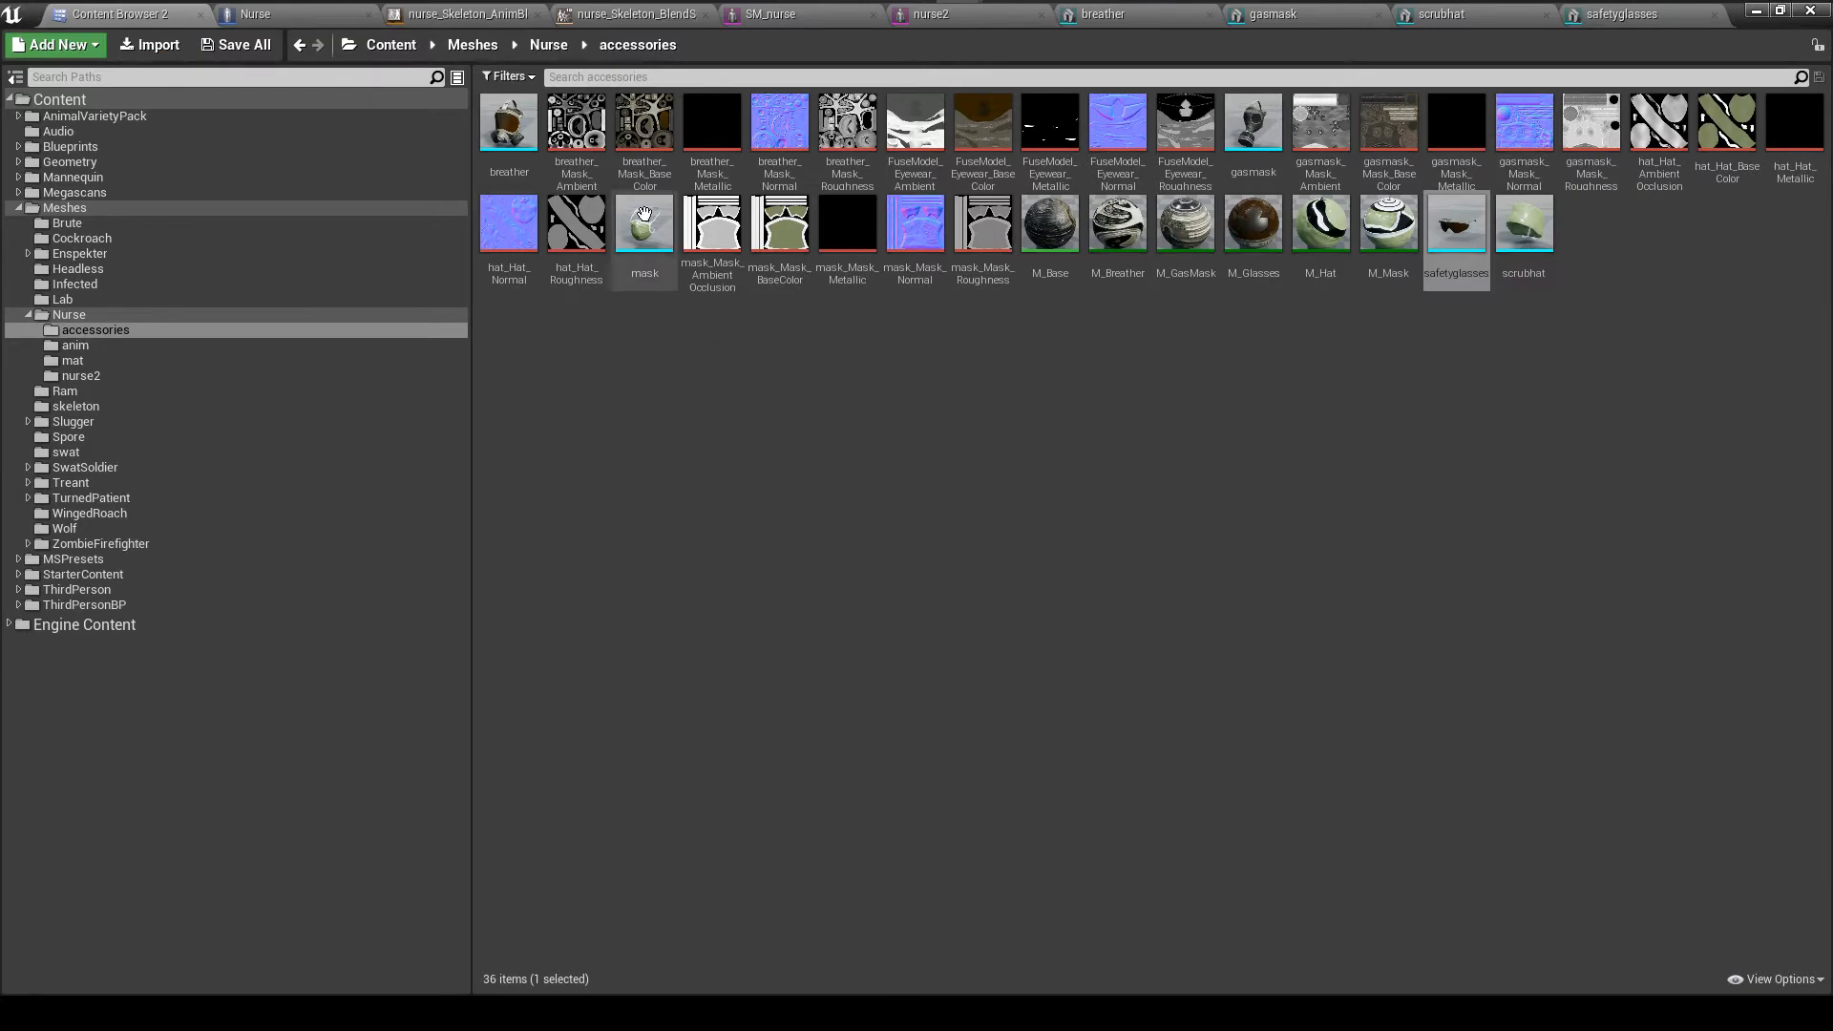
{"action": "double_click", "coordinate": [643, 221]}
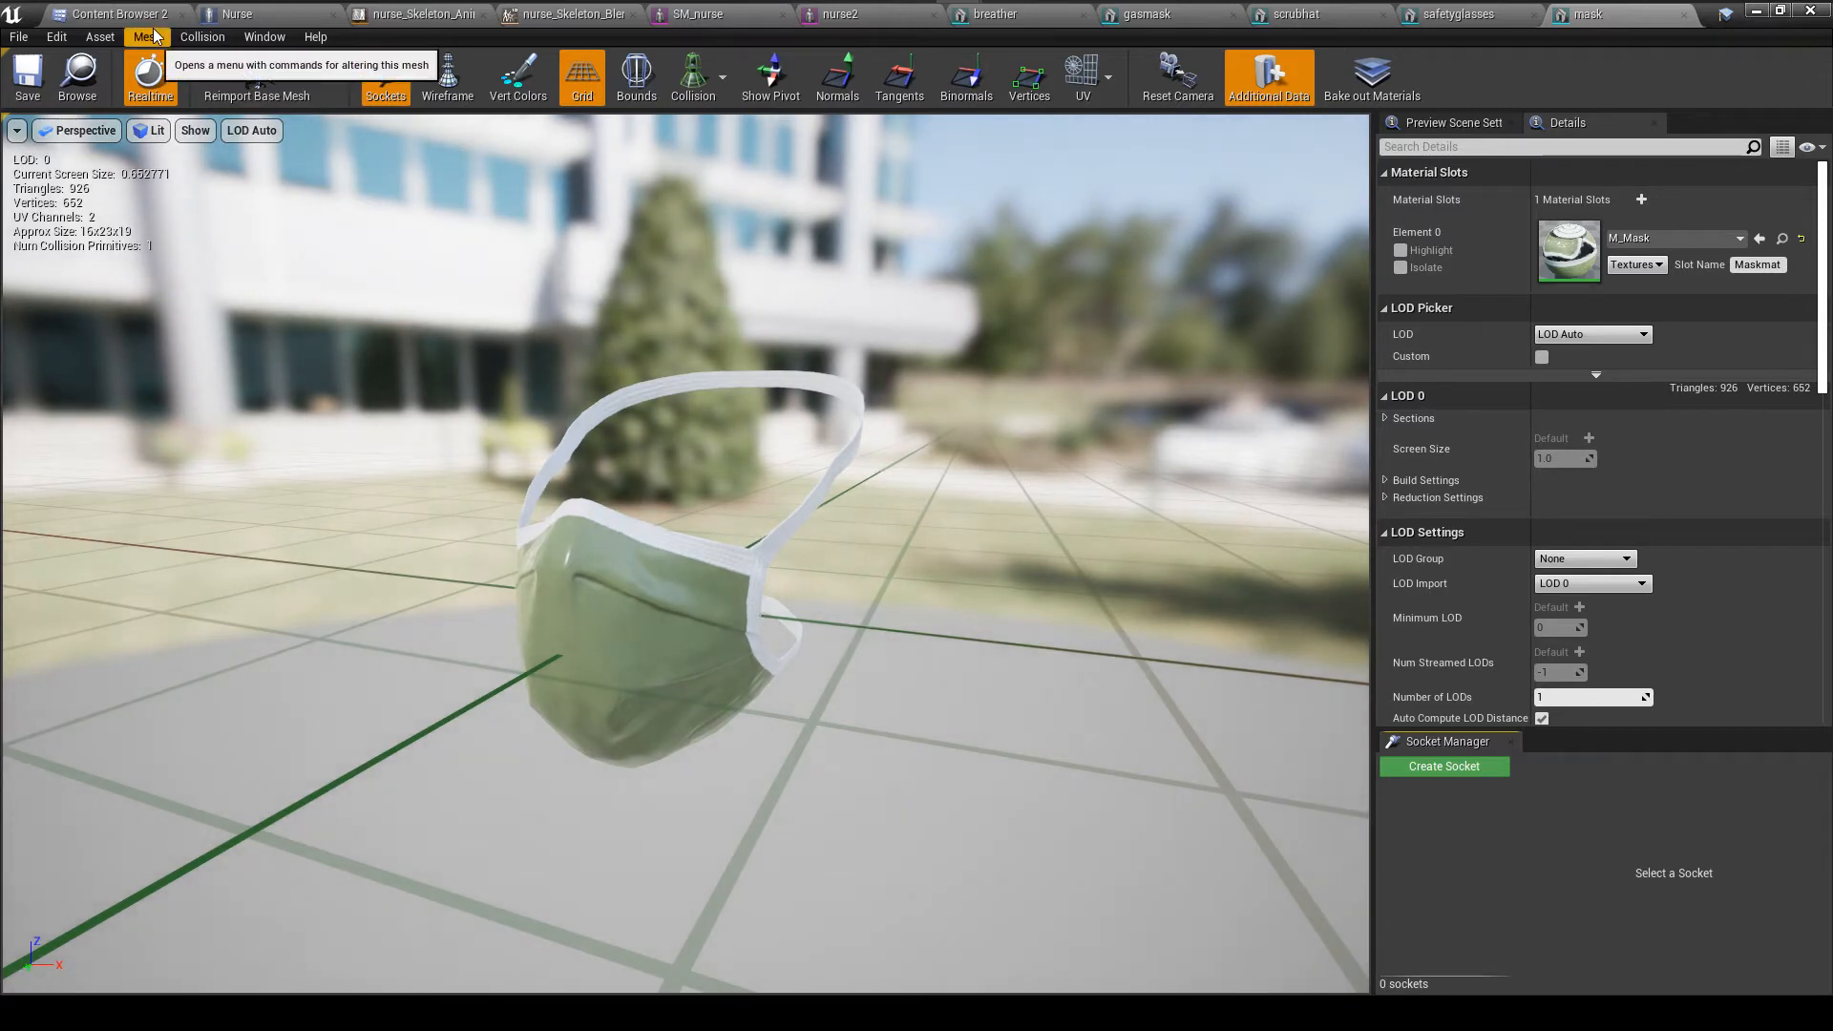
{"action": "left_click", "coordinate": [111, 13]}
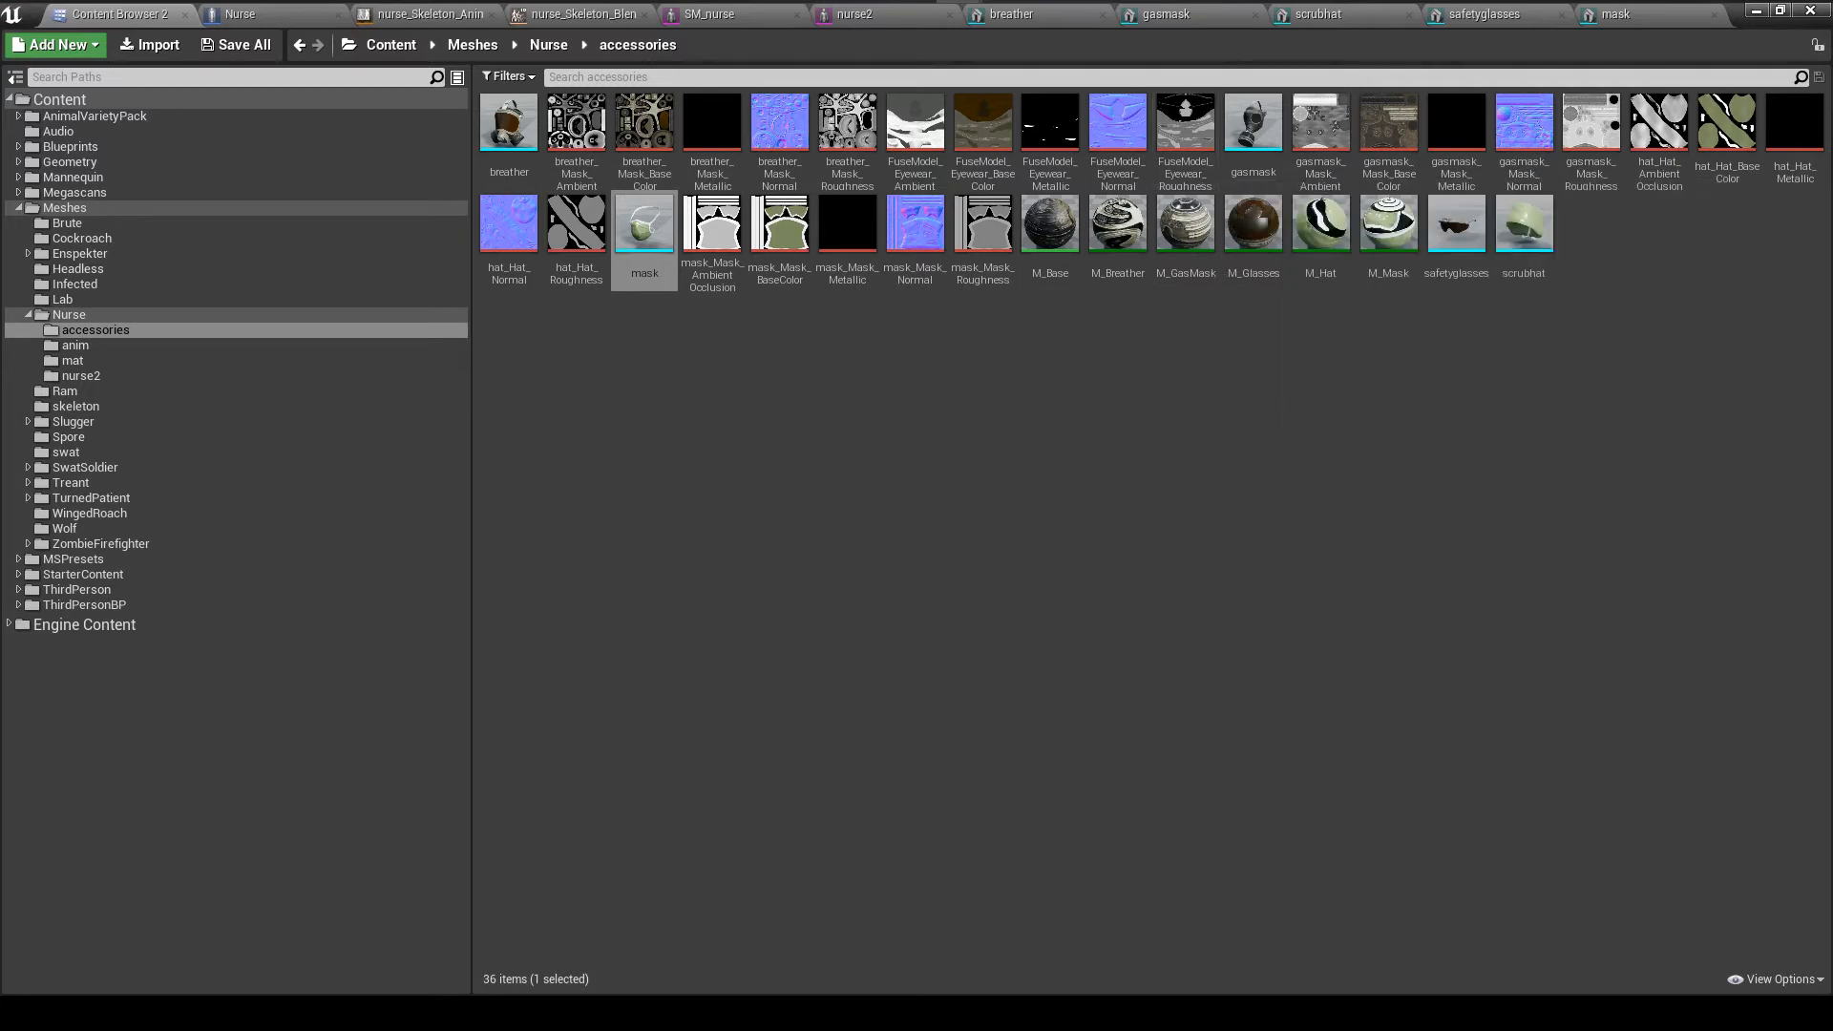
{"action": "mouse_move", "coordinate": [469, 269]}
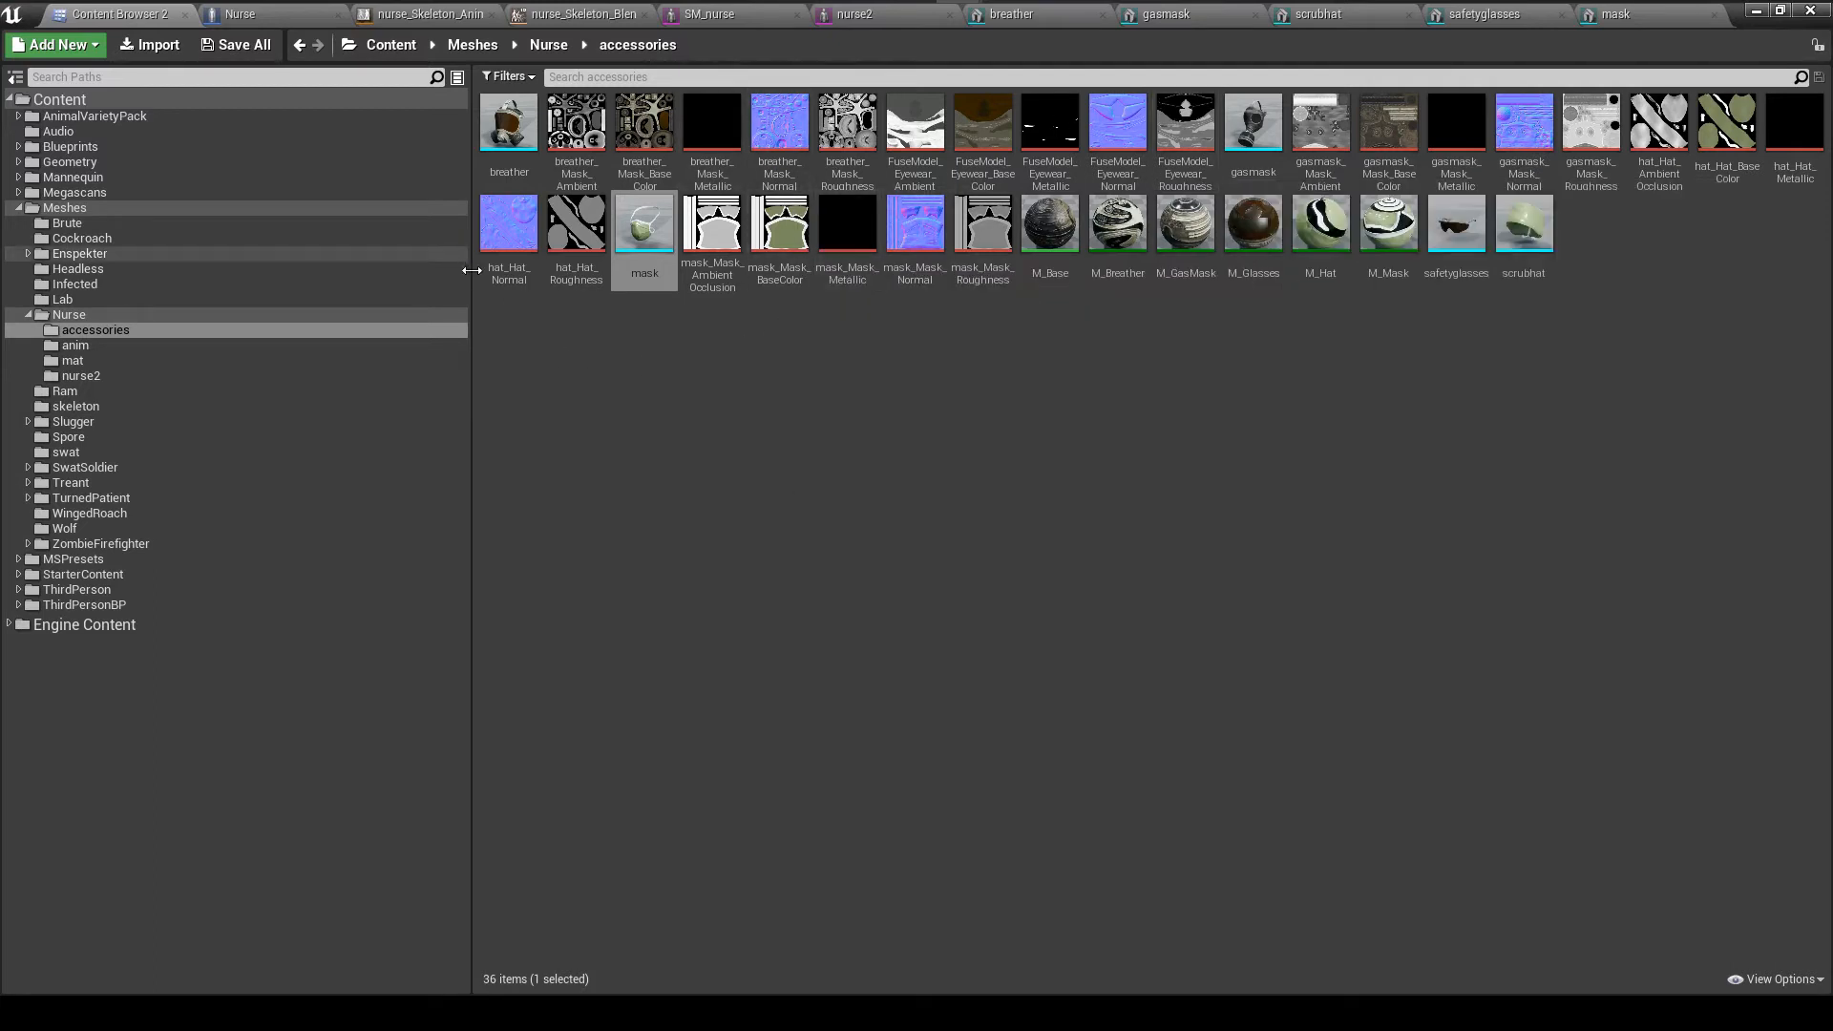
{"action": "mouse_move", "coordinate": [616, 454]}
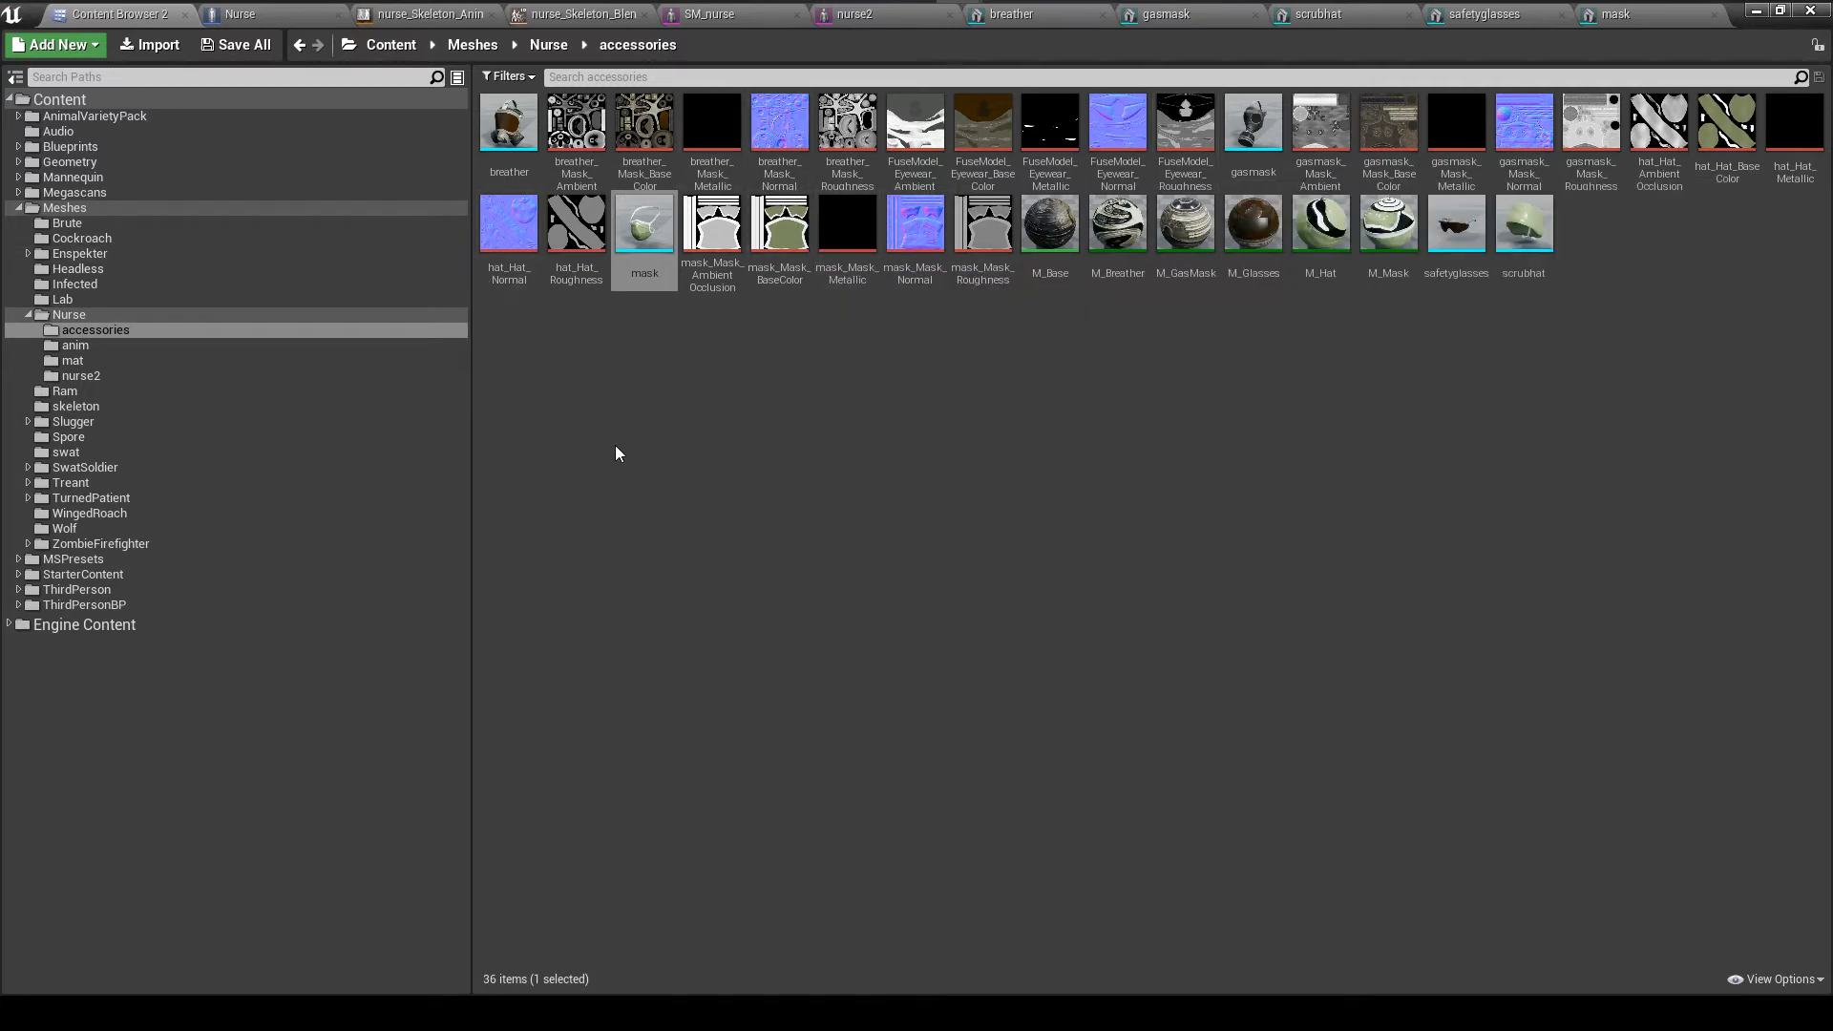
{"action": "mouse_move", "coordinate": [708, 397]}
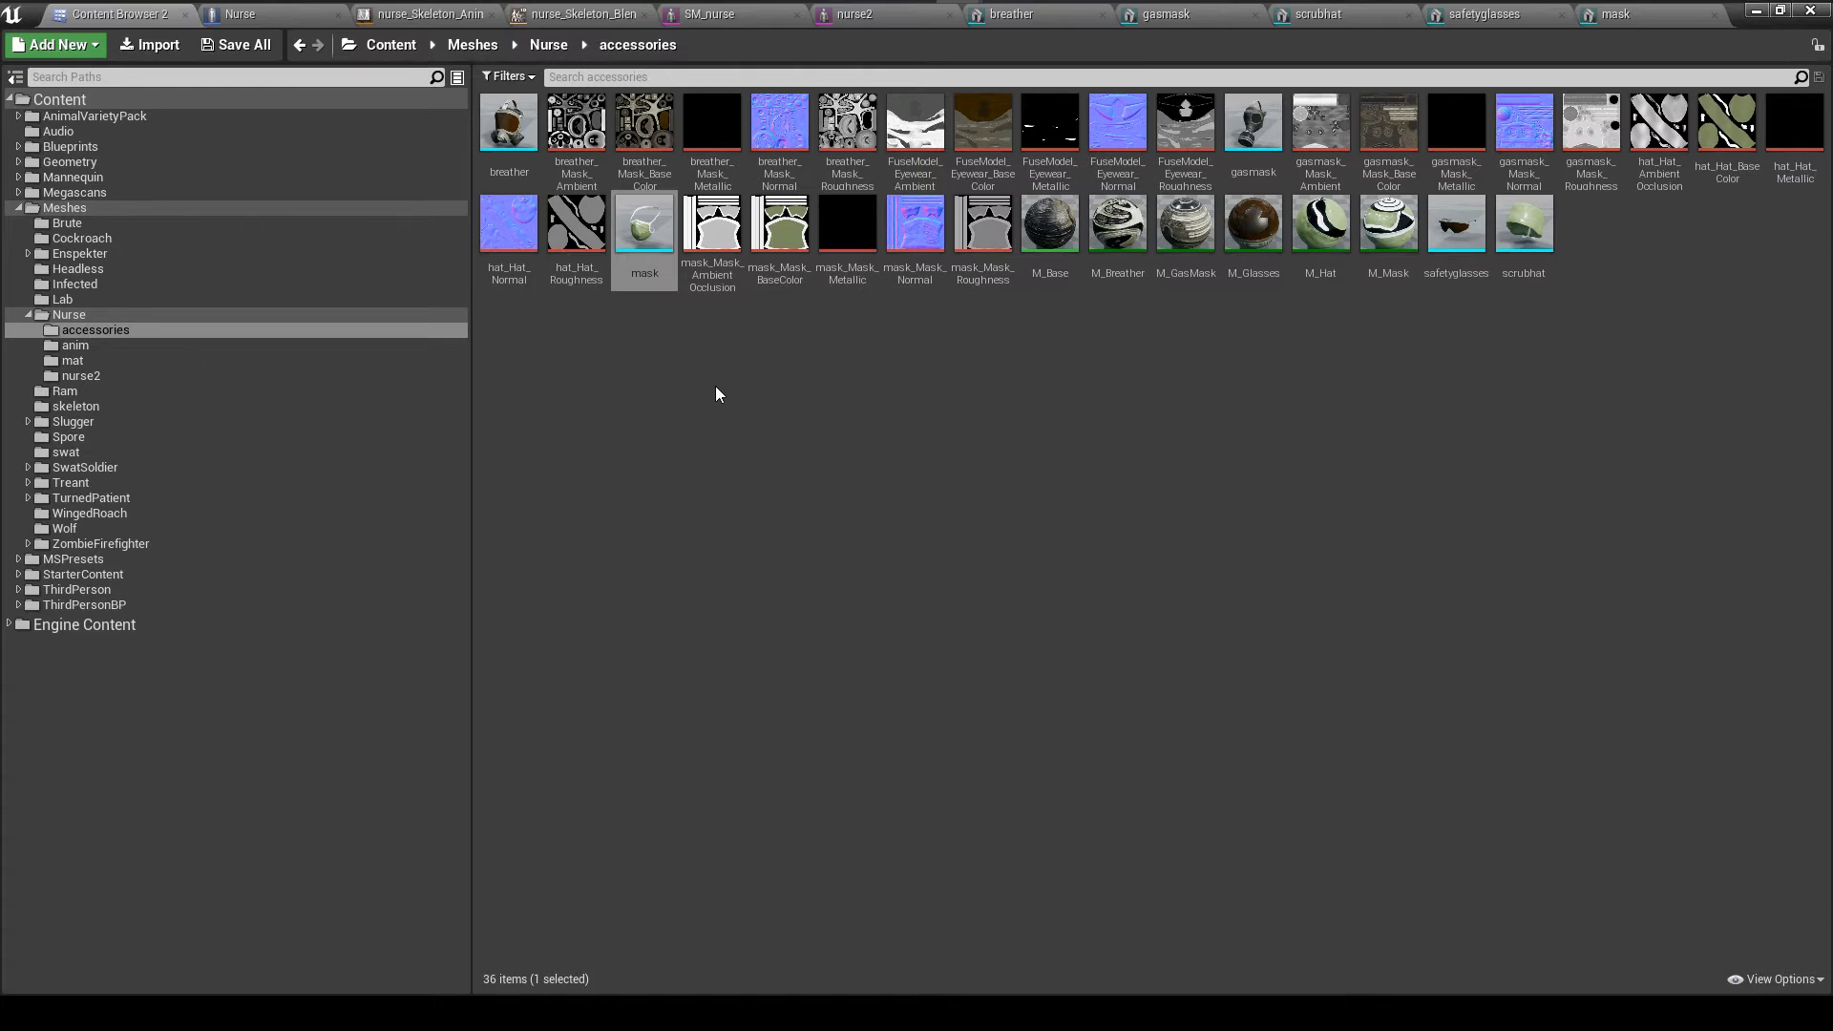
{"action": "mouse_move", "coordinate": [178, 298]}
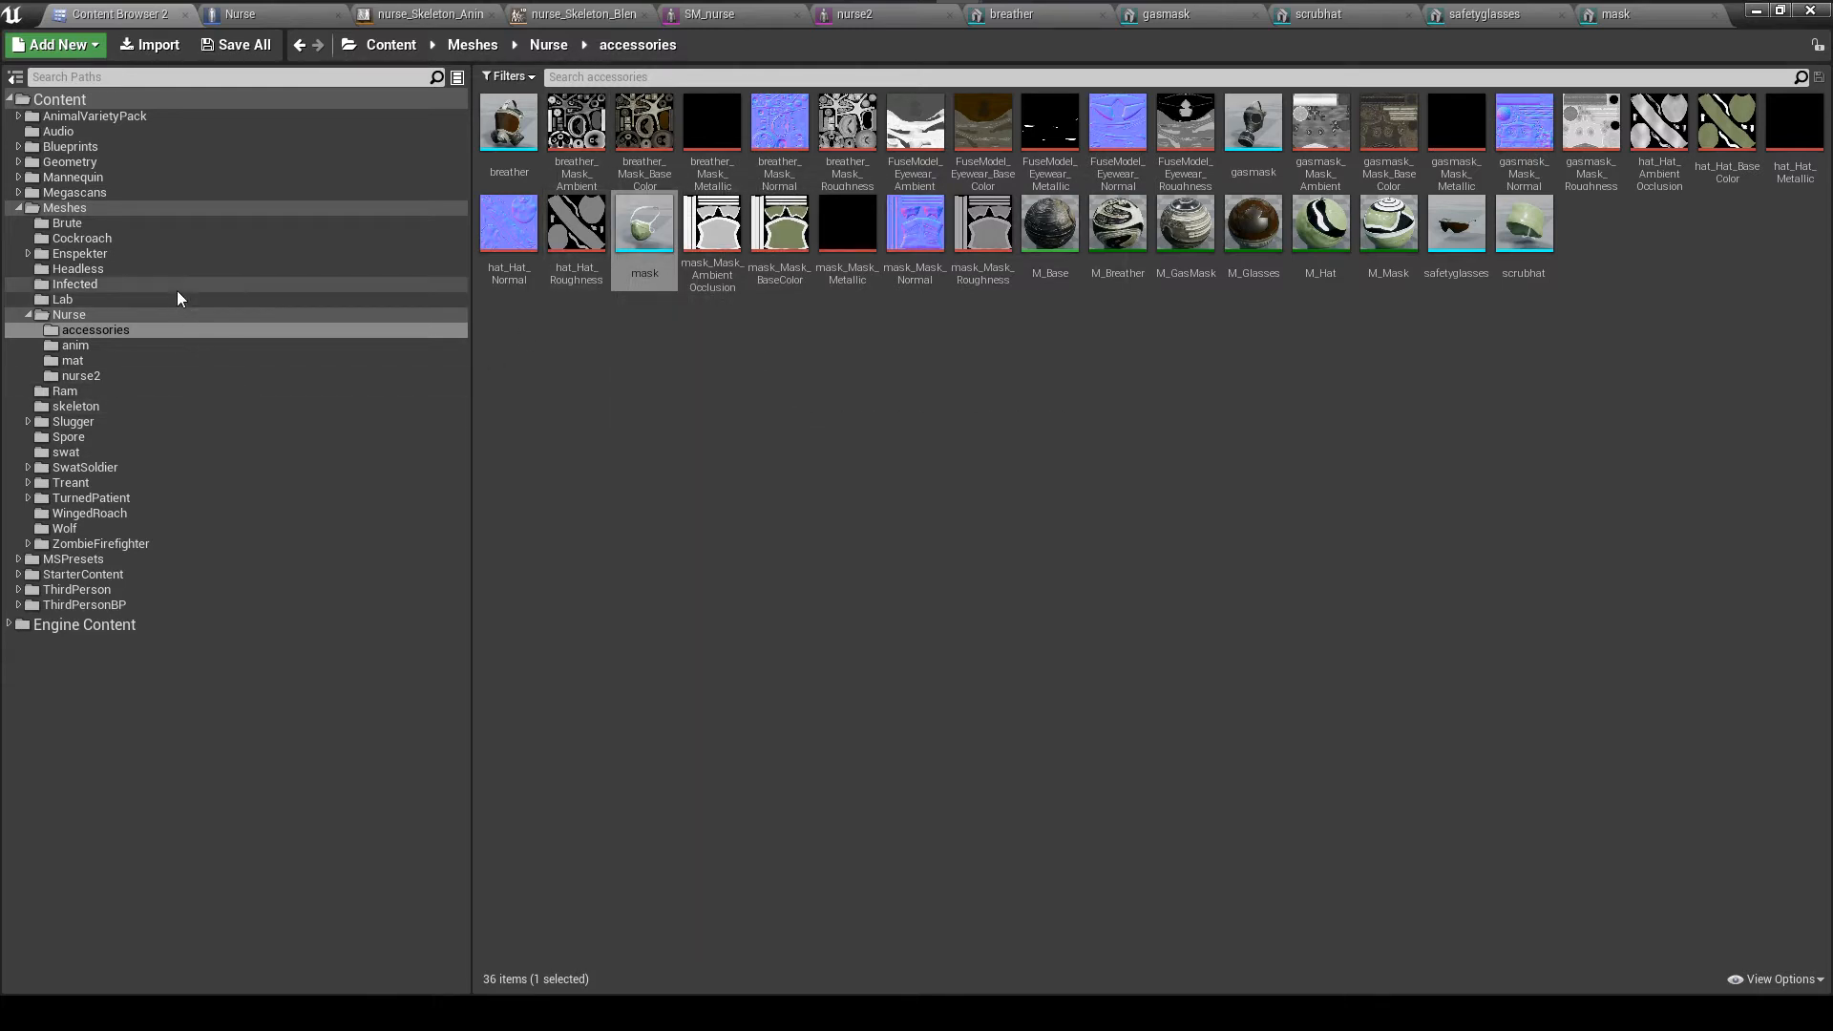
Check the nurse character mesh and Nurse blueprint, then return to the Nurse folder listing
{"action": "left_click", "coordinate": [69, 315]}
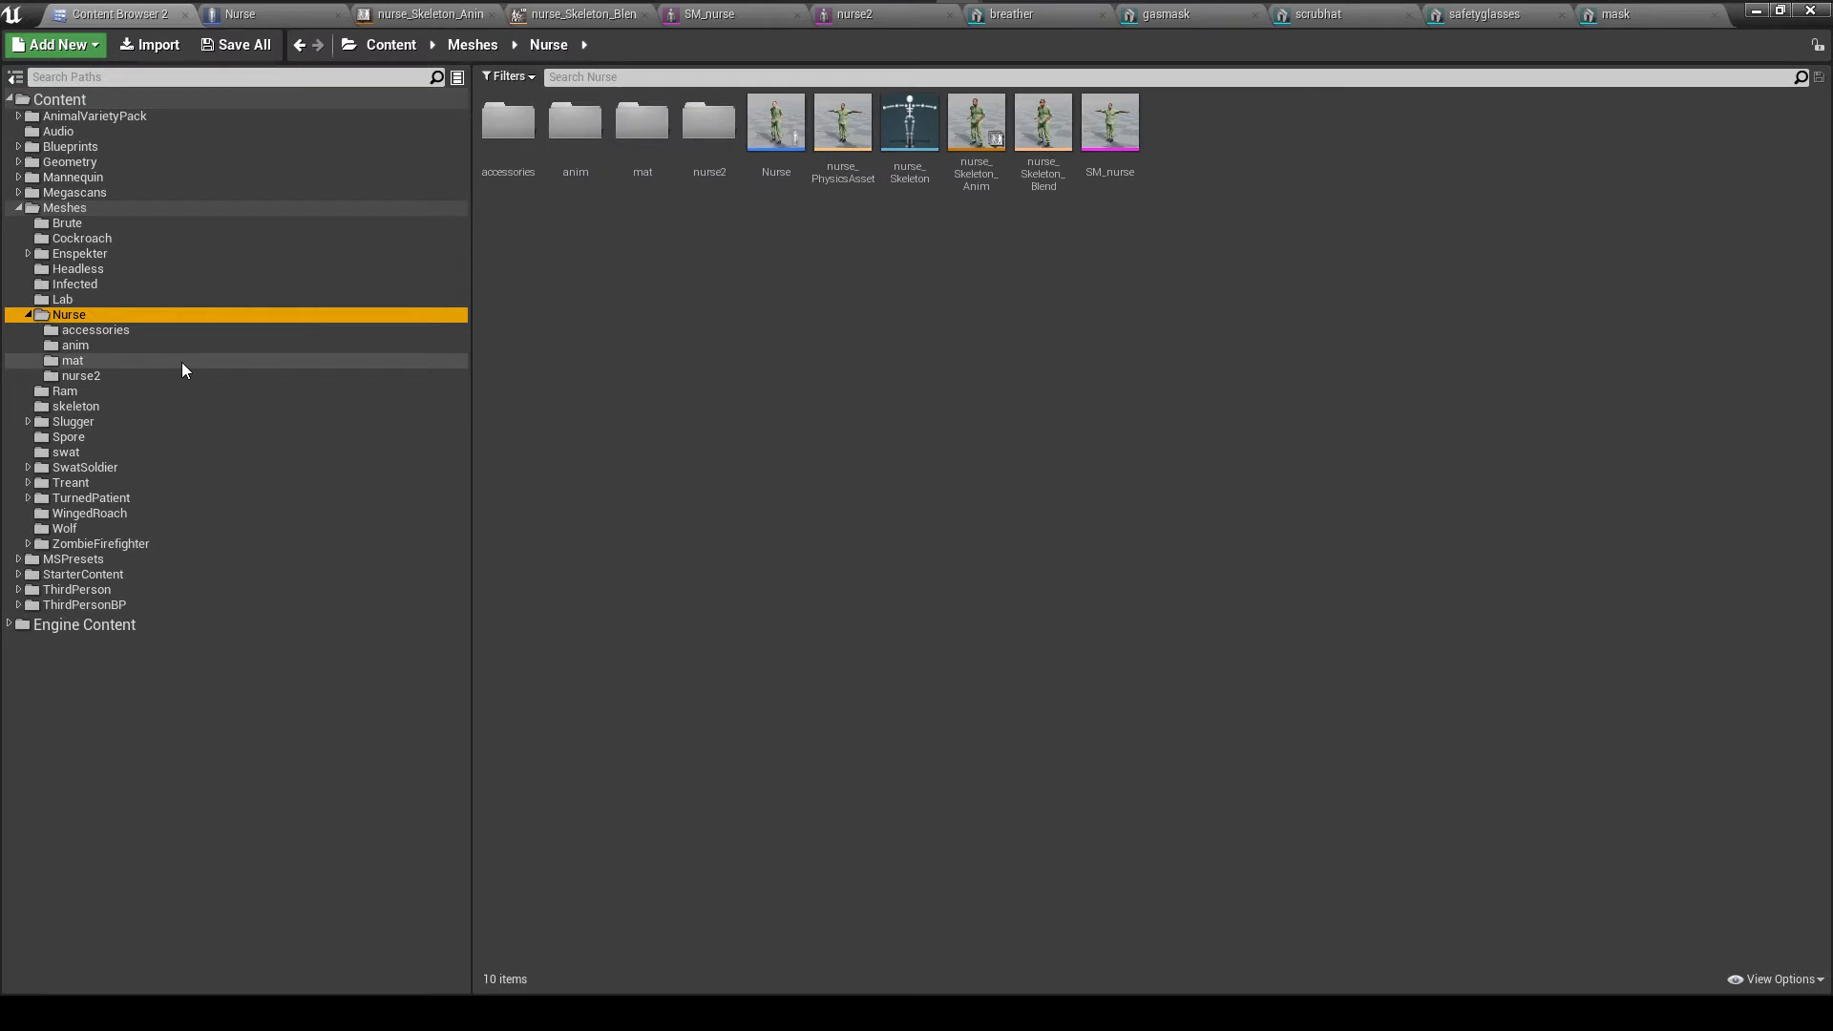
{"action": "mouse_move", "coordinate": [651, 306]}
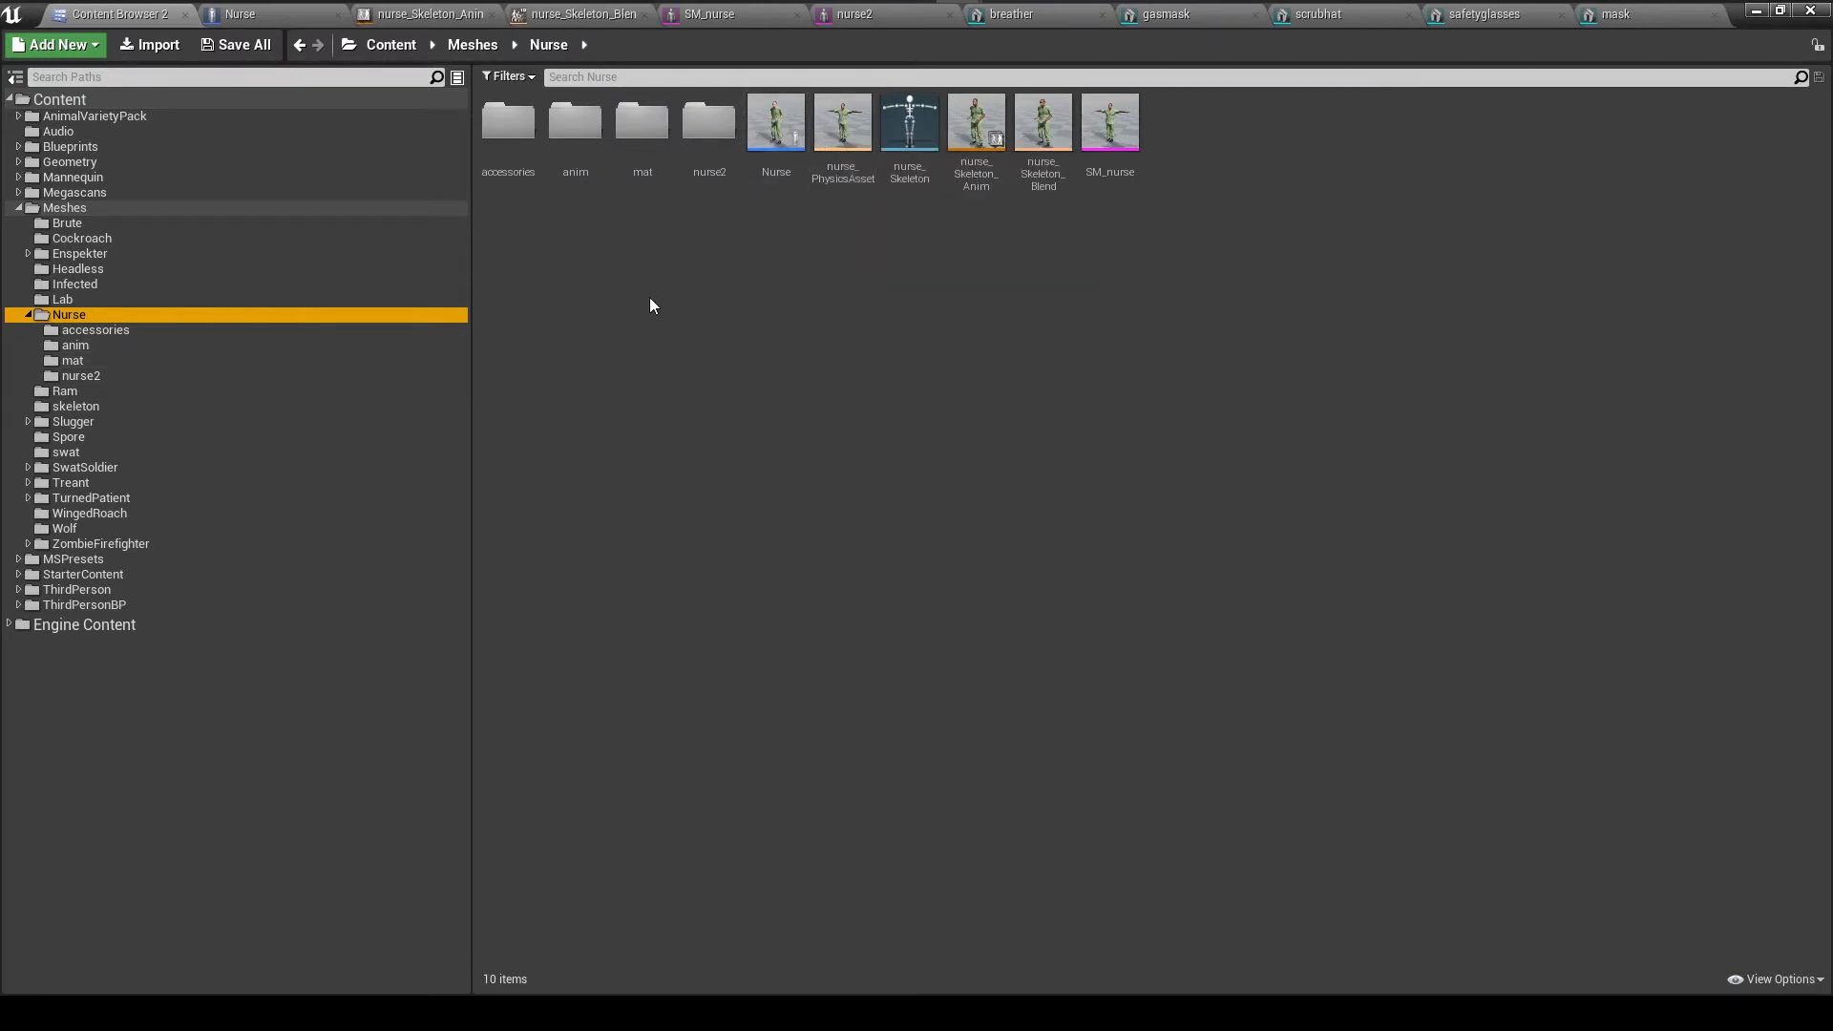
{"action": "mouse_move", "coordinate": [816, 279]}
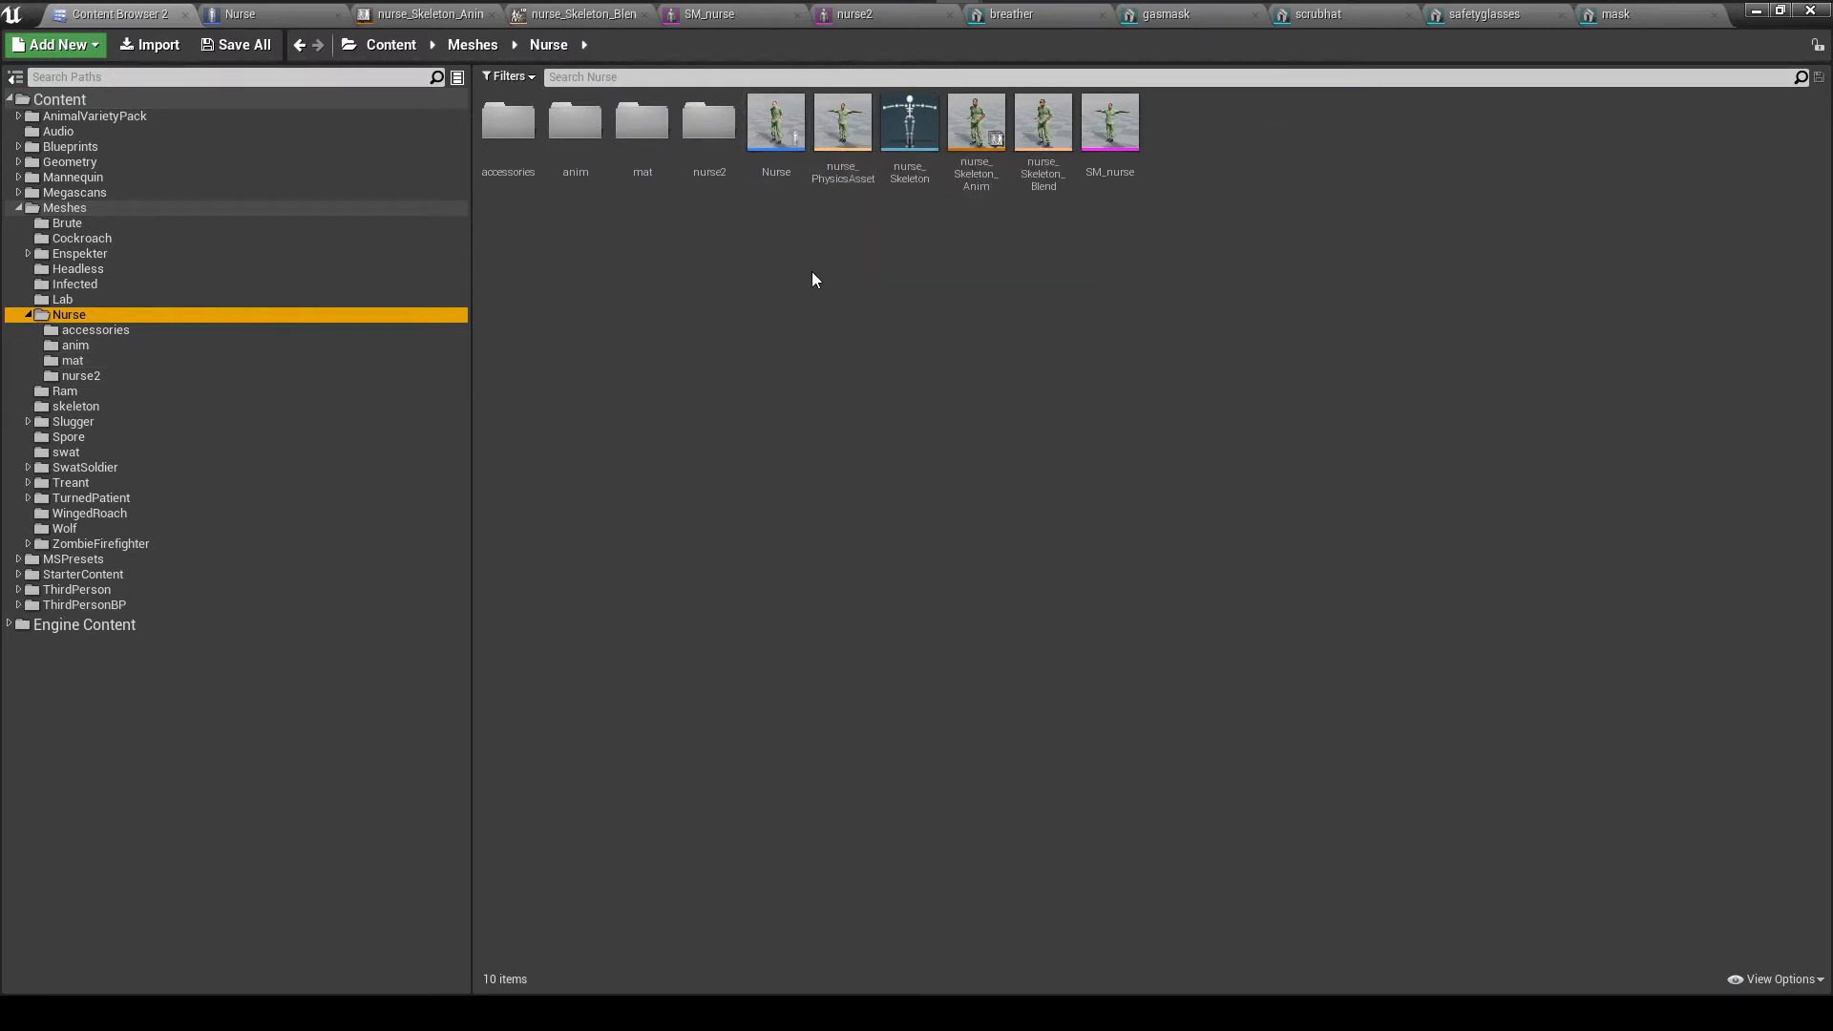
{"action": "mouse_move", "coordinate": [710, 13]}
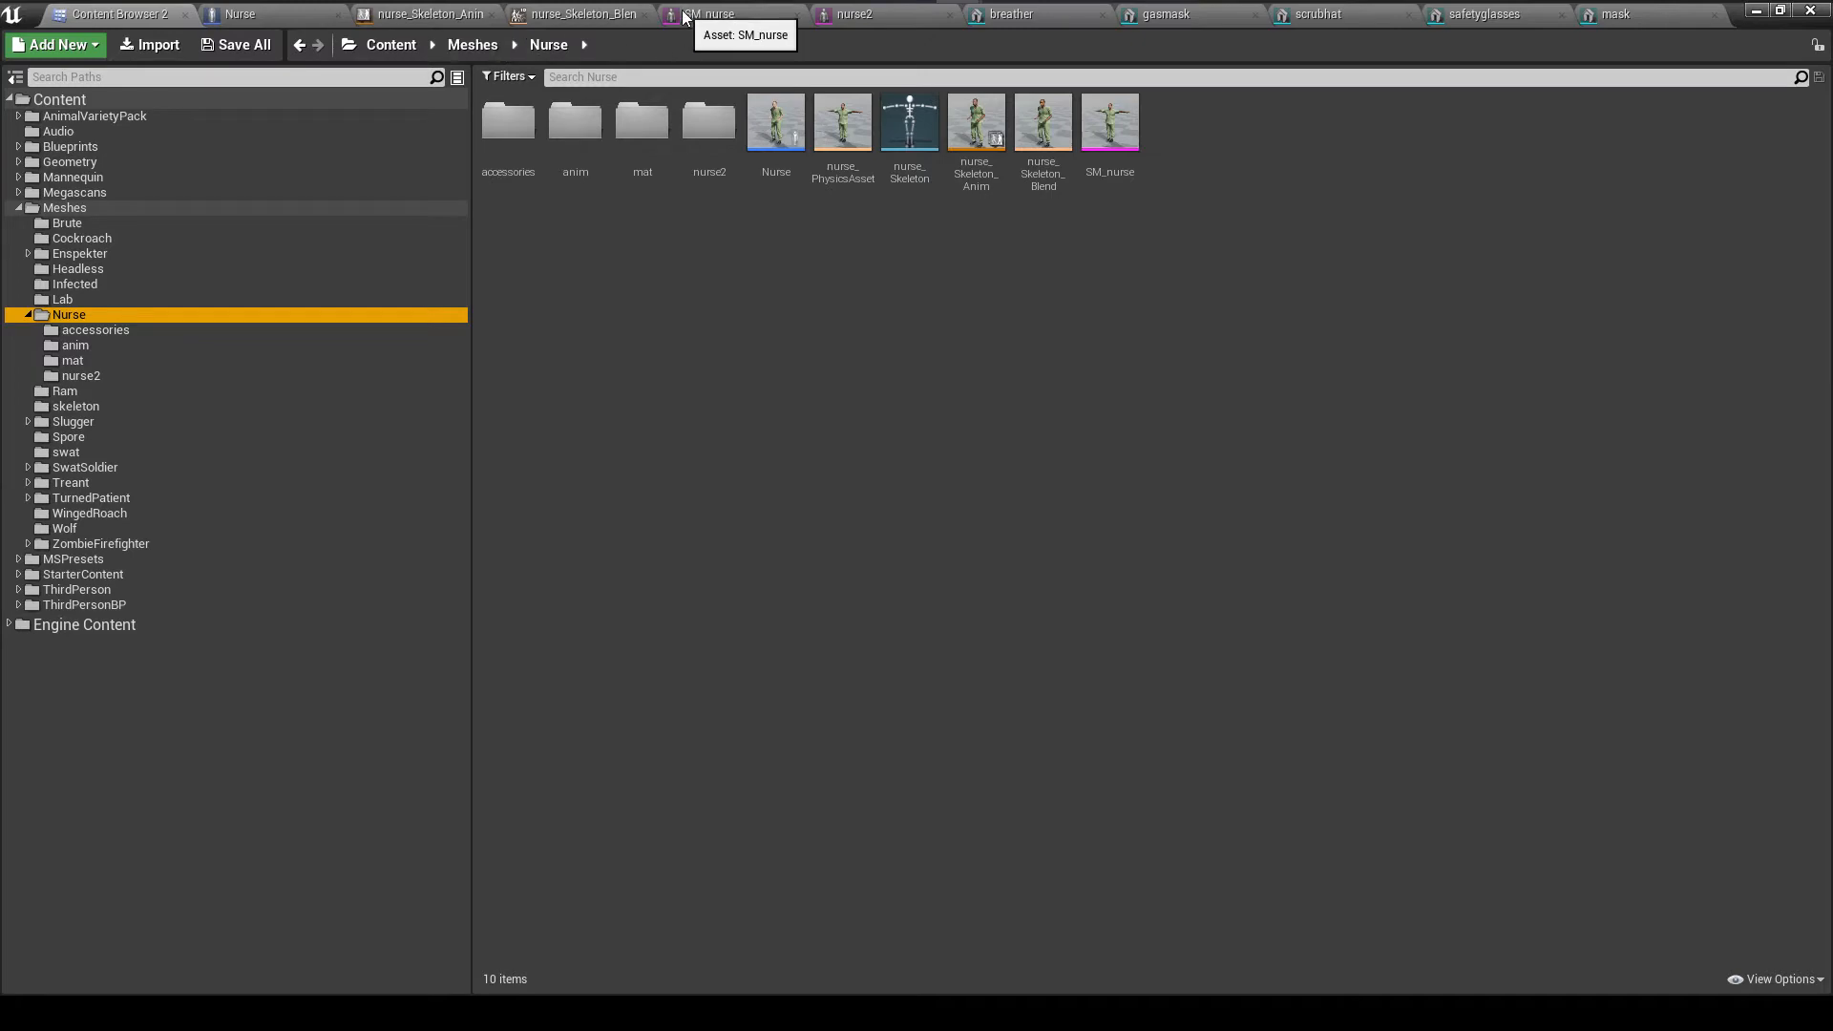
{"action": "left_click", "coordinate": [851, 14]}
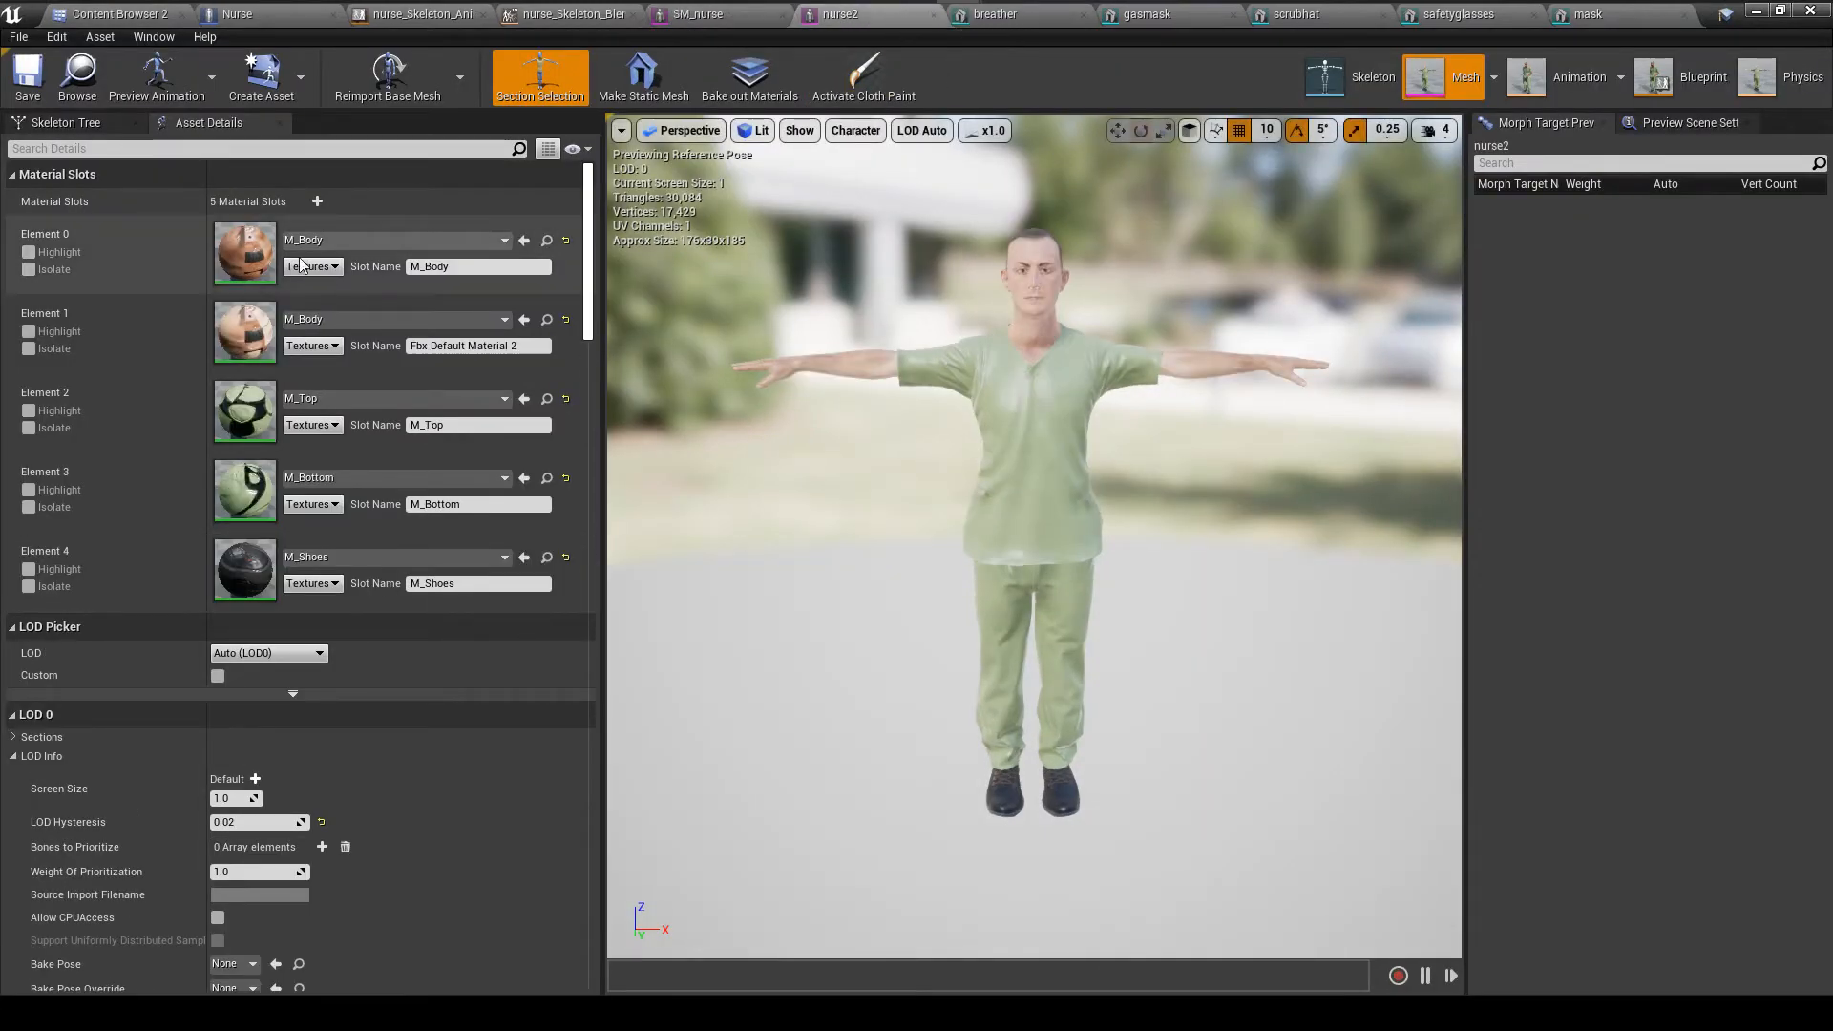
{"action": "left_click", "coordinate": [237, 14]}
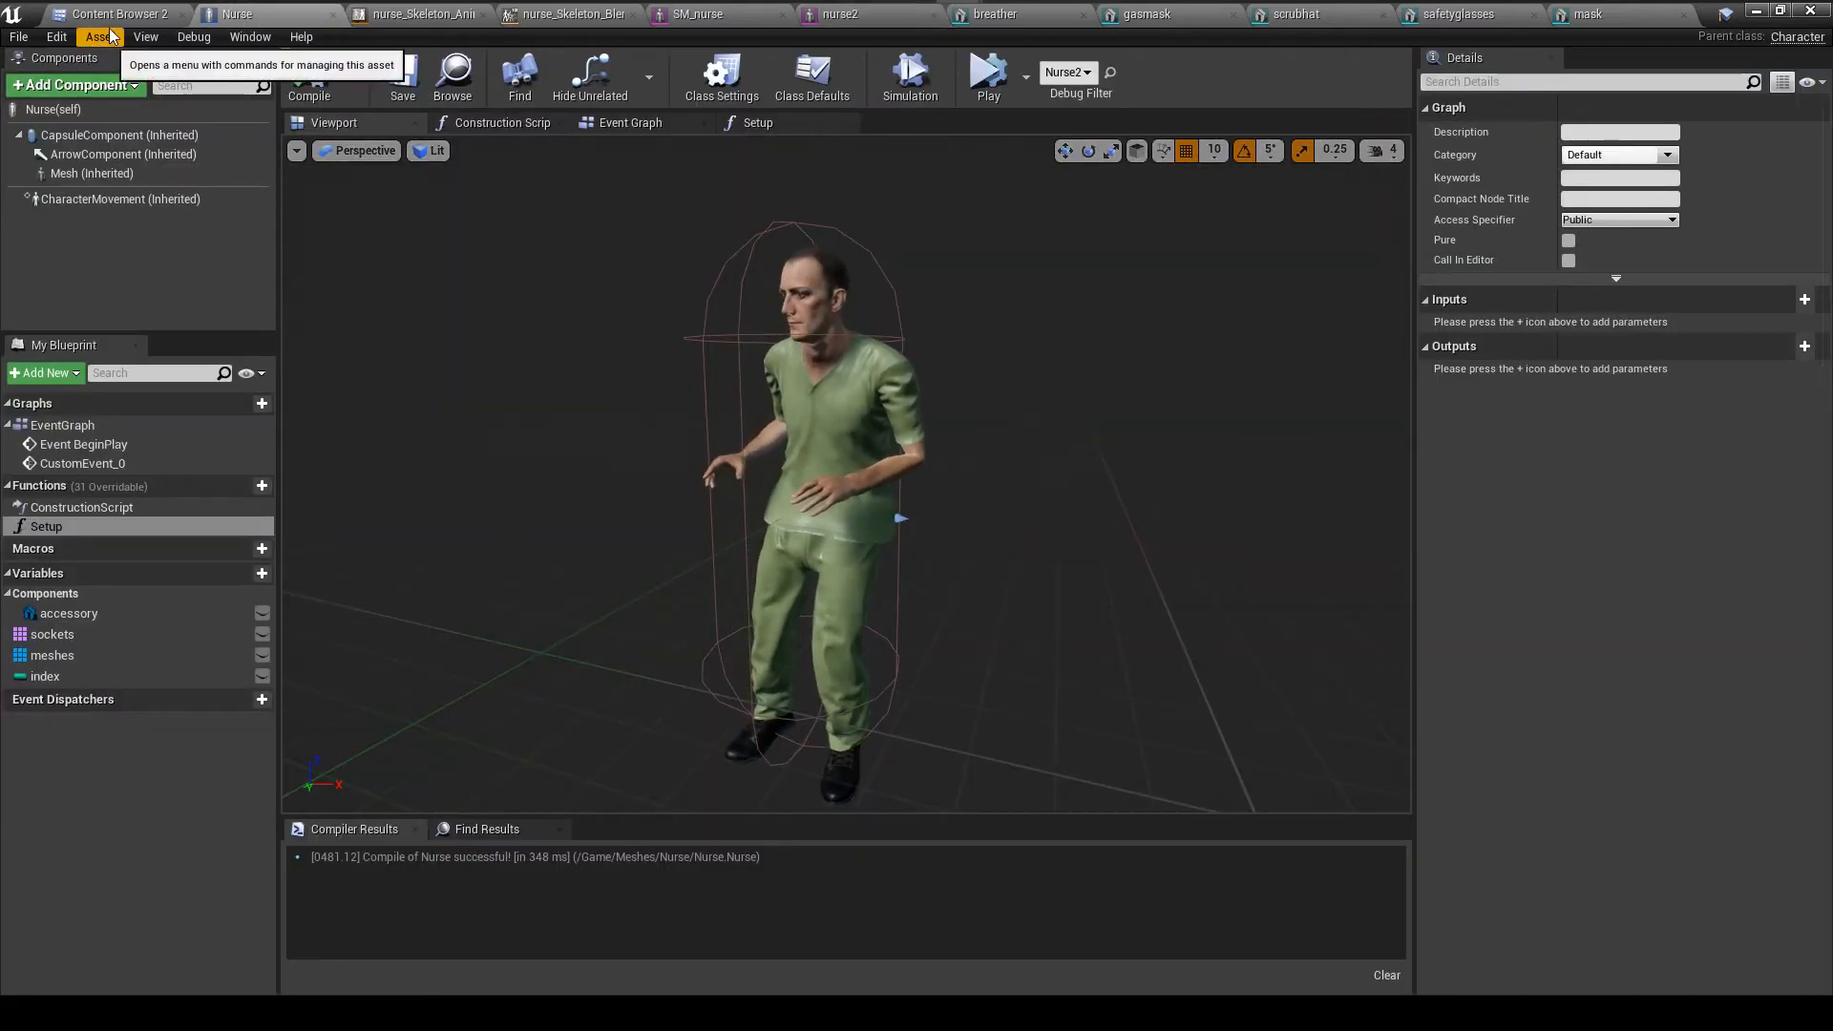
{"action": "left_click", "coordinate": [114, 13]}
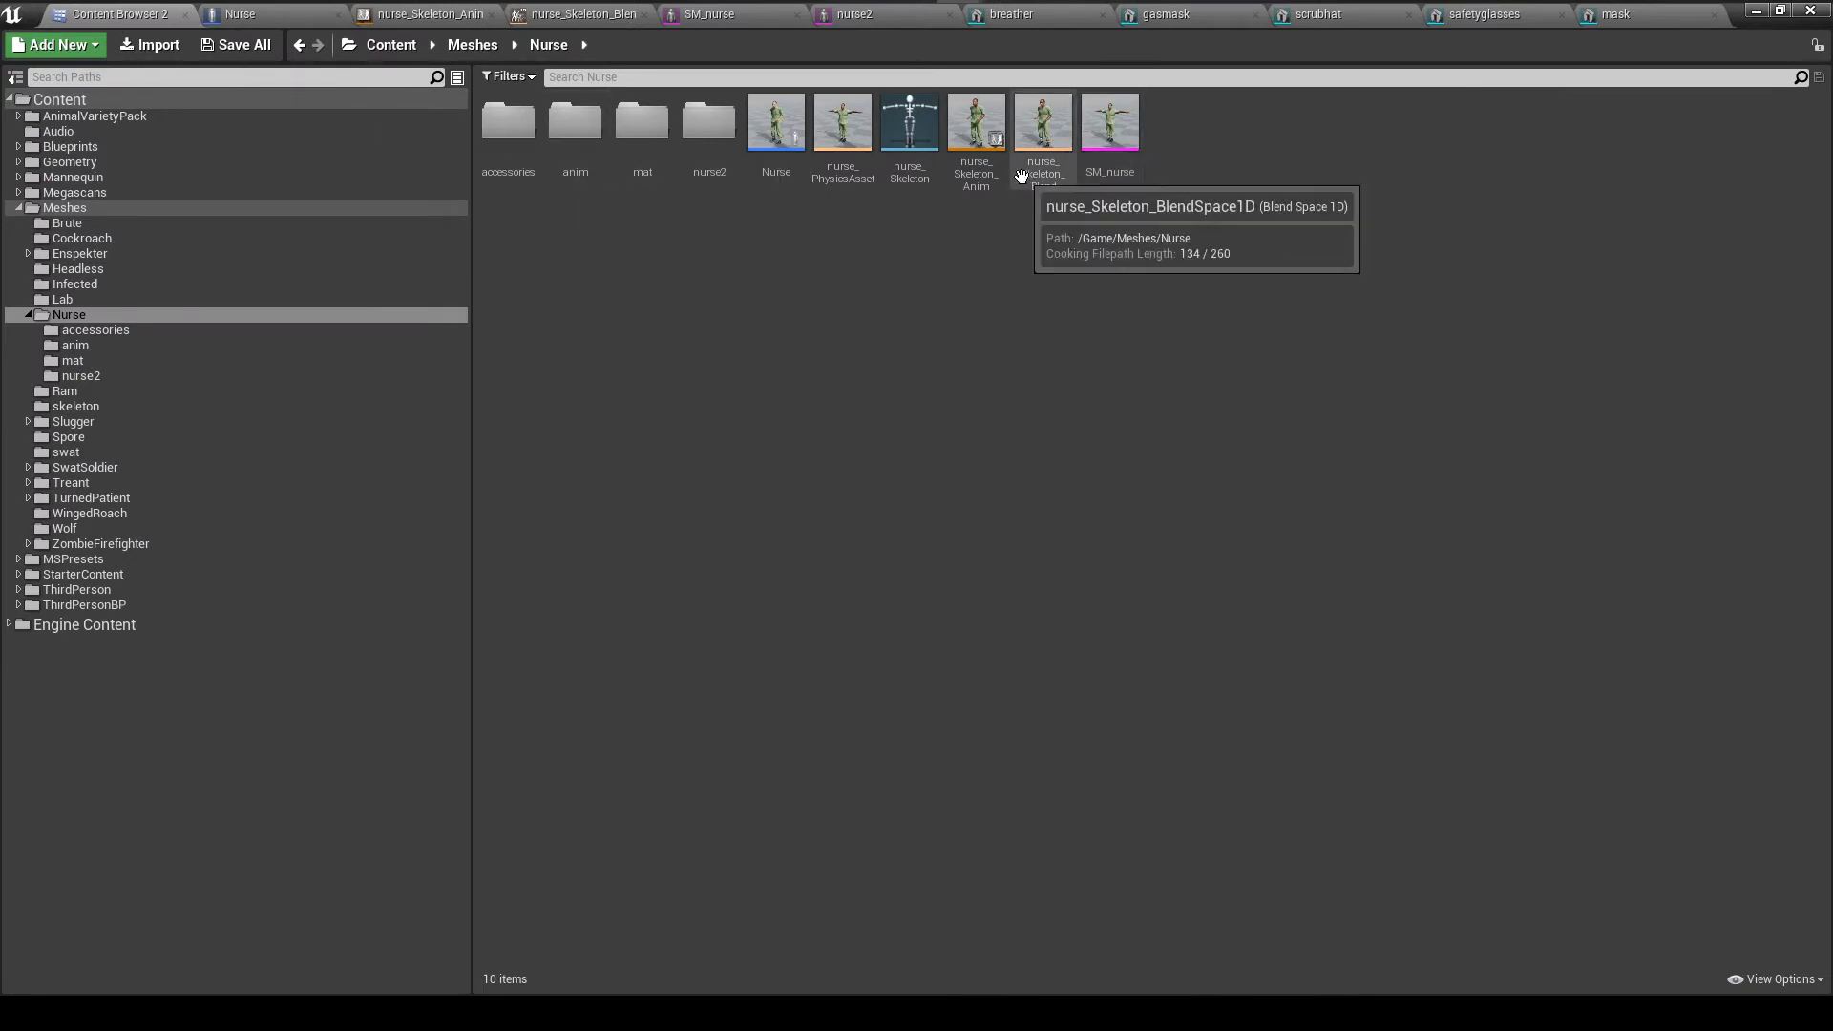
{"action": "mouse_move", "coordinate": [985, 197]}
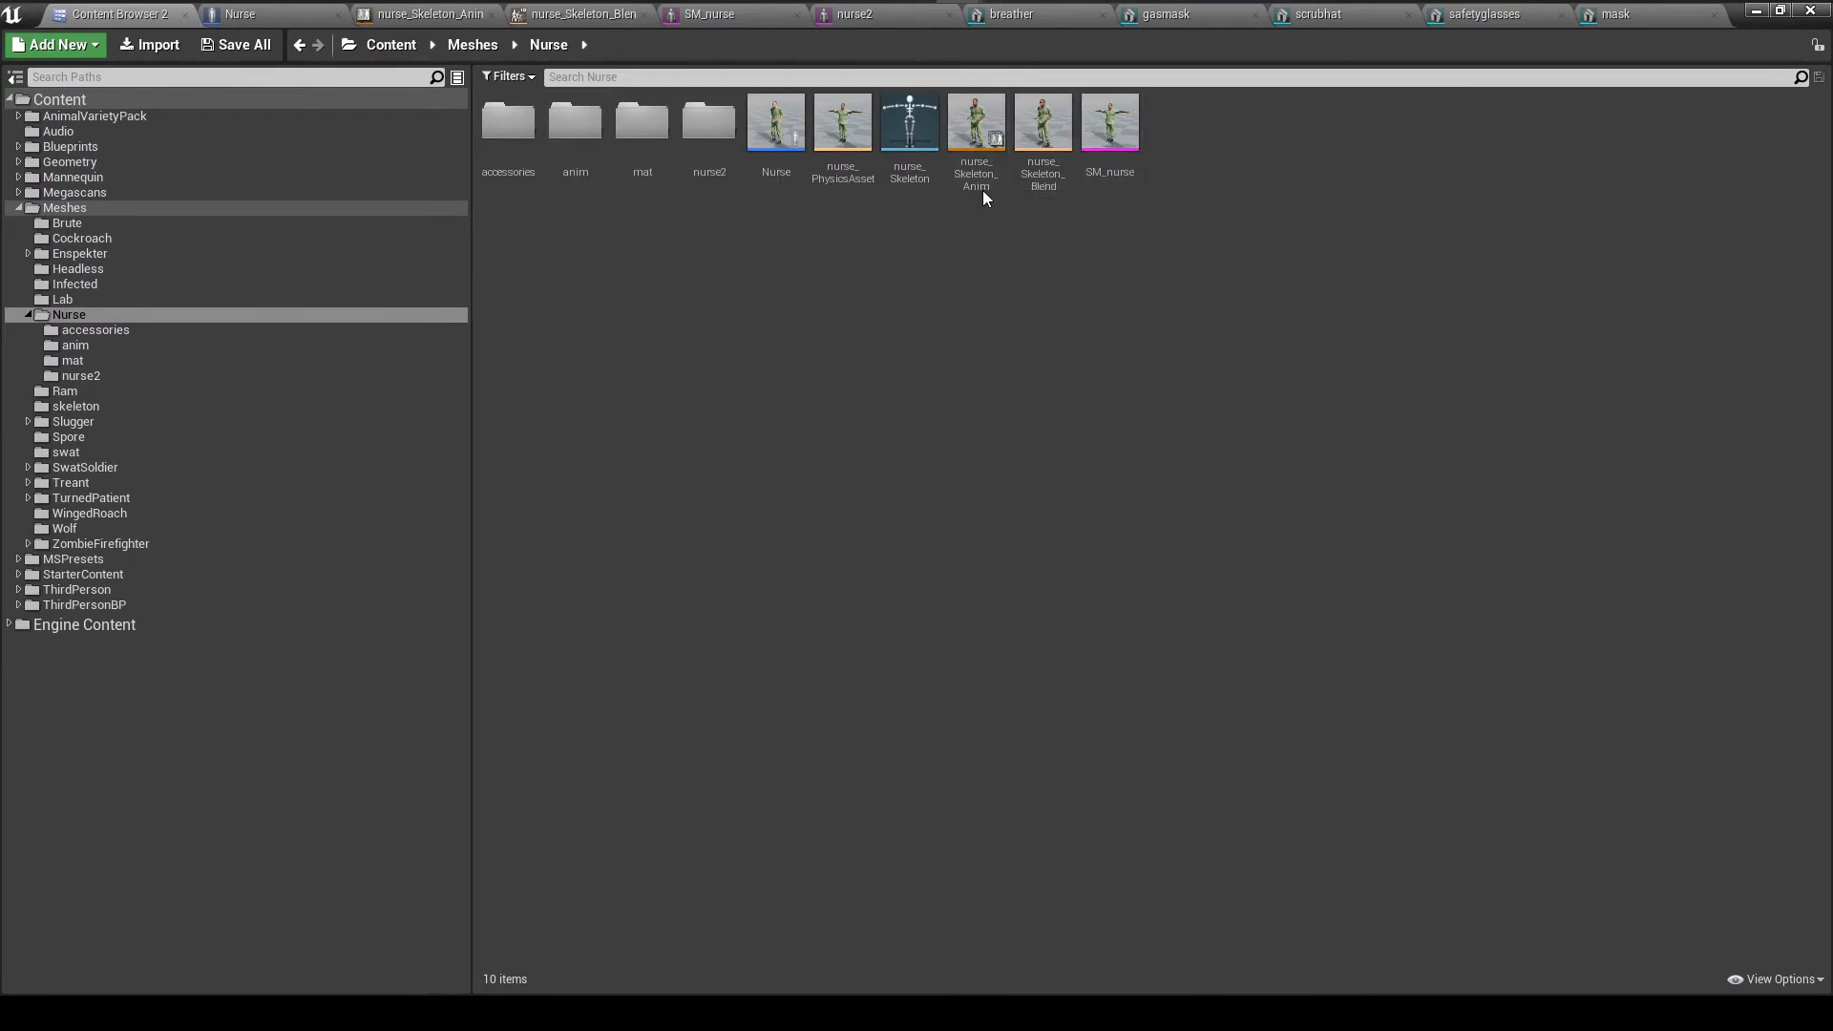
{"action": "mouse_move", "coordinate": [909, 120]}
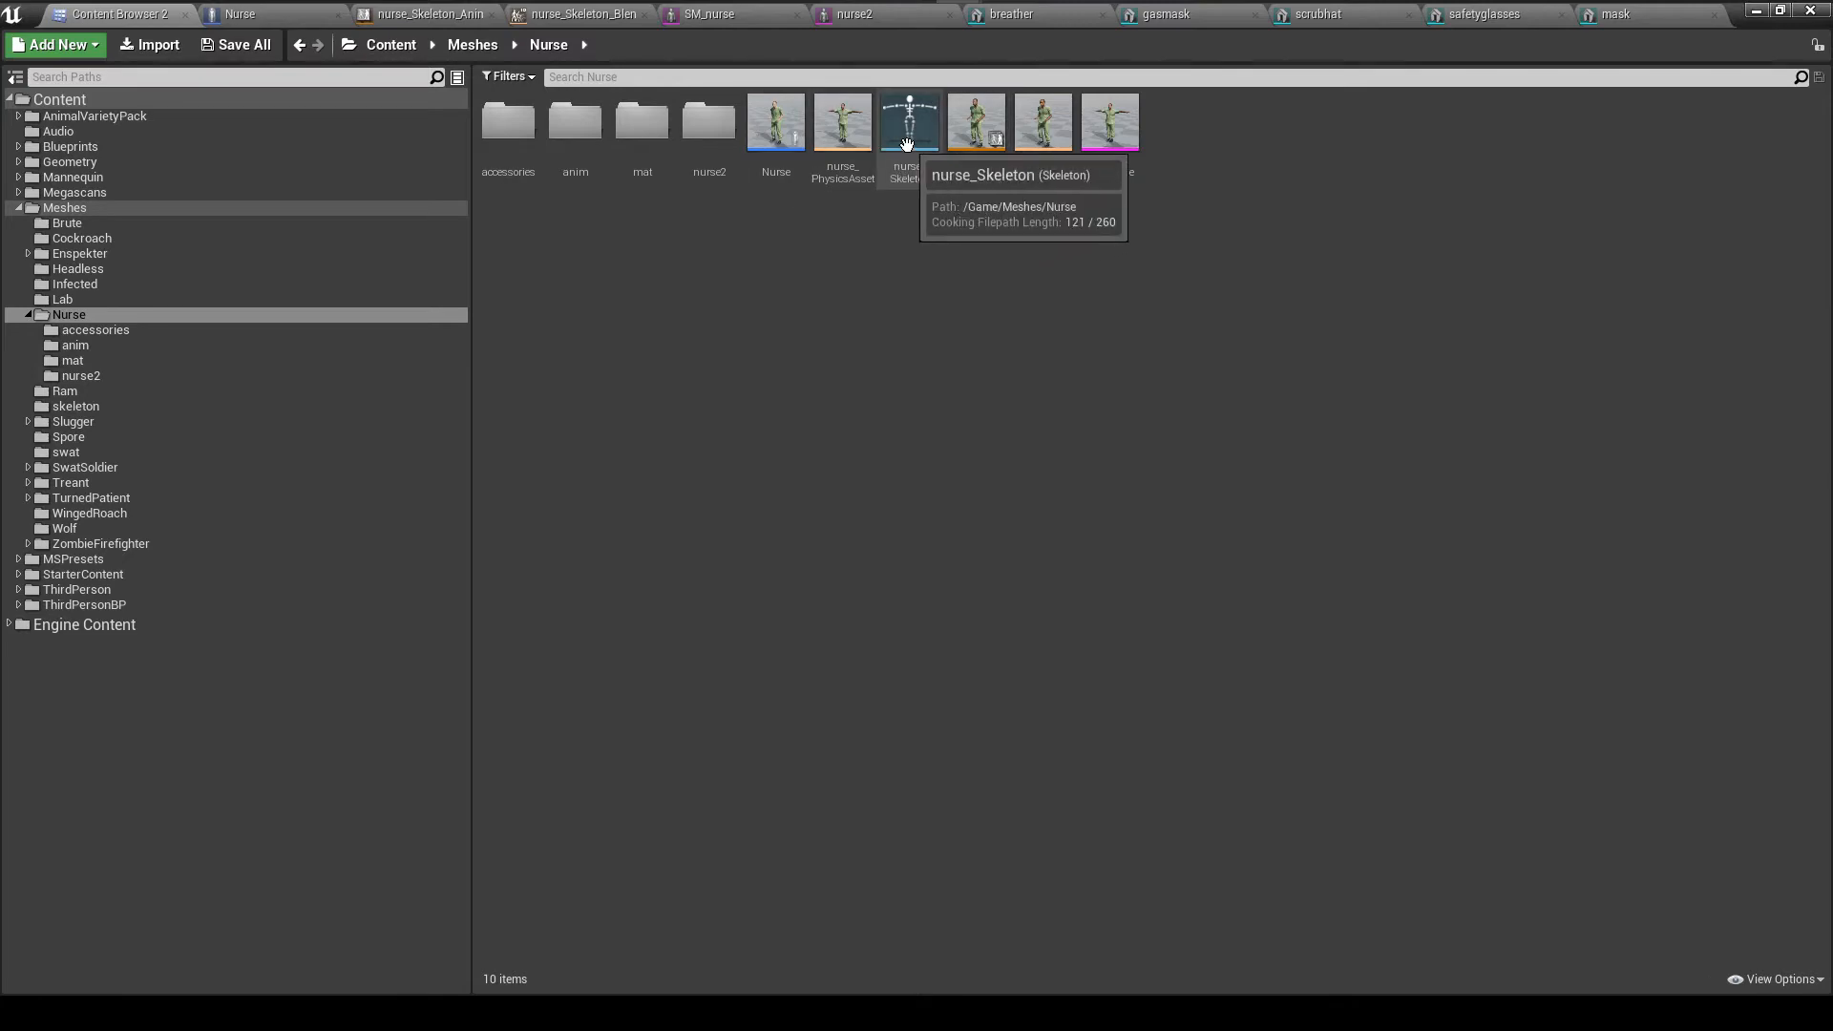
{"action": "double_click", "coordinate": [909, 120]}
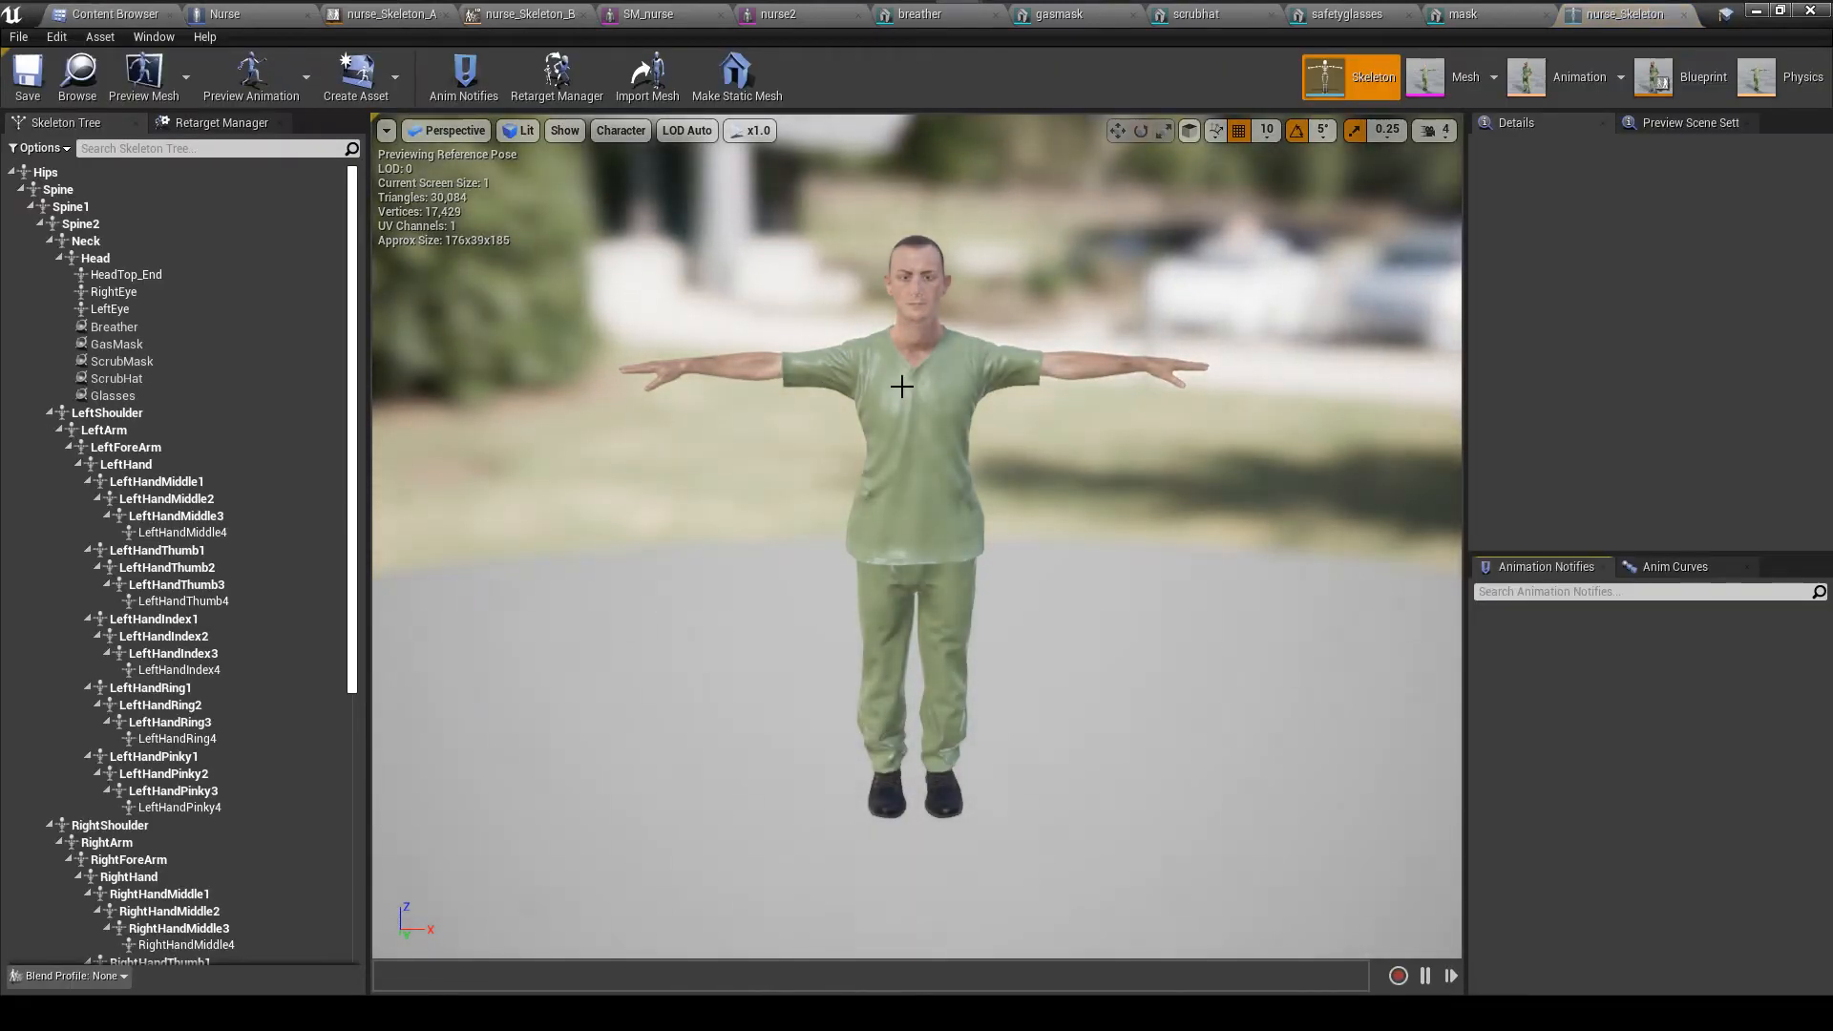
{"action": "mouse_move", "coordinate": [126, 273]}
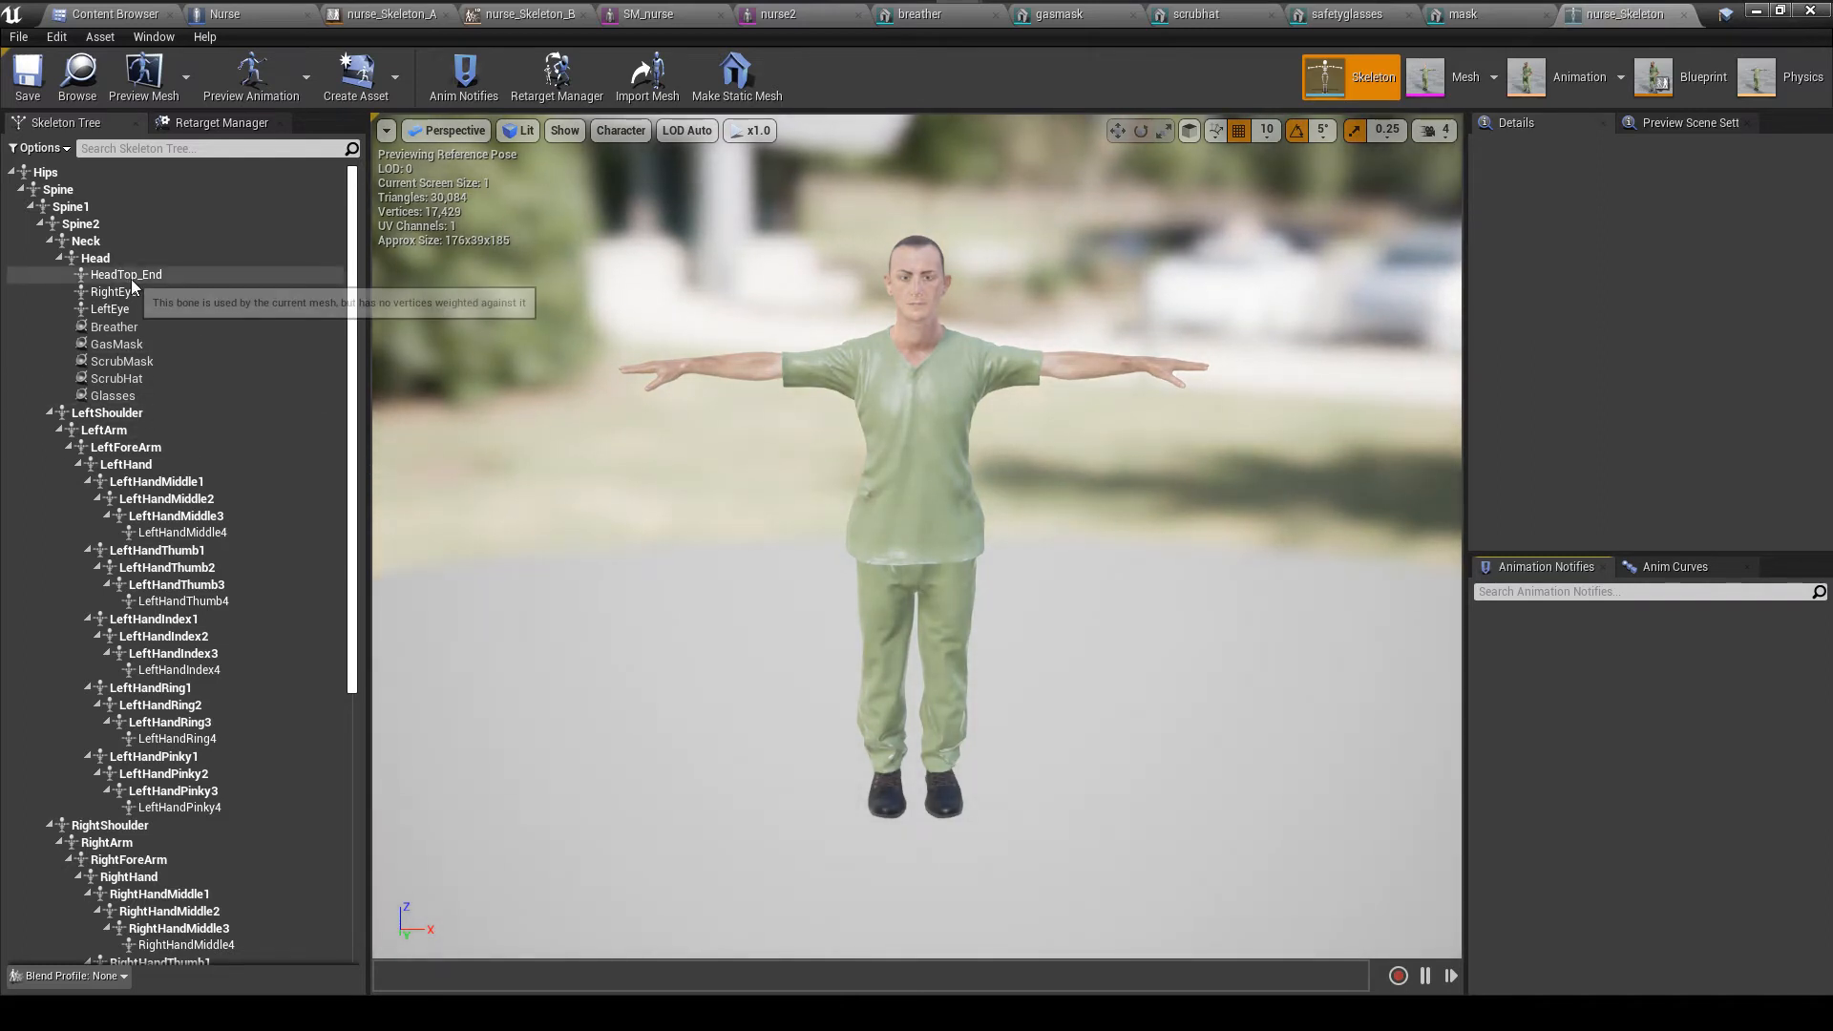
{"action": "left_click", "coordinate": [96, 258]}
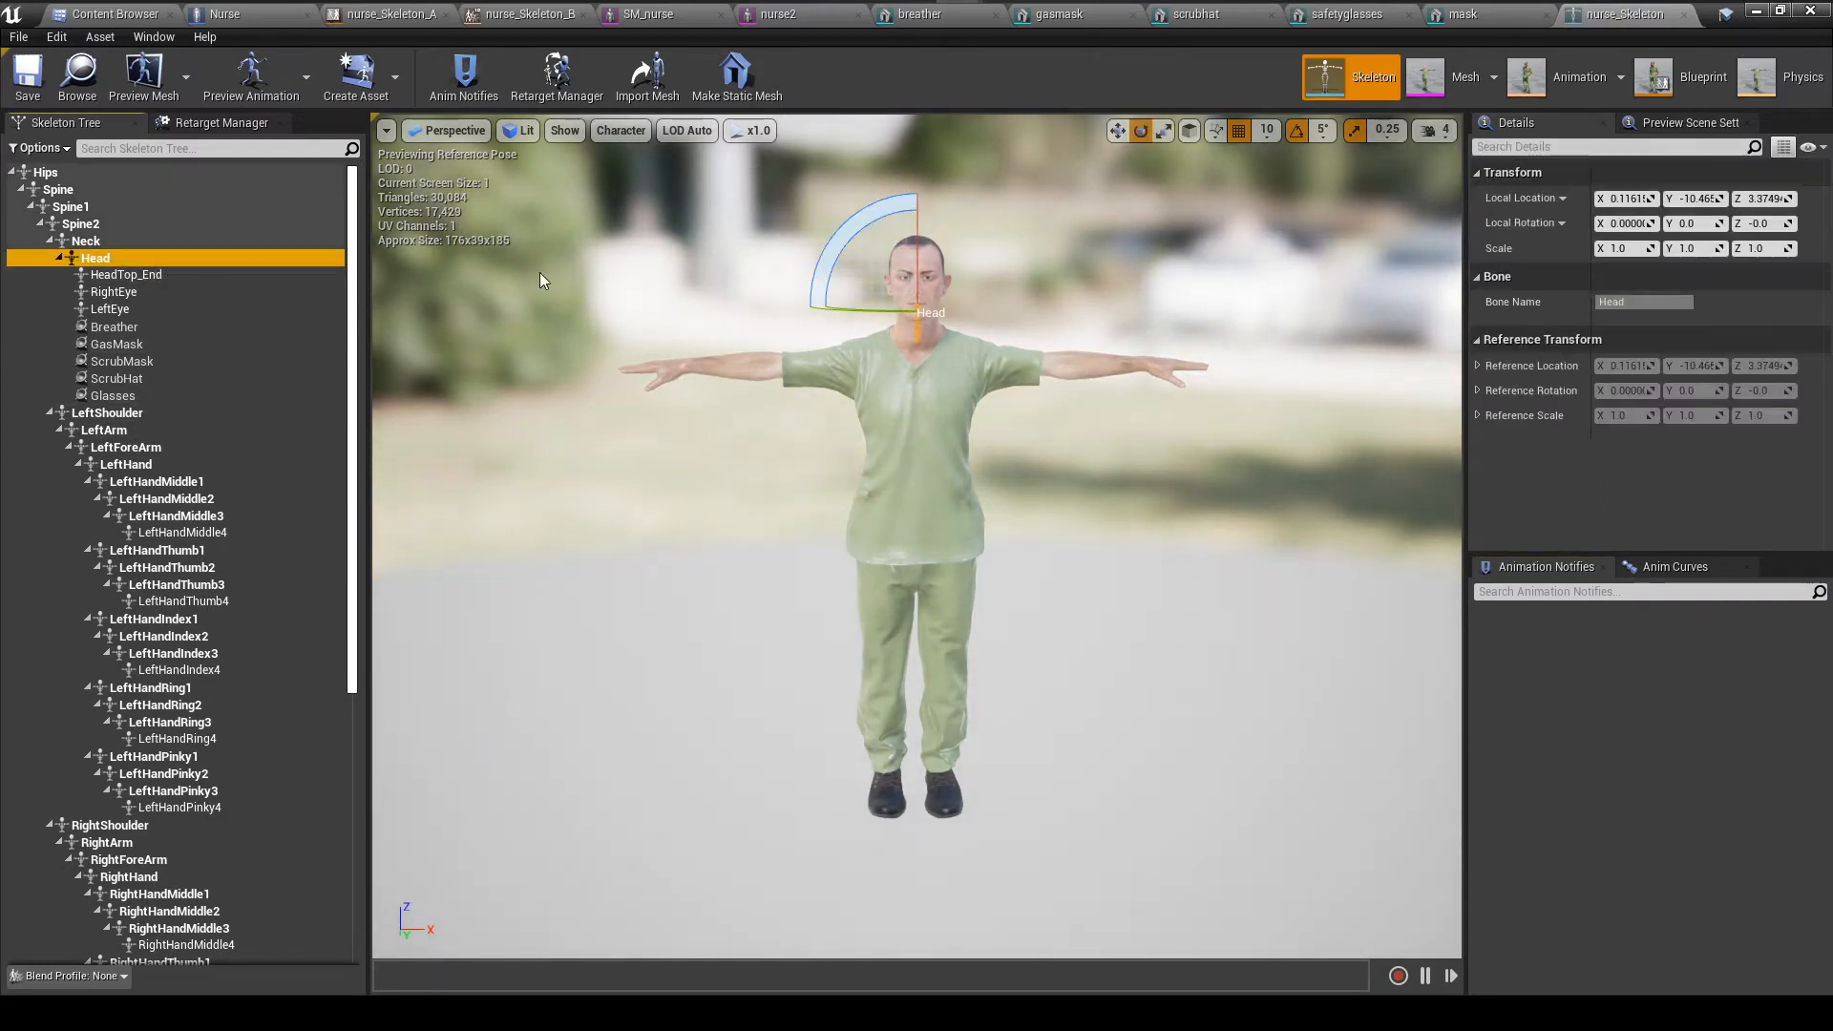
{"action": "mouse_move", "coordinate": [1008, 725]}
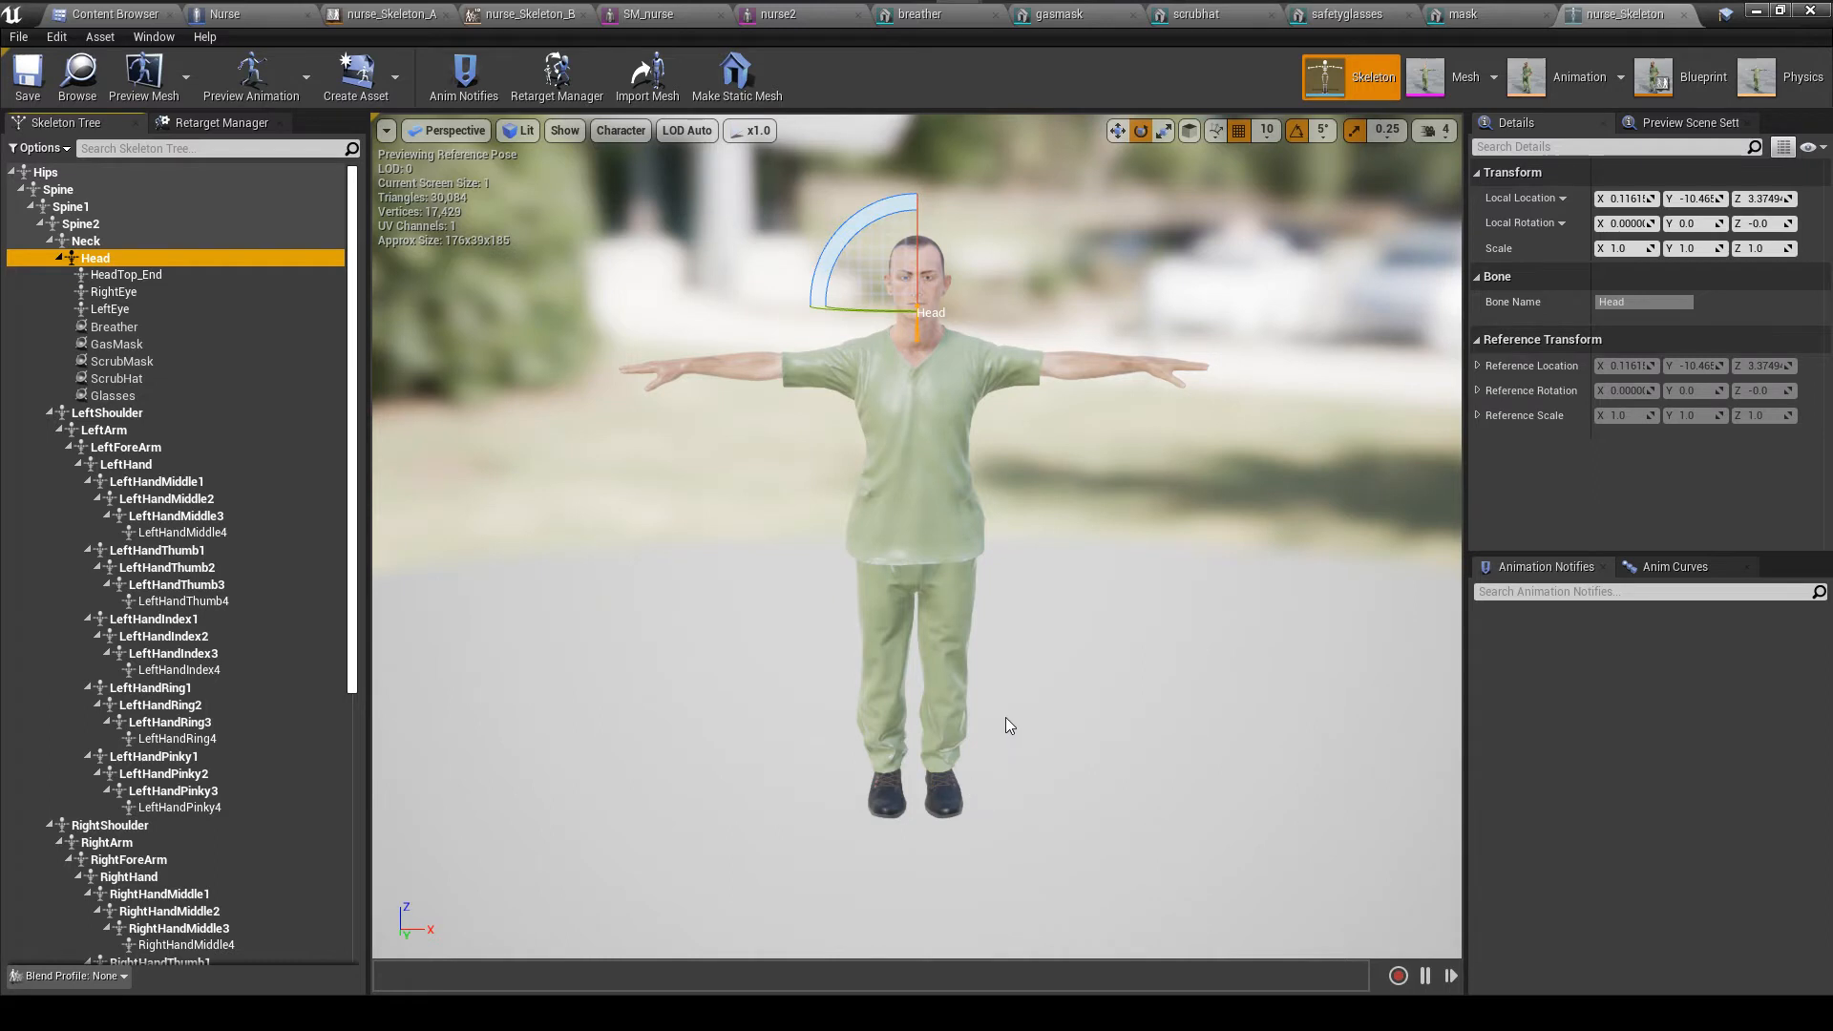
{"action": "mouse_move", "coordinate": [113, 326]}
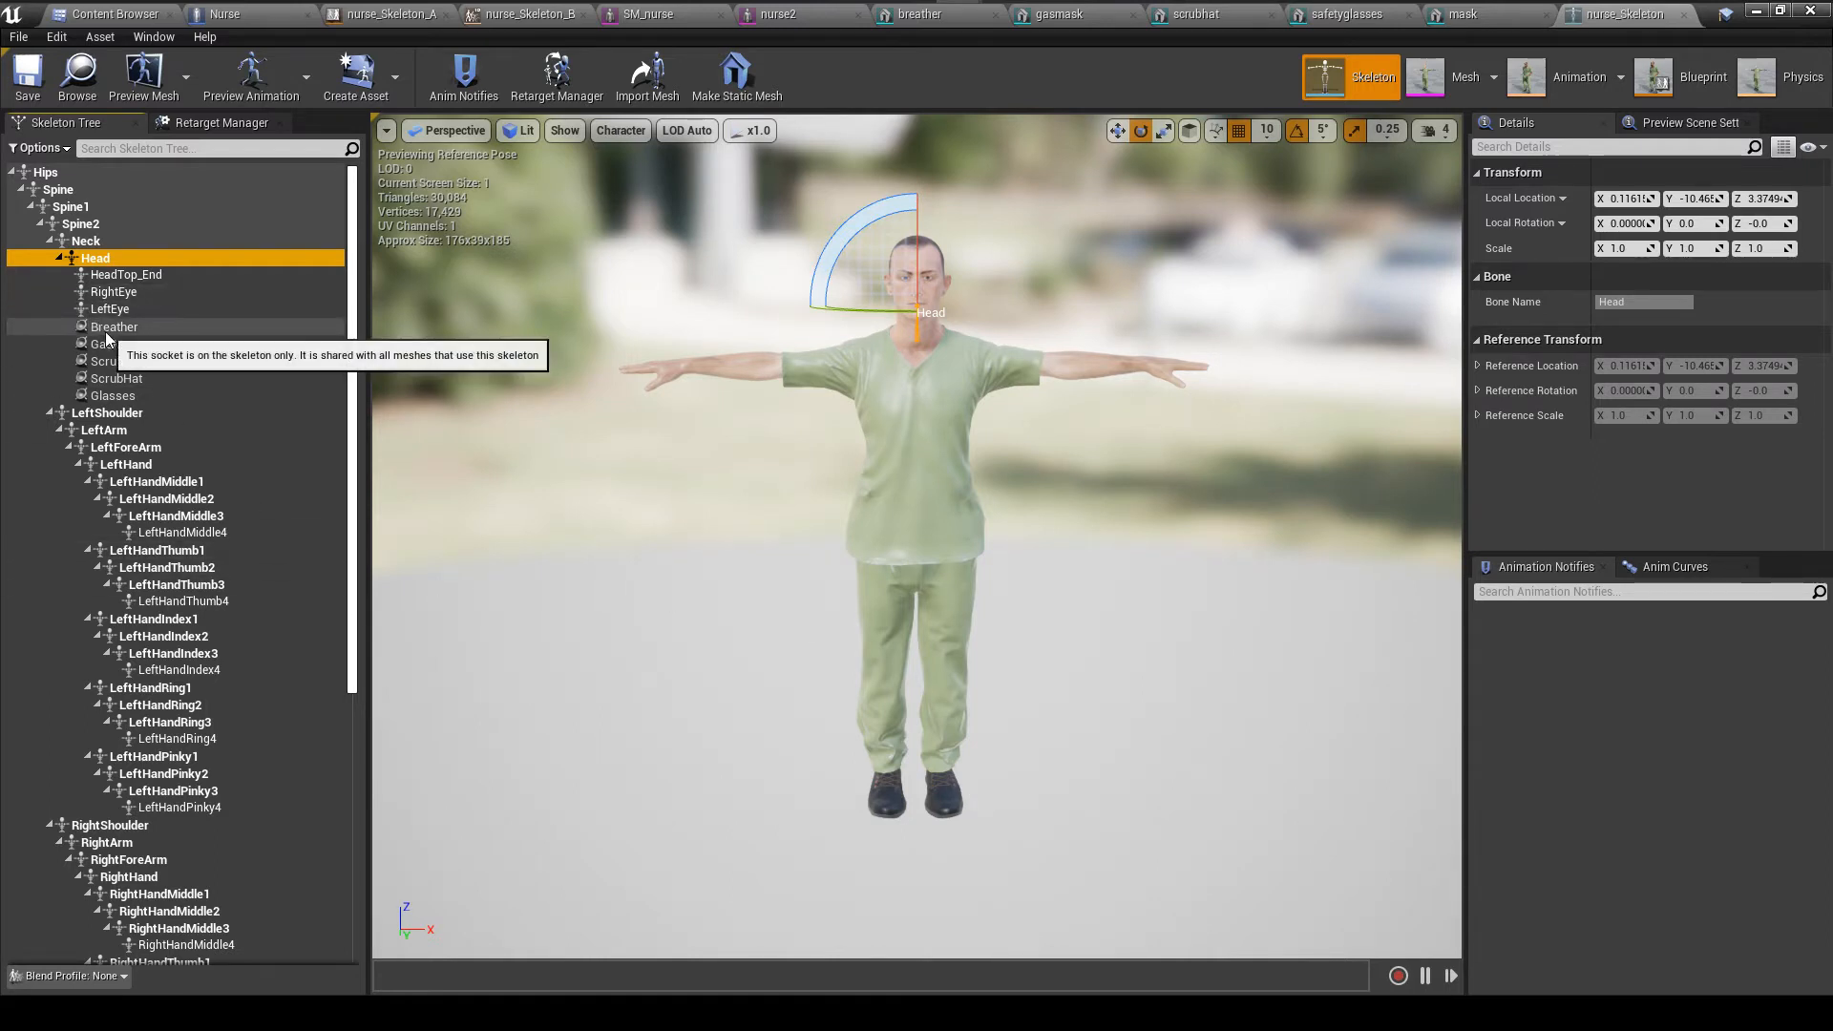
{"action": "left_click", "coordinate": [116, 341]}
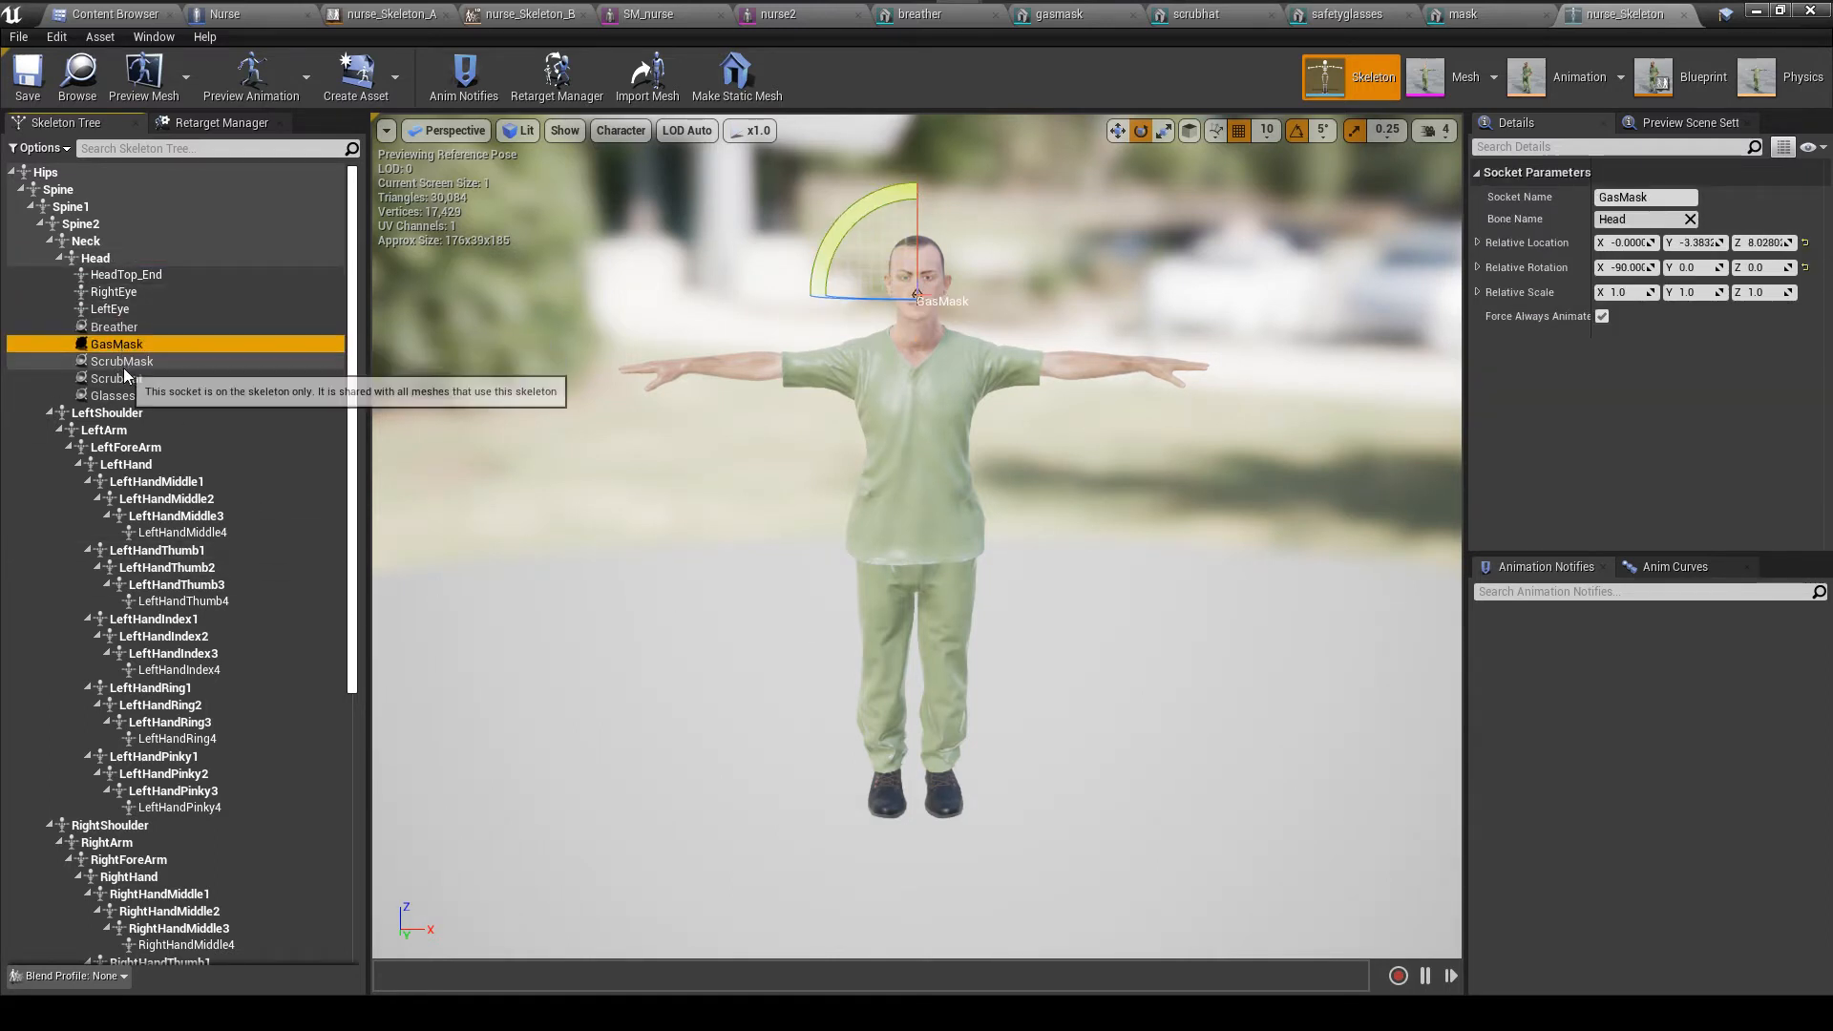
{"action": "left_click", "coordinate": [116, 378]}
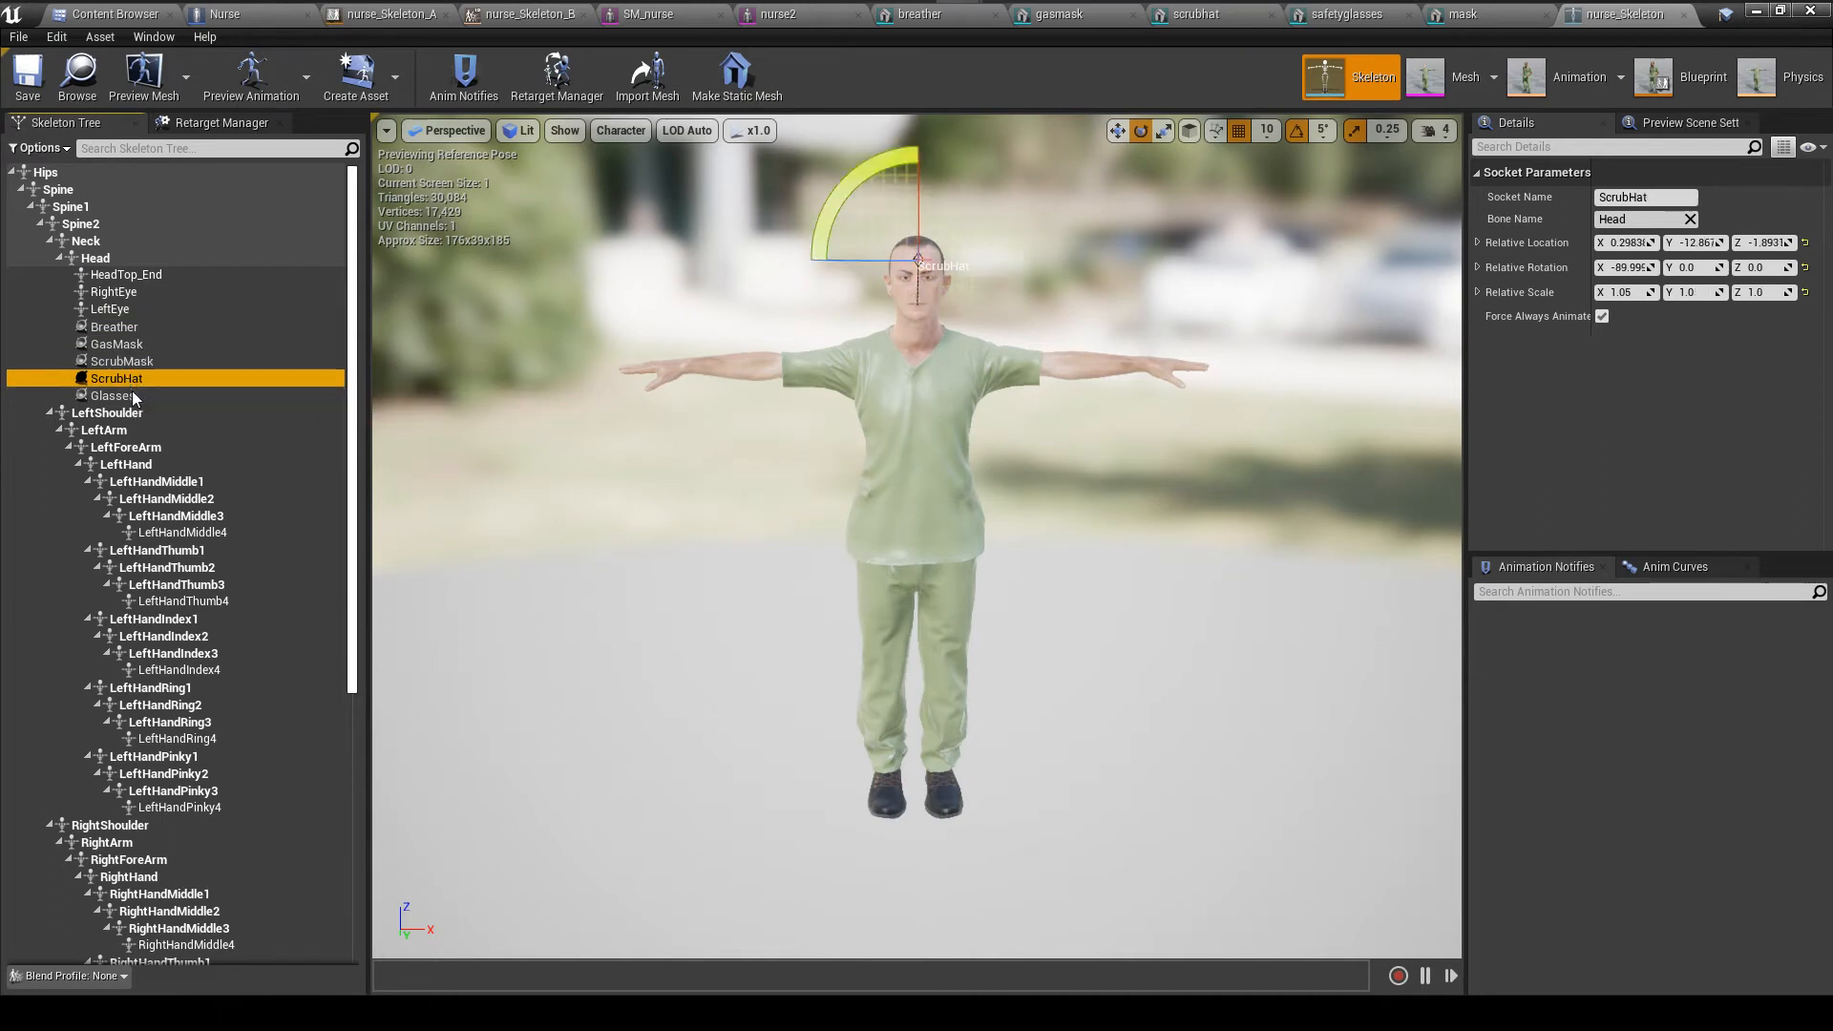
{"action": "left_click", "coordinate": [111, 396]}
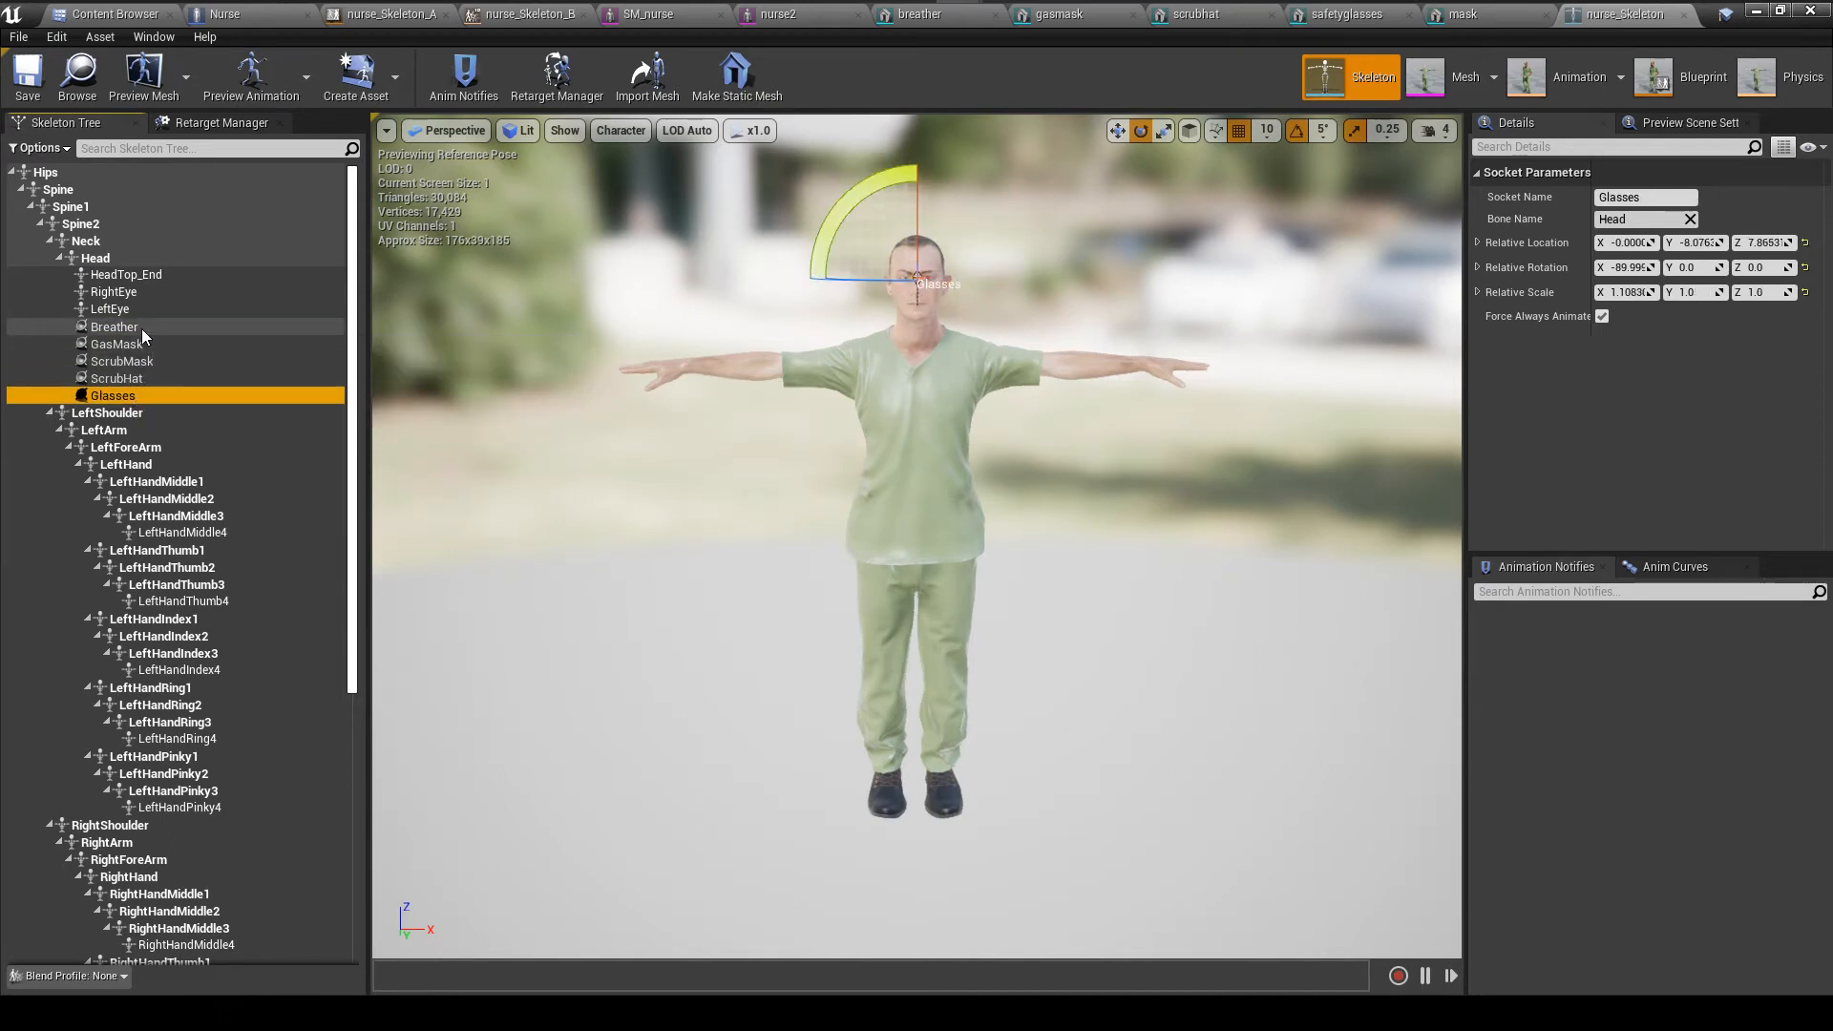
{"action": "mouse_move", "coordinate": [113, 395]}
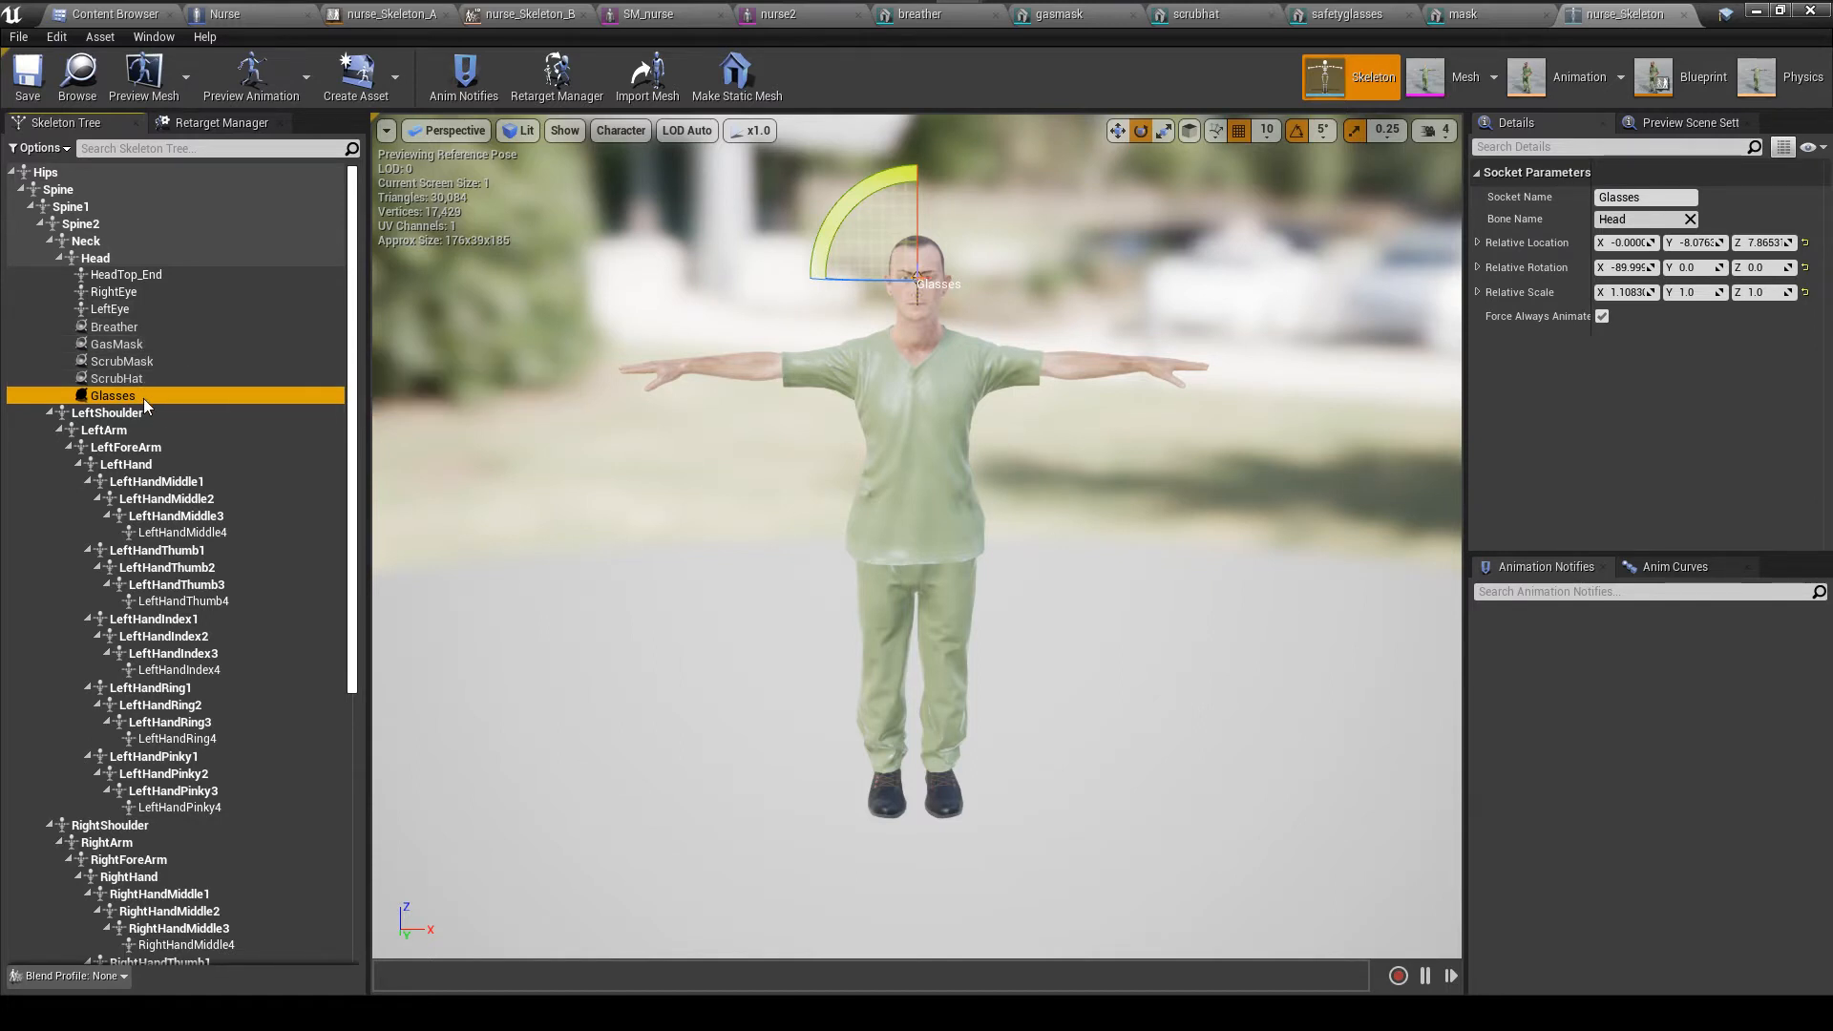
{"action": "mouse_move", "coordinate": [148, 344]}
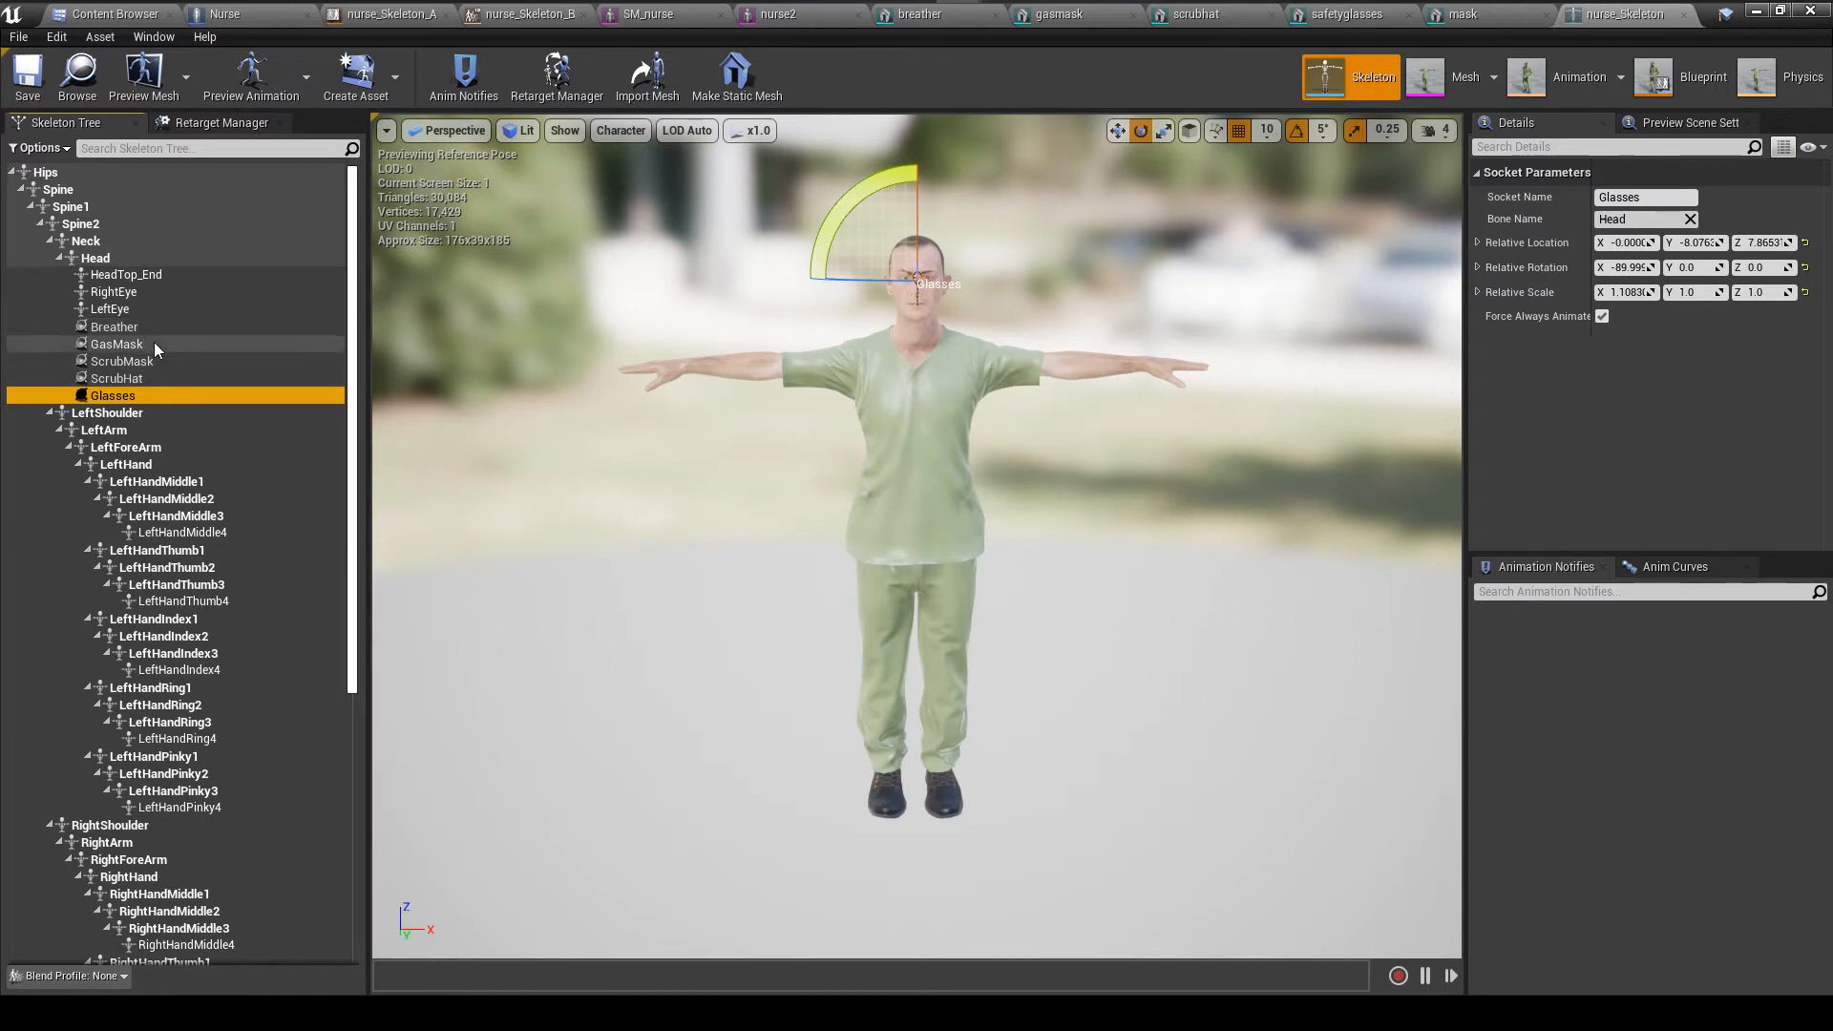
{"action": "mouse_move", "coordinate": [153, 332]}
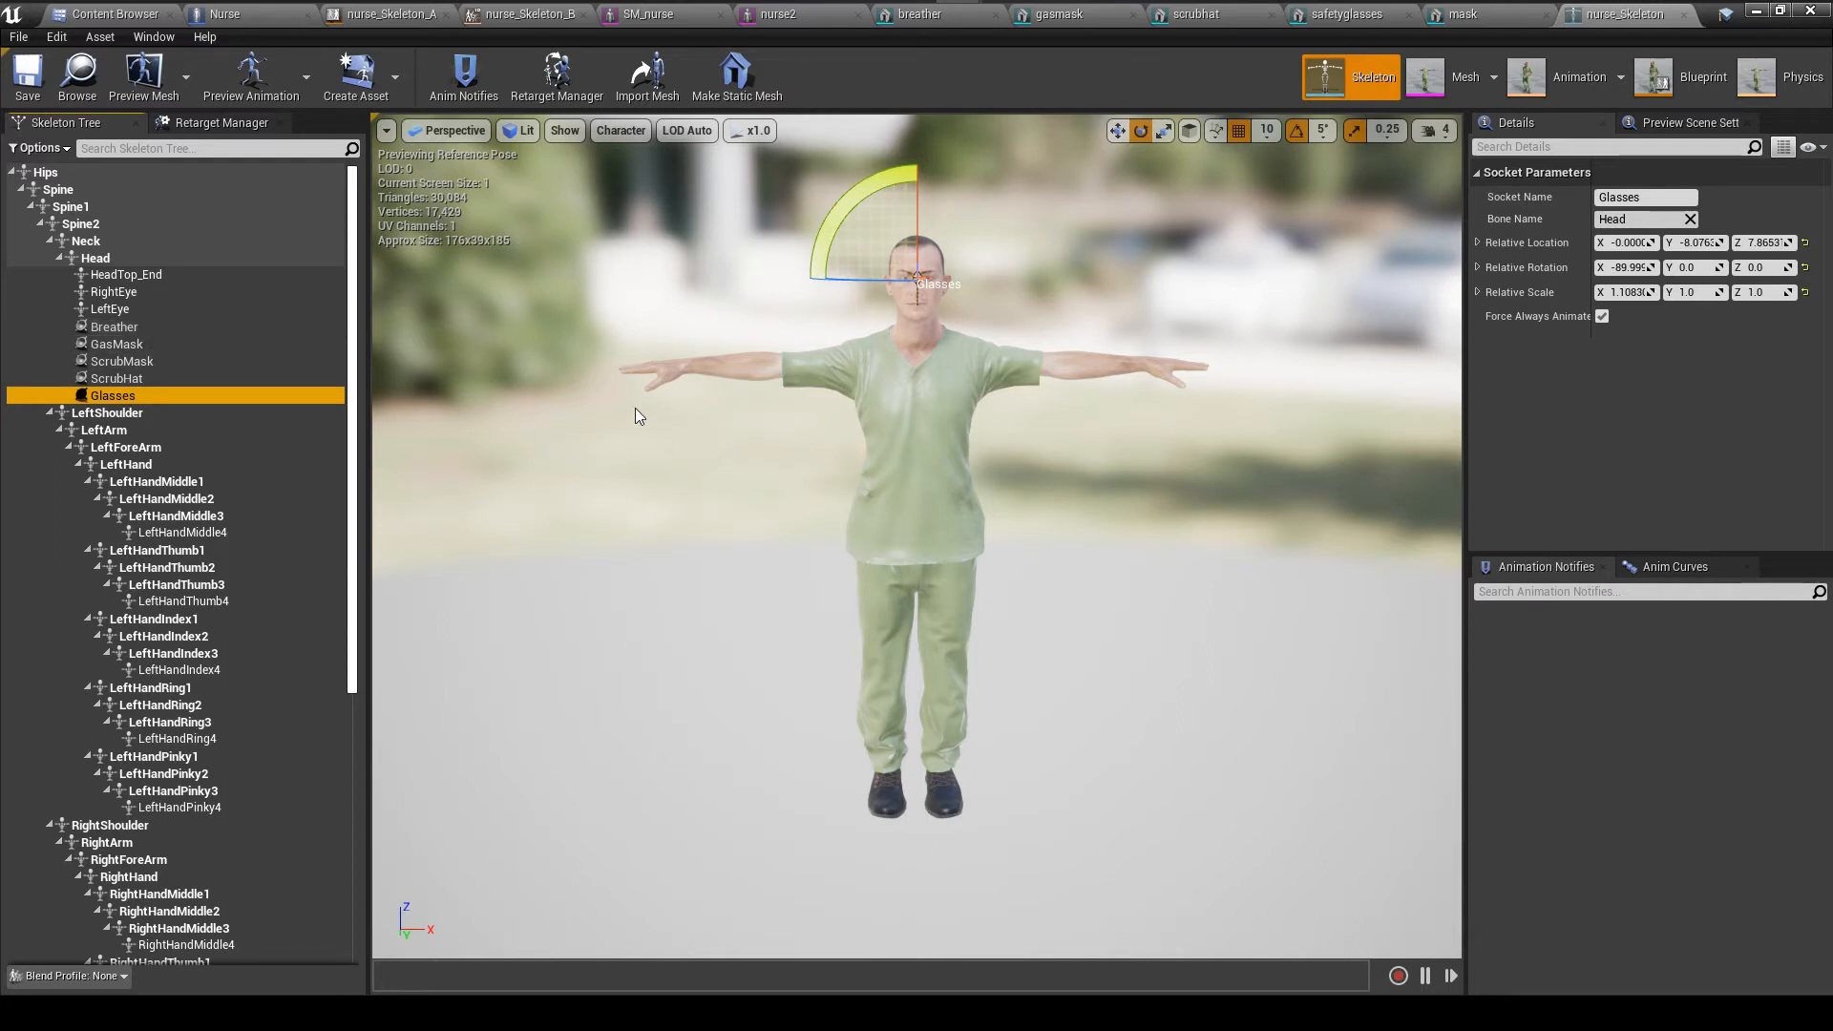
{"action": "mouse_move", "coordinate": [975, 284]}
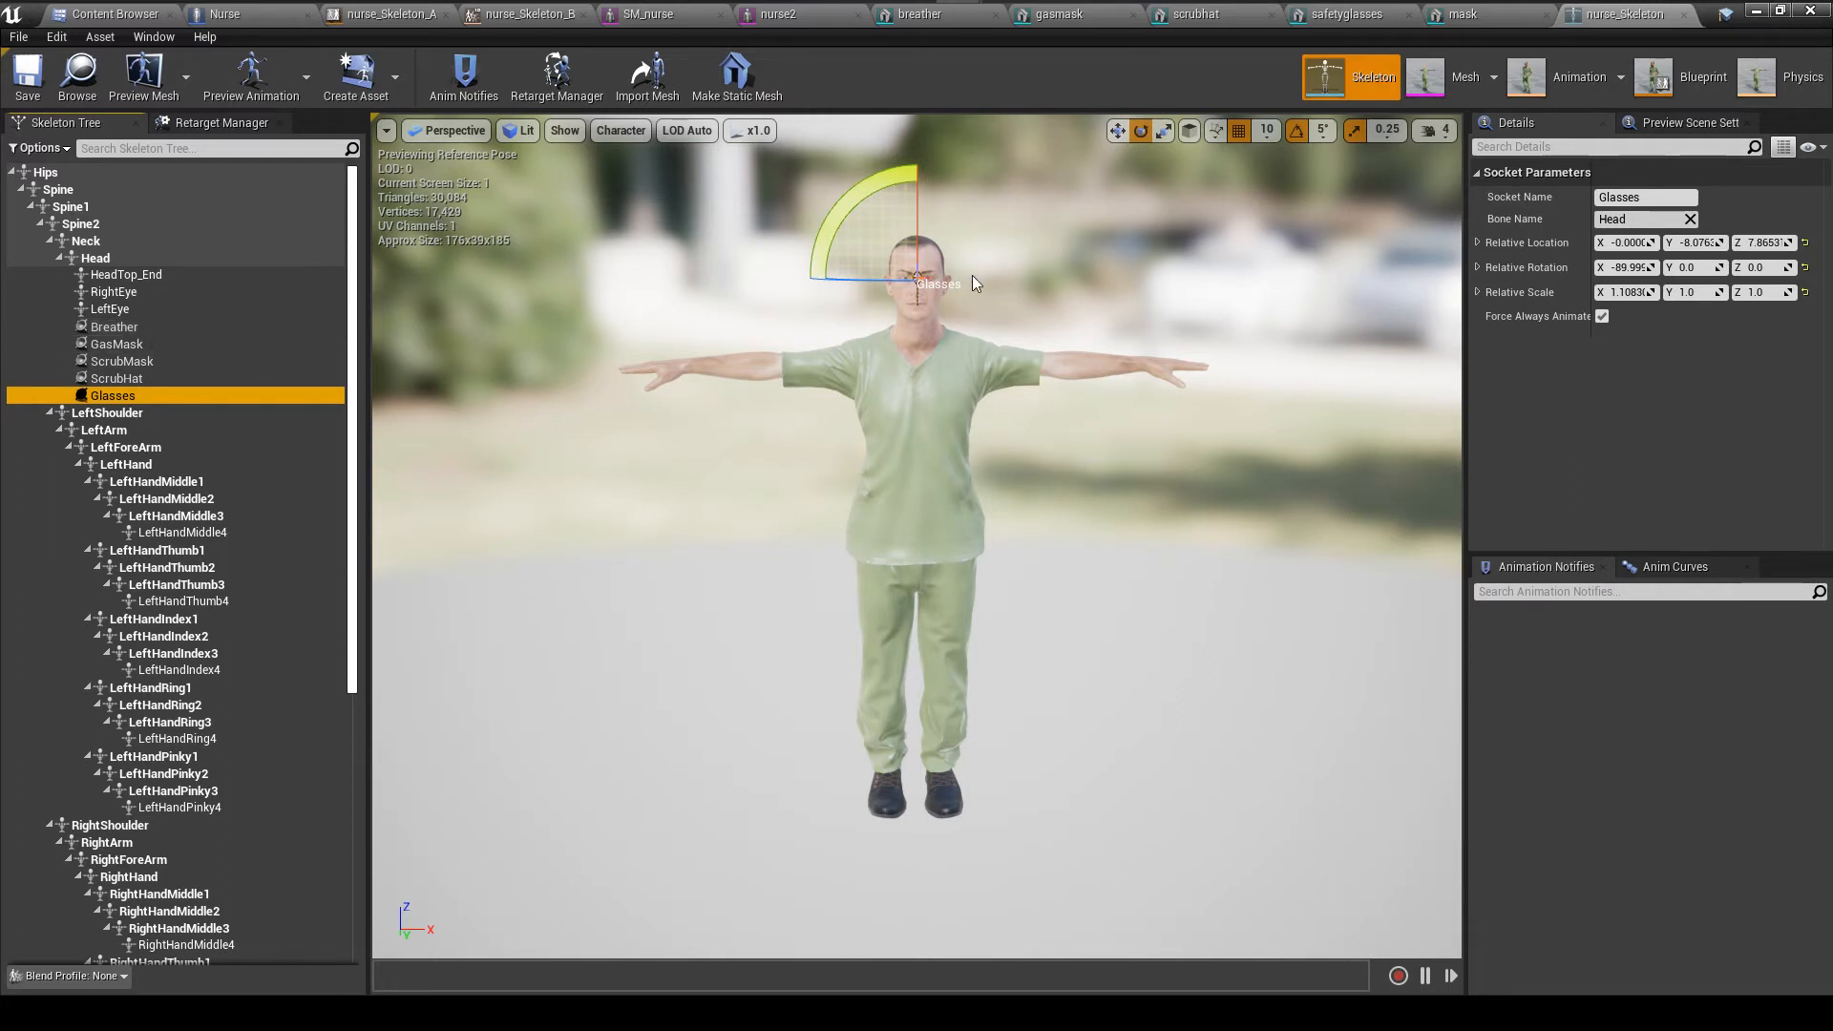
{"action": "mouse_move", "coordinate": [632, 369]}
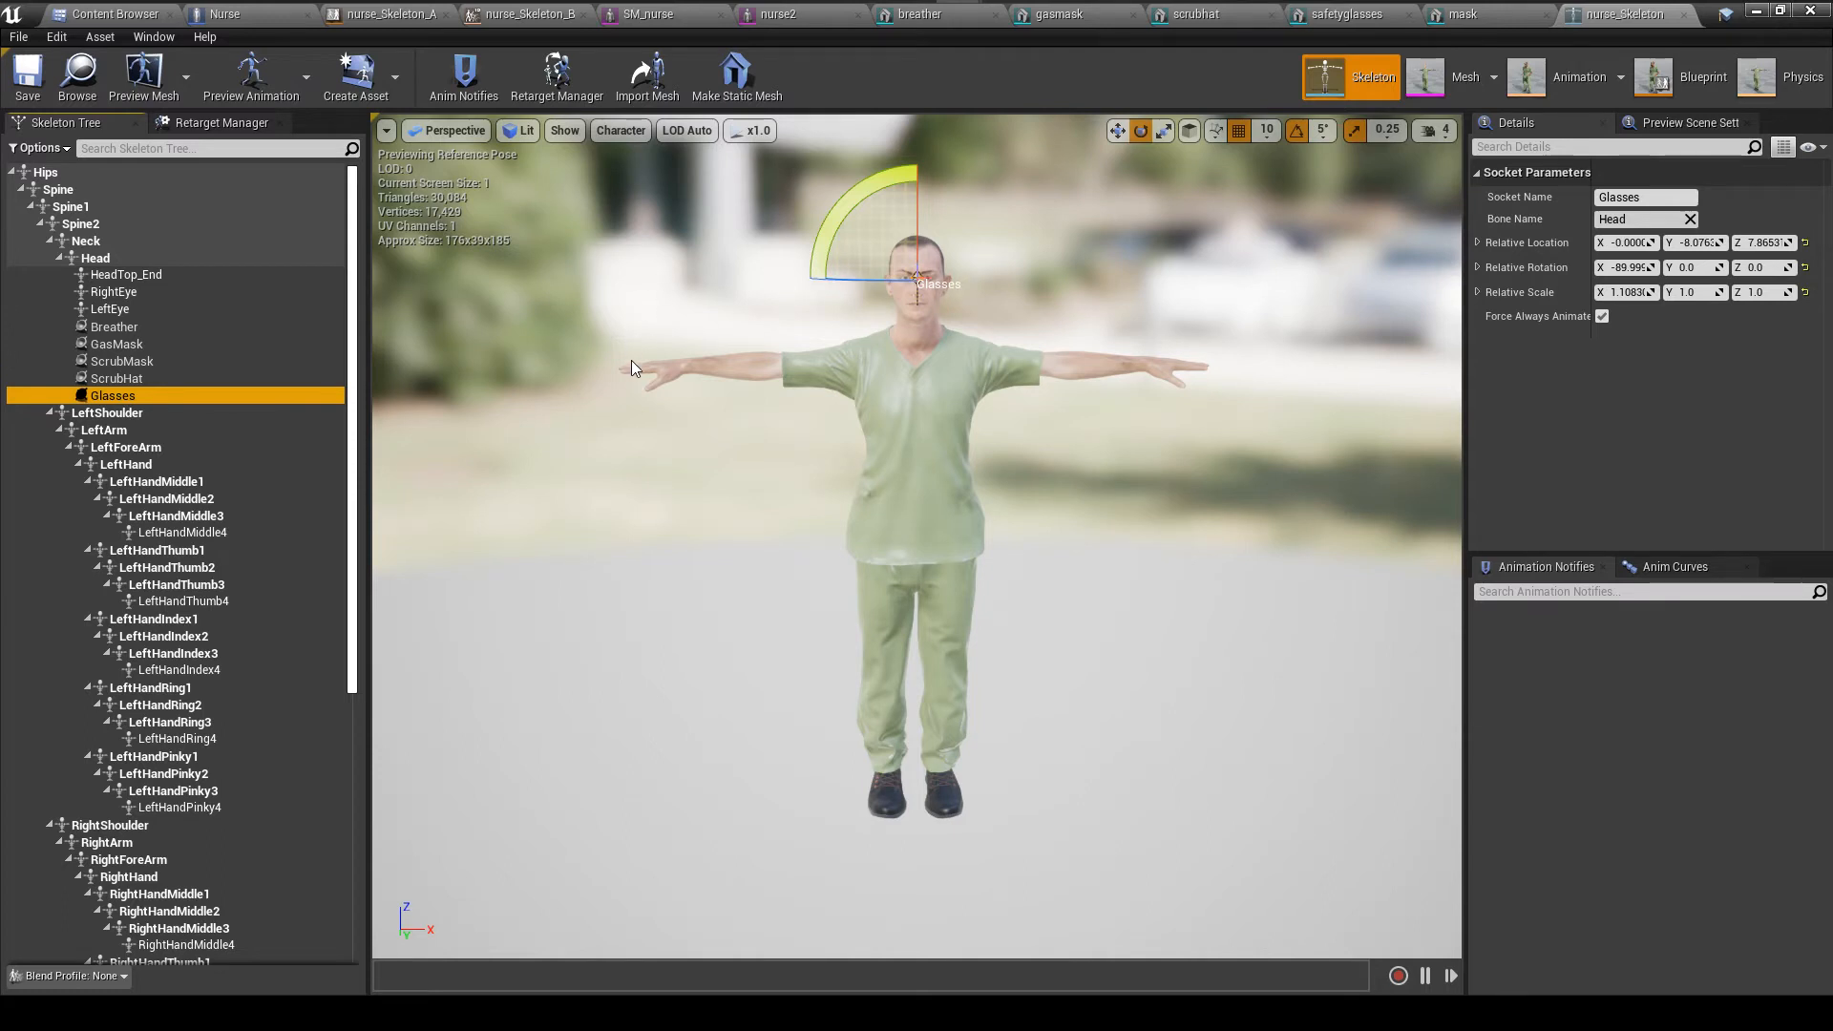
{"action": "mouse_move", "coordinate": [981, 307]}
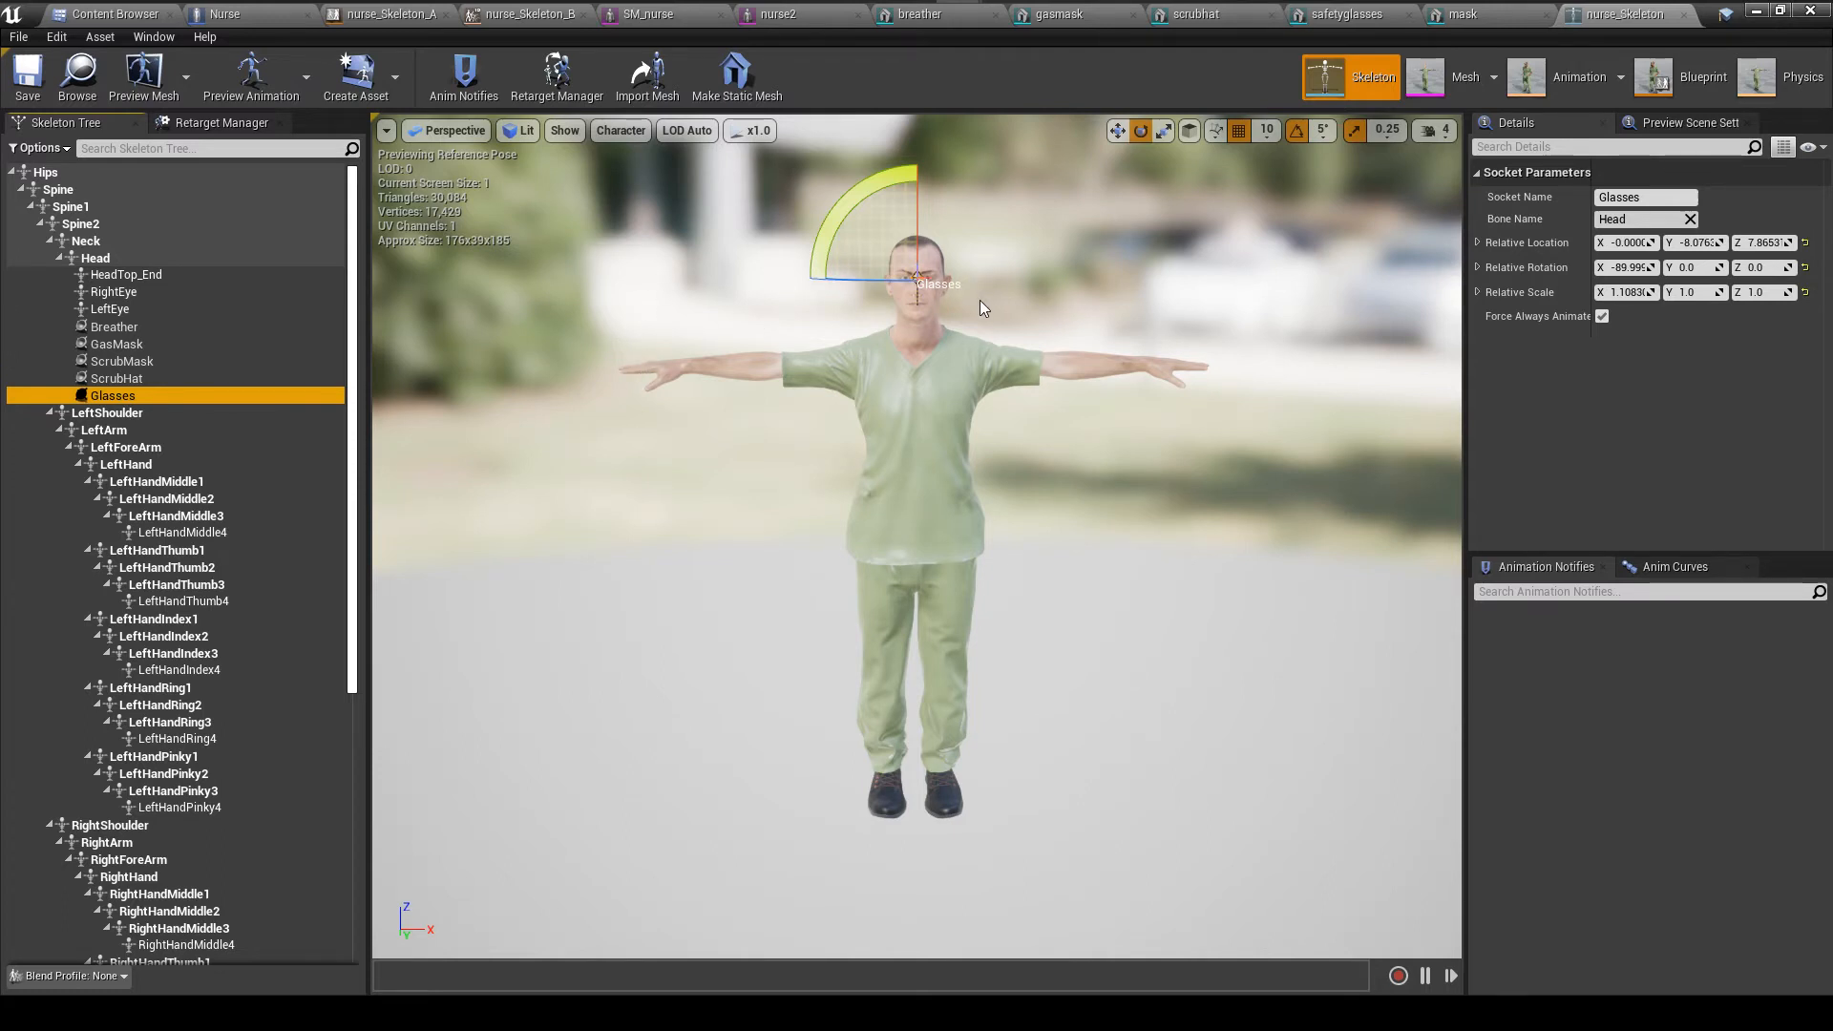
{"action": "mouse_move", "coordinate": [992, 315]}
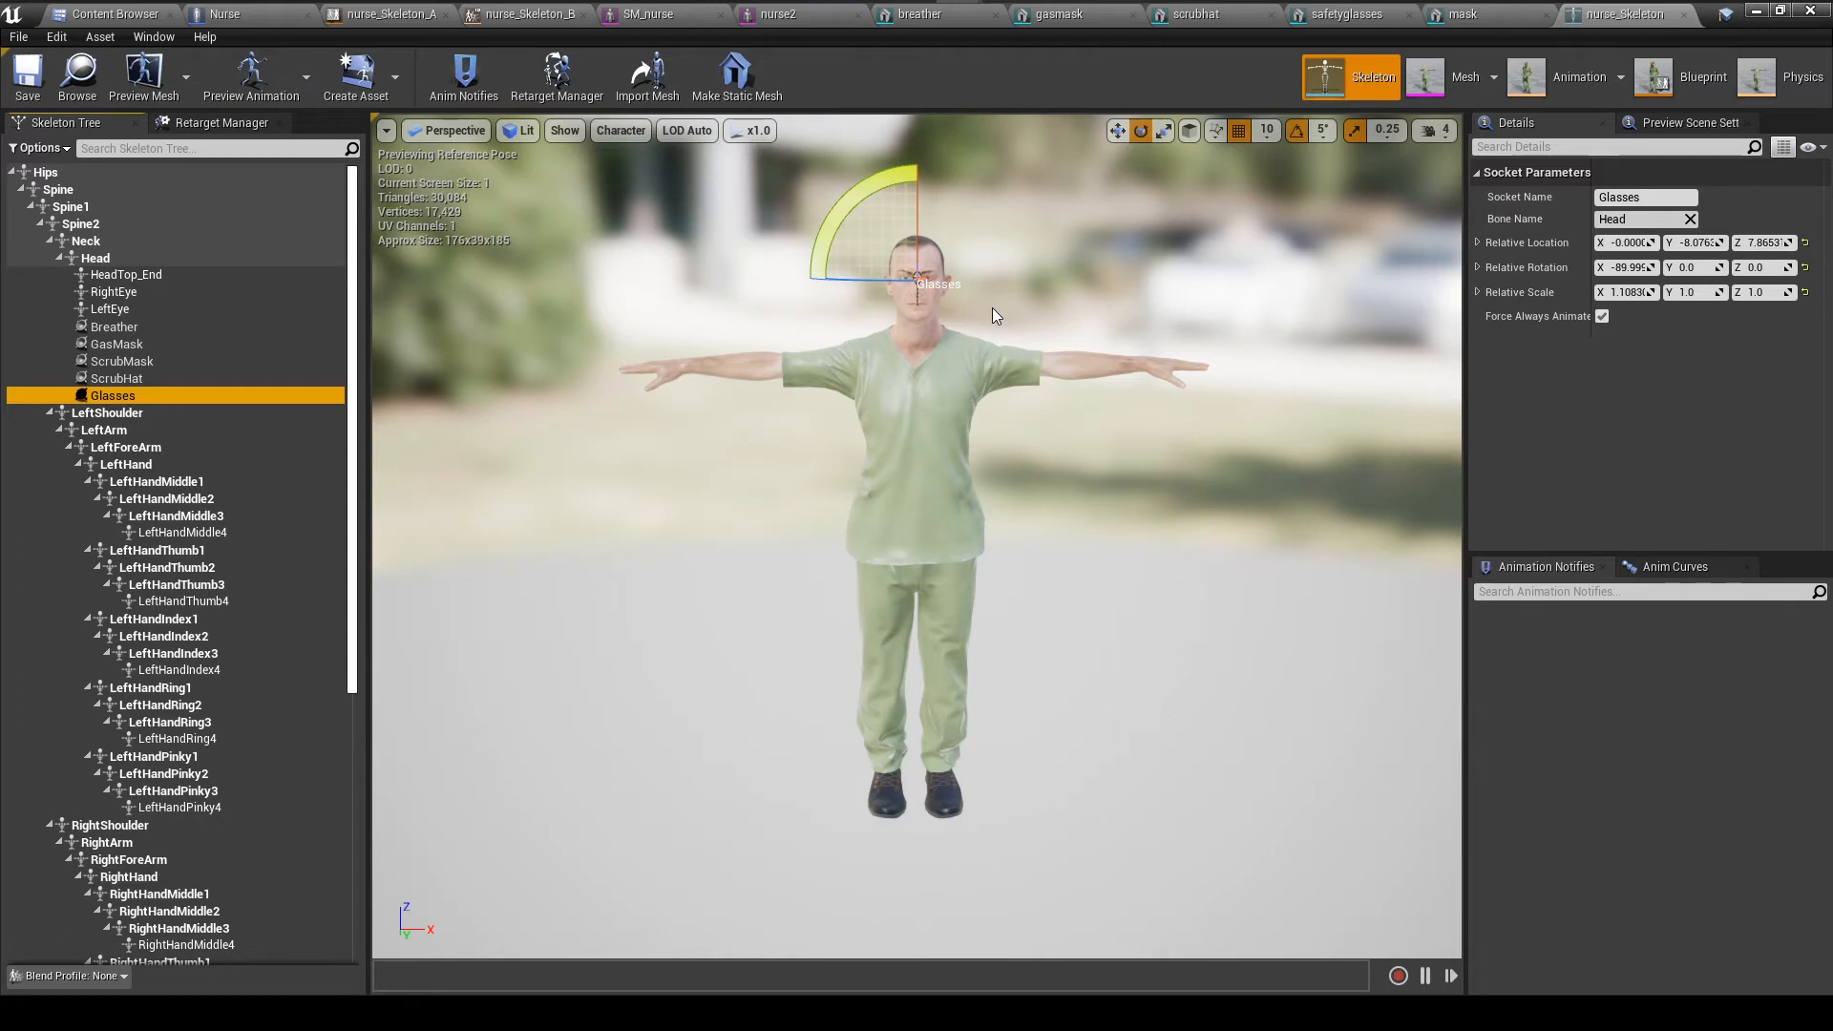
{"action": "mouse_move", "coordinate": [1167, 368]}
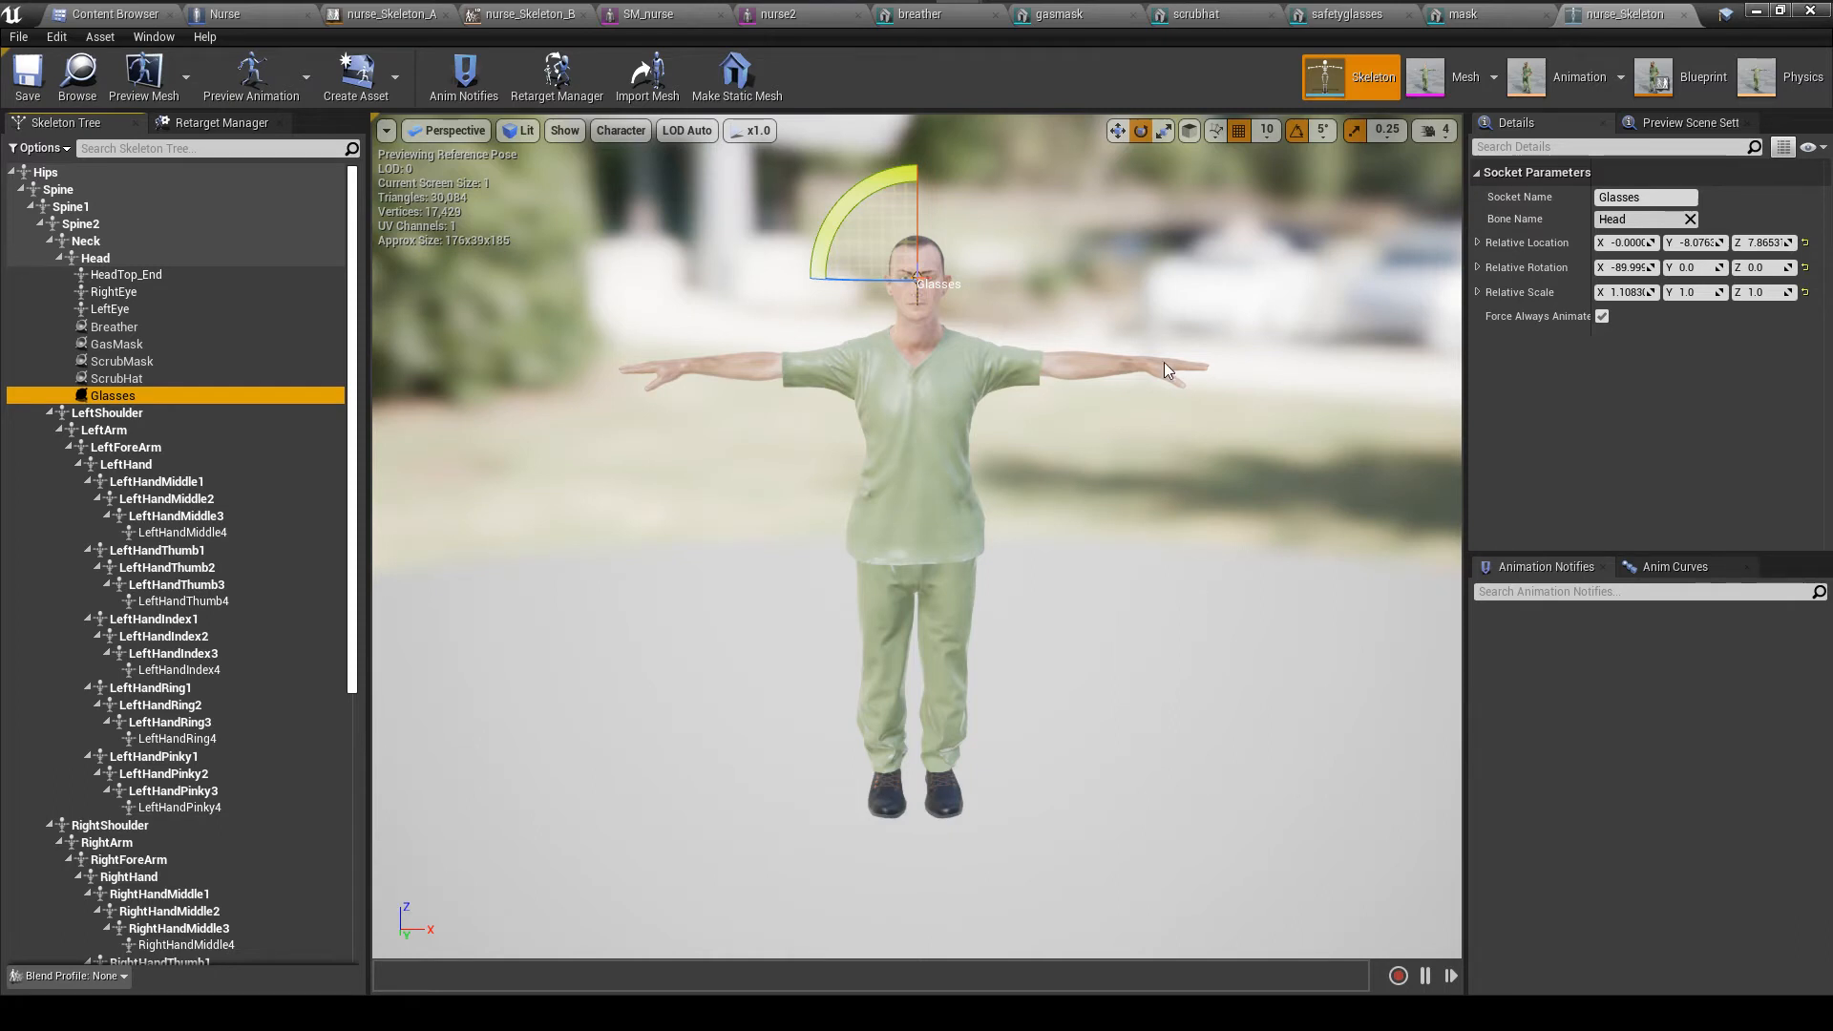
{"action": "mouse_move", "coordinate": [1470, 403]}
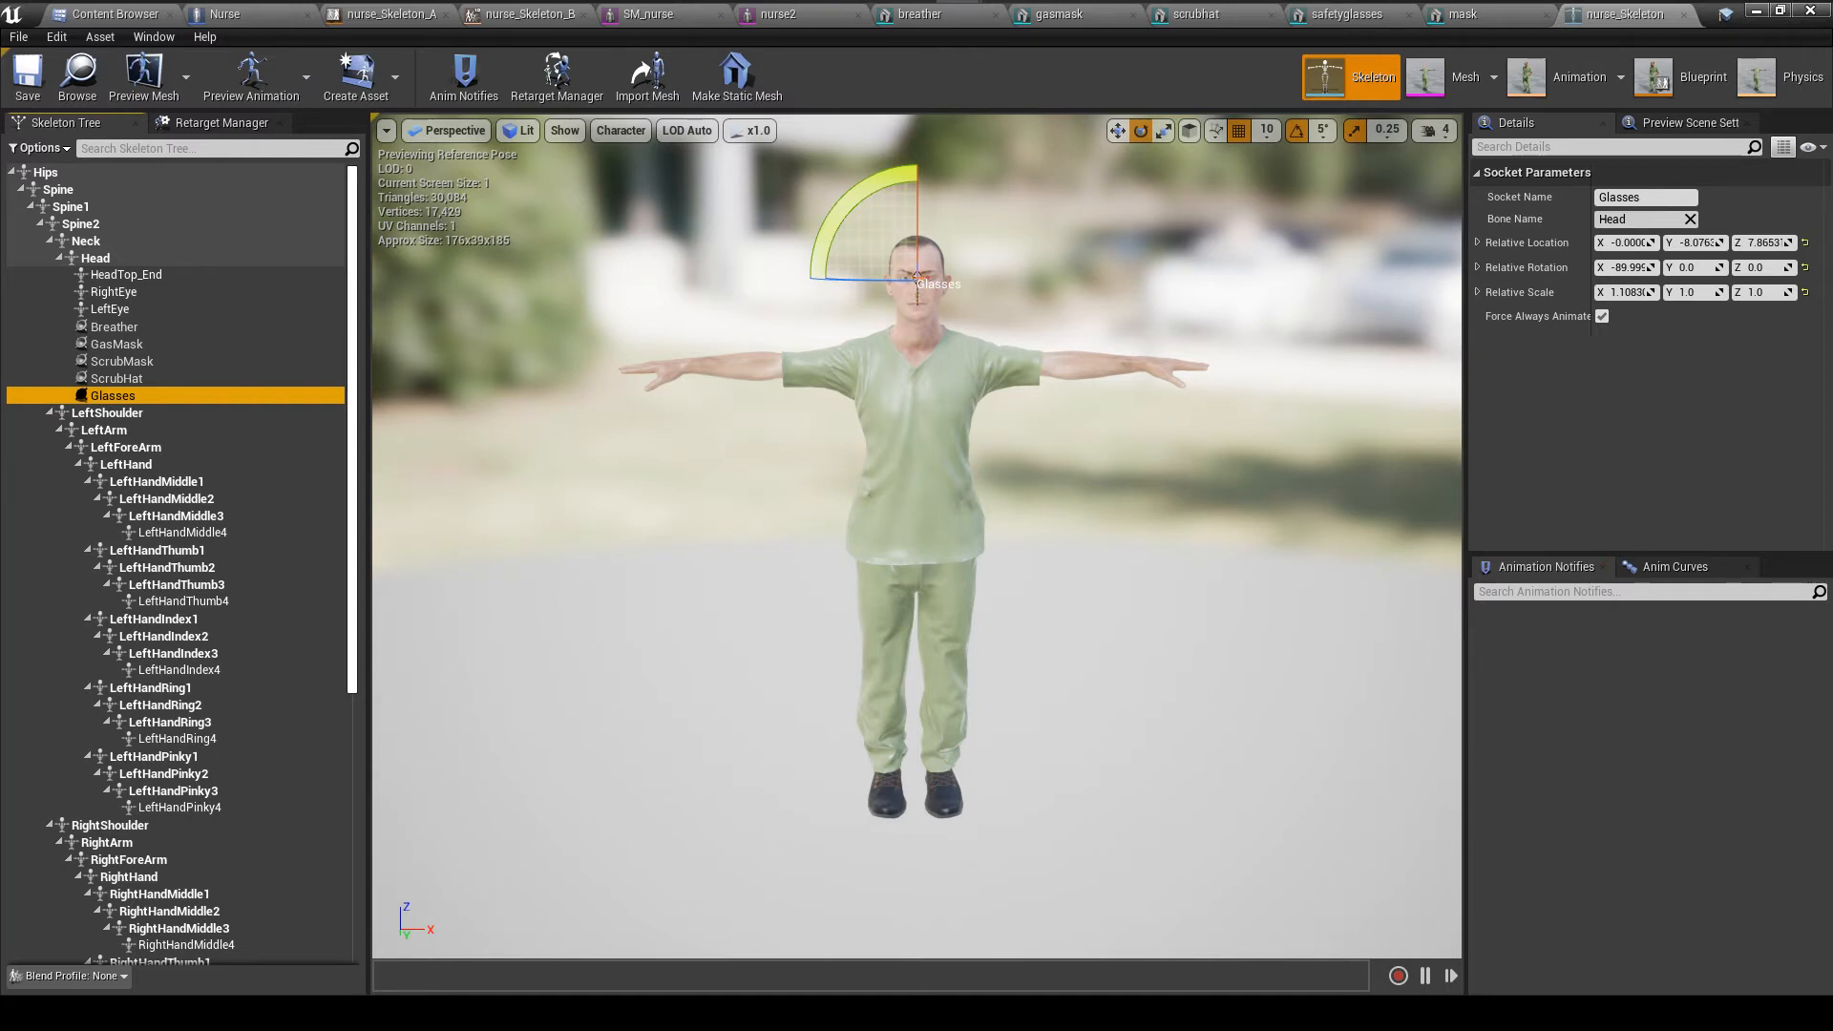
{"action": "mouse_move", "coordinate": [191, 135]}
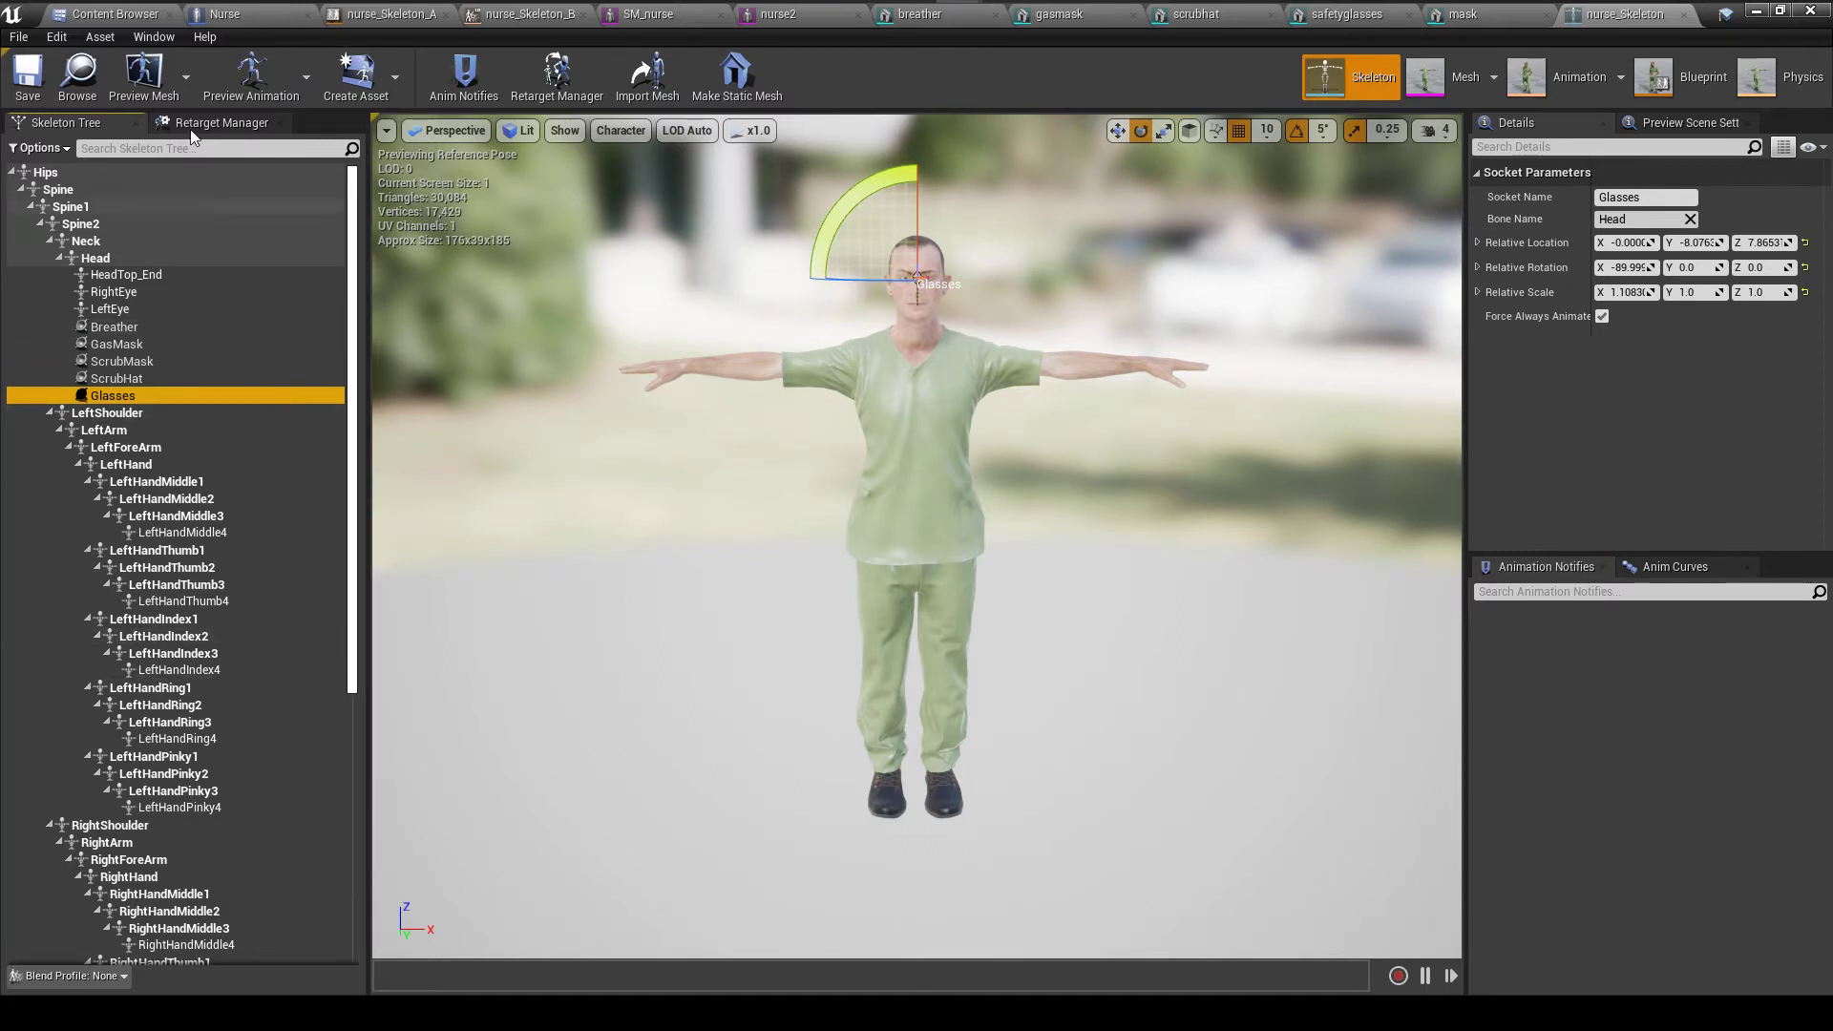
Review the sockets array's five default socket names against the nurse skeleton's socket list
{"action": "left_click", "coordinate": [221, 13]}
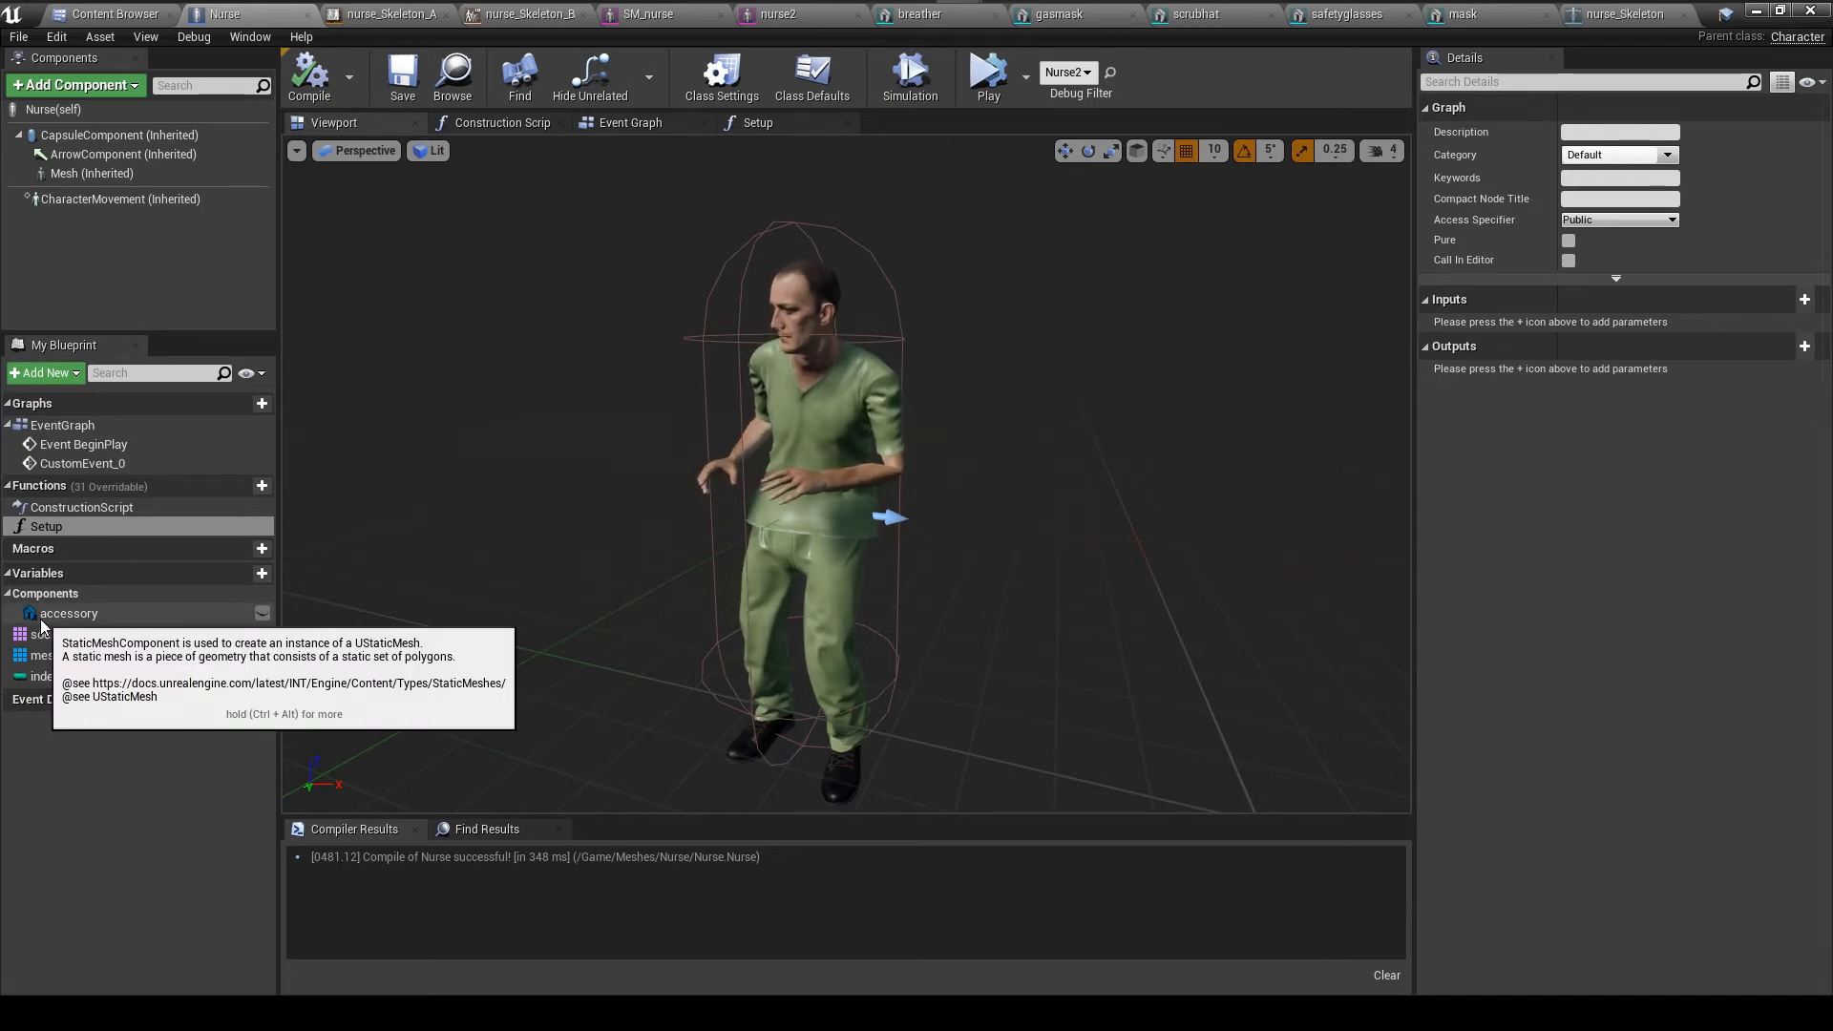
{"action": "left_click", "coordinate": [52, 634]}
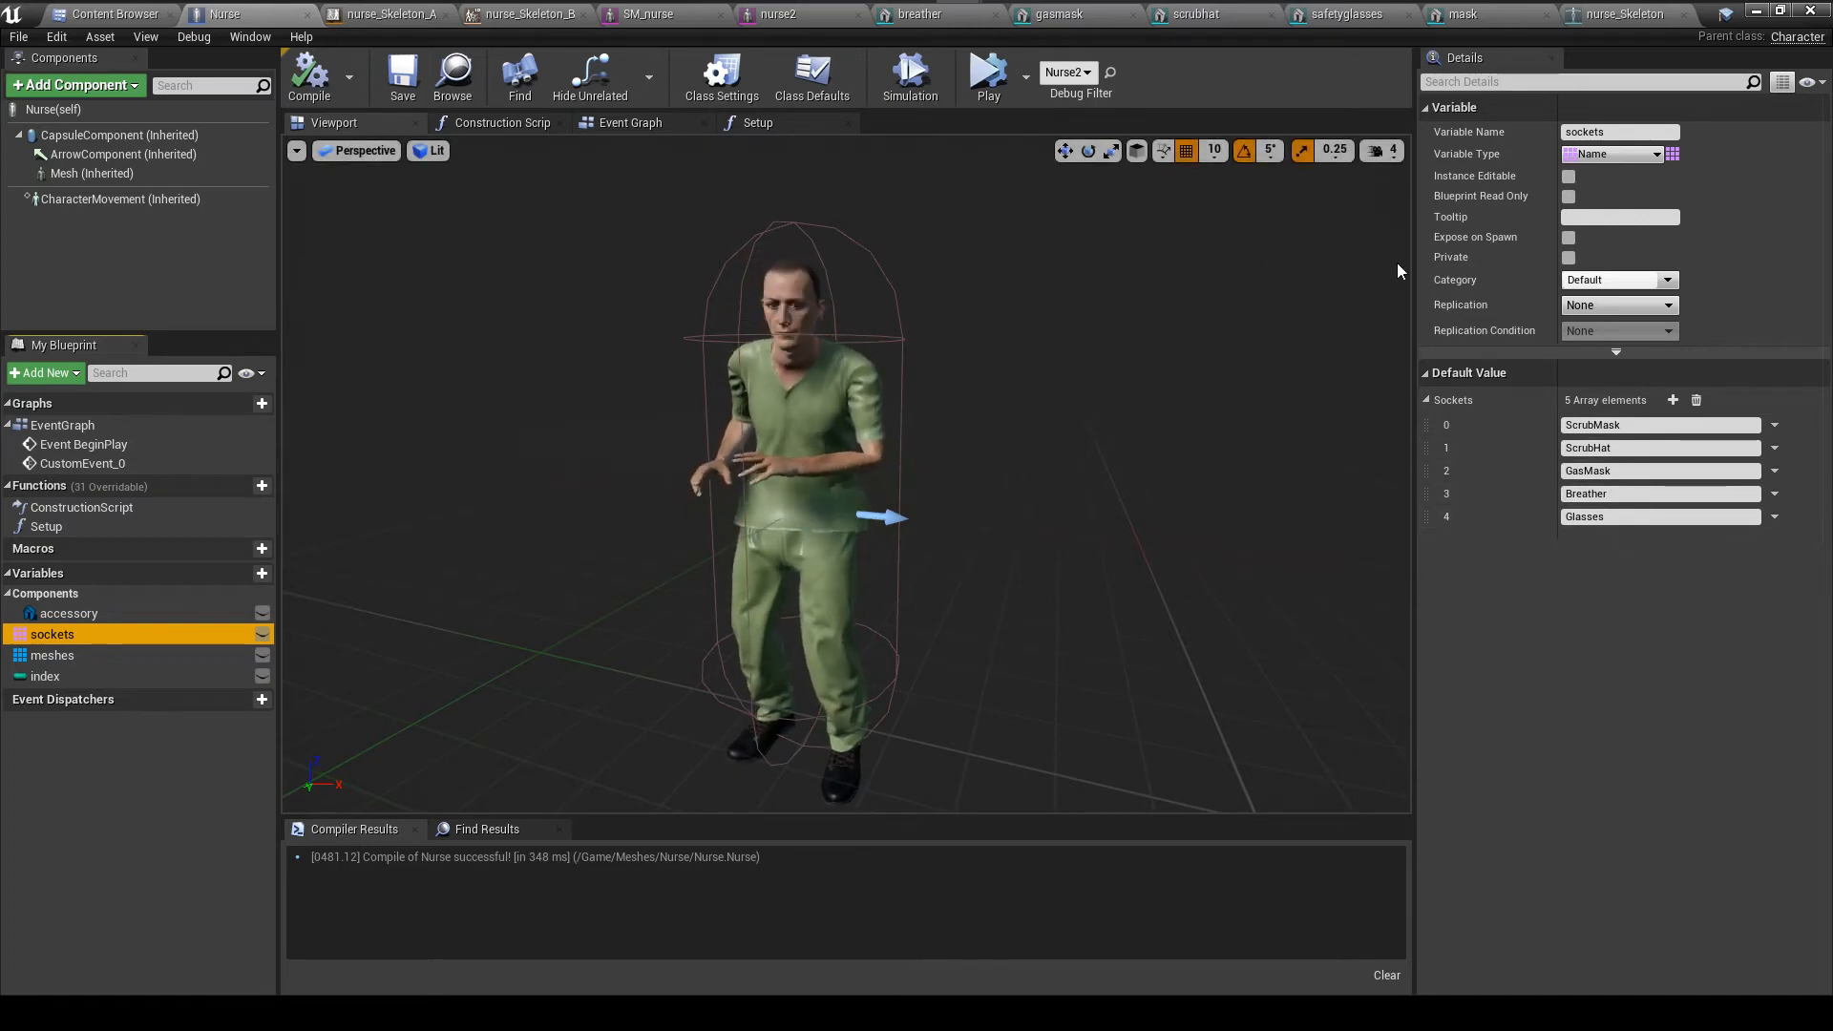
{"action": "left_click", "coordinate": [1621, 13]}
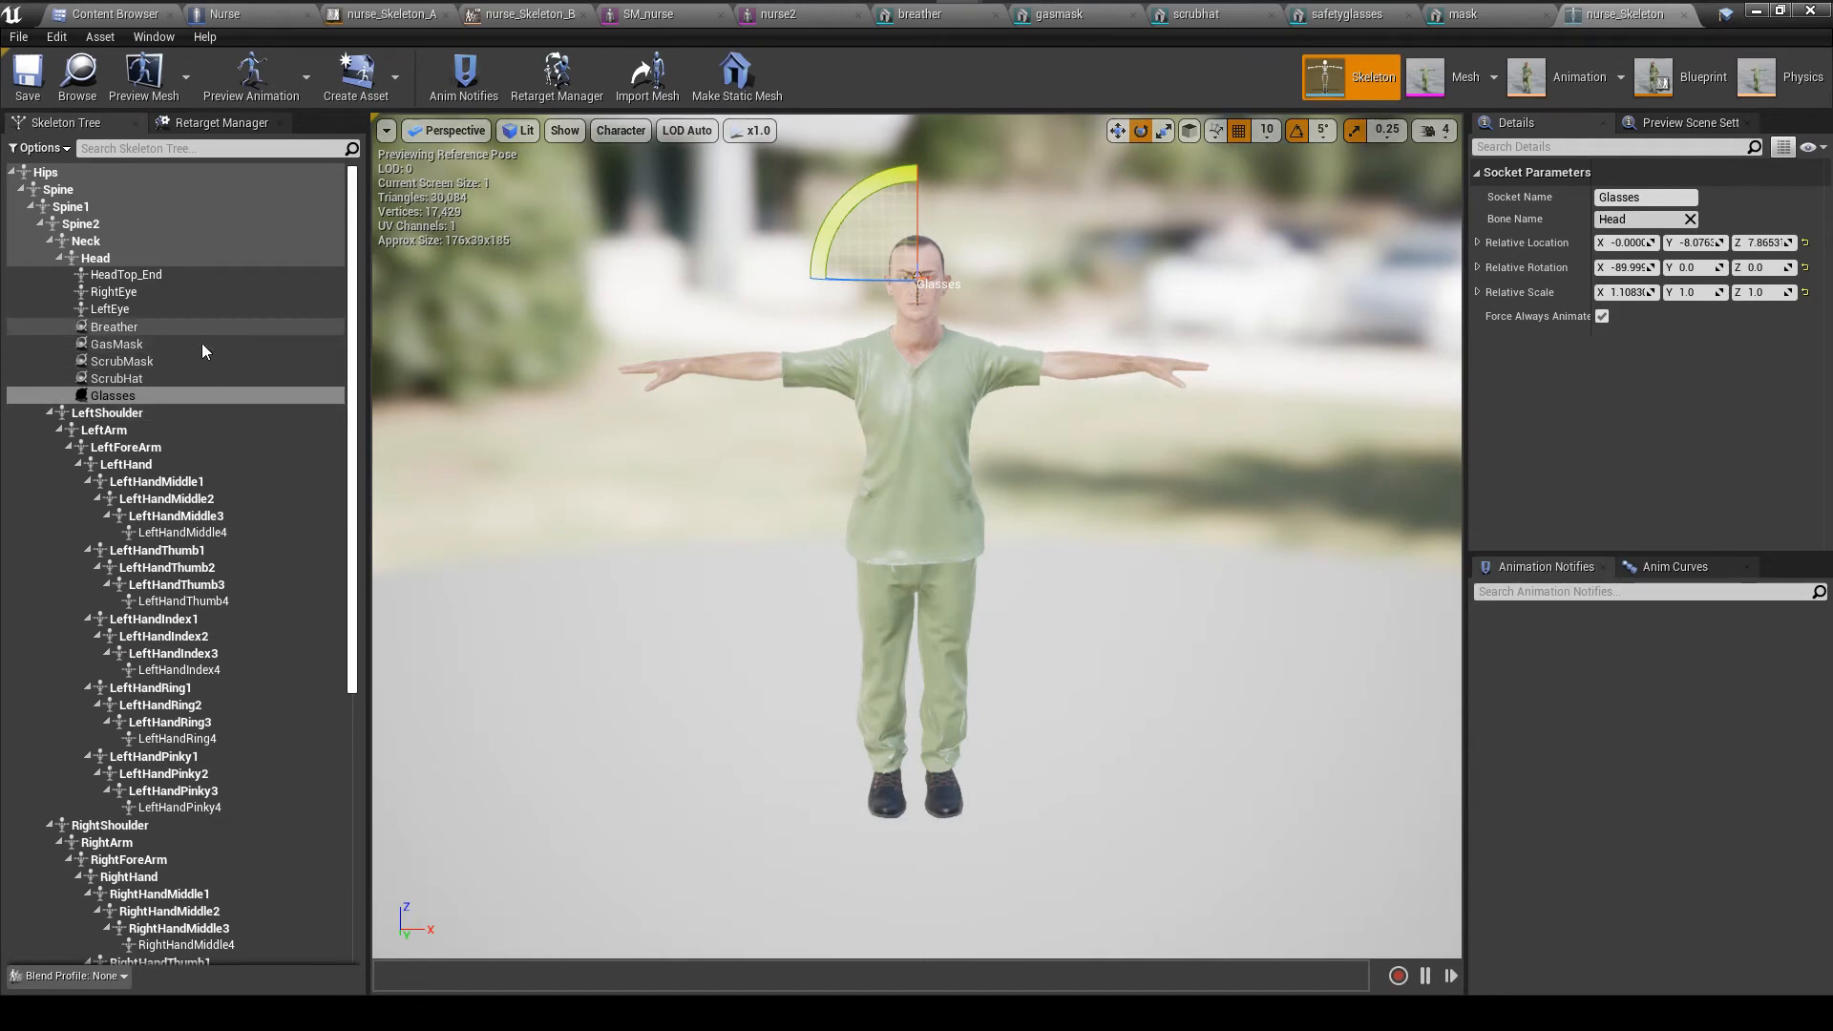
{"action": "mouse_move", "coordinate": [204, 36]}
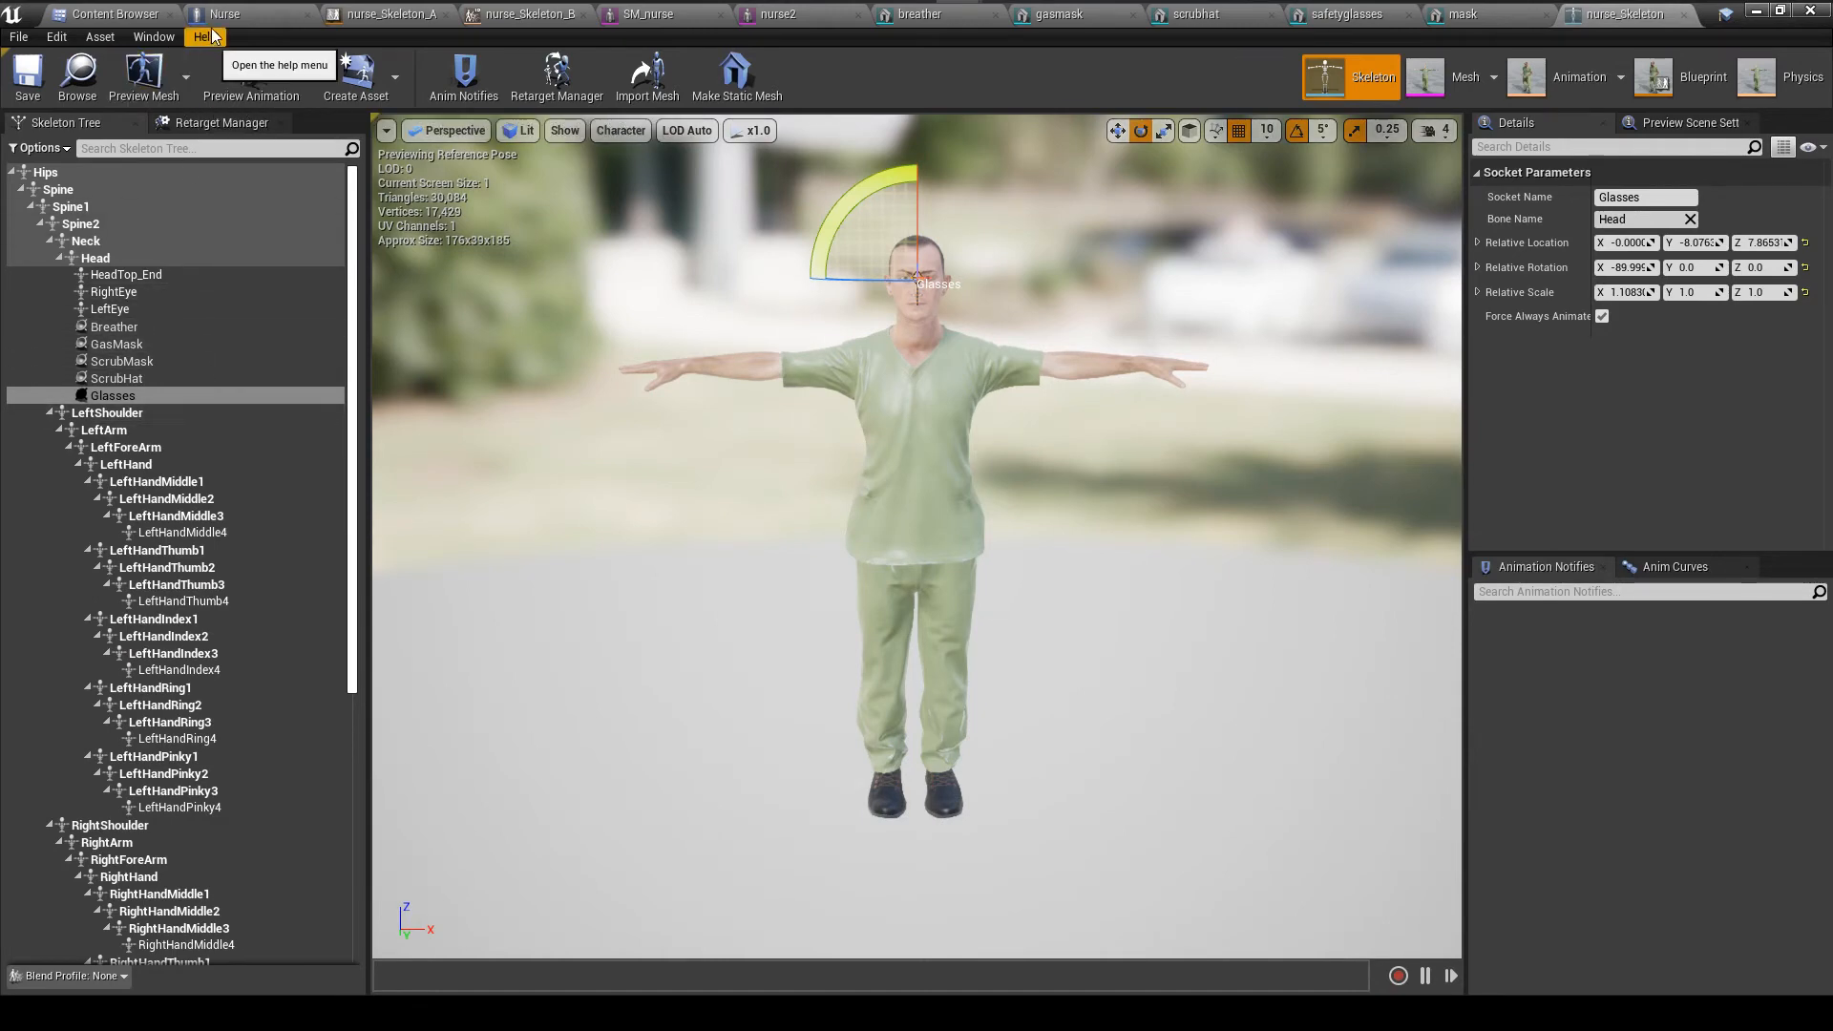
{"action": "left_click", "coordinate": [222, 14]}
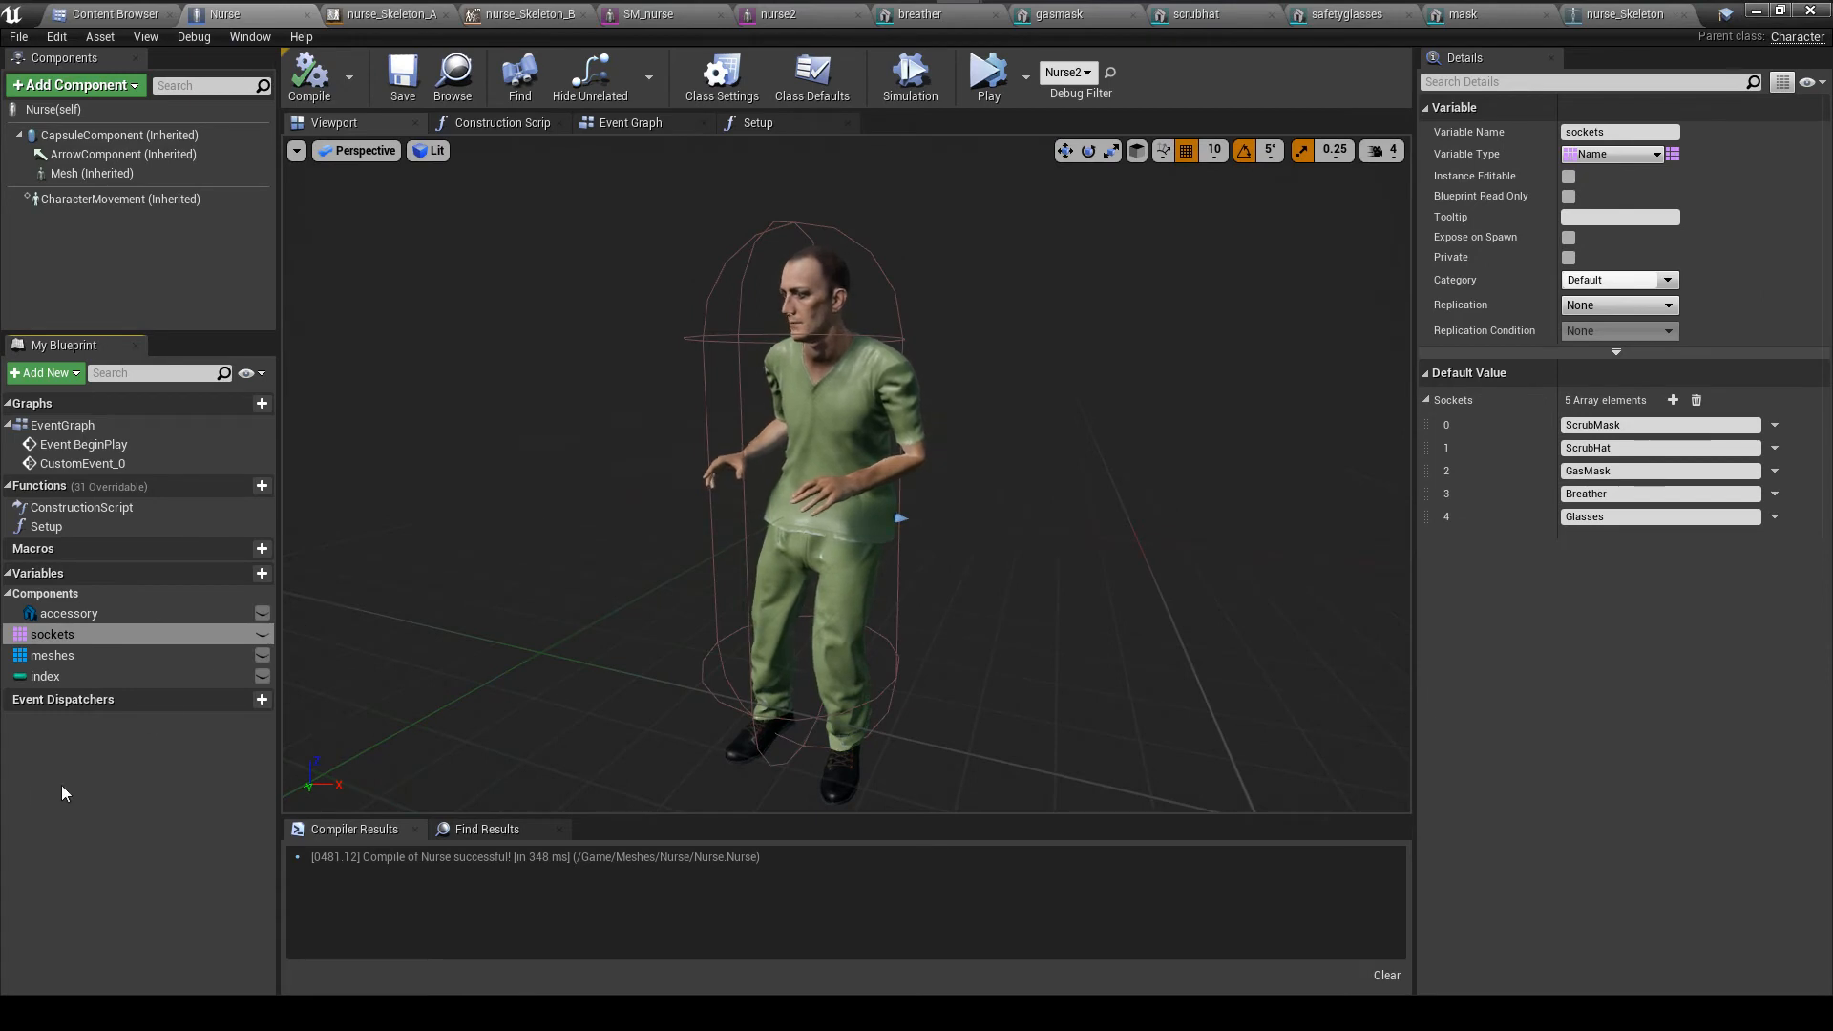
Compare the meshes array's five accessory meshes with the matching sockets array entries
{"action": "left_click", "coordinate": [51, 655]}
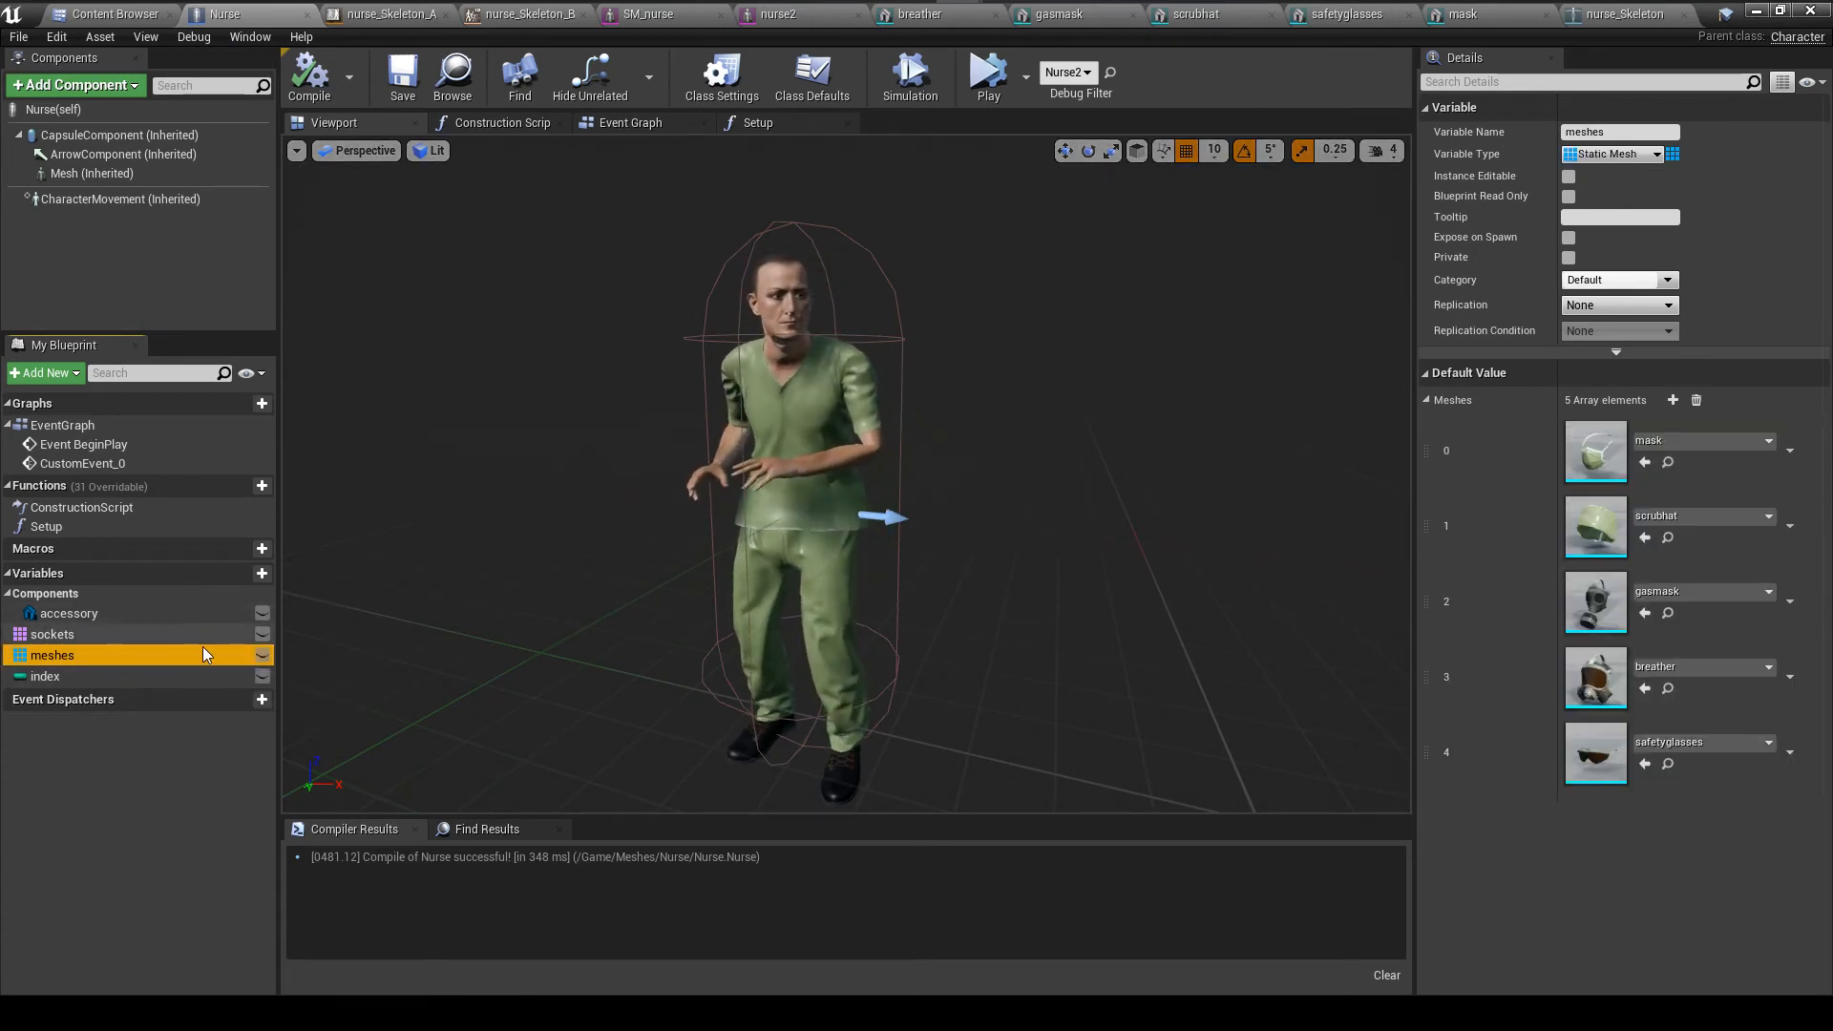
{"action": "left_click", "coordinate": [51, 634]}
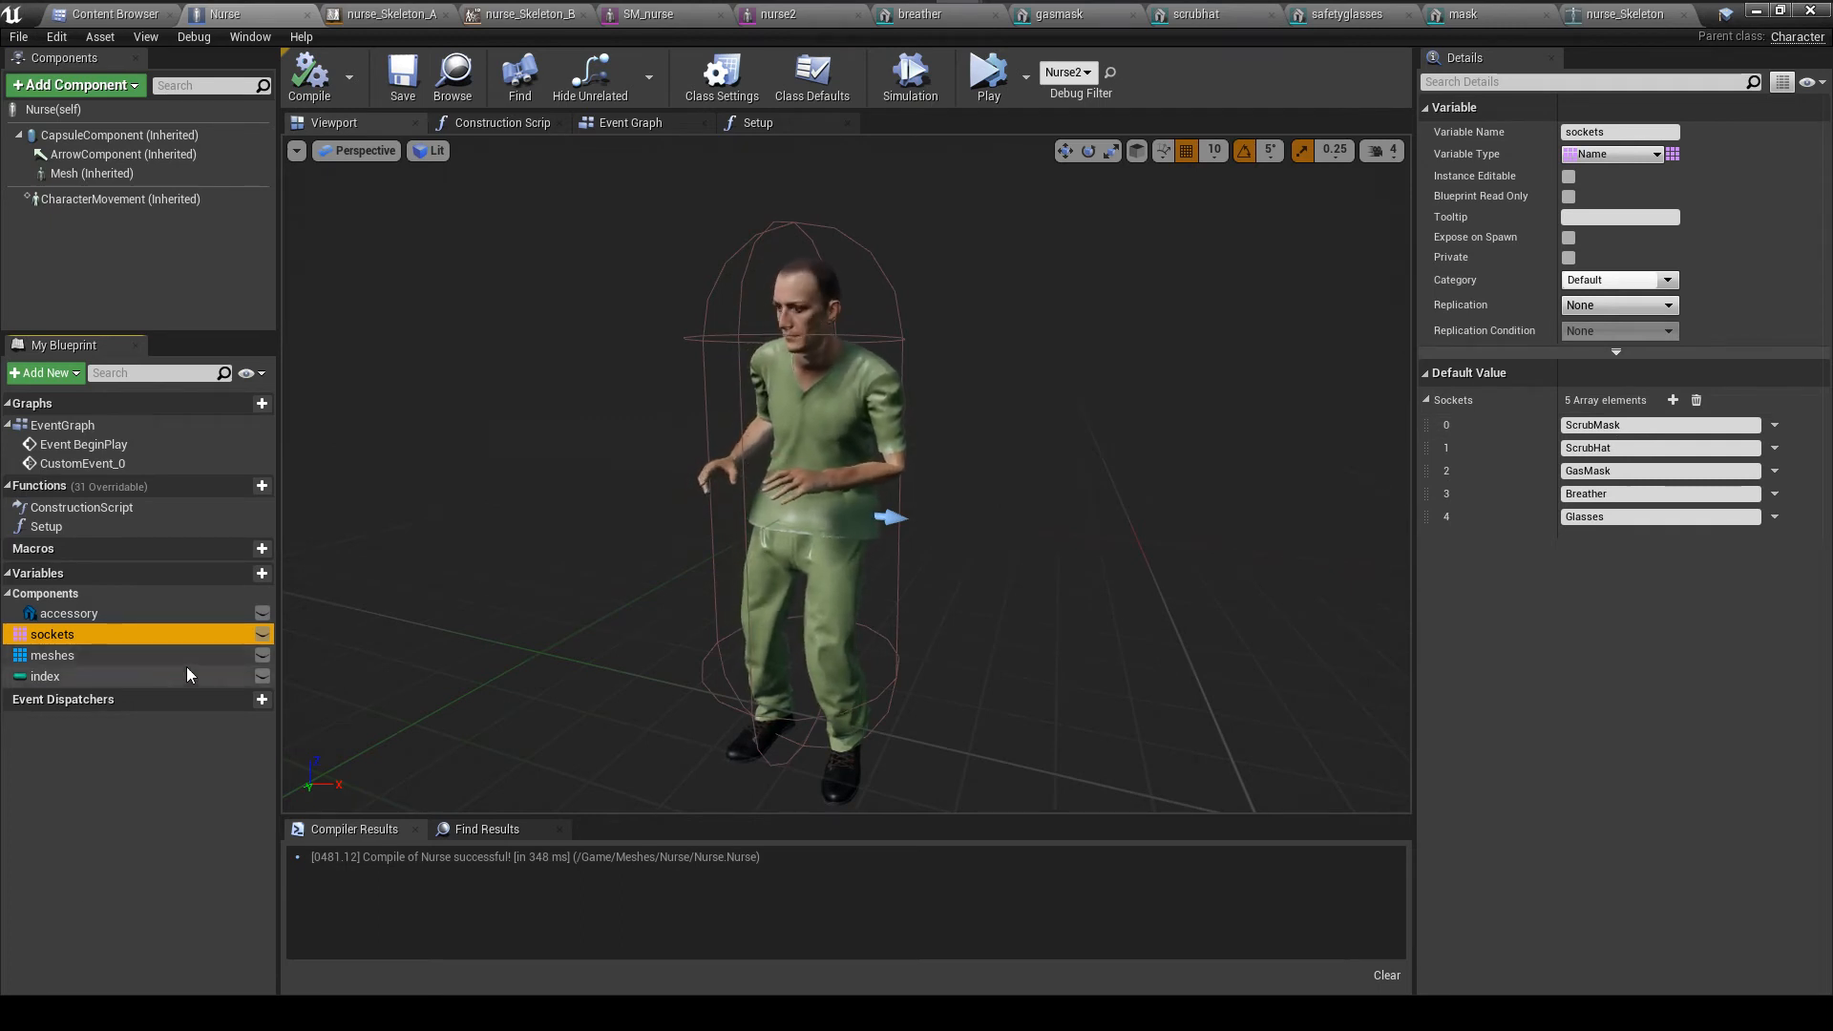
{"action": "left_click", "coordinate": [54, 655]}
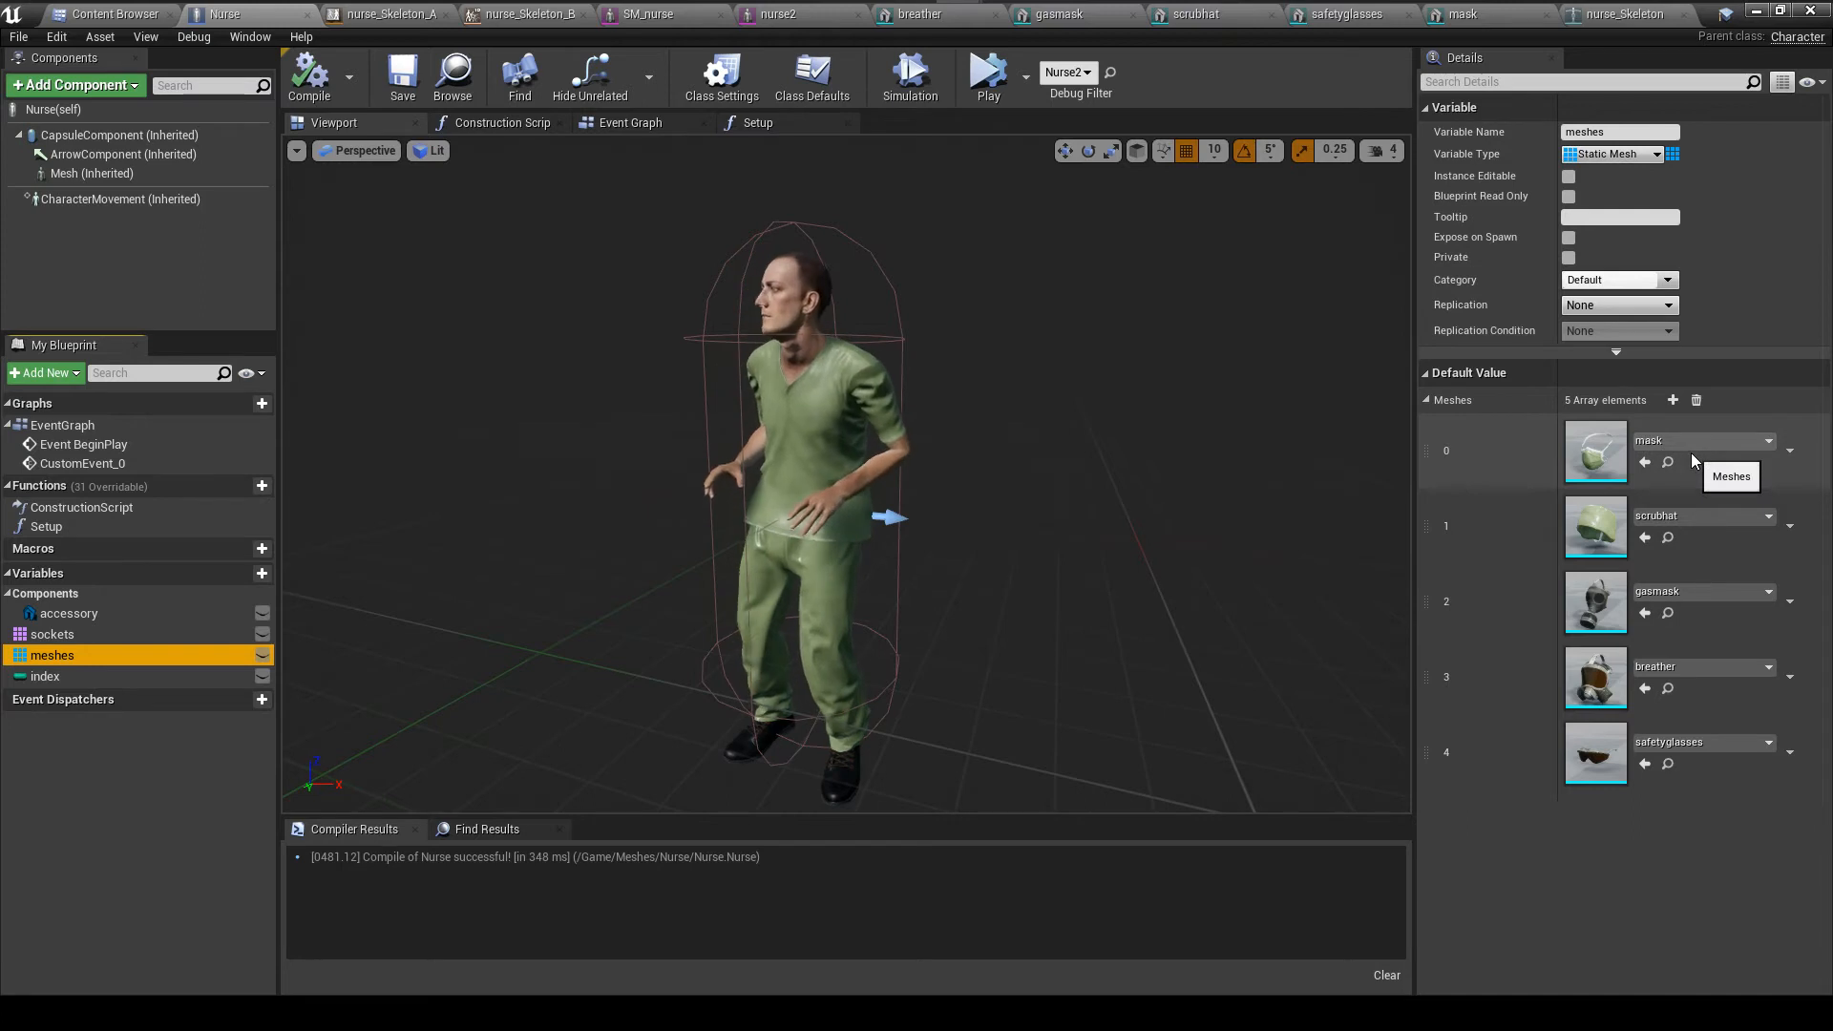
{"action": "mouse_move", "coordinate": [1684, 733]}
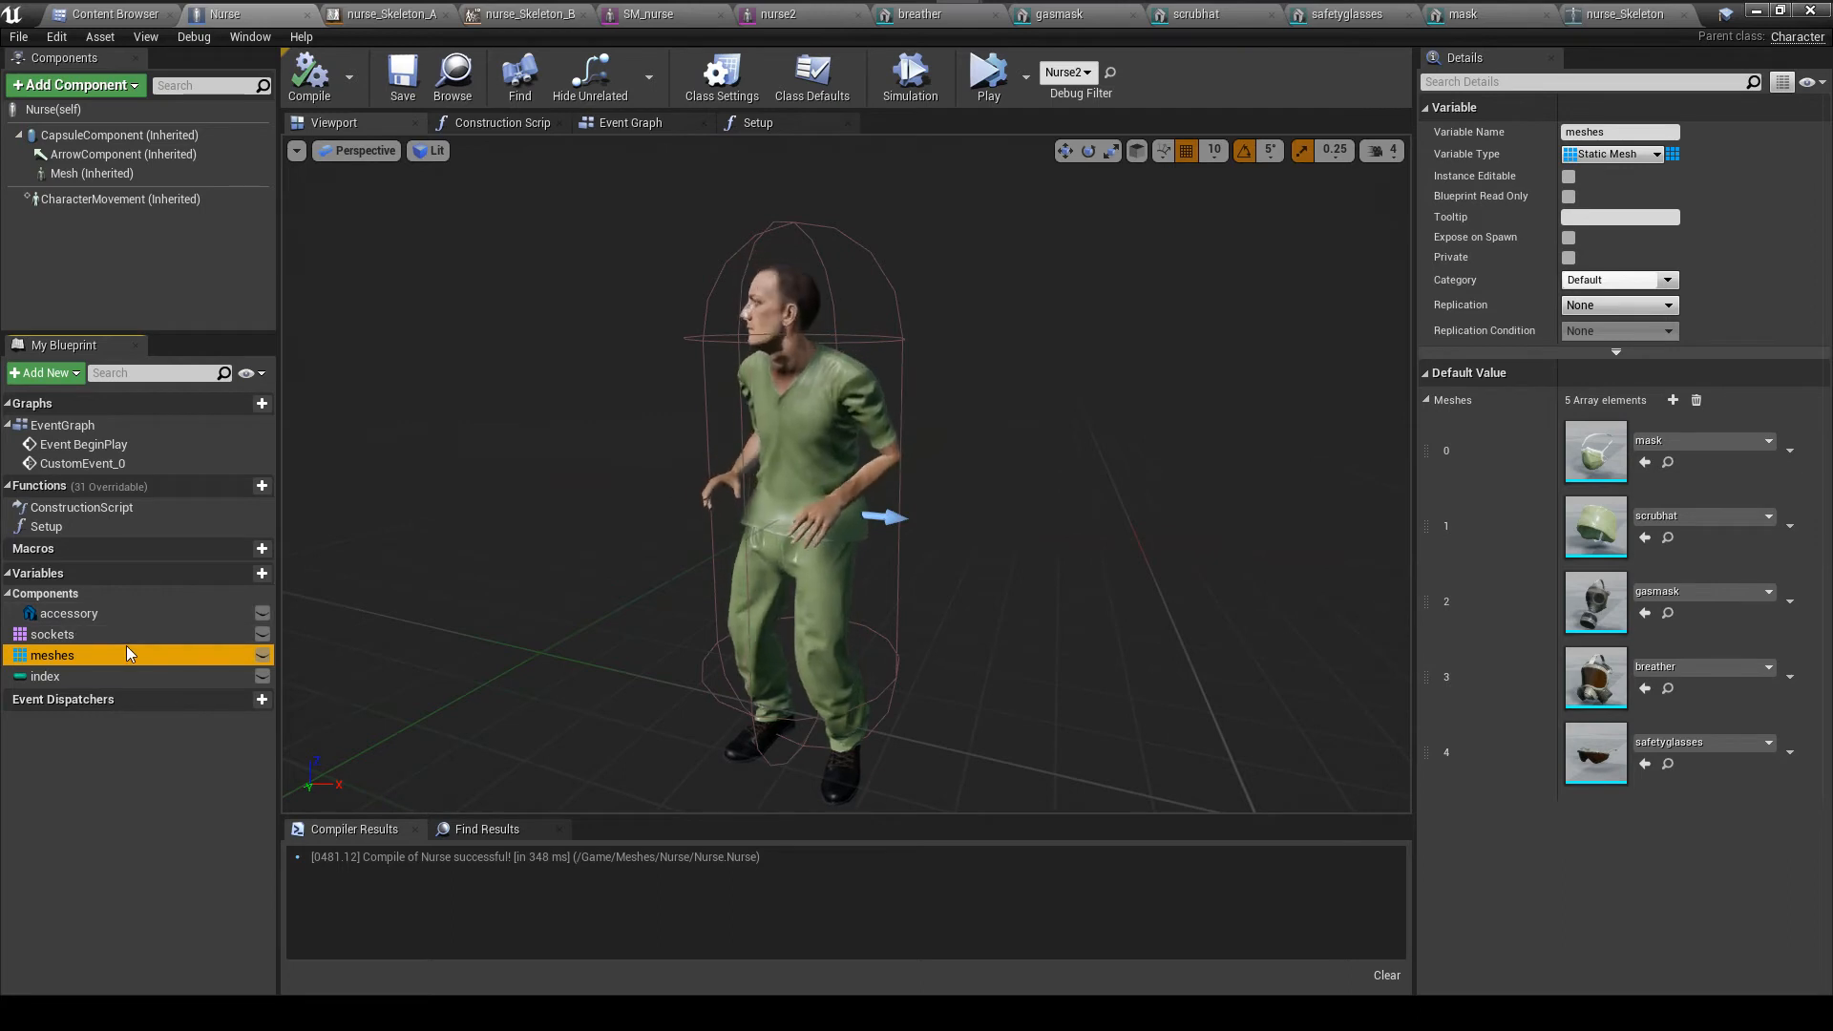
{"action": "left_click", "coordinate": [51, 634]}
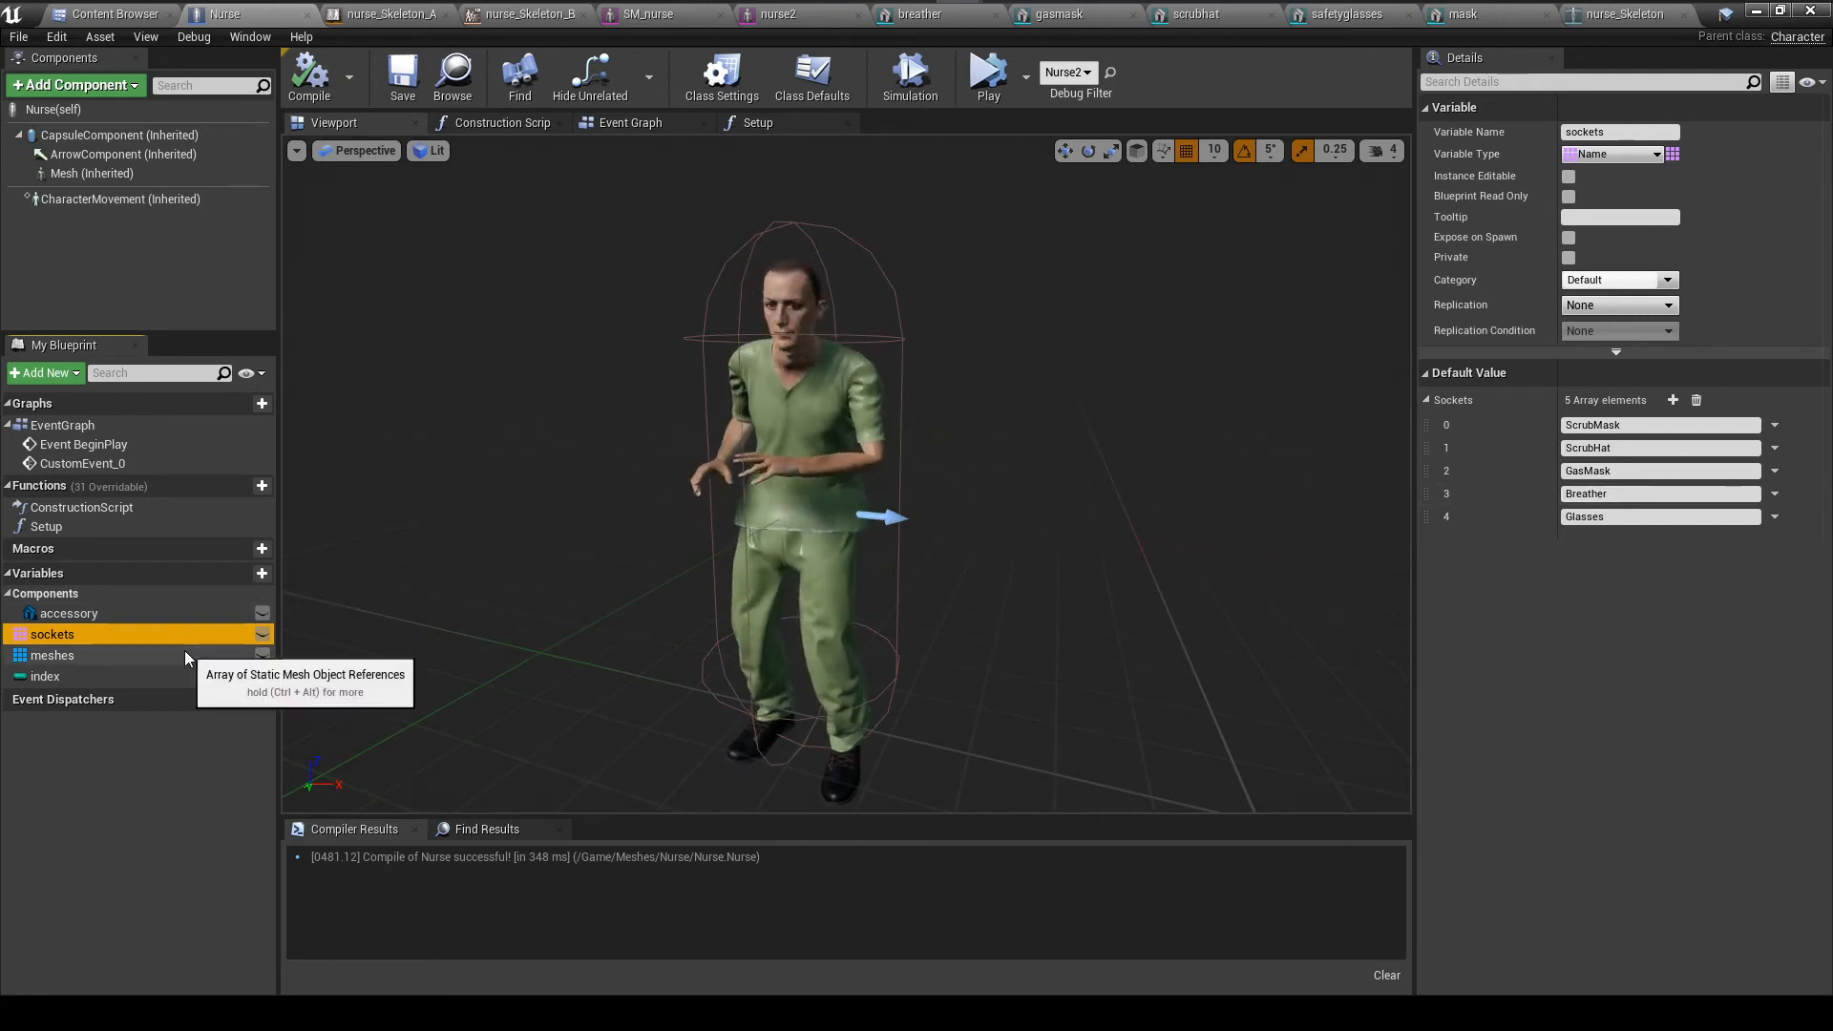
{"action": "left_click", "coordinate": [53, 655]}
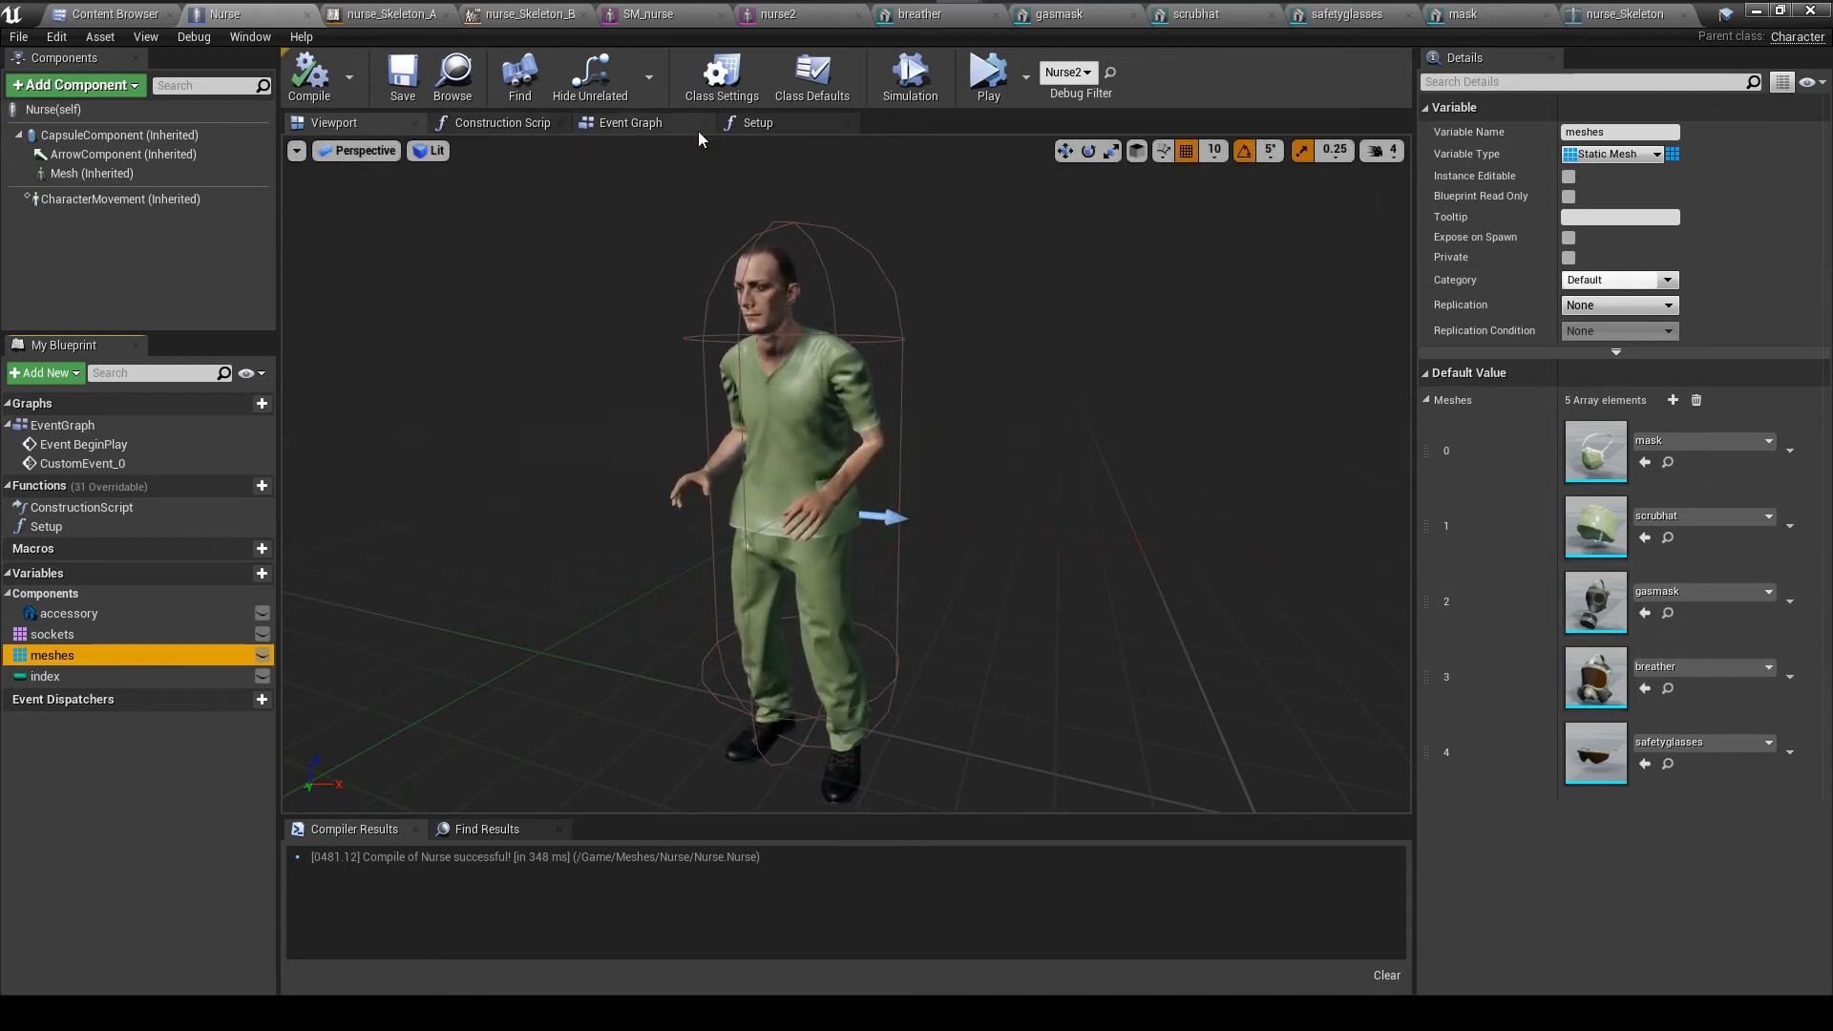
Show the Setup function graph zoomed on its clean up comment box
{"action": "left_click", "coordinate": [758, 122]}
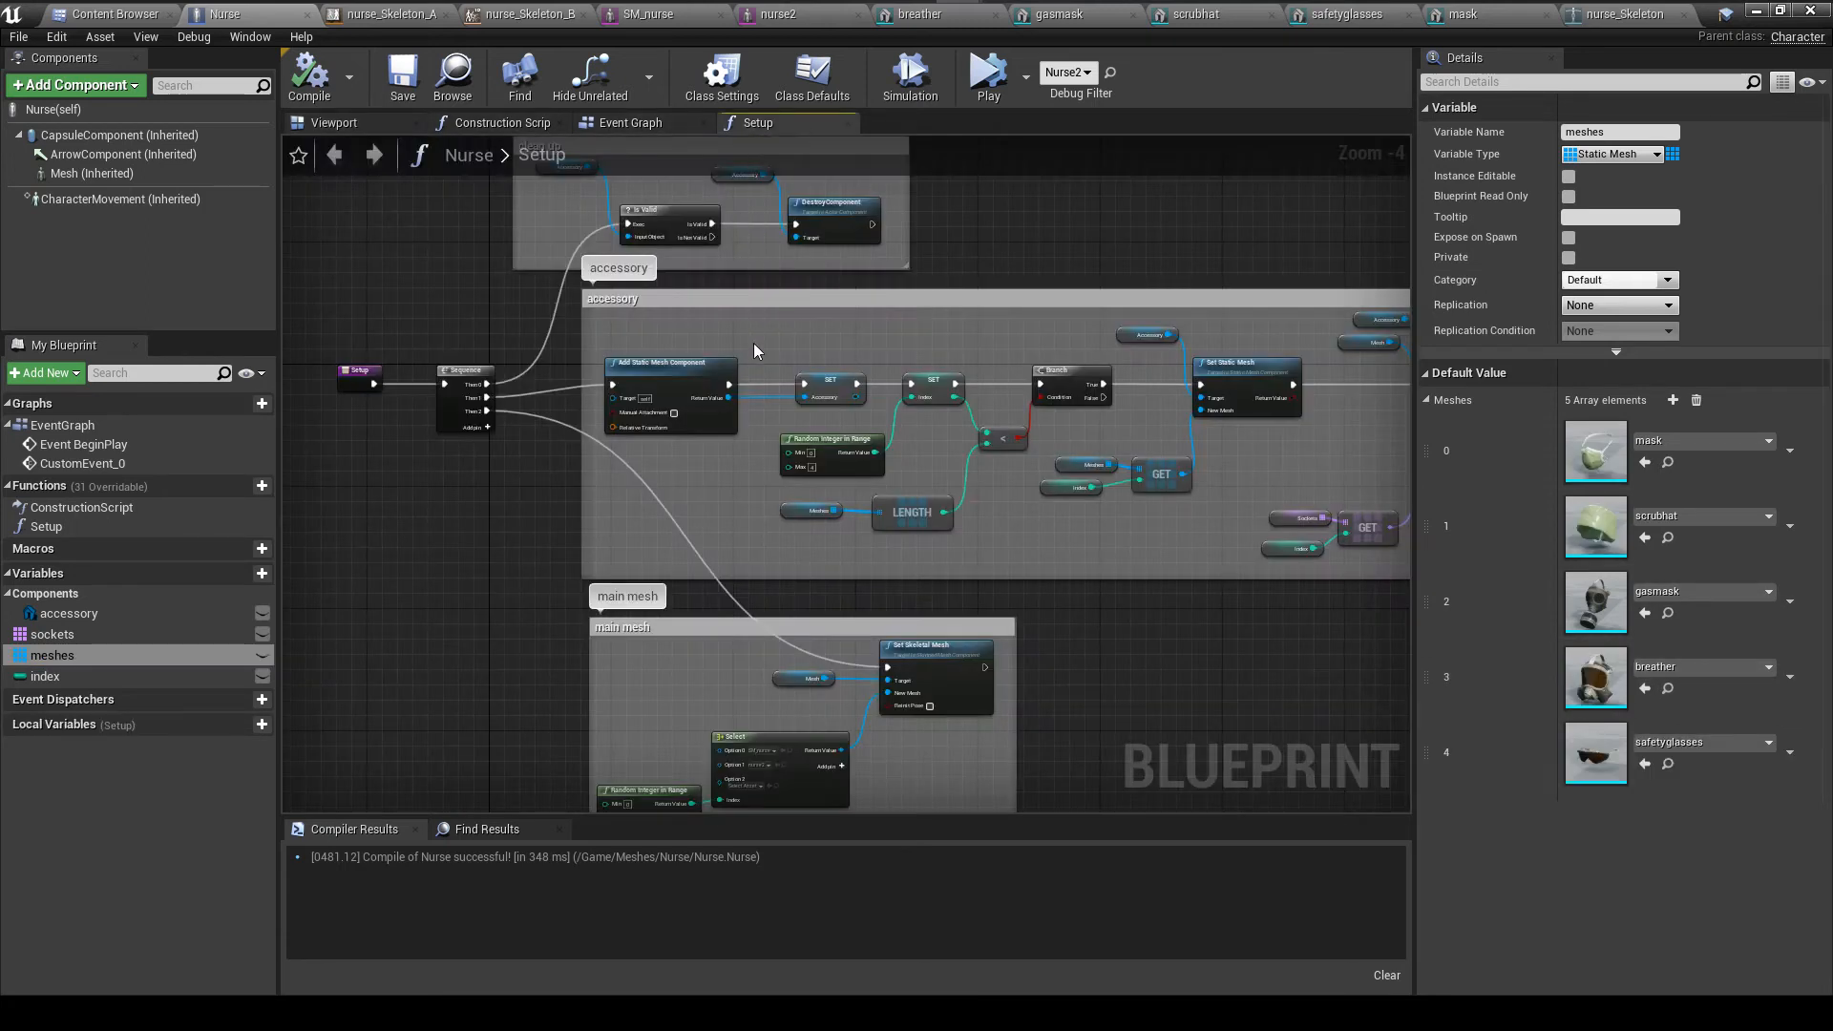
{"action": "mouse_move", "coordinate": [956, 541]}
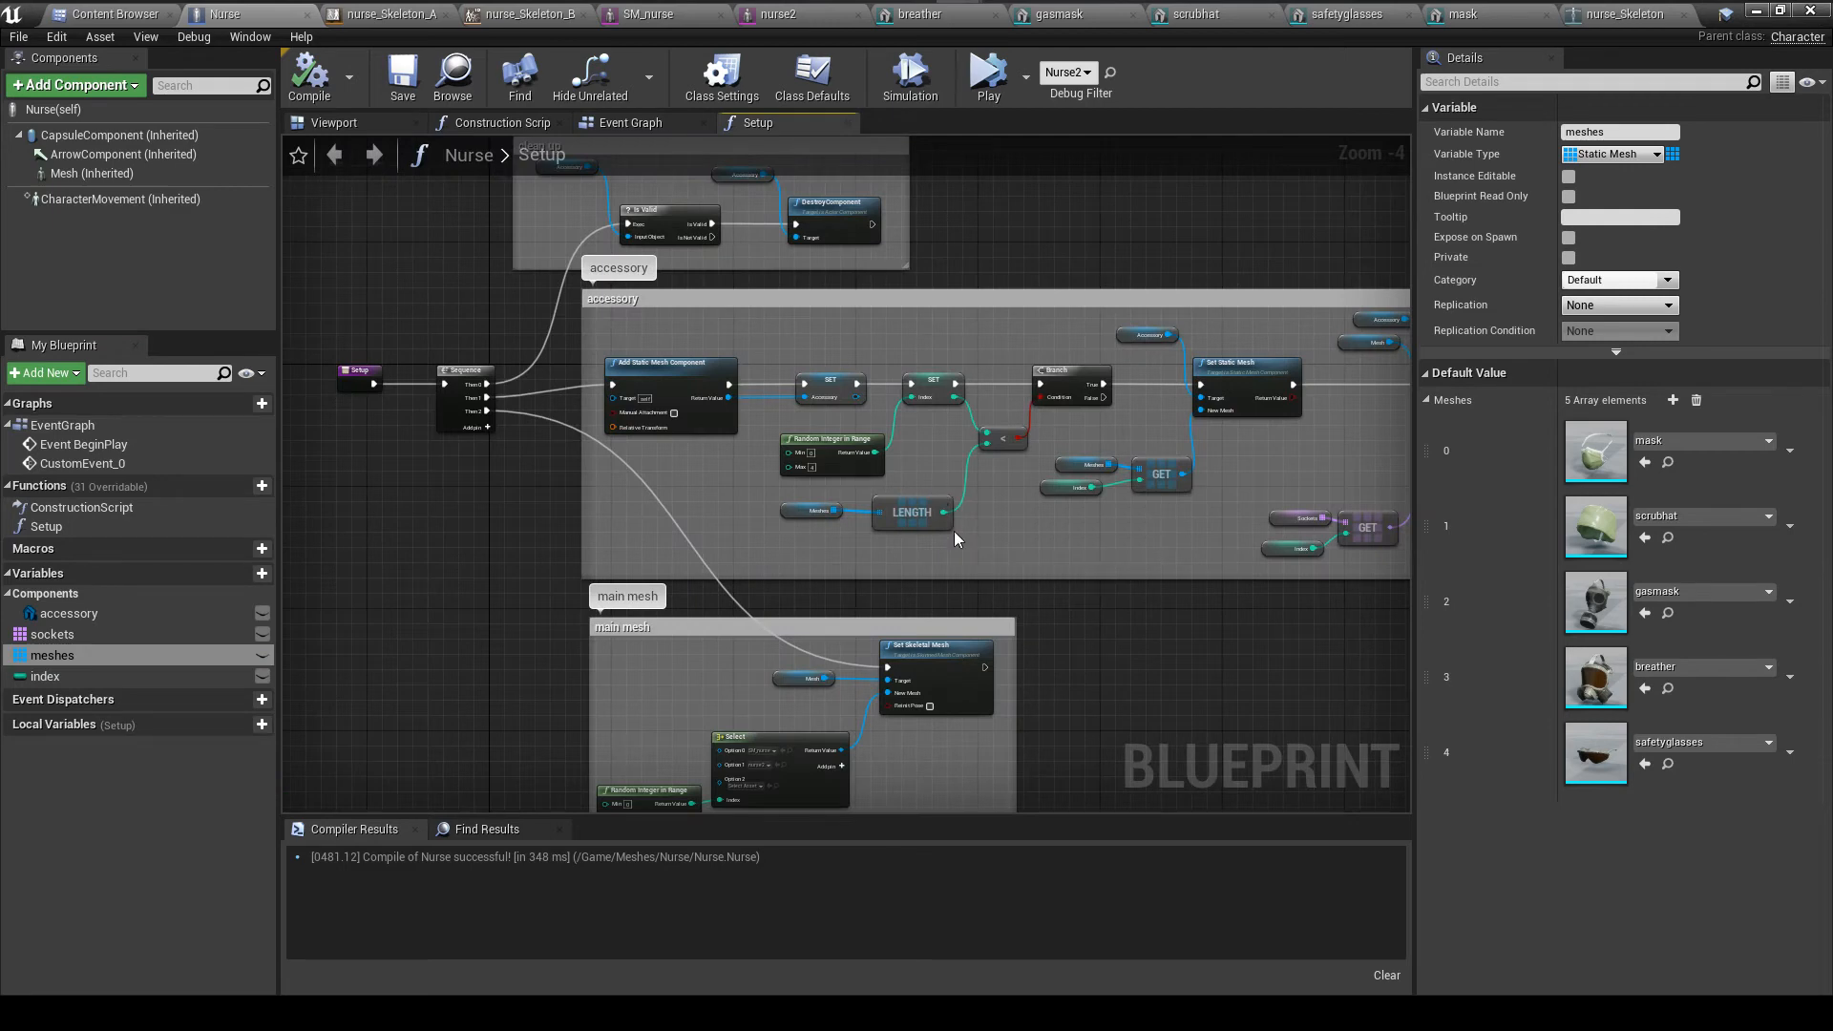
{"action": "scroll", "scroll_direction": "up", "scroll_amount": 3}
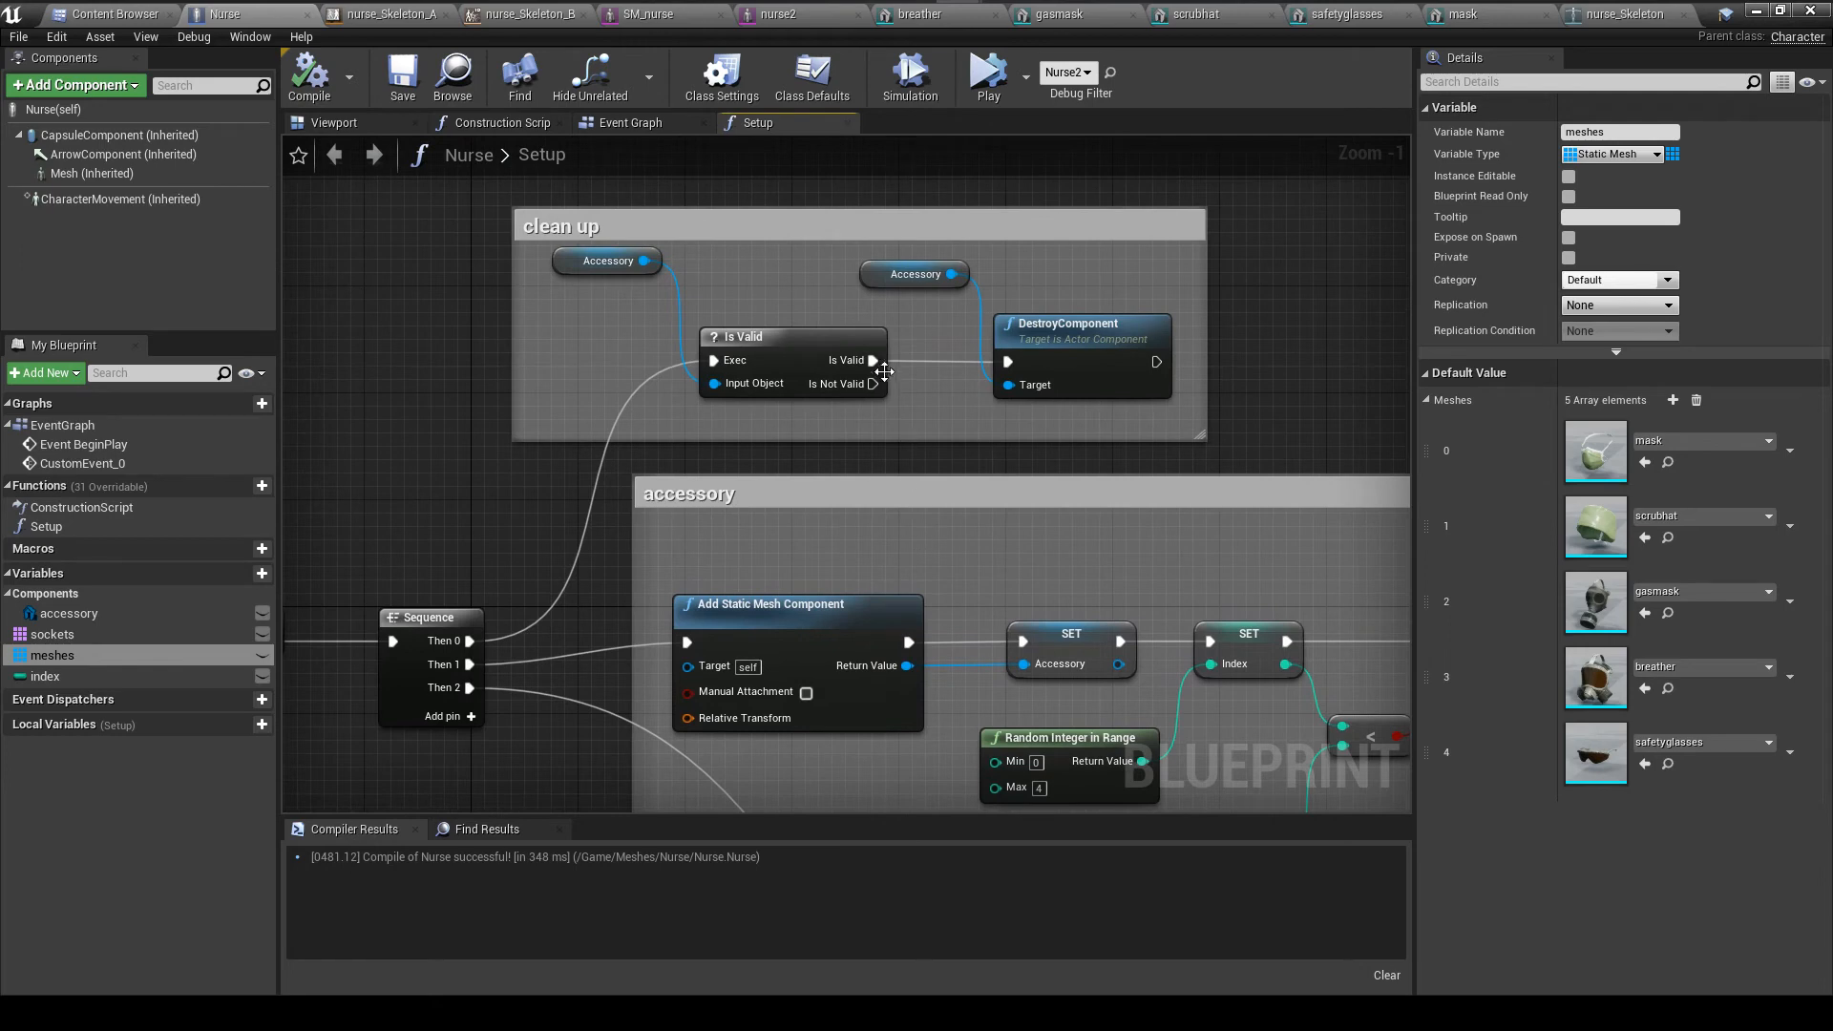
{"action": "mouse_move", "coordinate": [653, 342]}
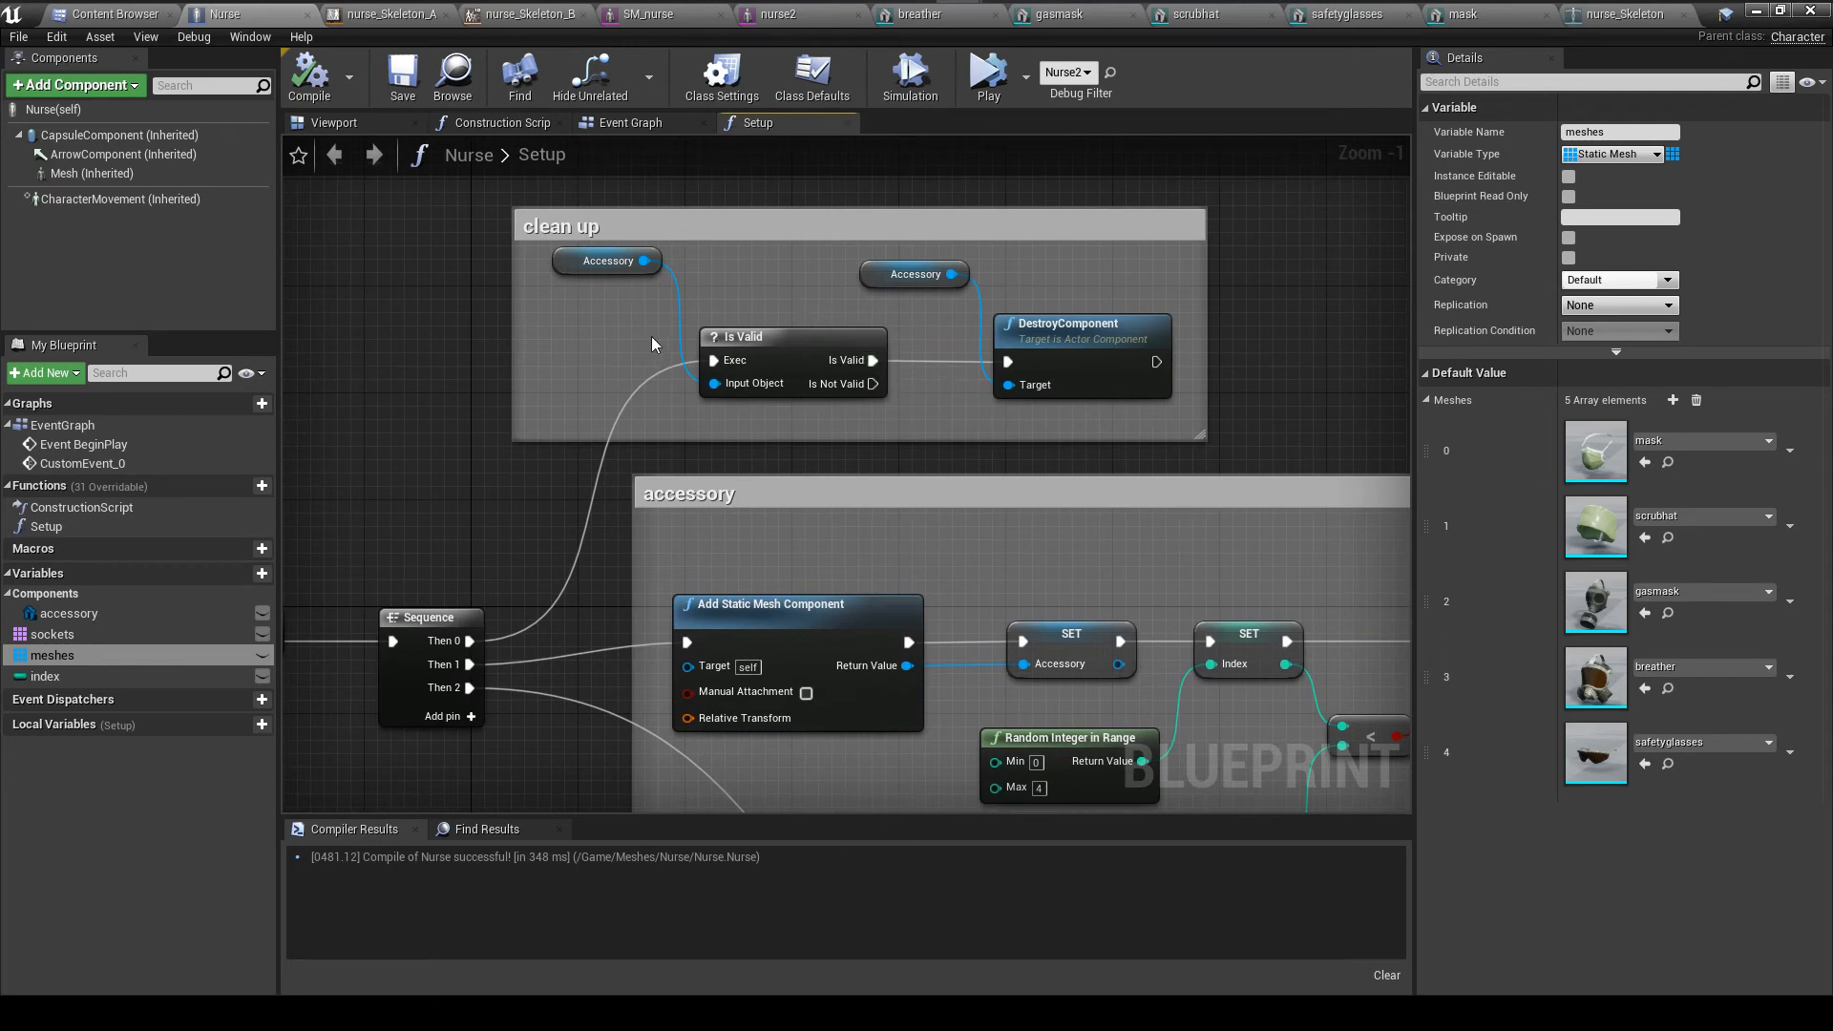
{"action": "mouse_move", "coordinate": [819, 360]}
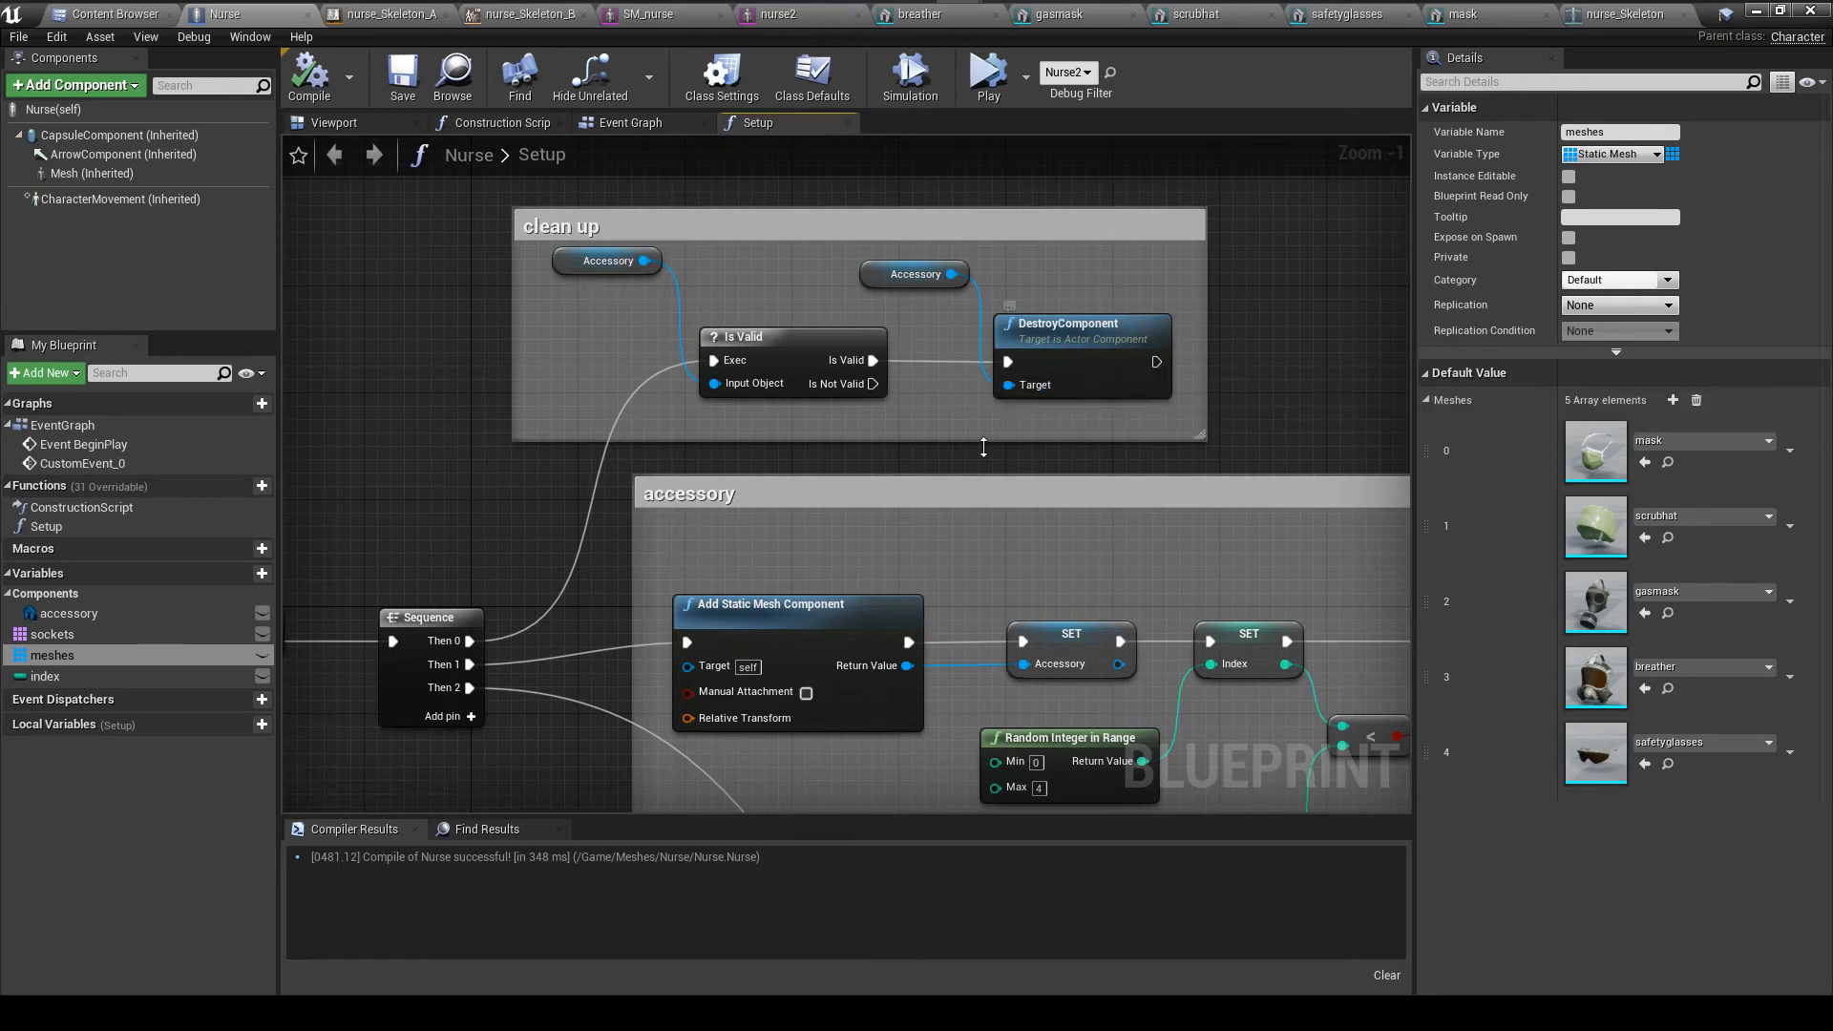
{"action": "mouse_move", "coordinate": [924, 535]}
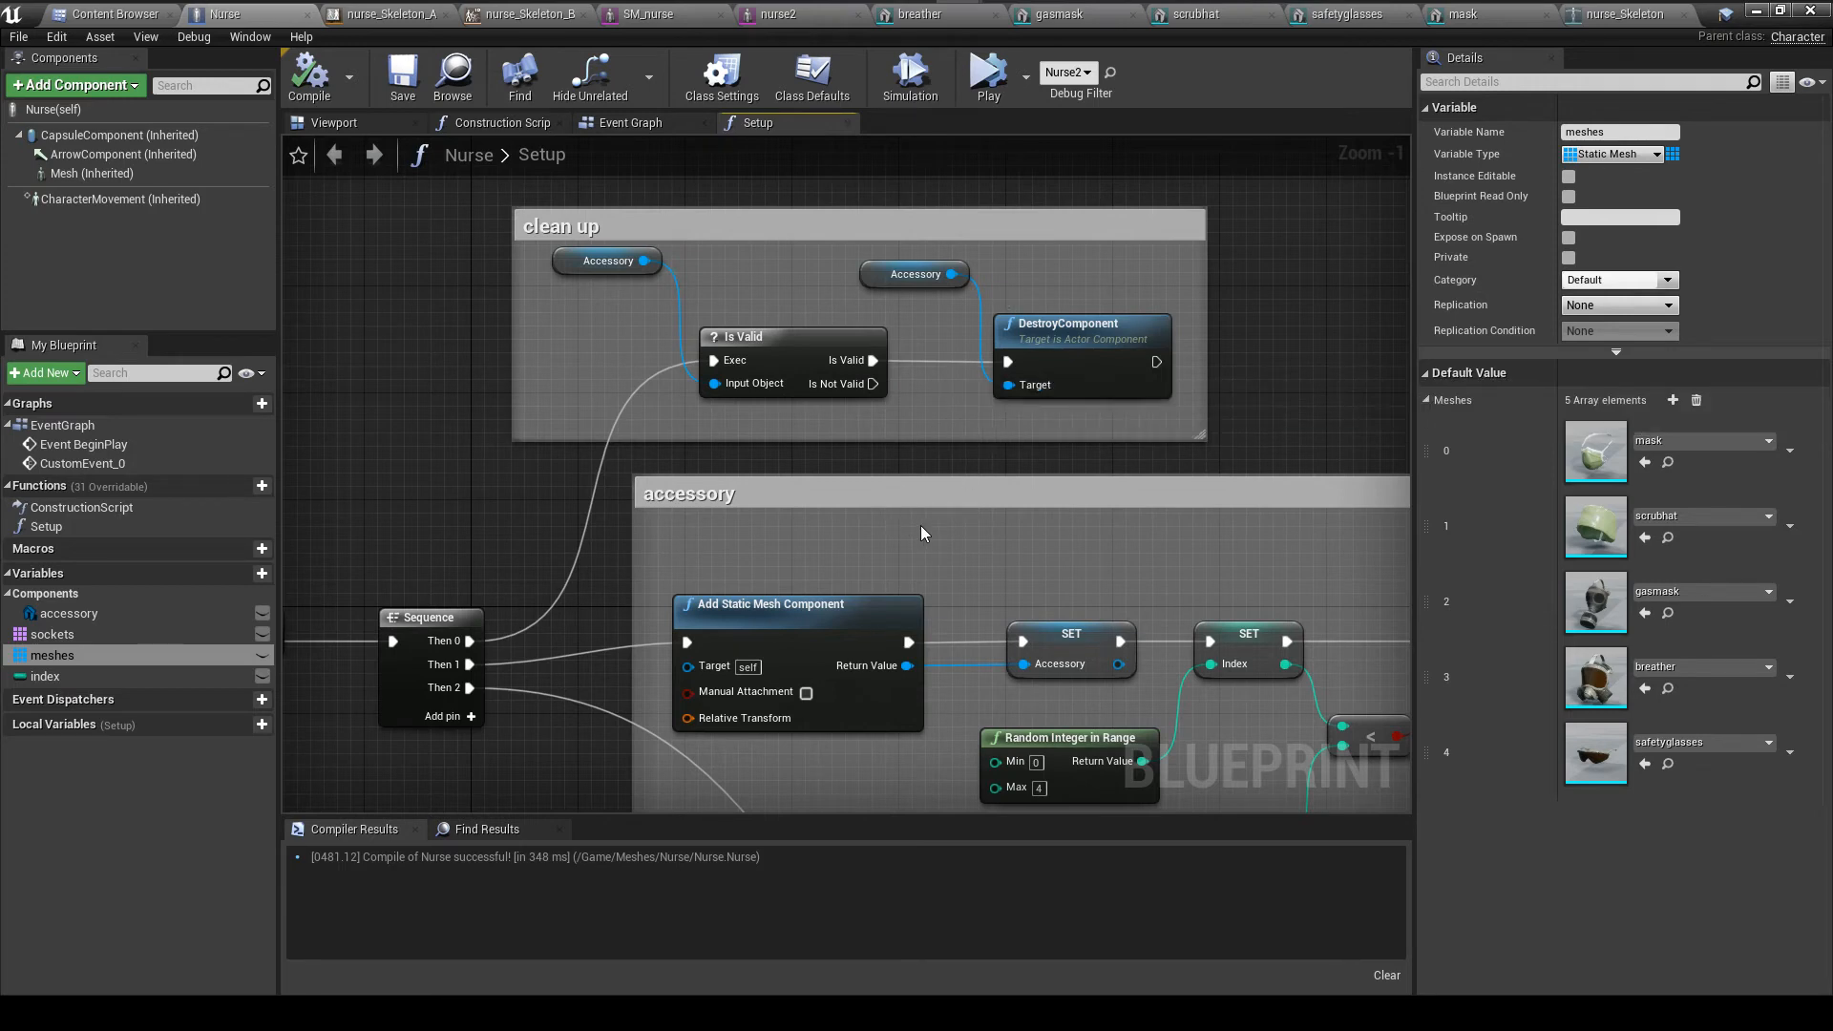
{"action": "mouse_move", "coordinate": [957, 523]}
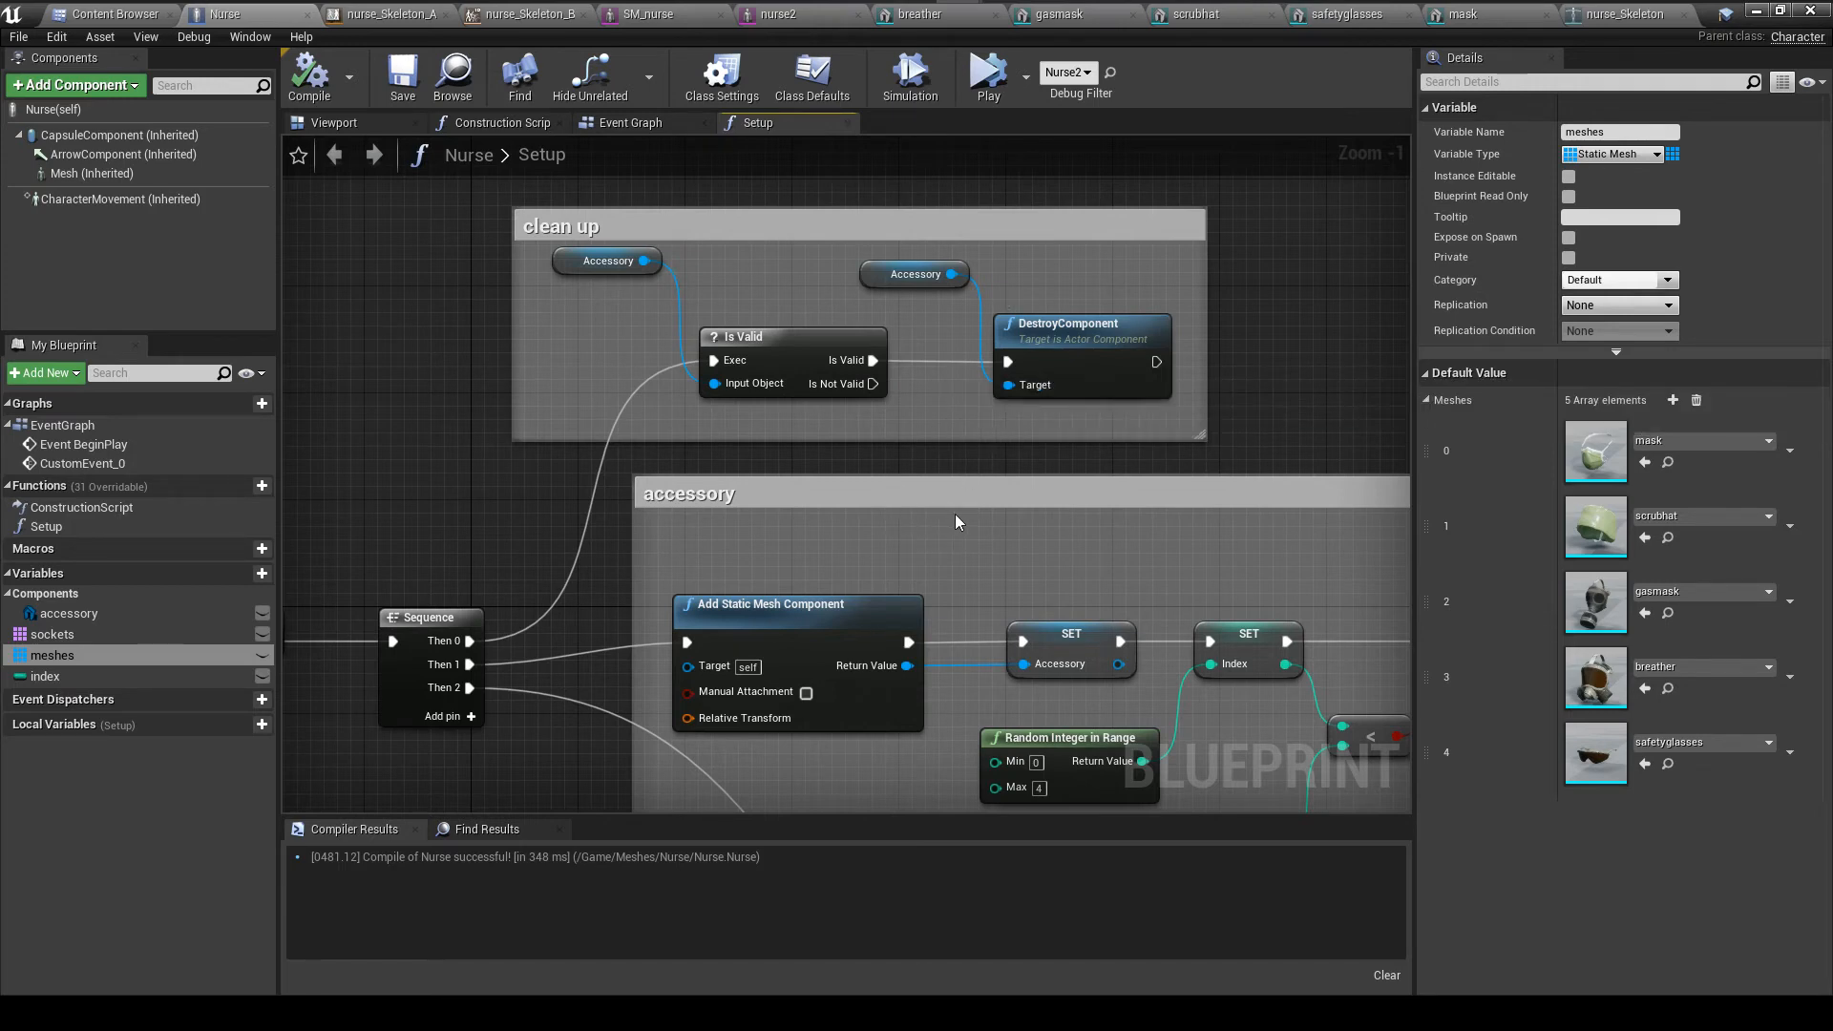
{"action": "mouse_move", "coordinate": [903, 618]}
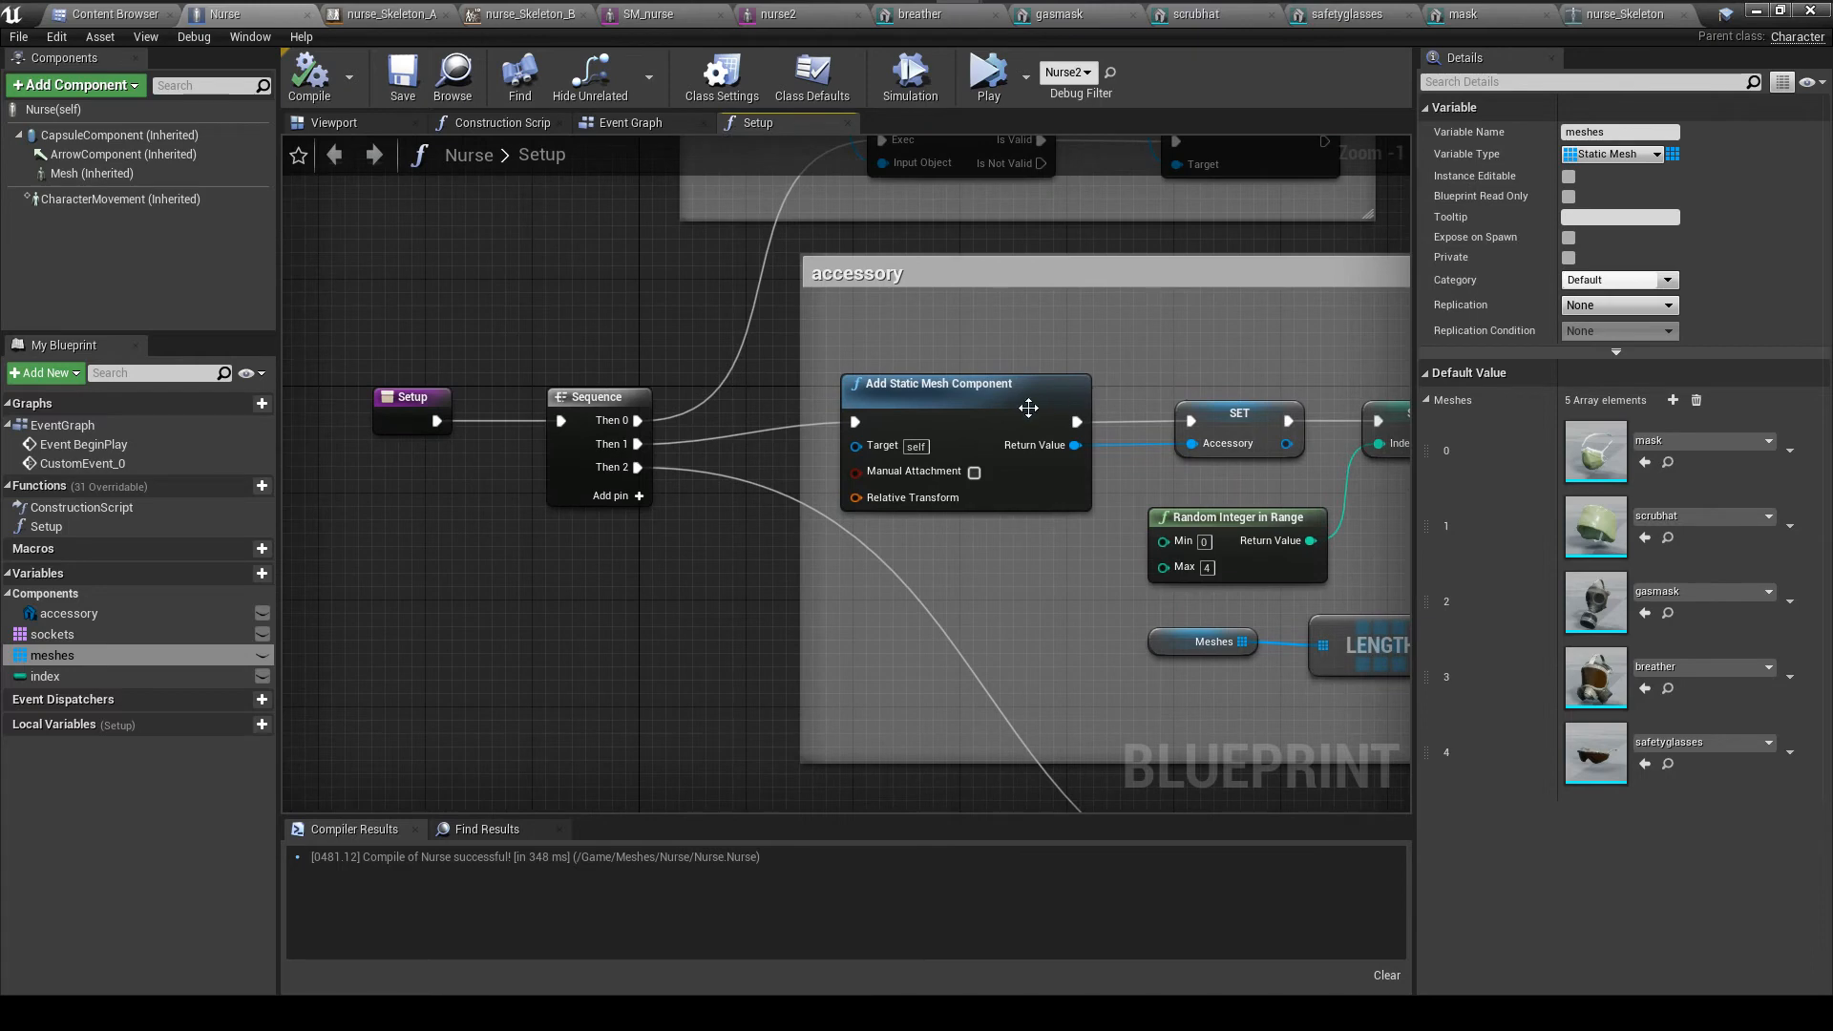
{"action": "mouse_move", "coordinate": [670, 447]}
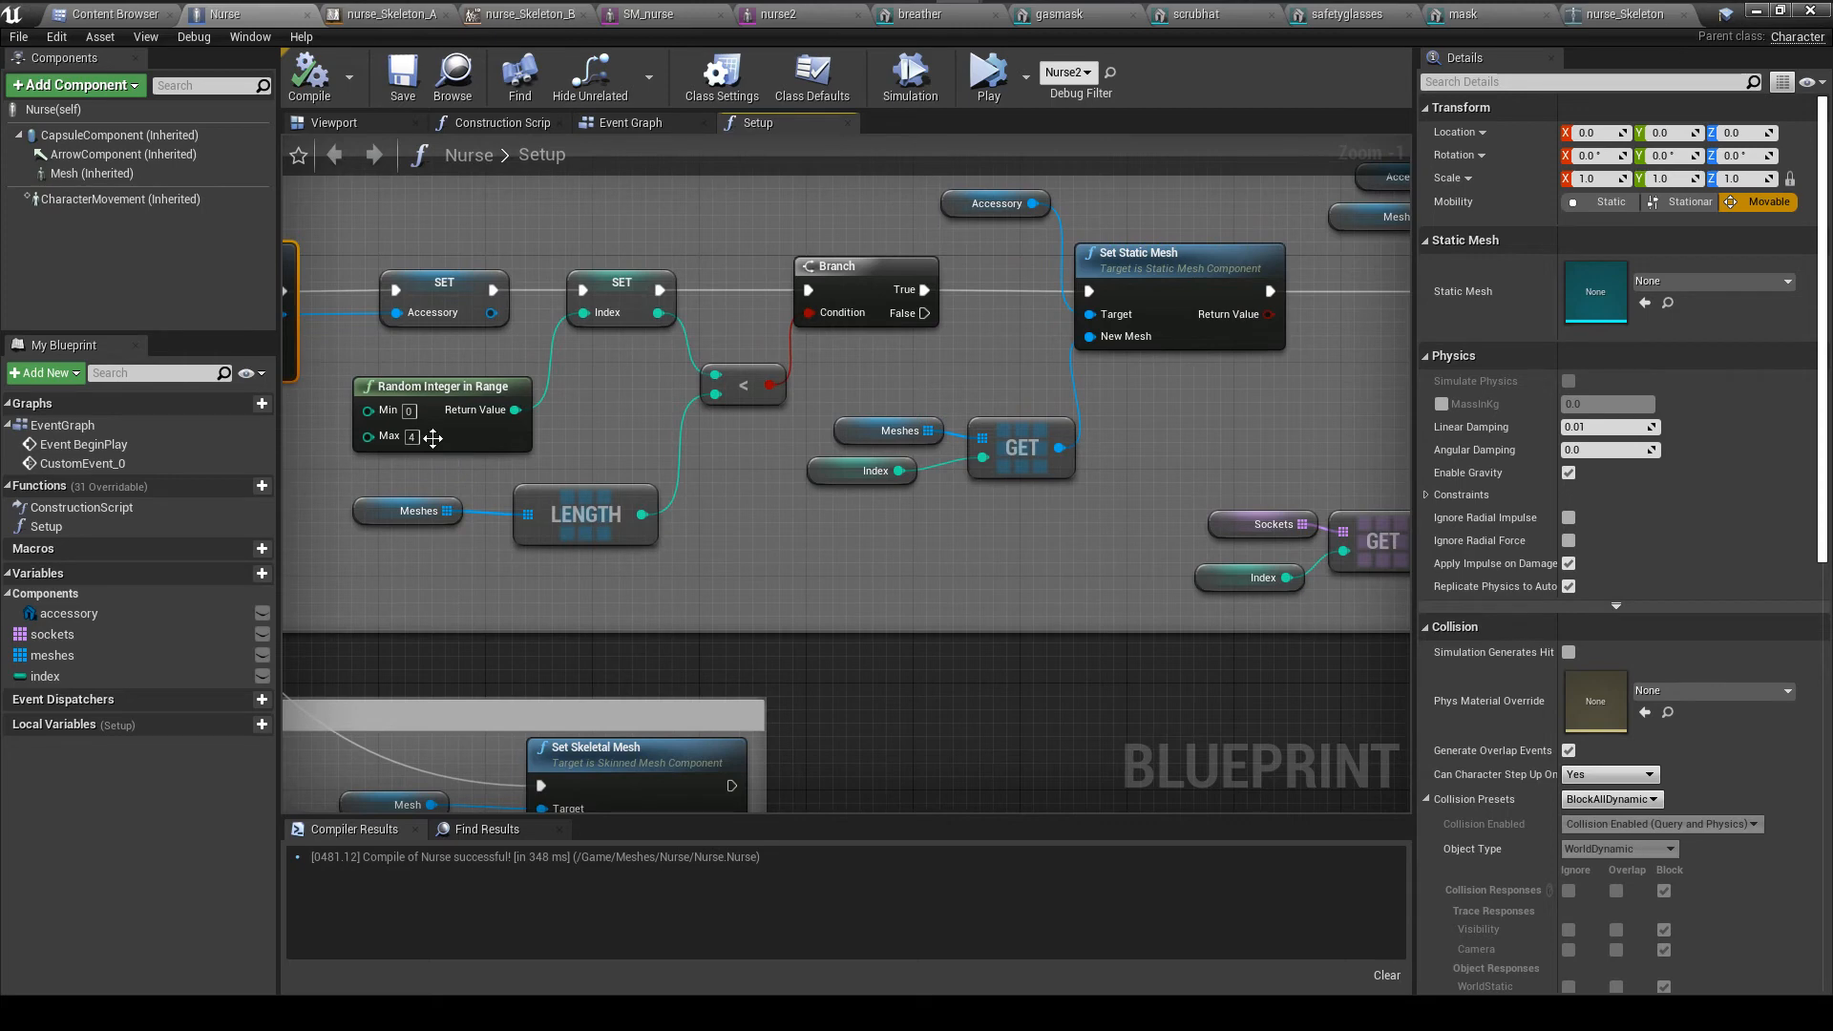
{"action": "mouse_move", "coordinate": [747, 500]}
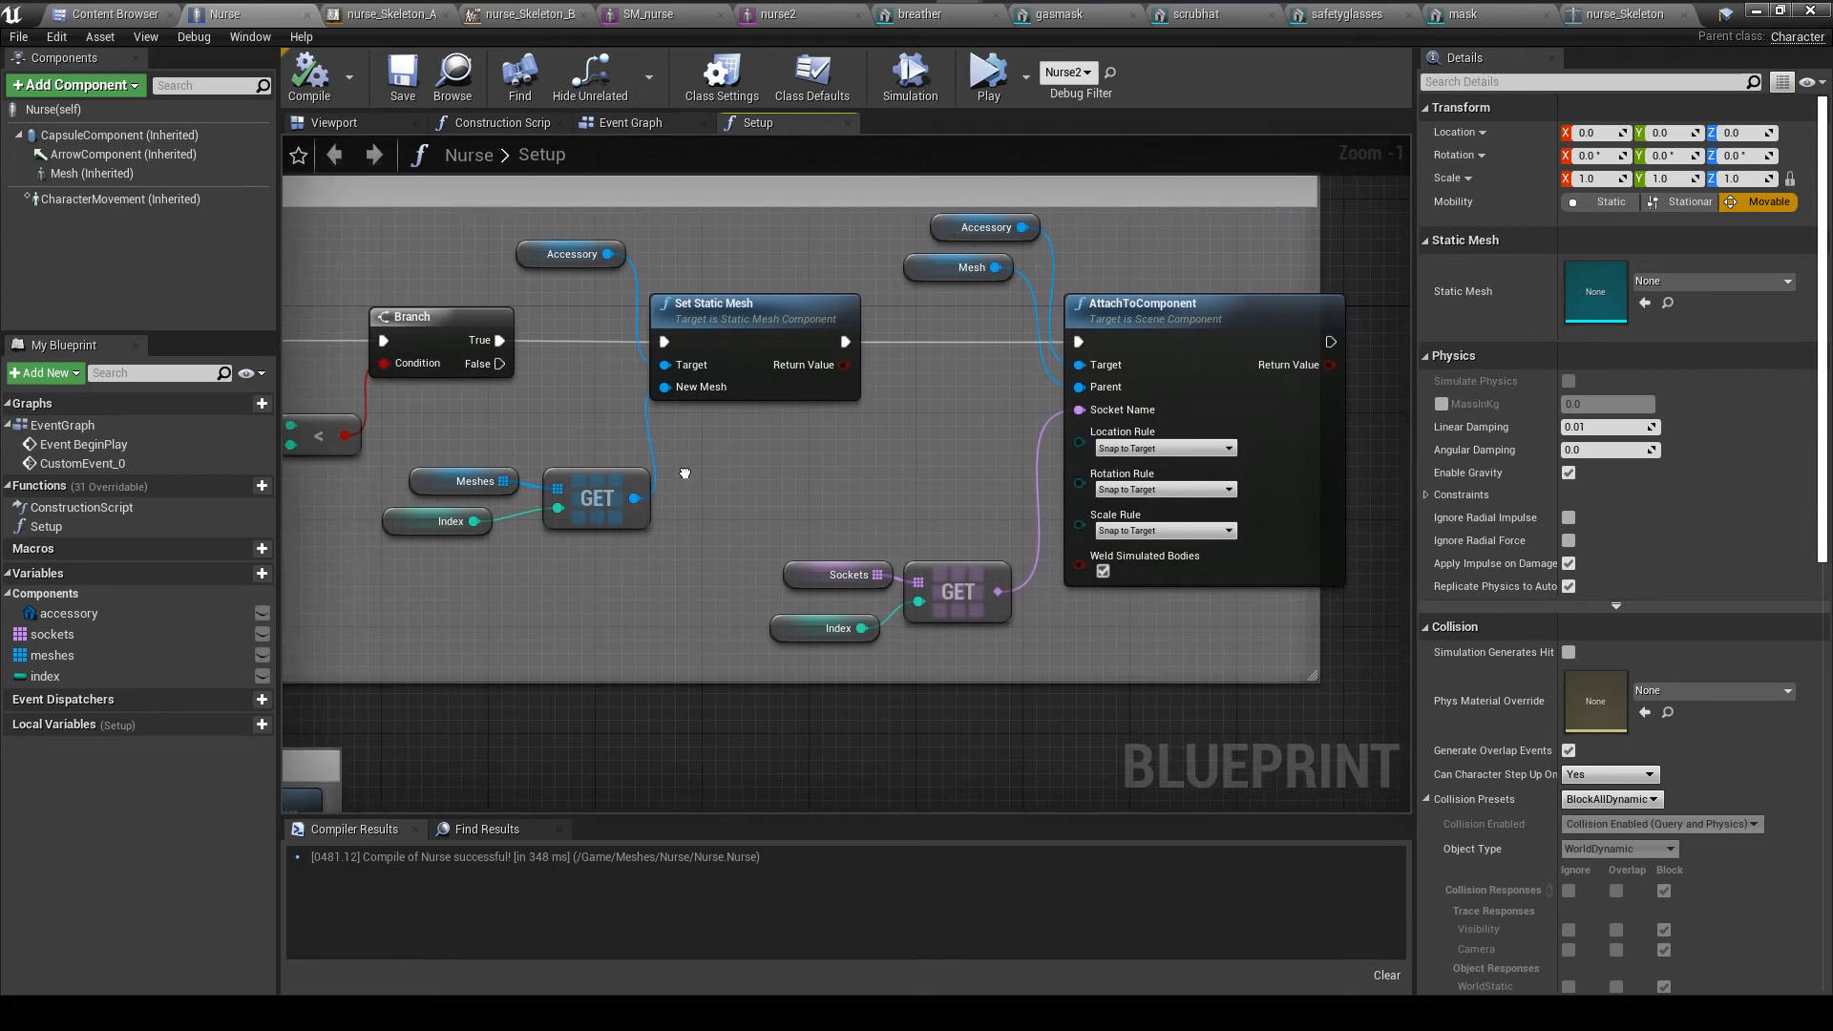
{"action": "left_click", "coordinate": [722, 285]}
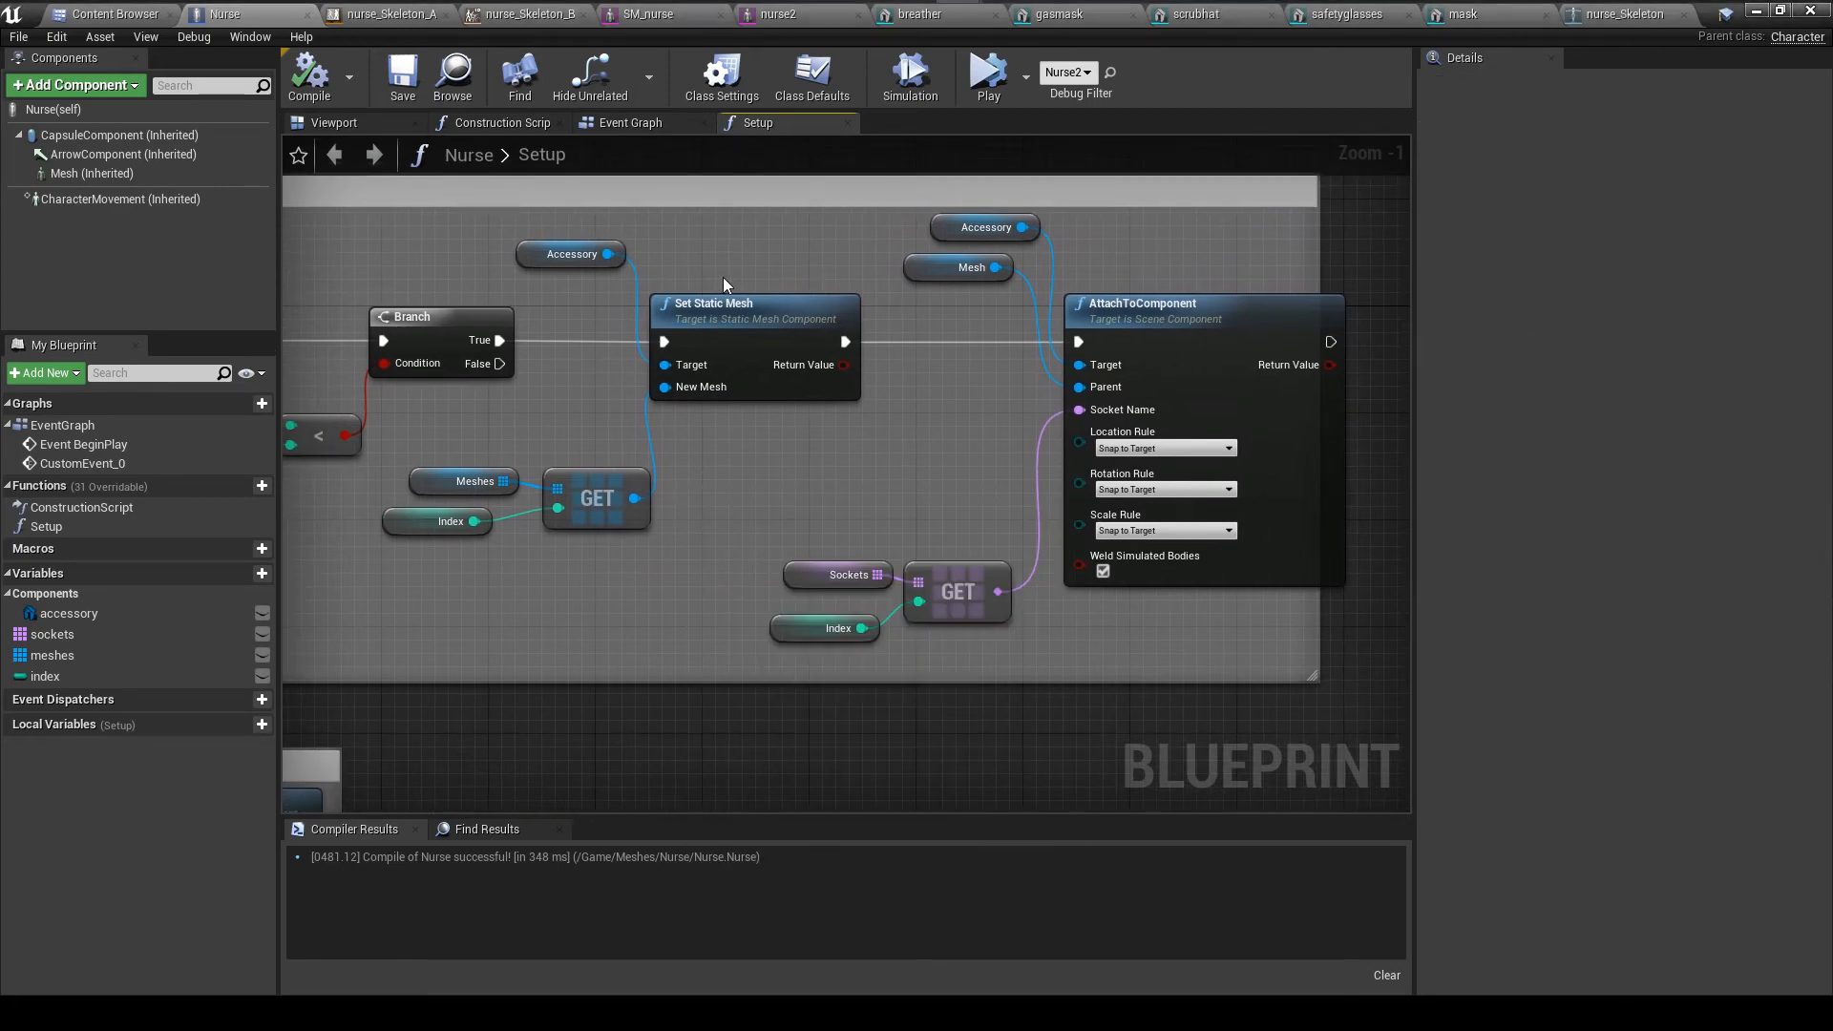
{"action": "mouse_move", "coordinate": [779, 380]}
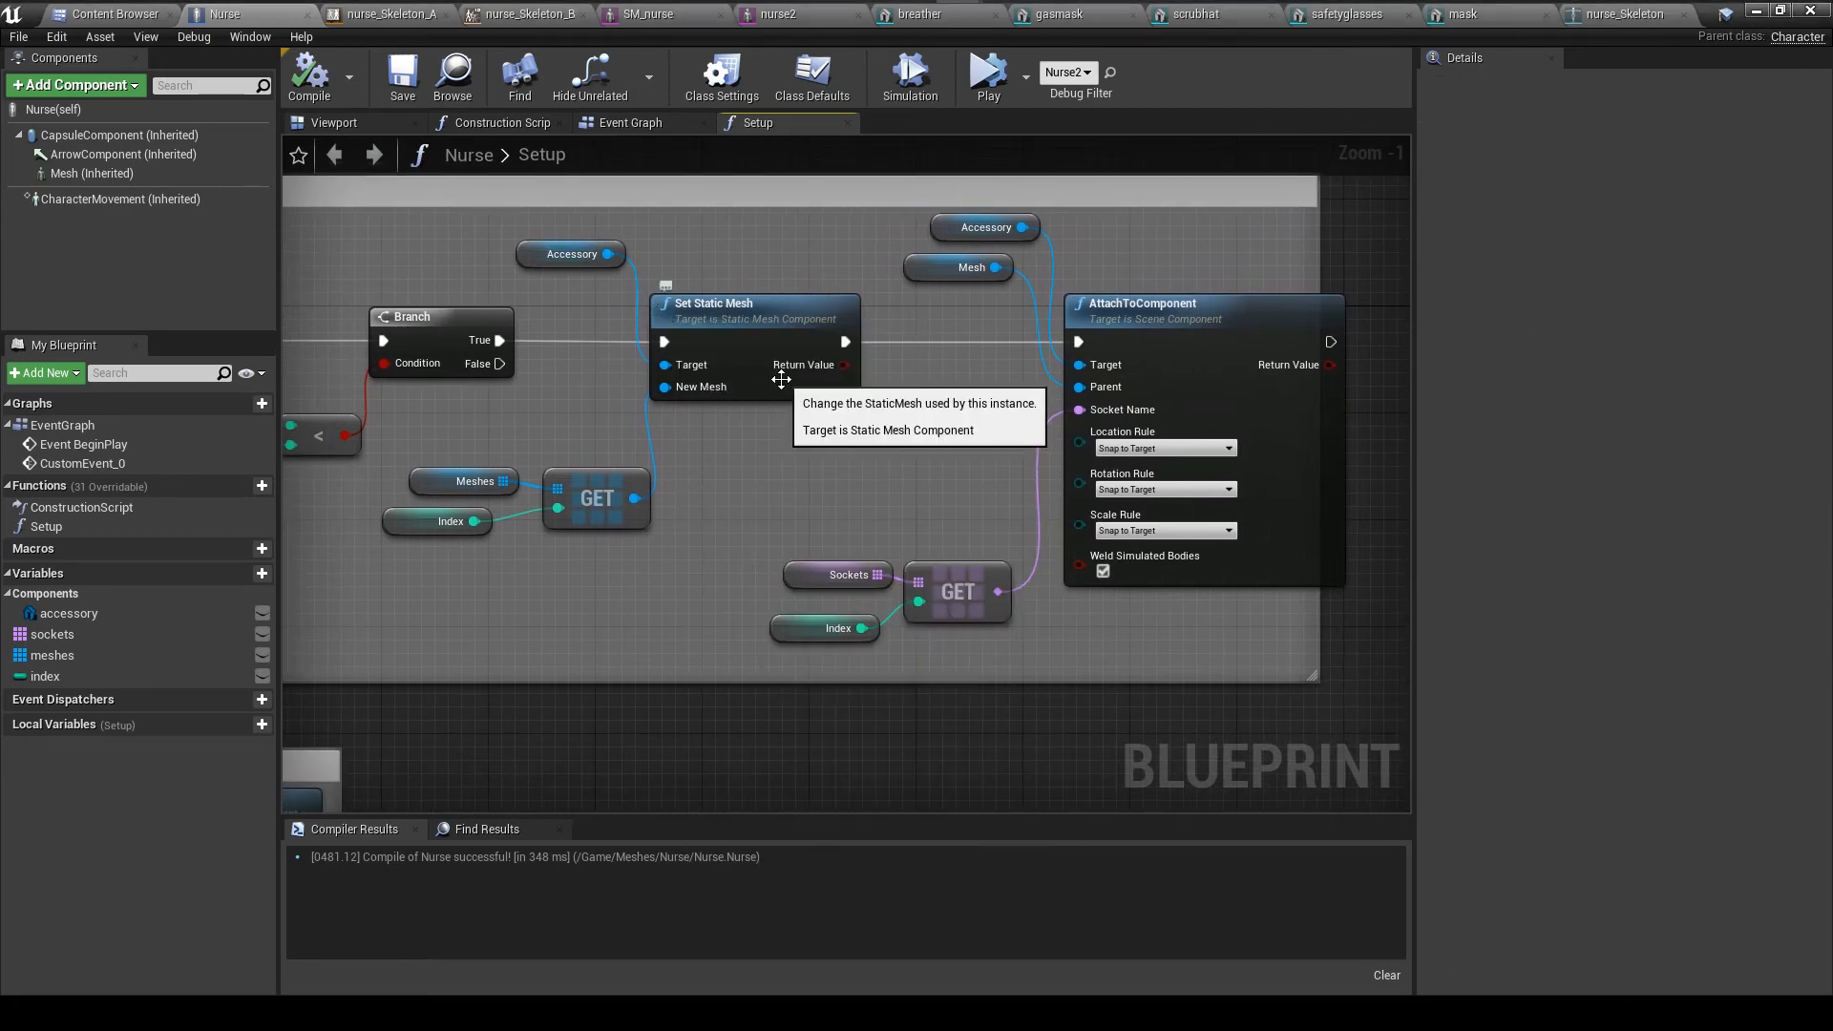
{"action": "mouse_move", "coordinate": [456, 527]}
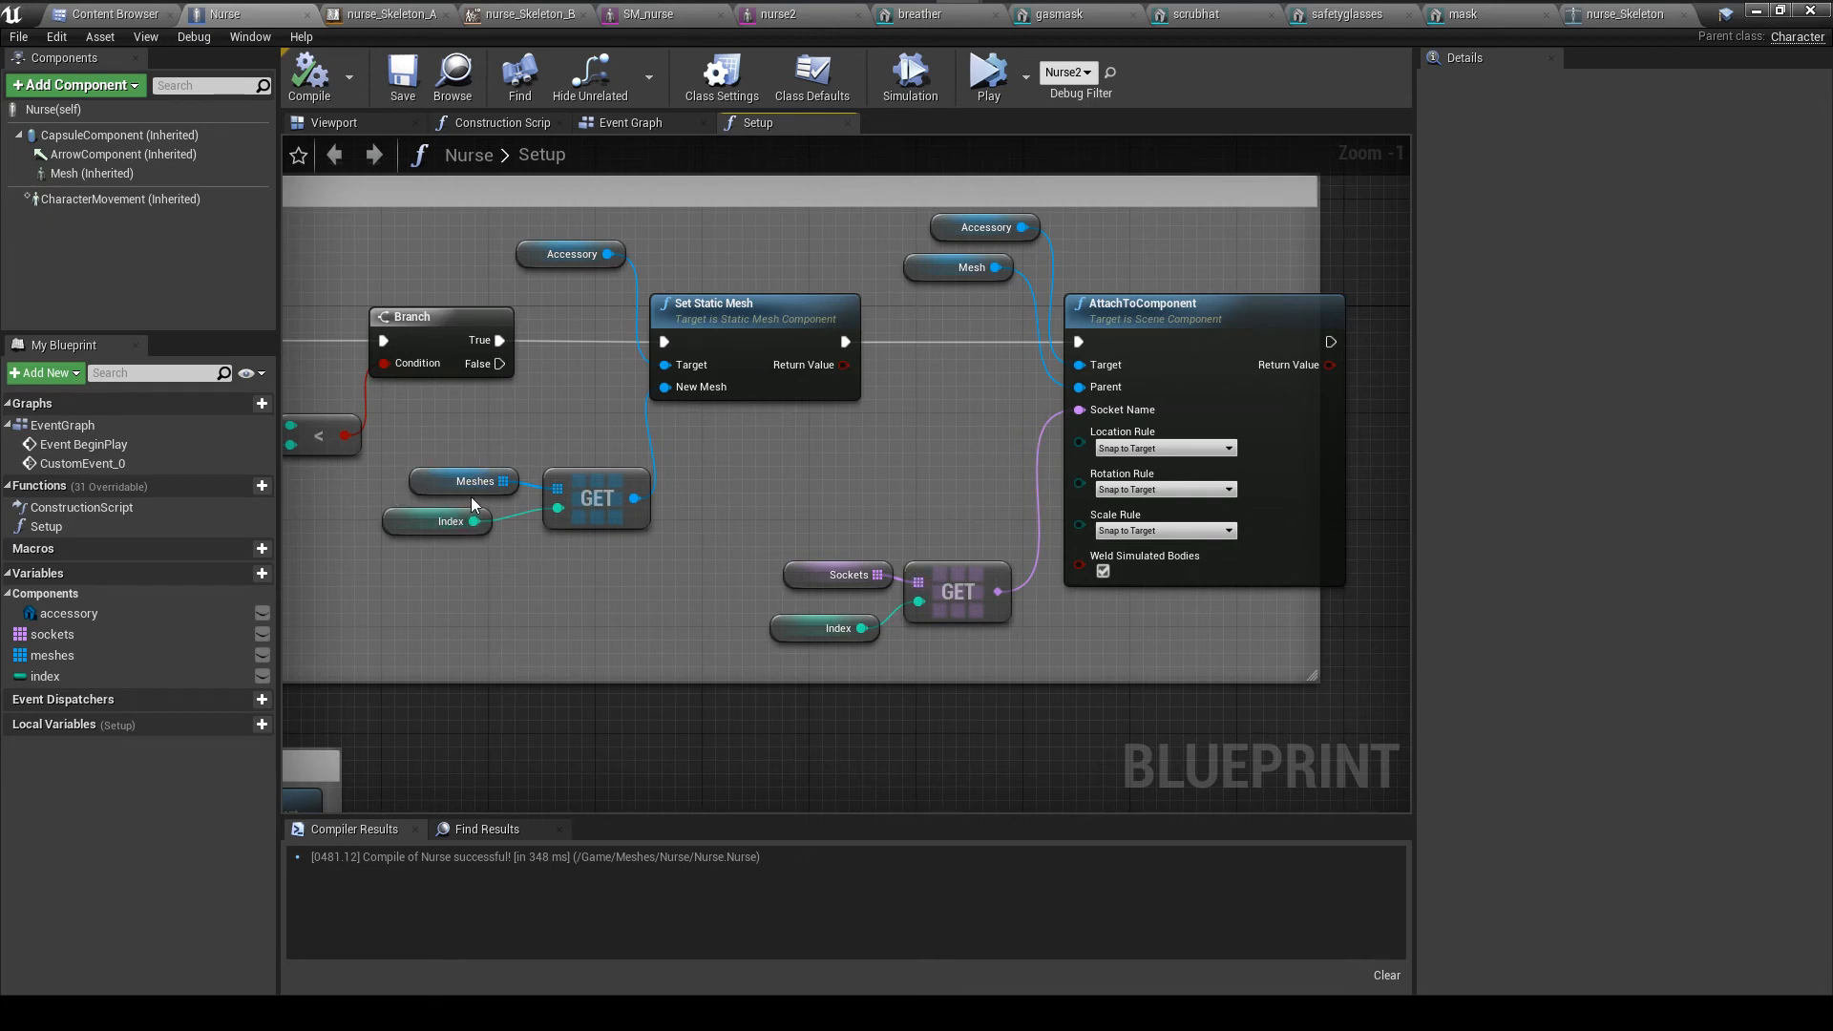
{"action": "mouse_move", "coordinate": [448, 521]}
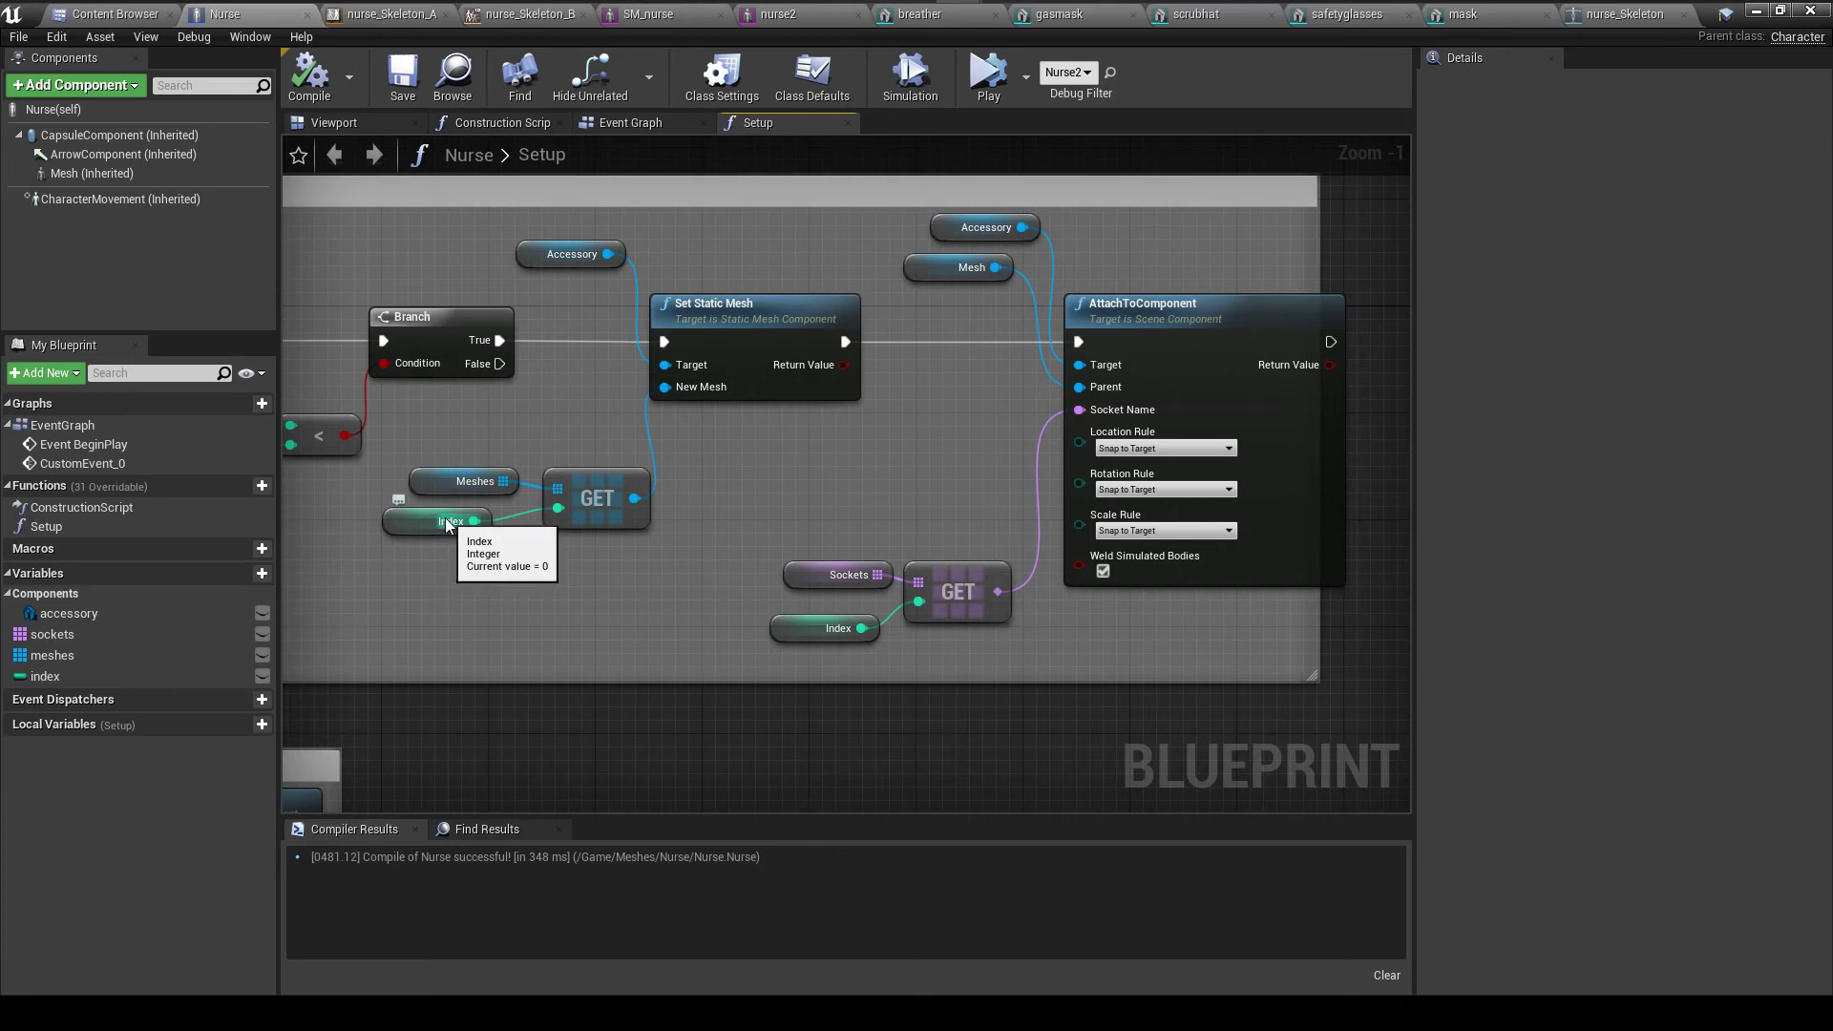
{"action": "mouse_move", "coordinate": [488, 491]}
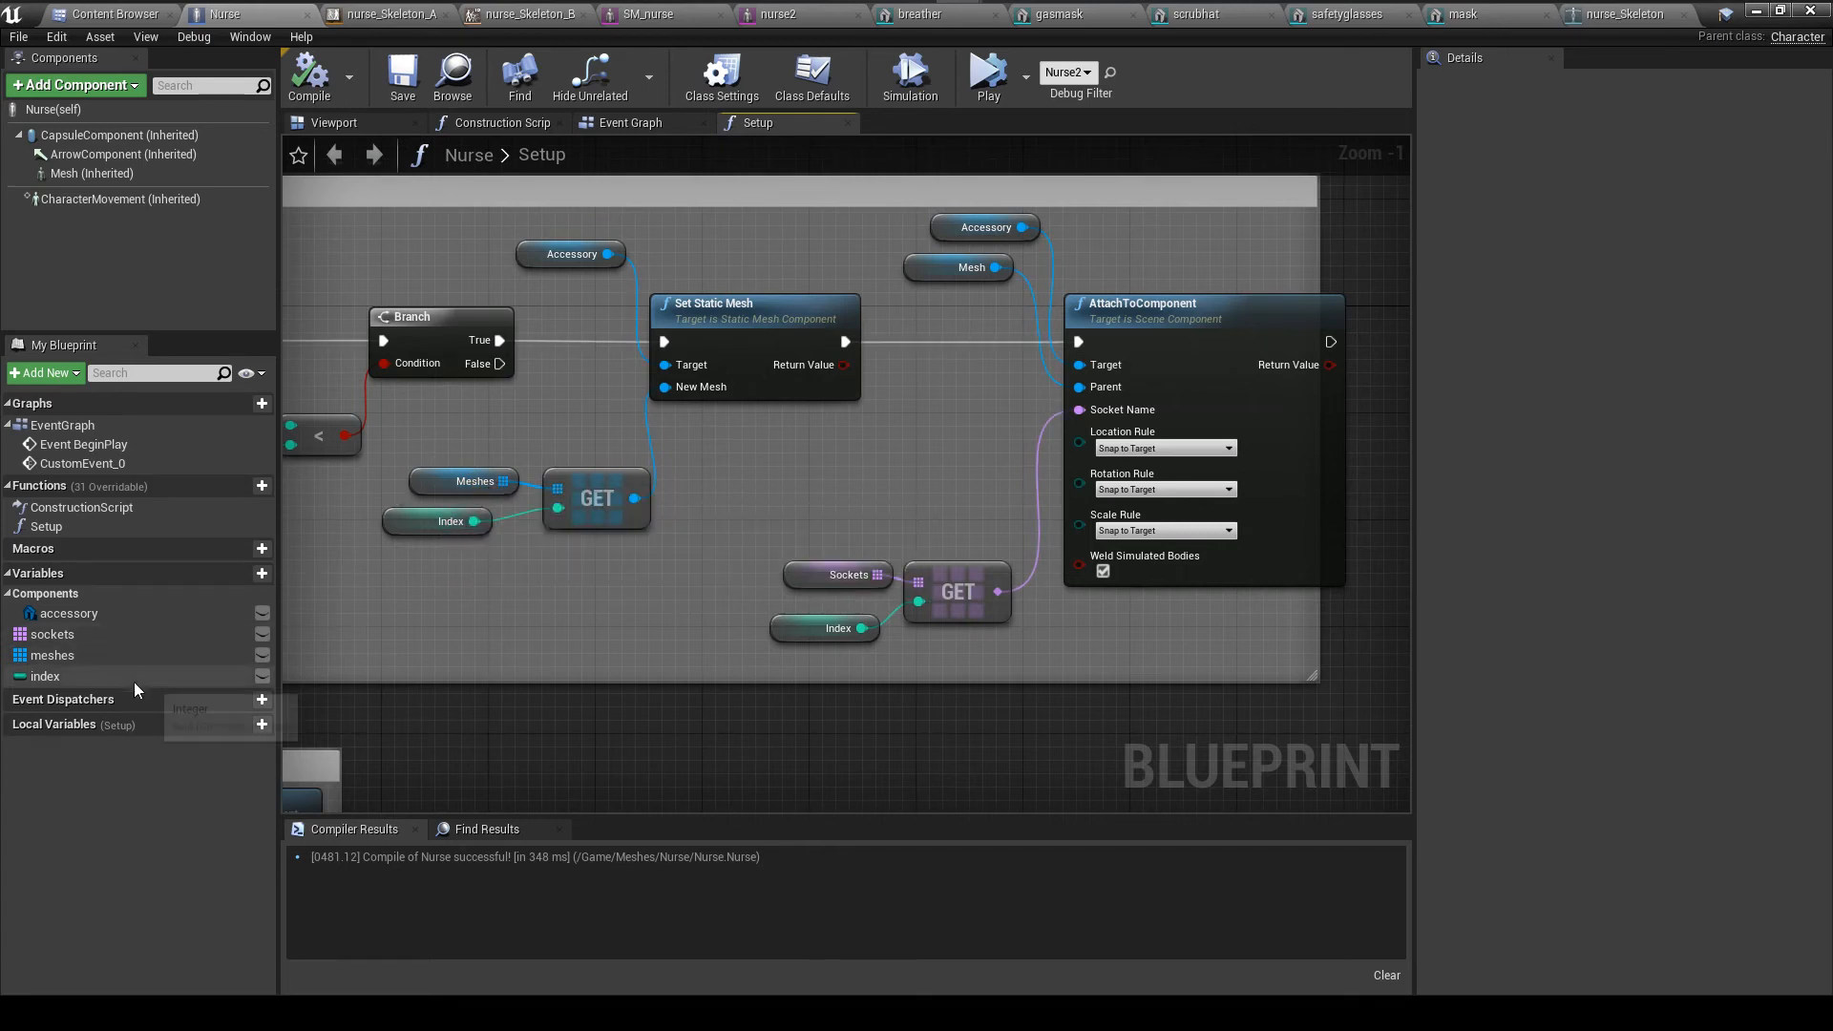
{"action": "left_click", "coordinate": [54, 655]}
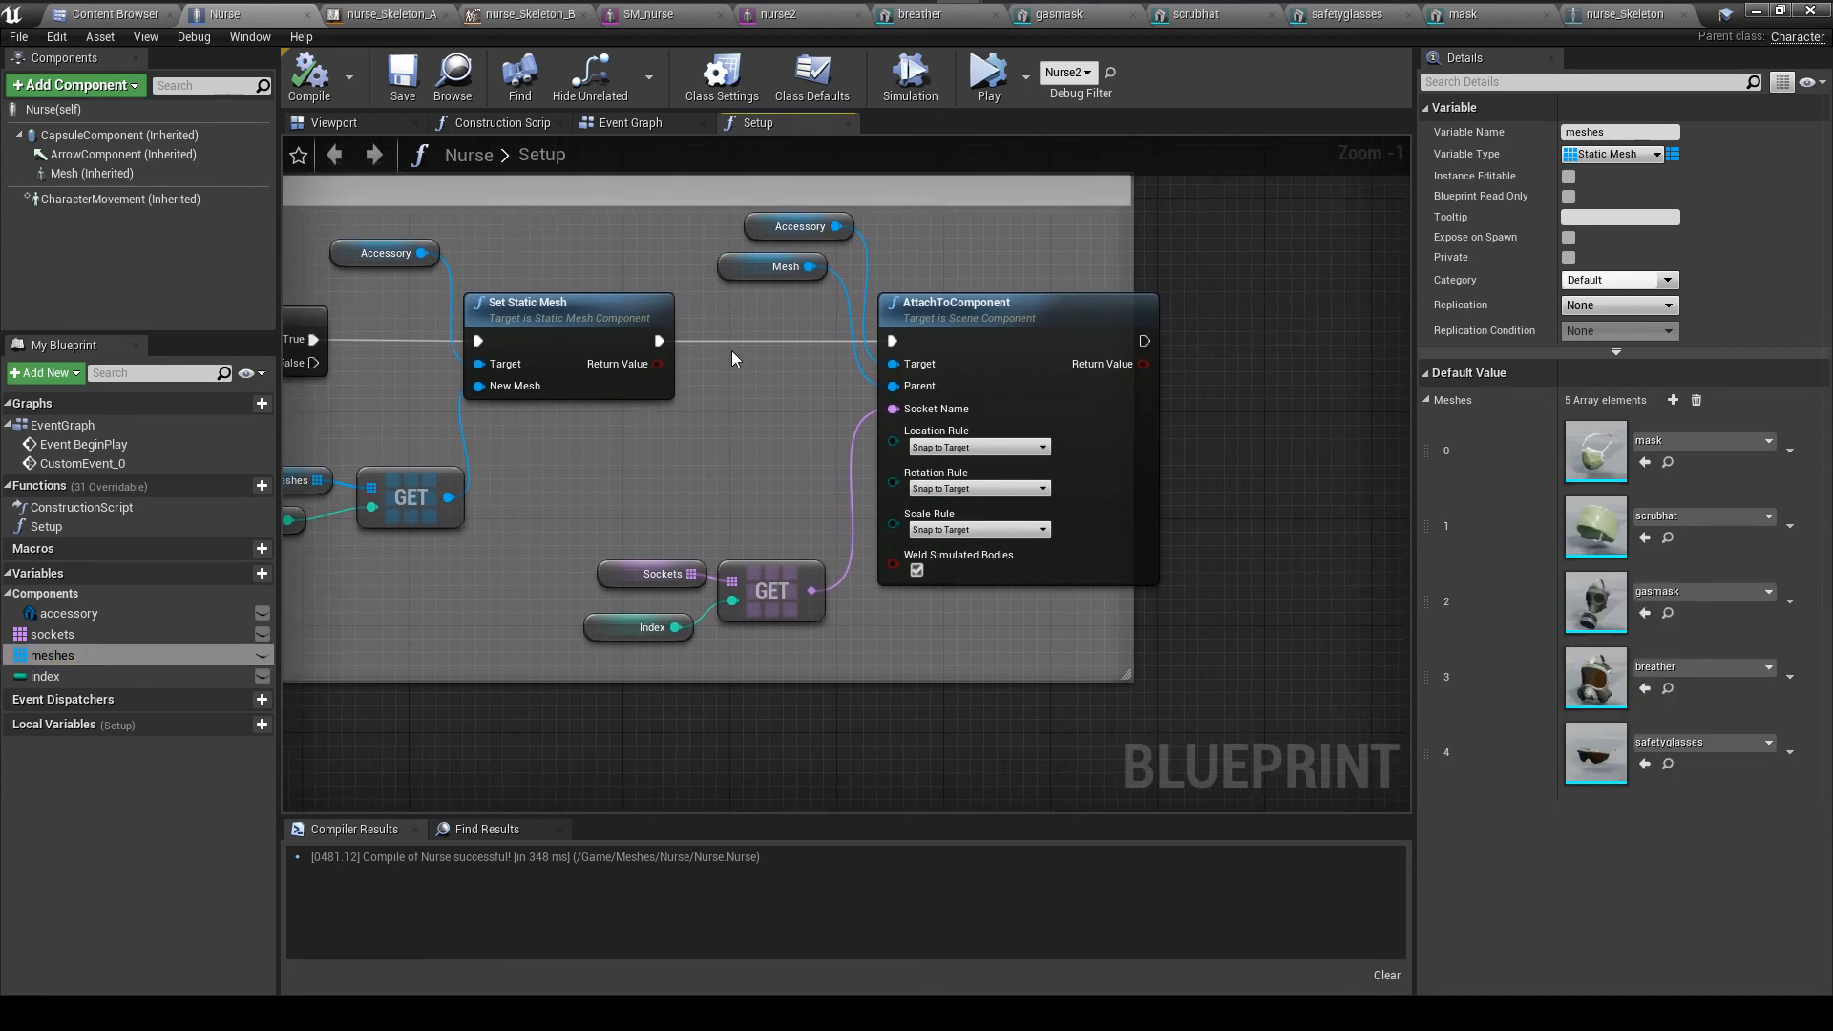
{"action": "mouse_move", "coordinate": [678, 353]}
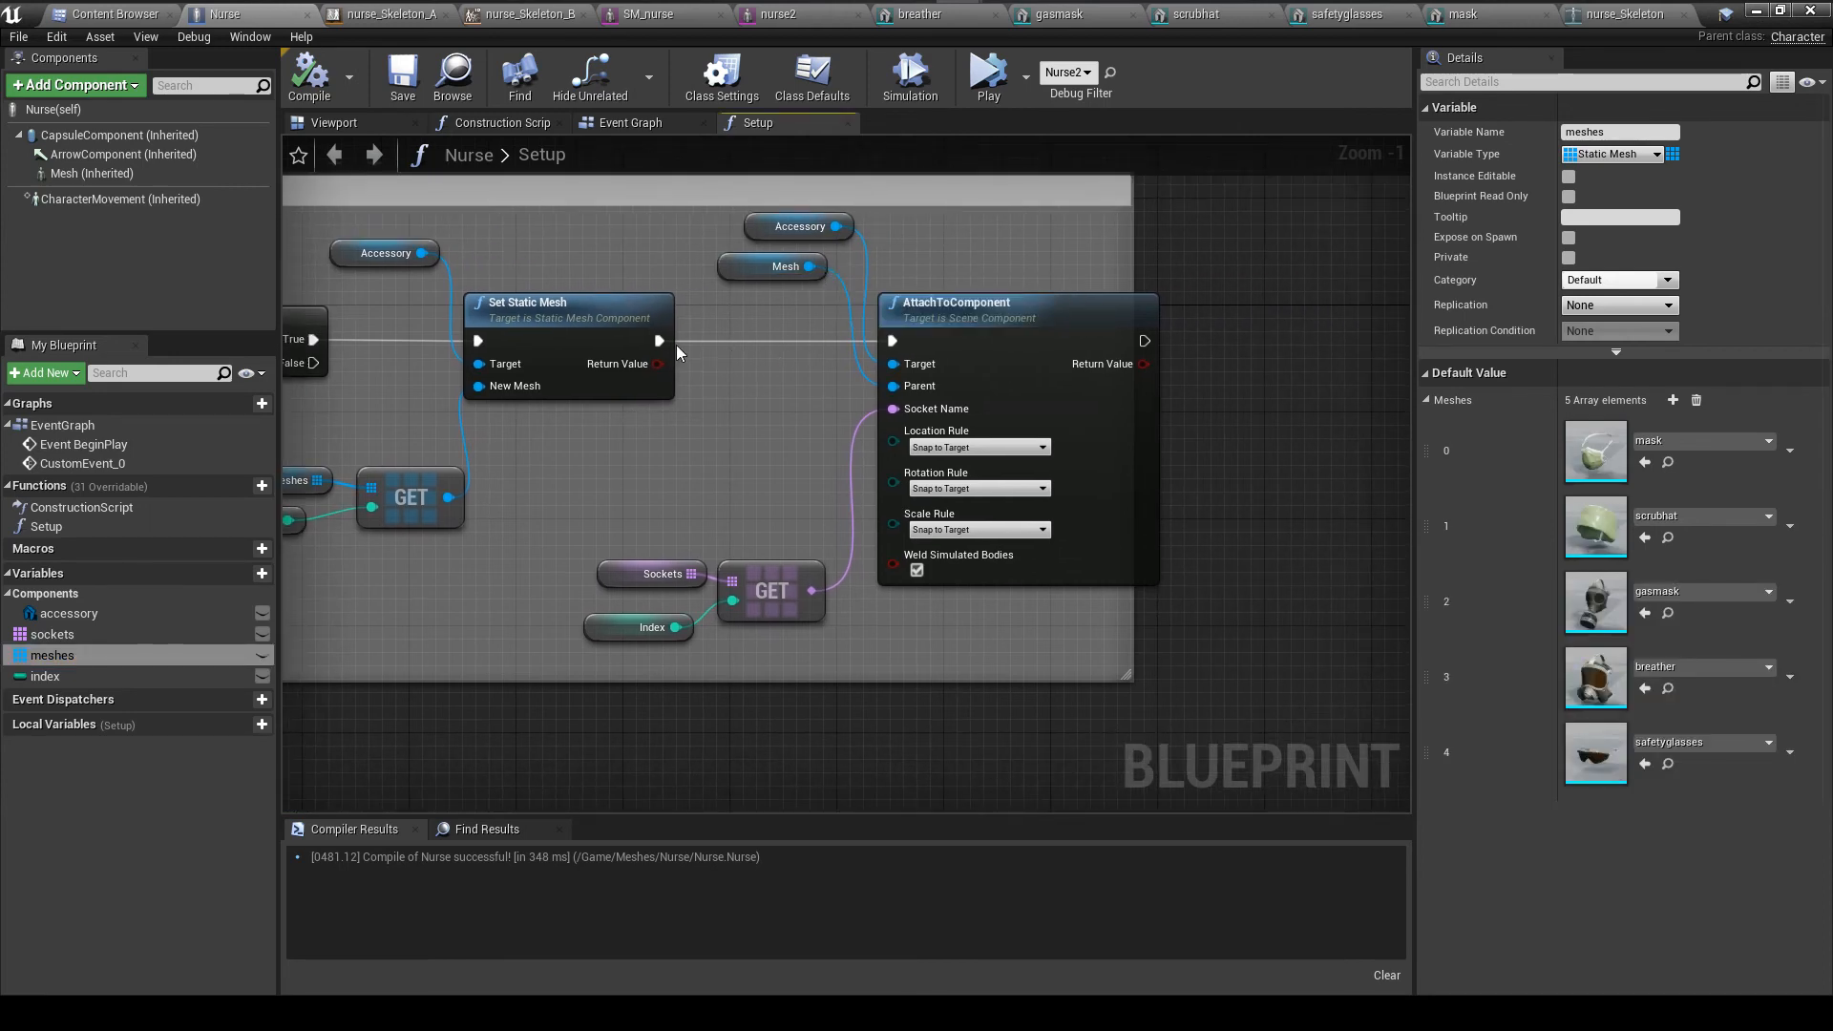
{"action": "mouse_move", "coordinate": [861, 357]}
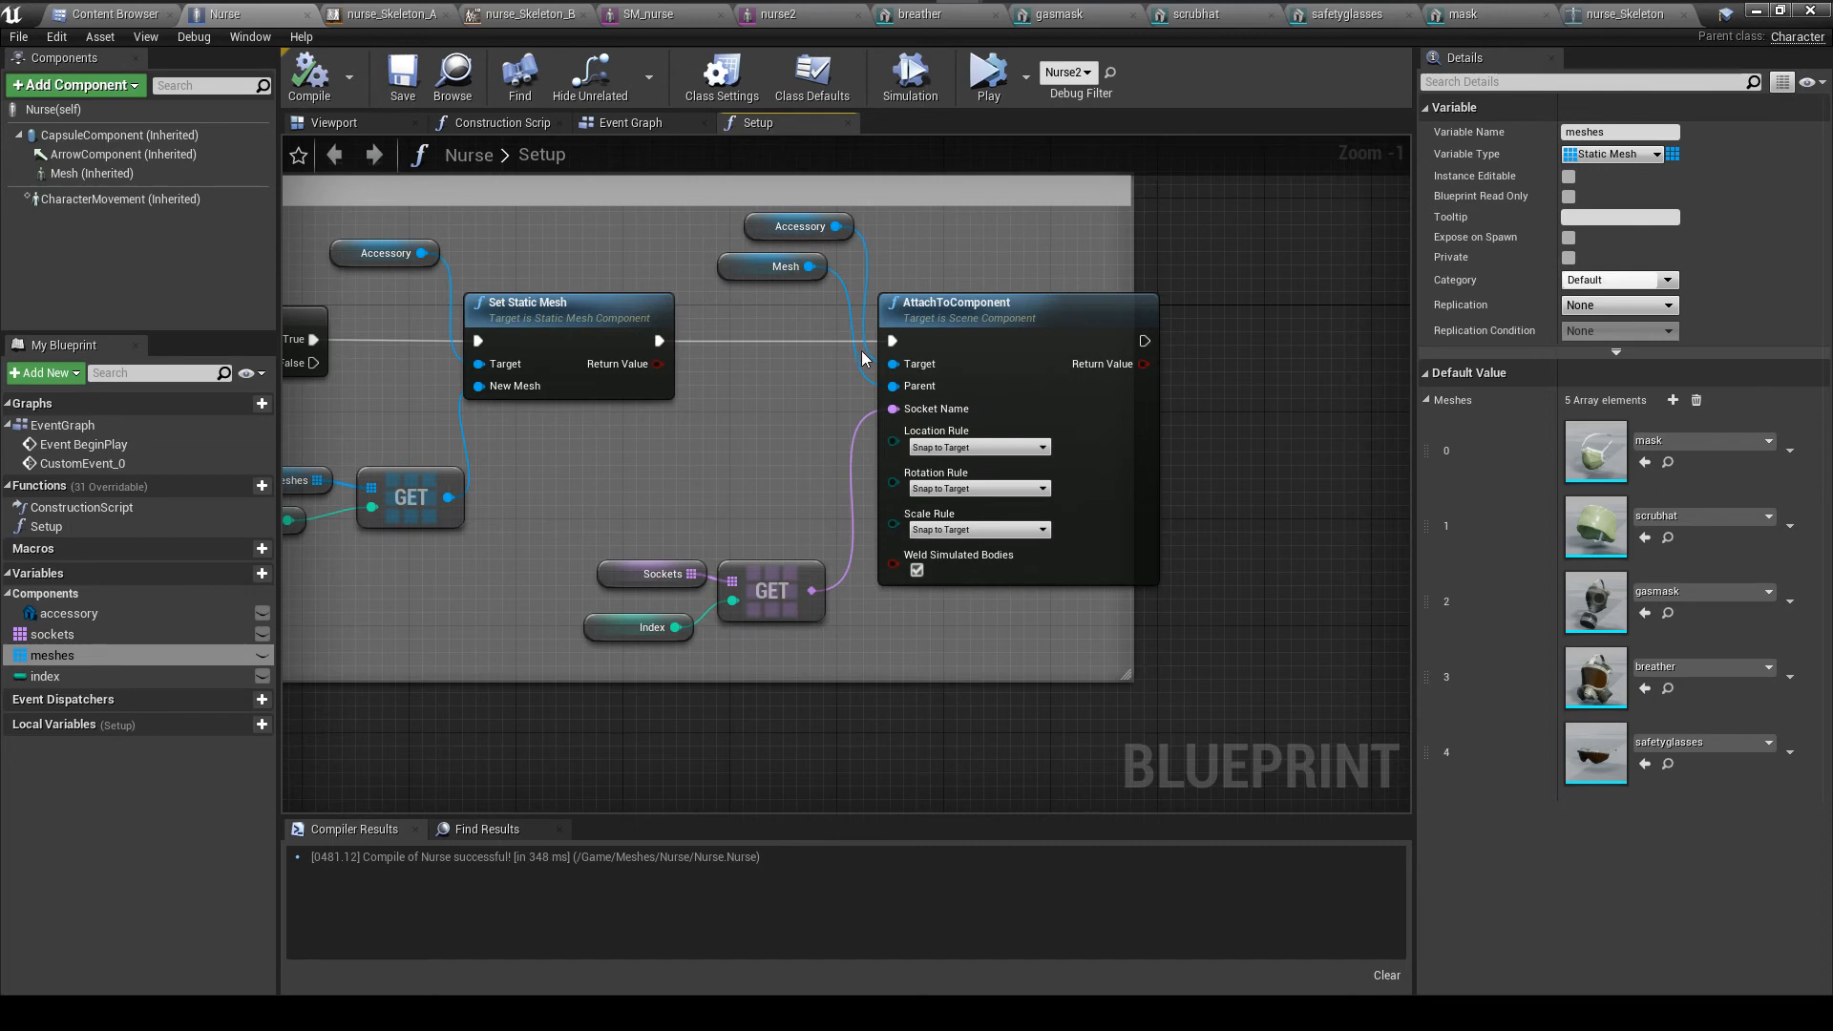
{"action": "mouse_move", "coordinate": [789, 372]}
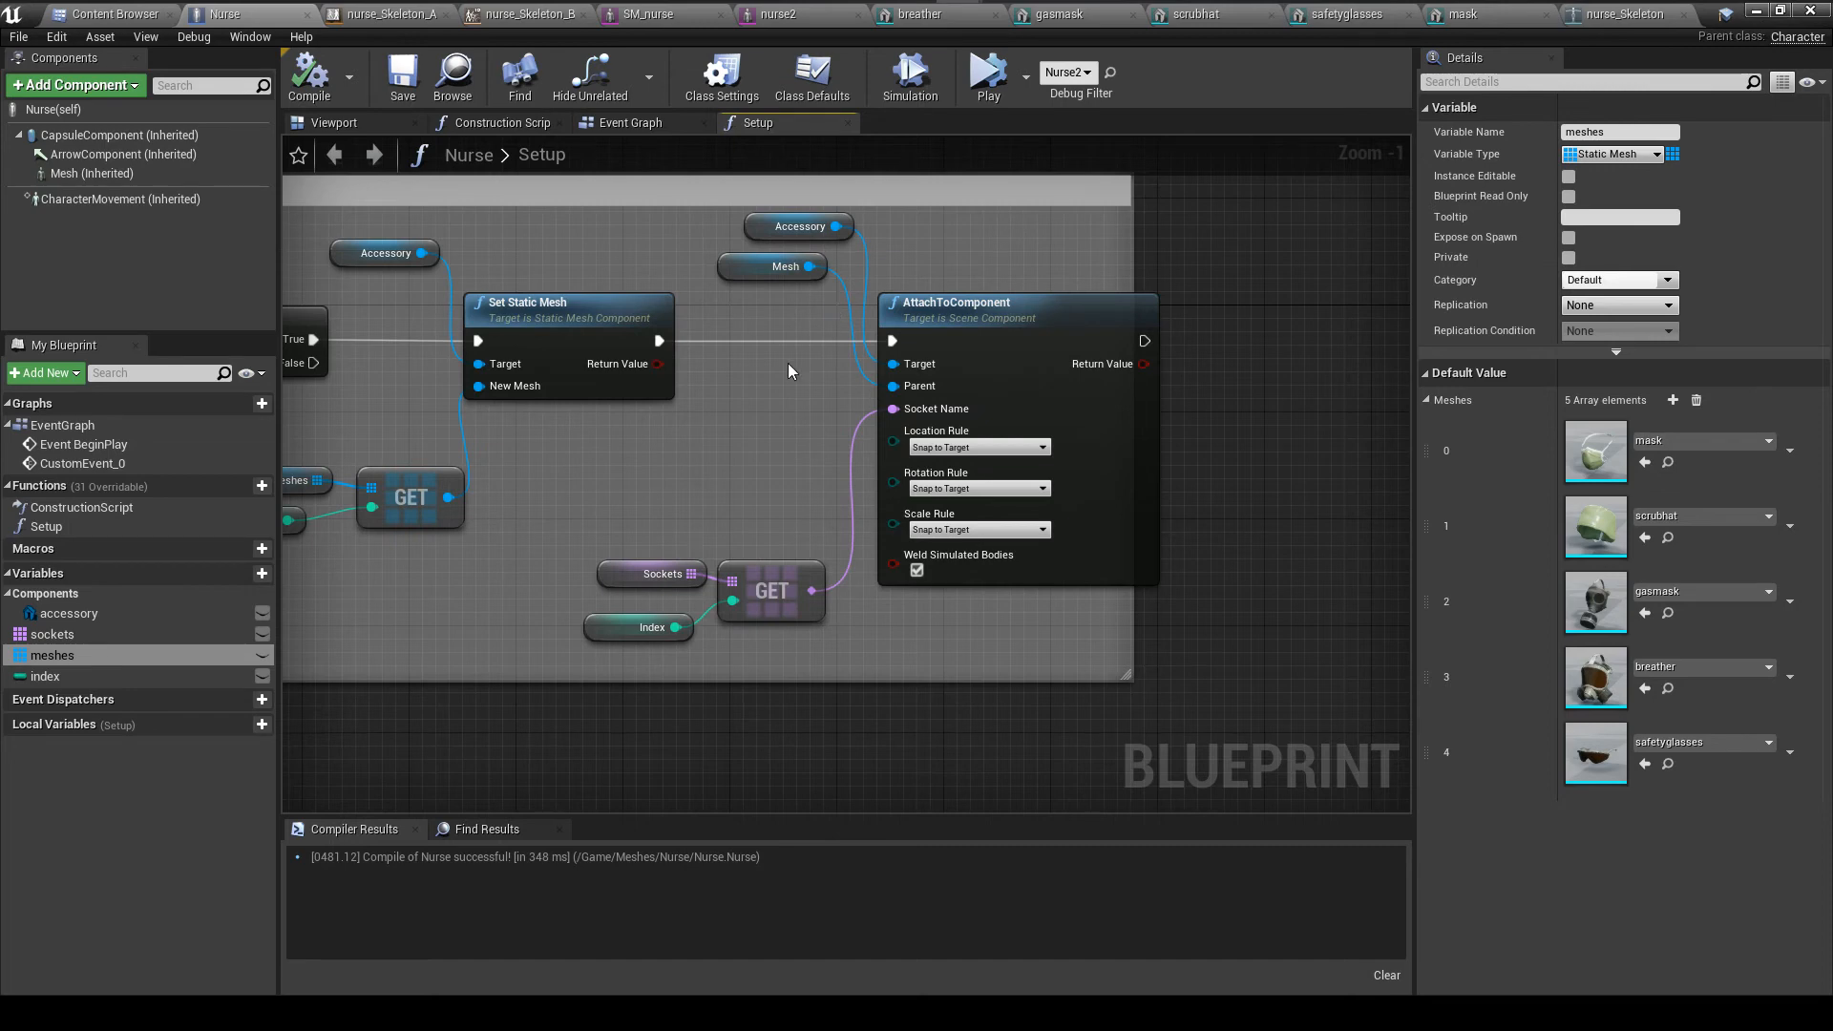
{"action": "mouse_move", "coordinate": [813, 281]}
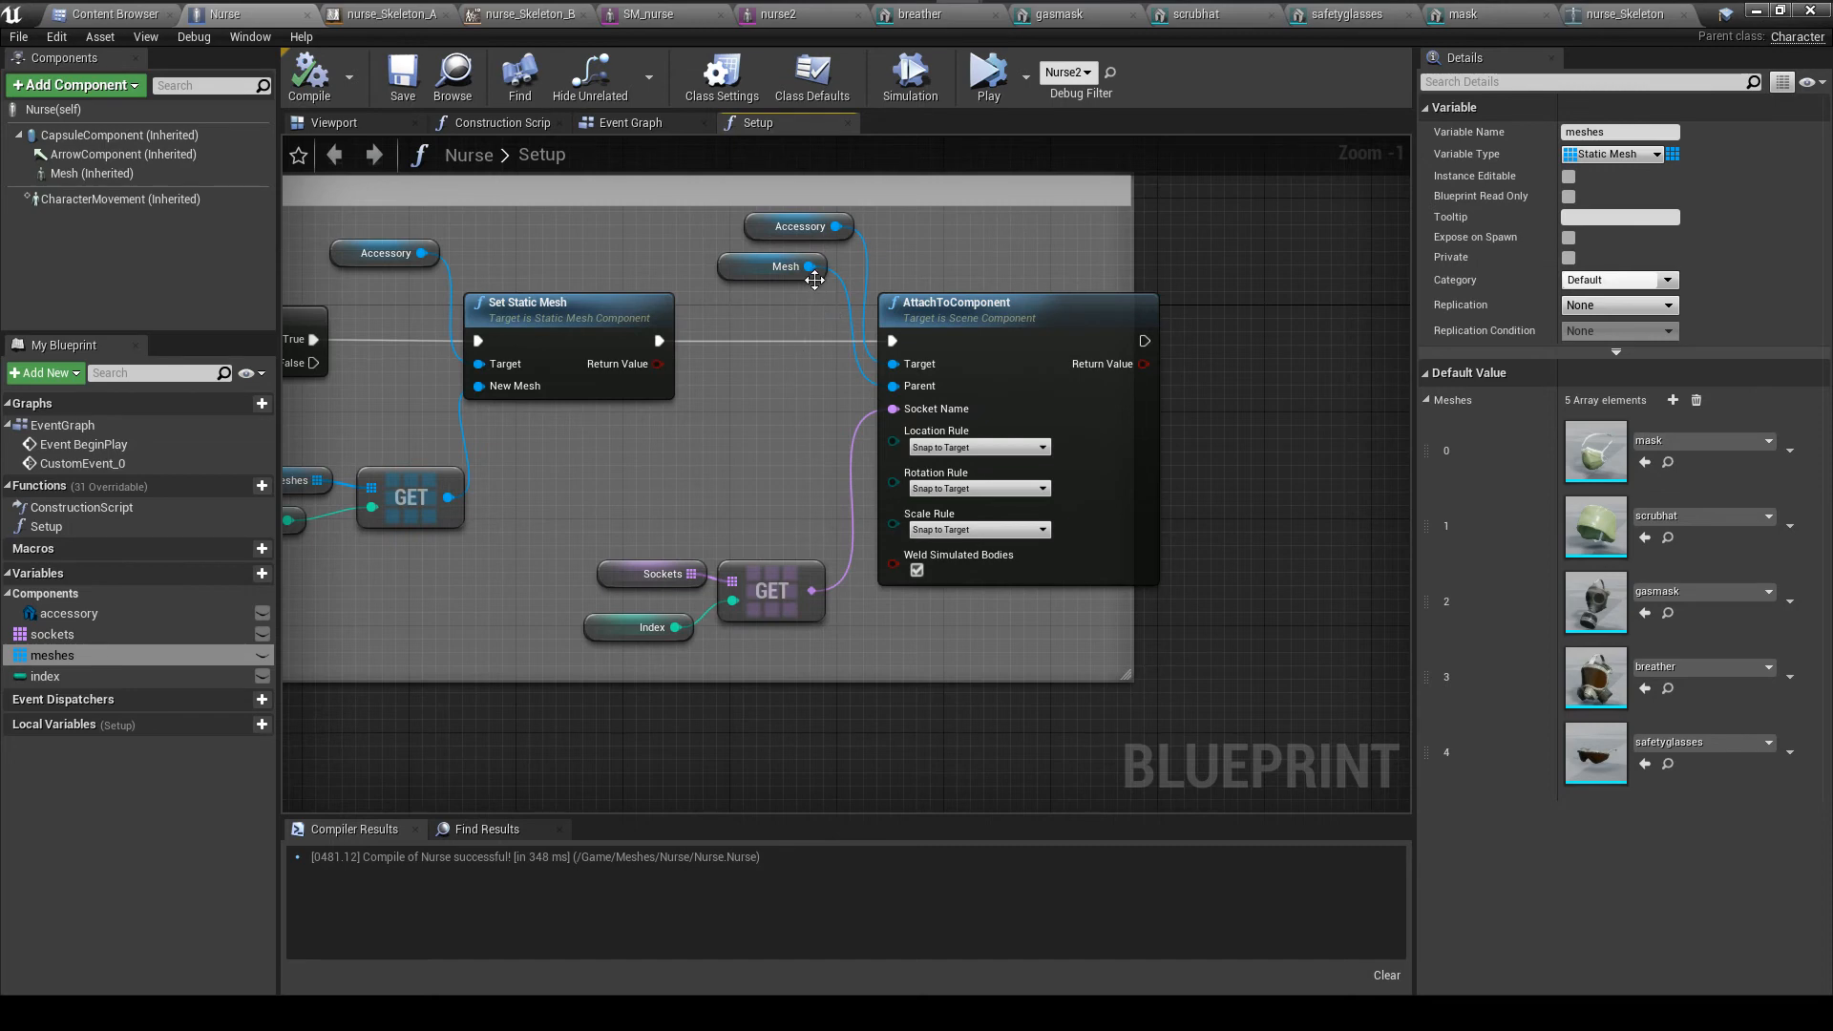
{"action": "mouse_move", "coordinate": [816, 254]}
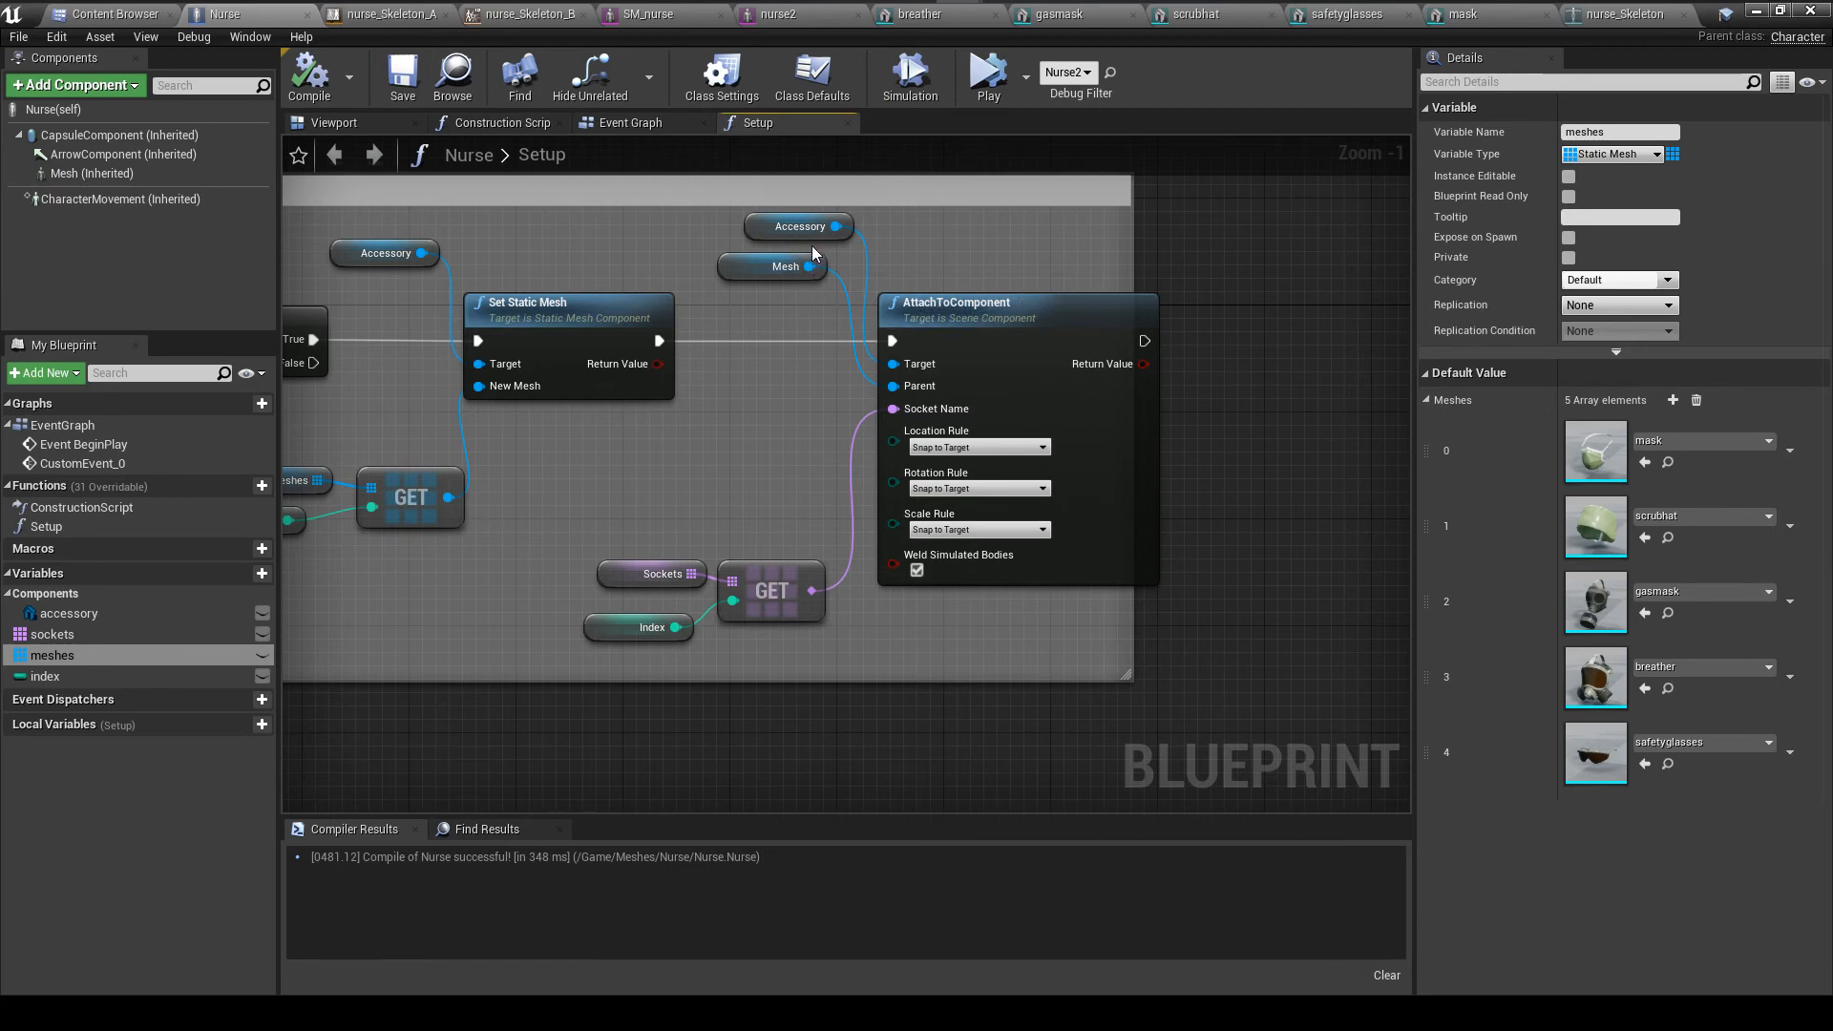
{"action": "mouse_move", "coordinate": [853, 275]}
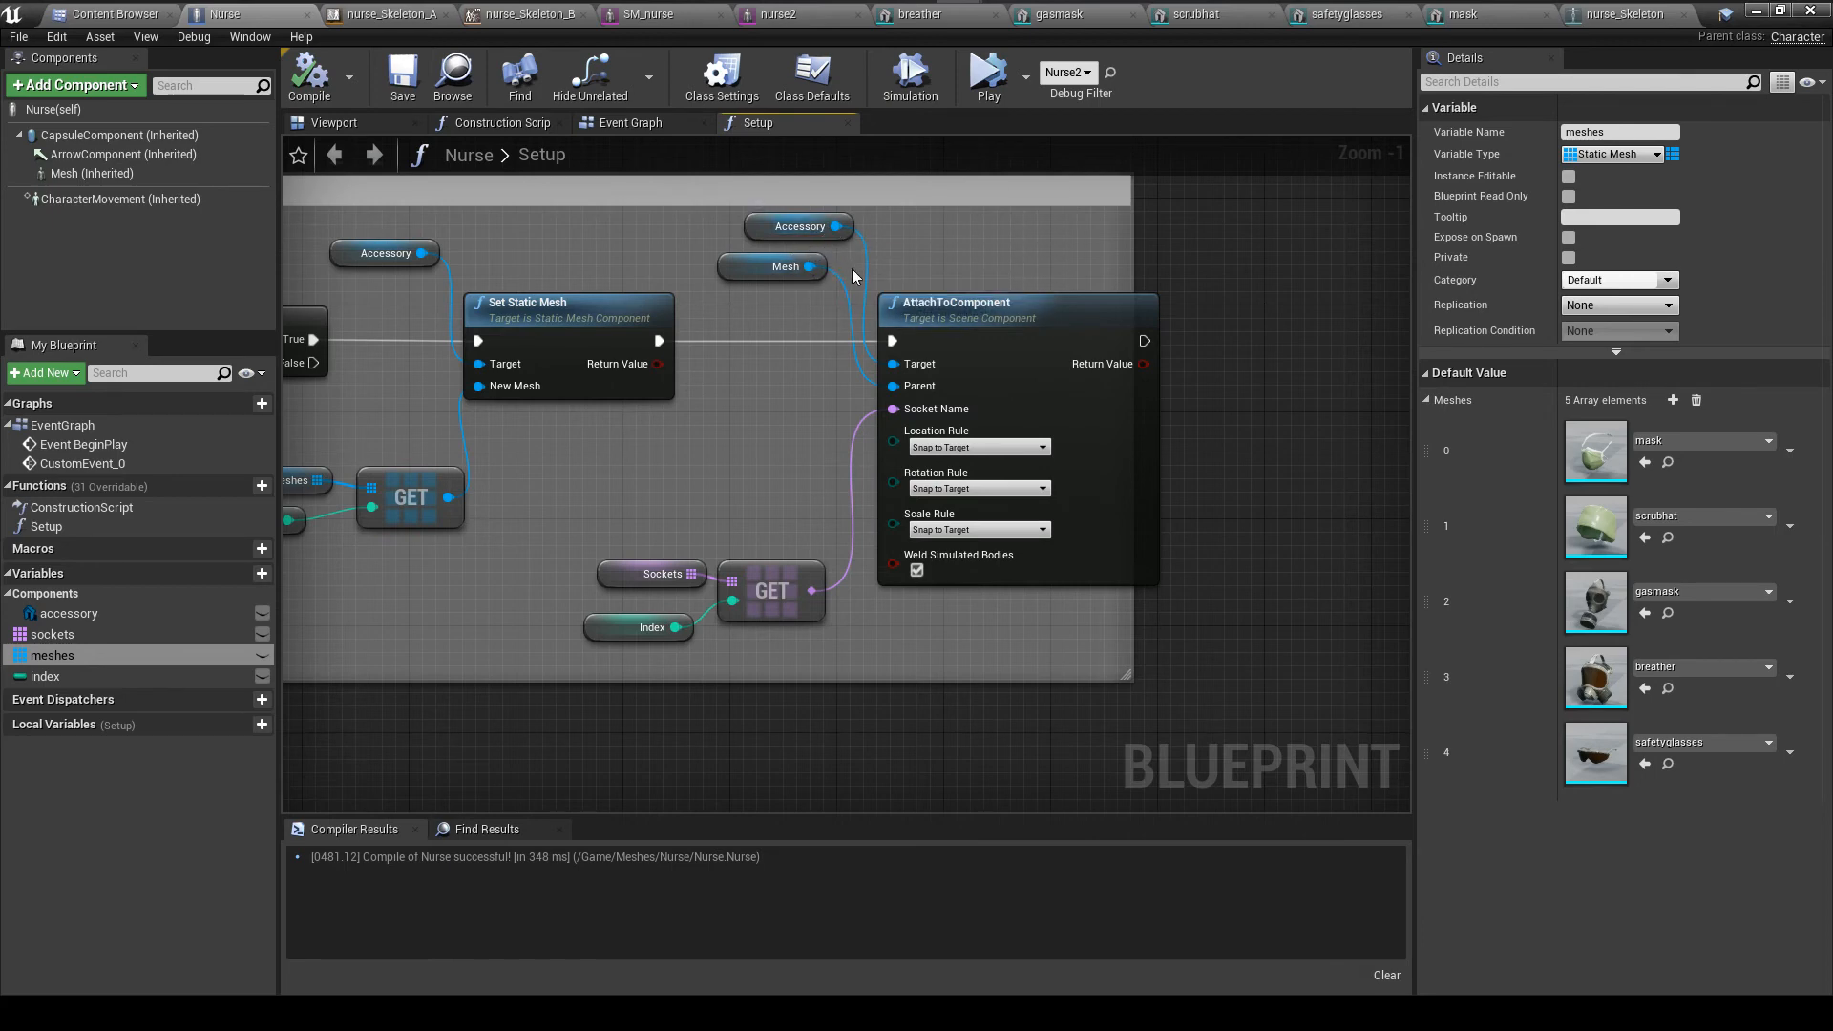
{"action": "mouse_move", "coordinate": [909, 441]}
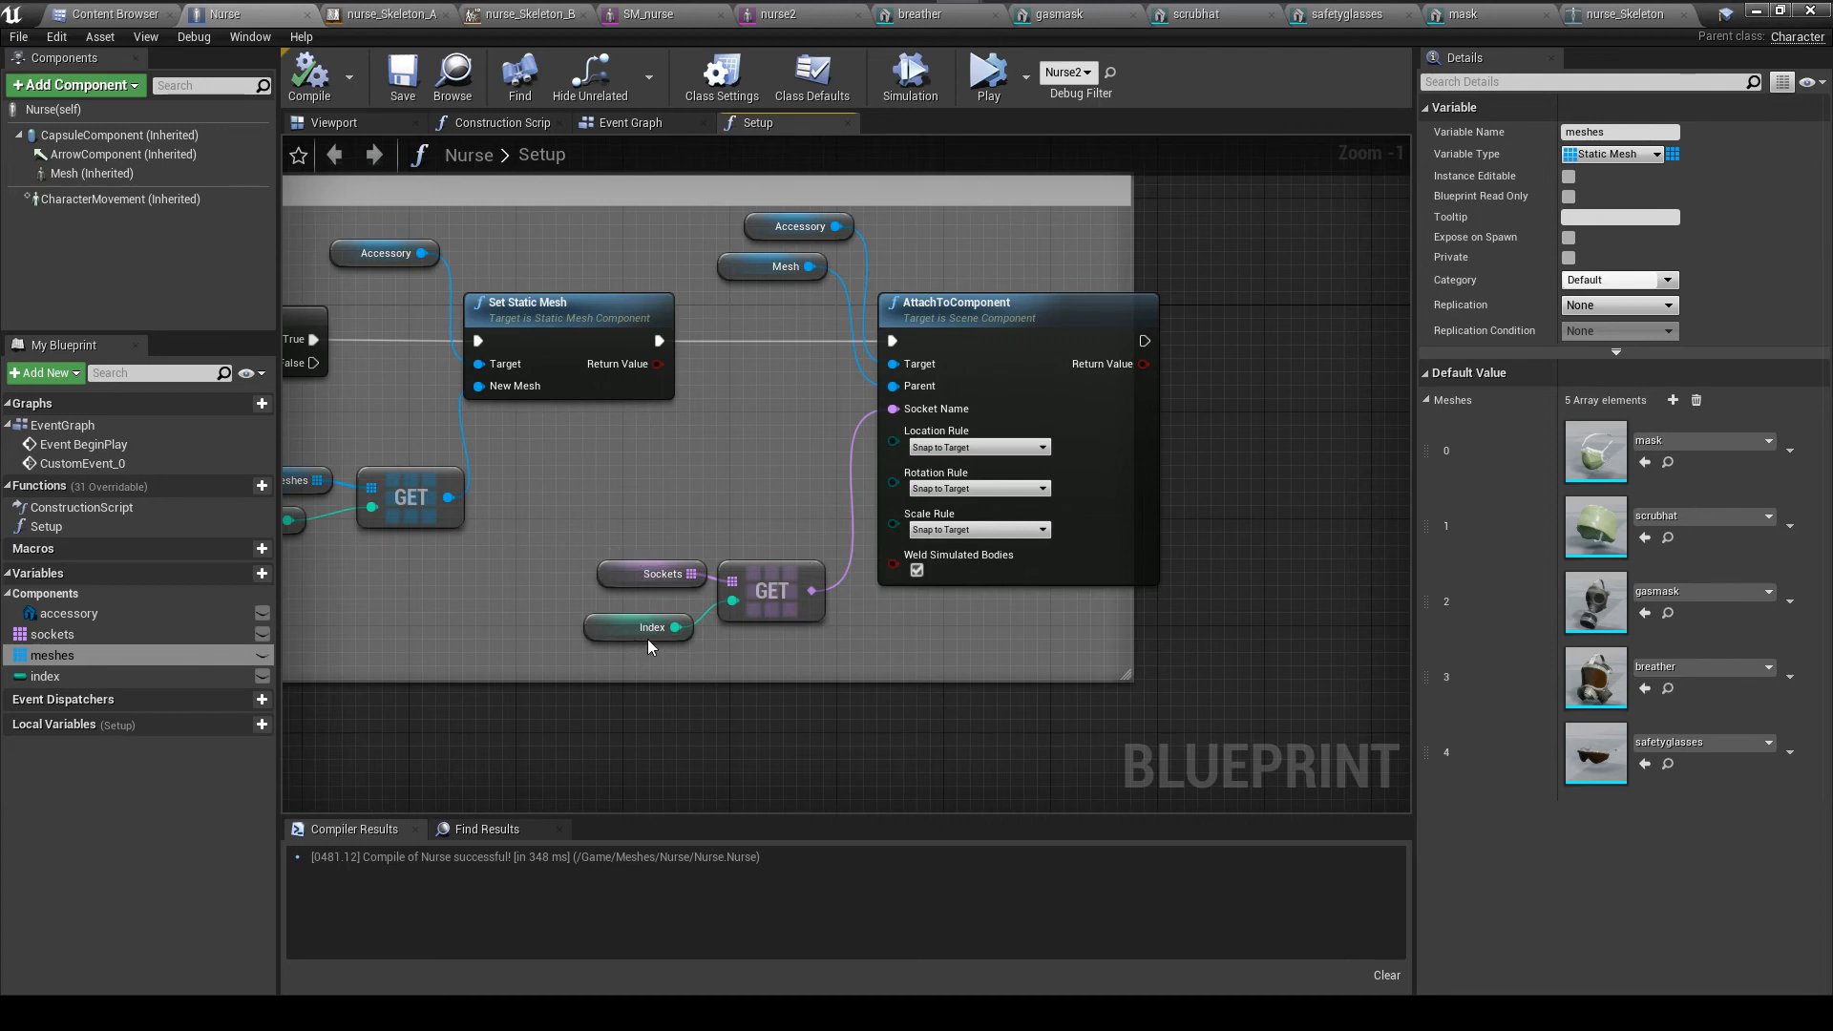
{"action": "mouse_move", "coordinate": [675, 628]}
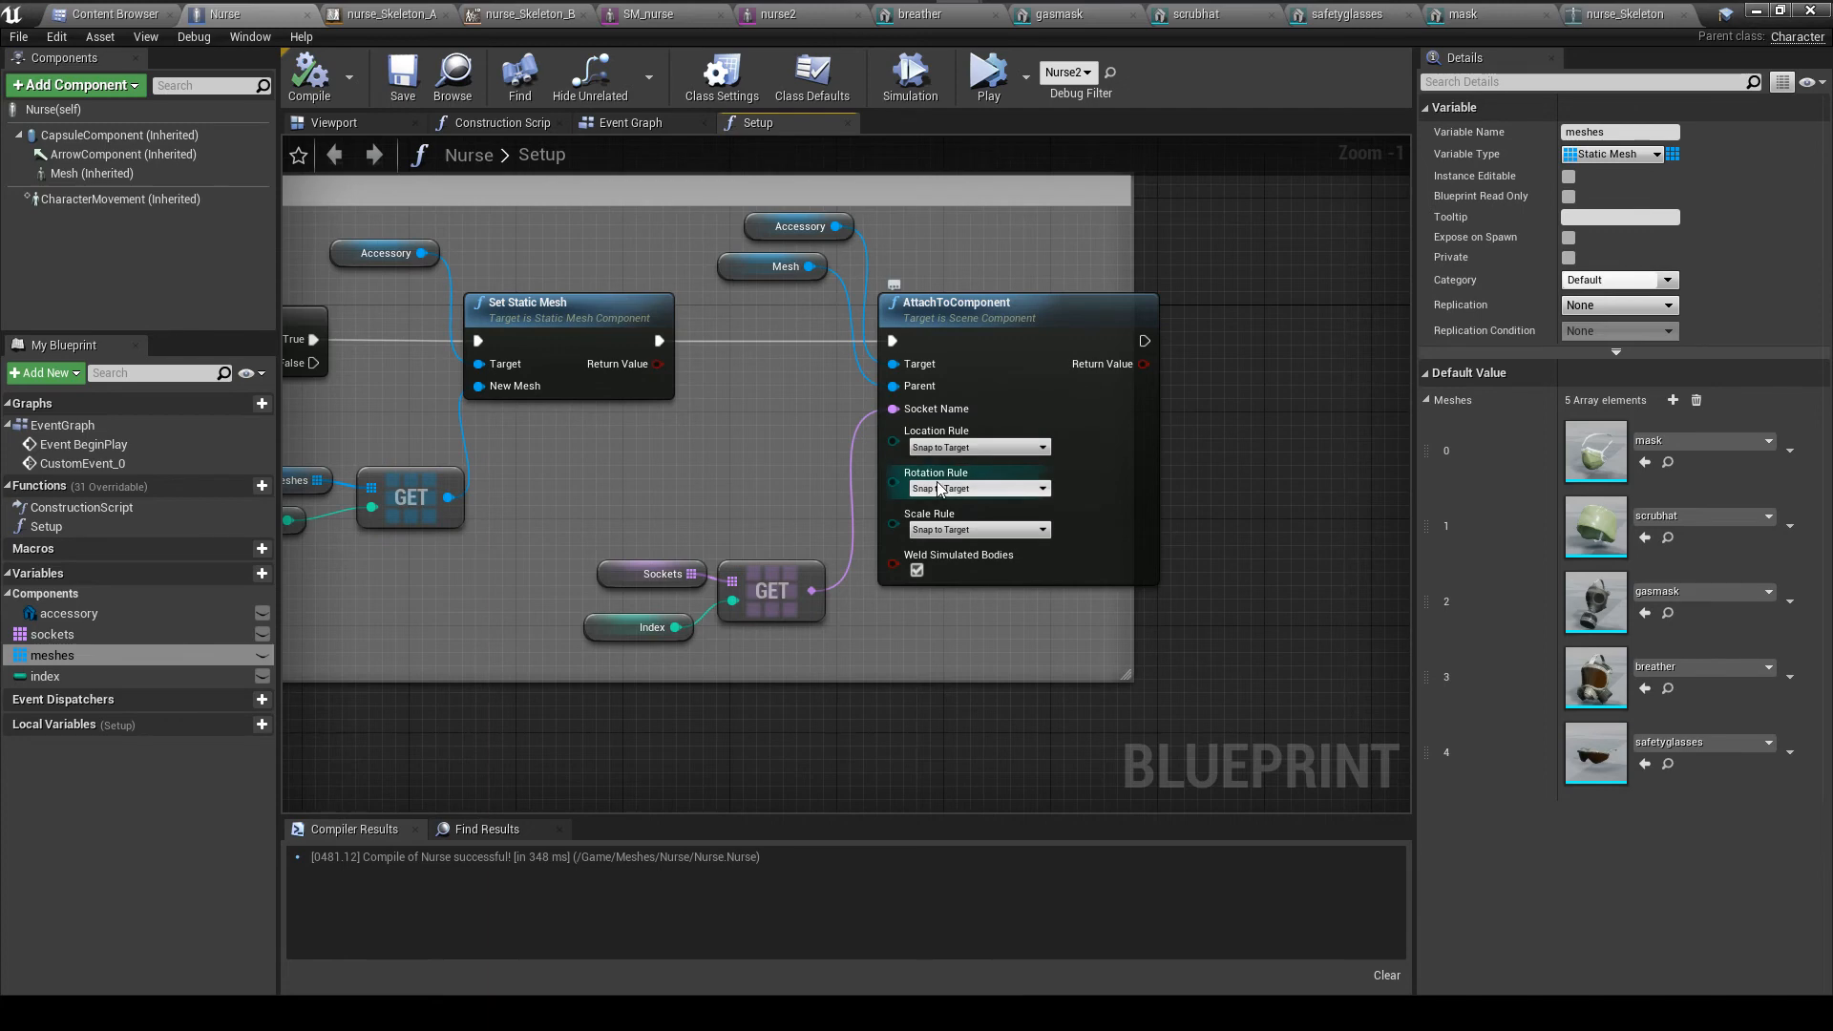
{"action": "mouse_move", "coordinate": [965, 500]}
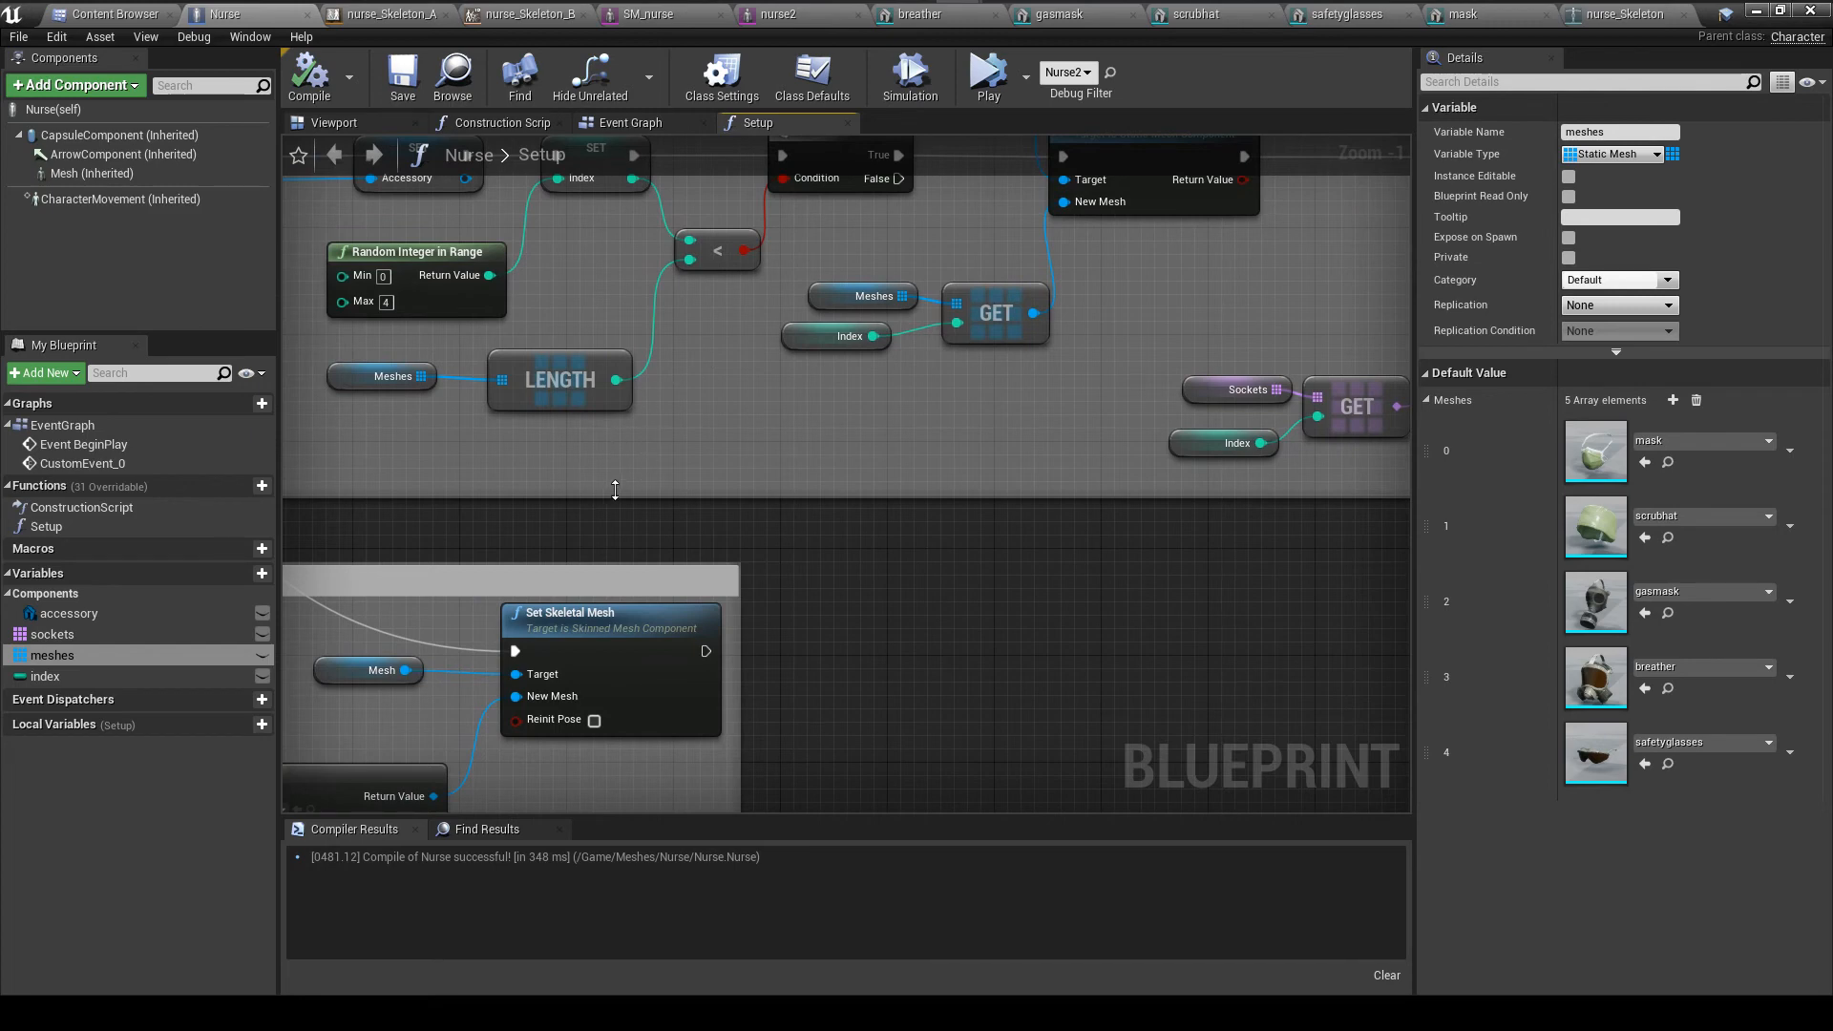
{"action": "mouse_move", "coordinate": [596, 515]}
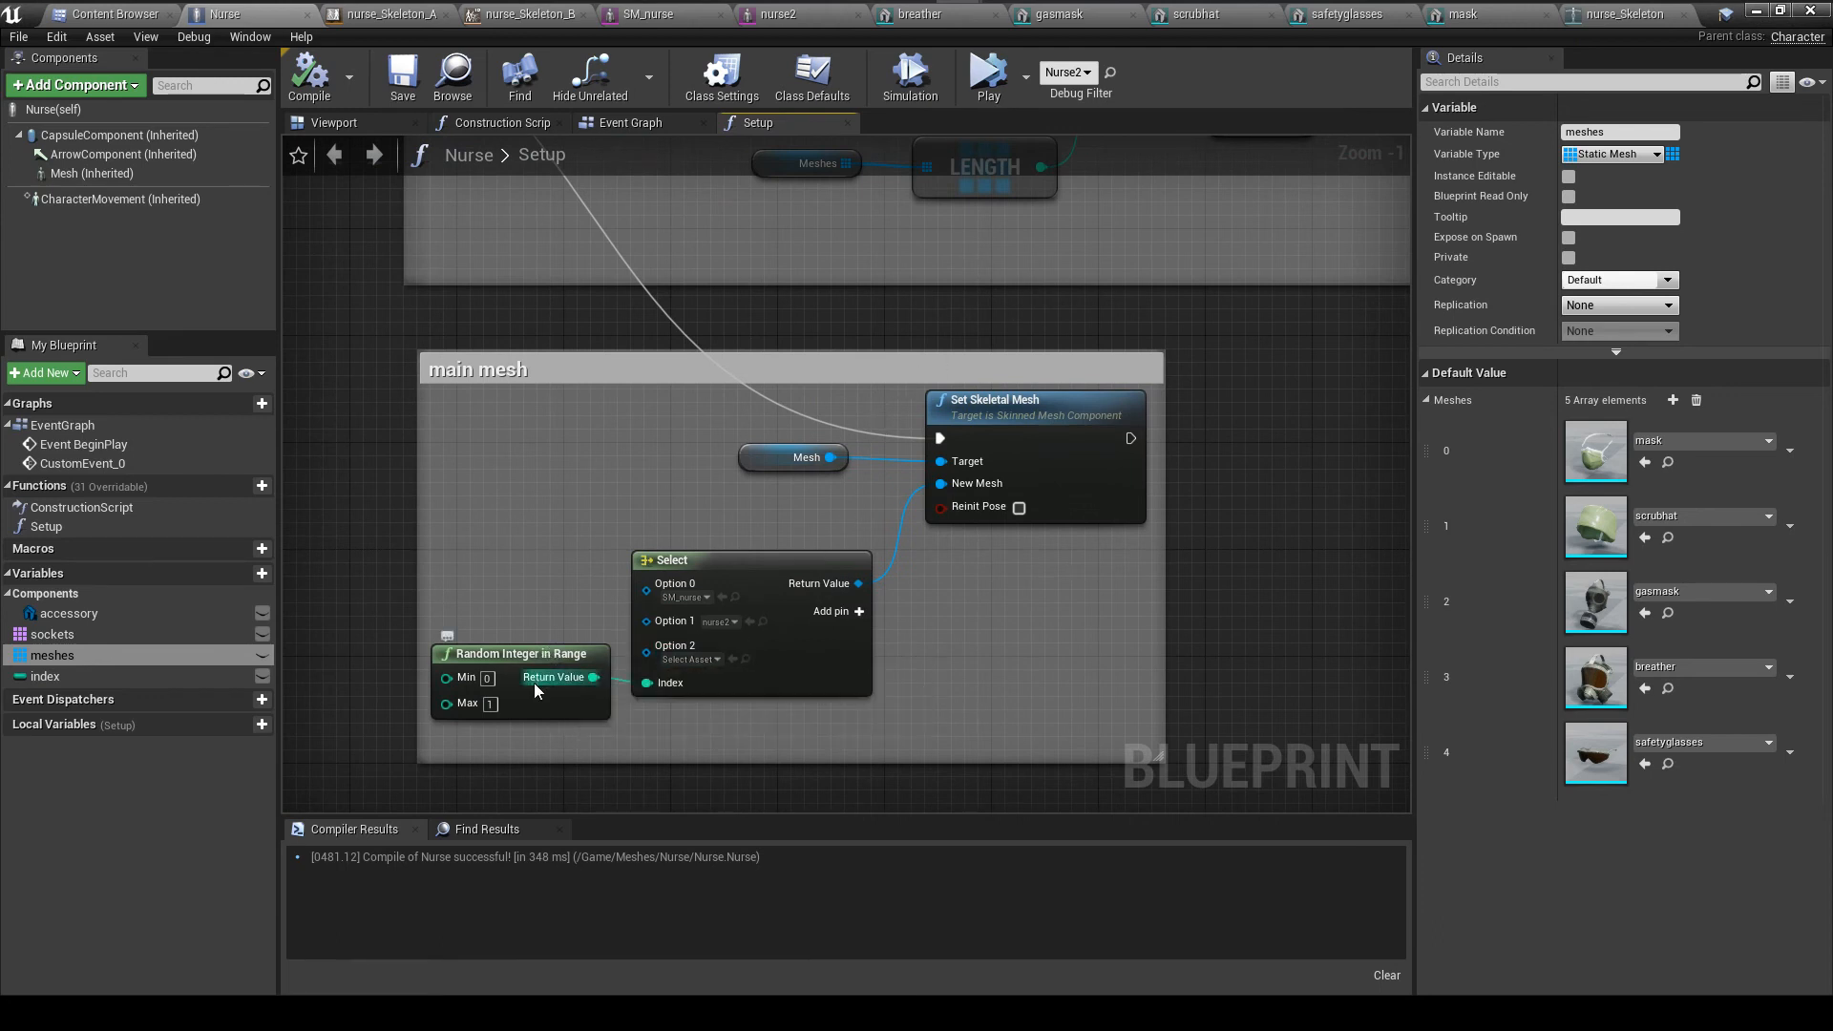
{"action": "mouse_move", "coordinate": [519, 653]}
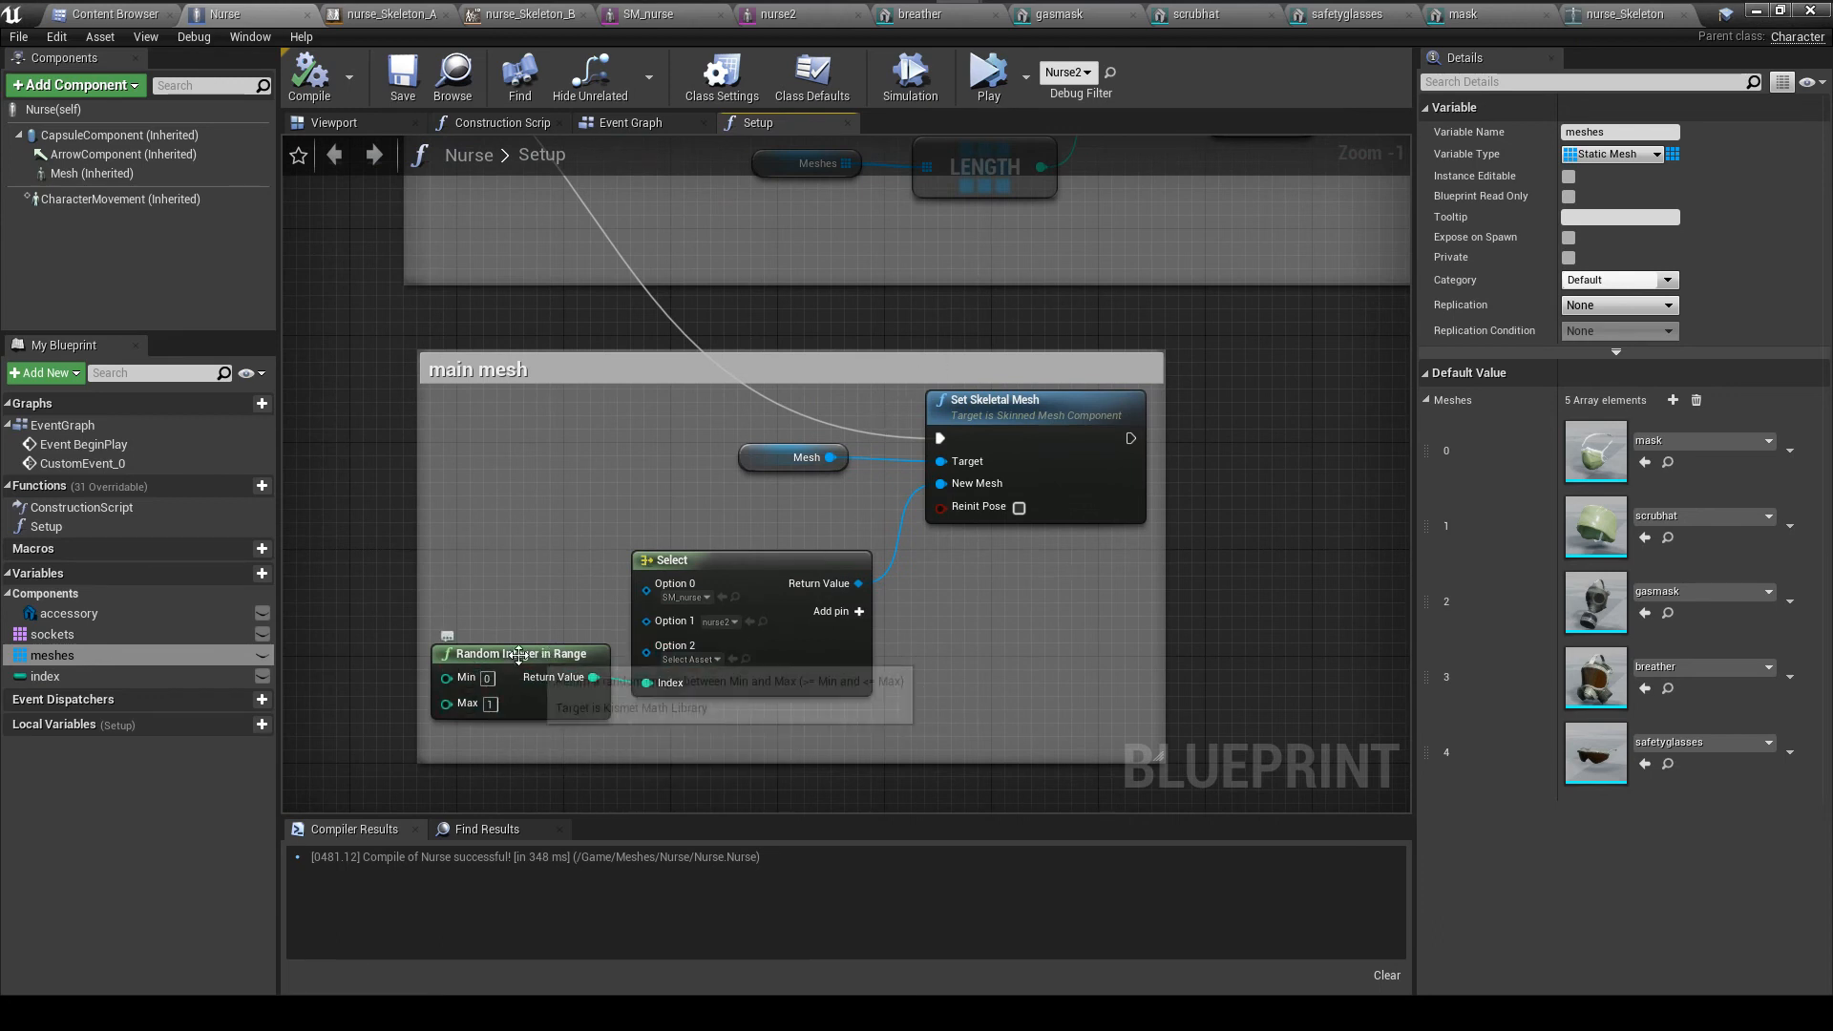
{"action": "mouse_move", "coordinate": [500, 731]}
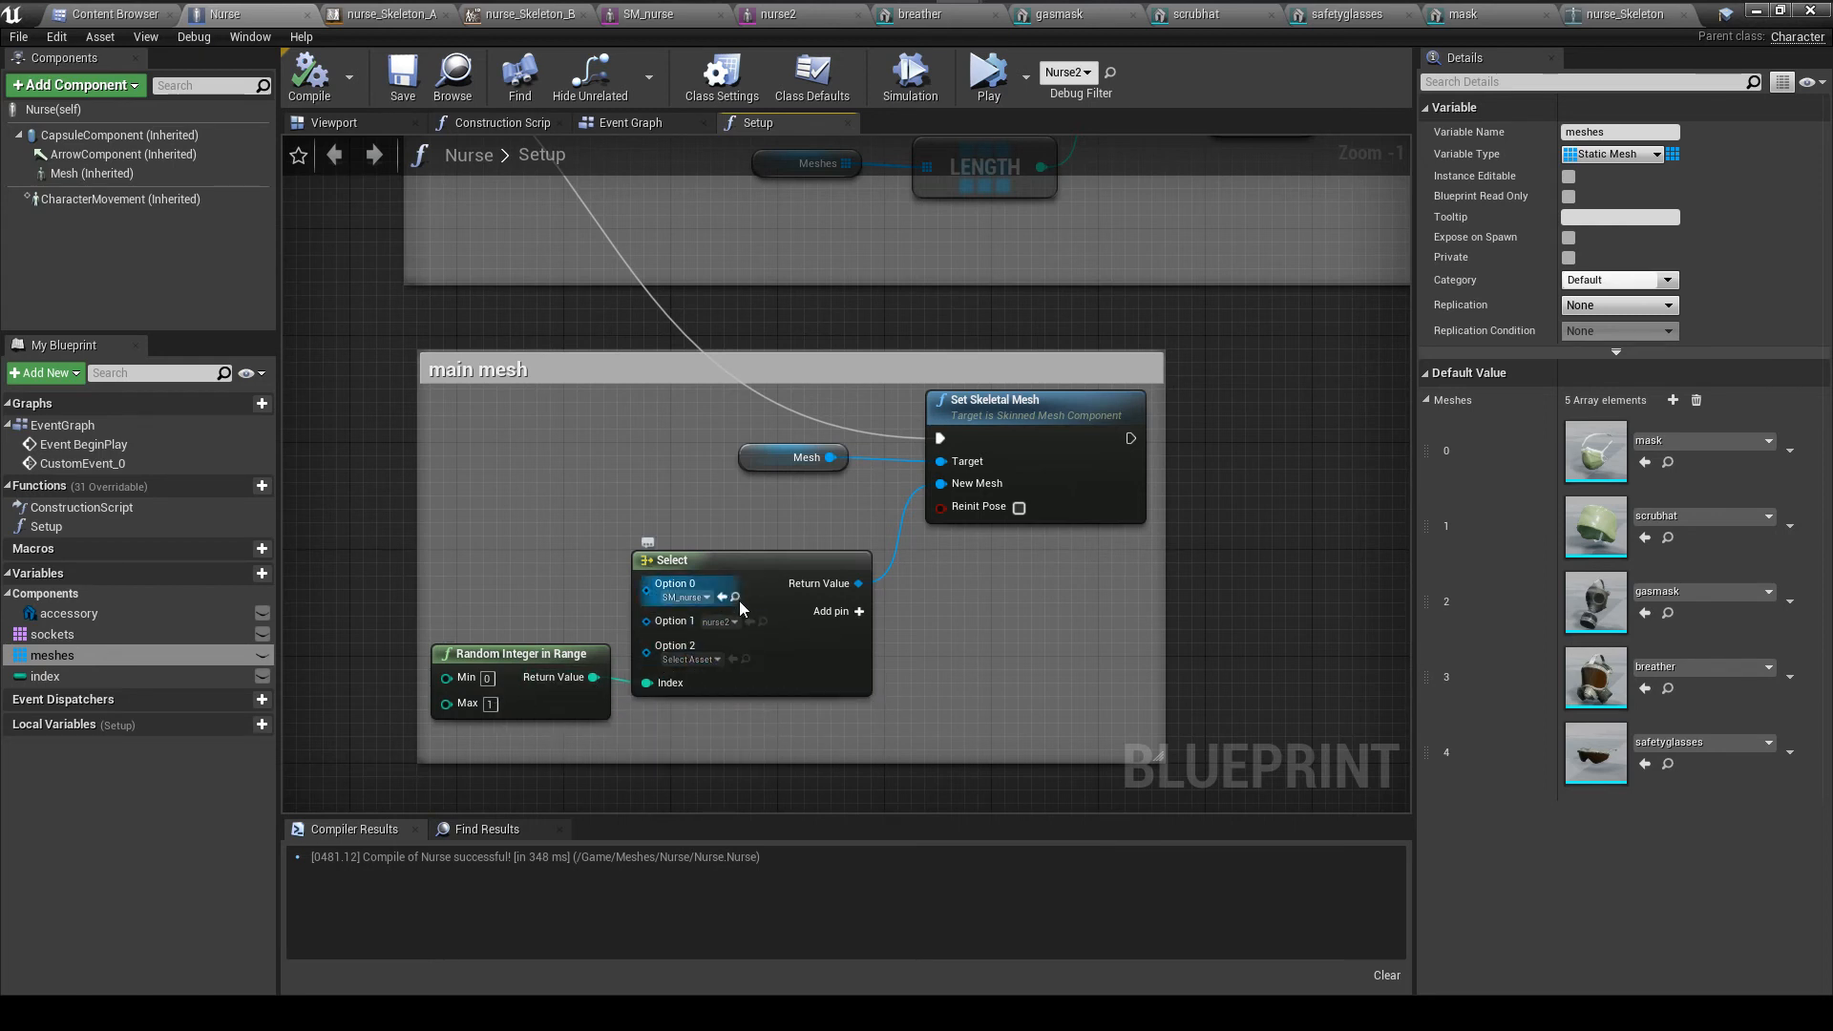
{"action": "mouse_move", "coordinate": [677, 596]}
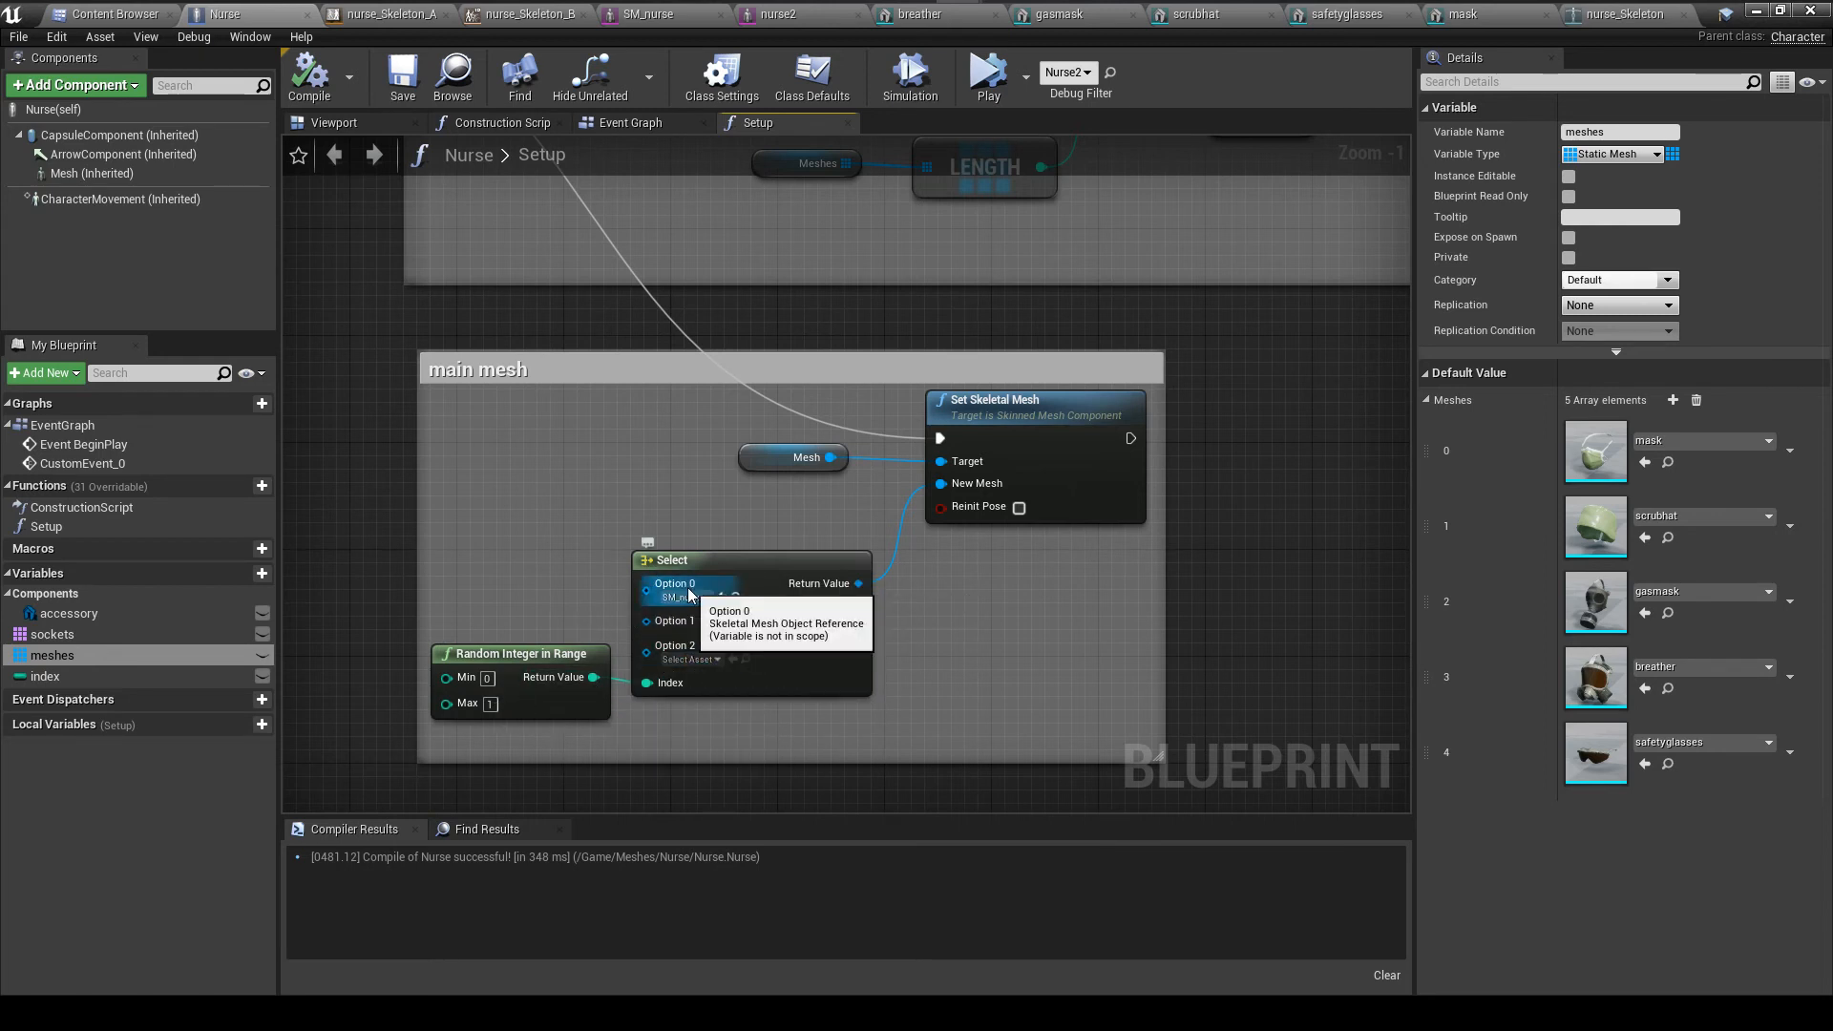
{"action": "mouse_move", "coordinate": [687, 621]}
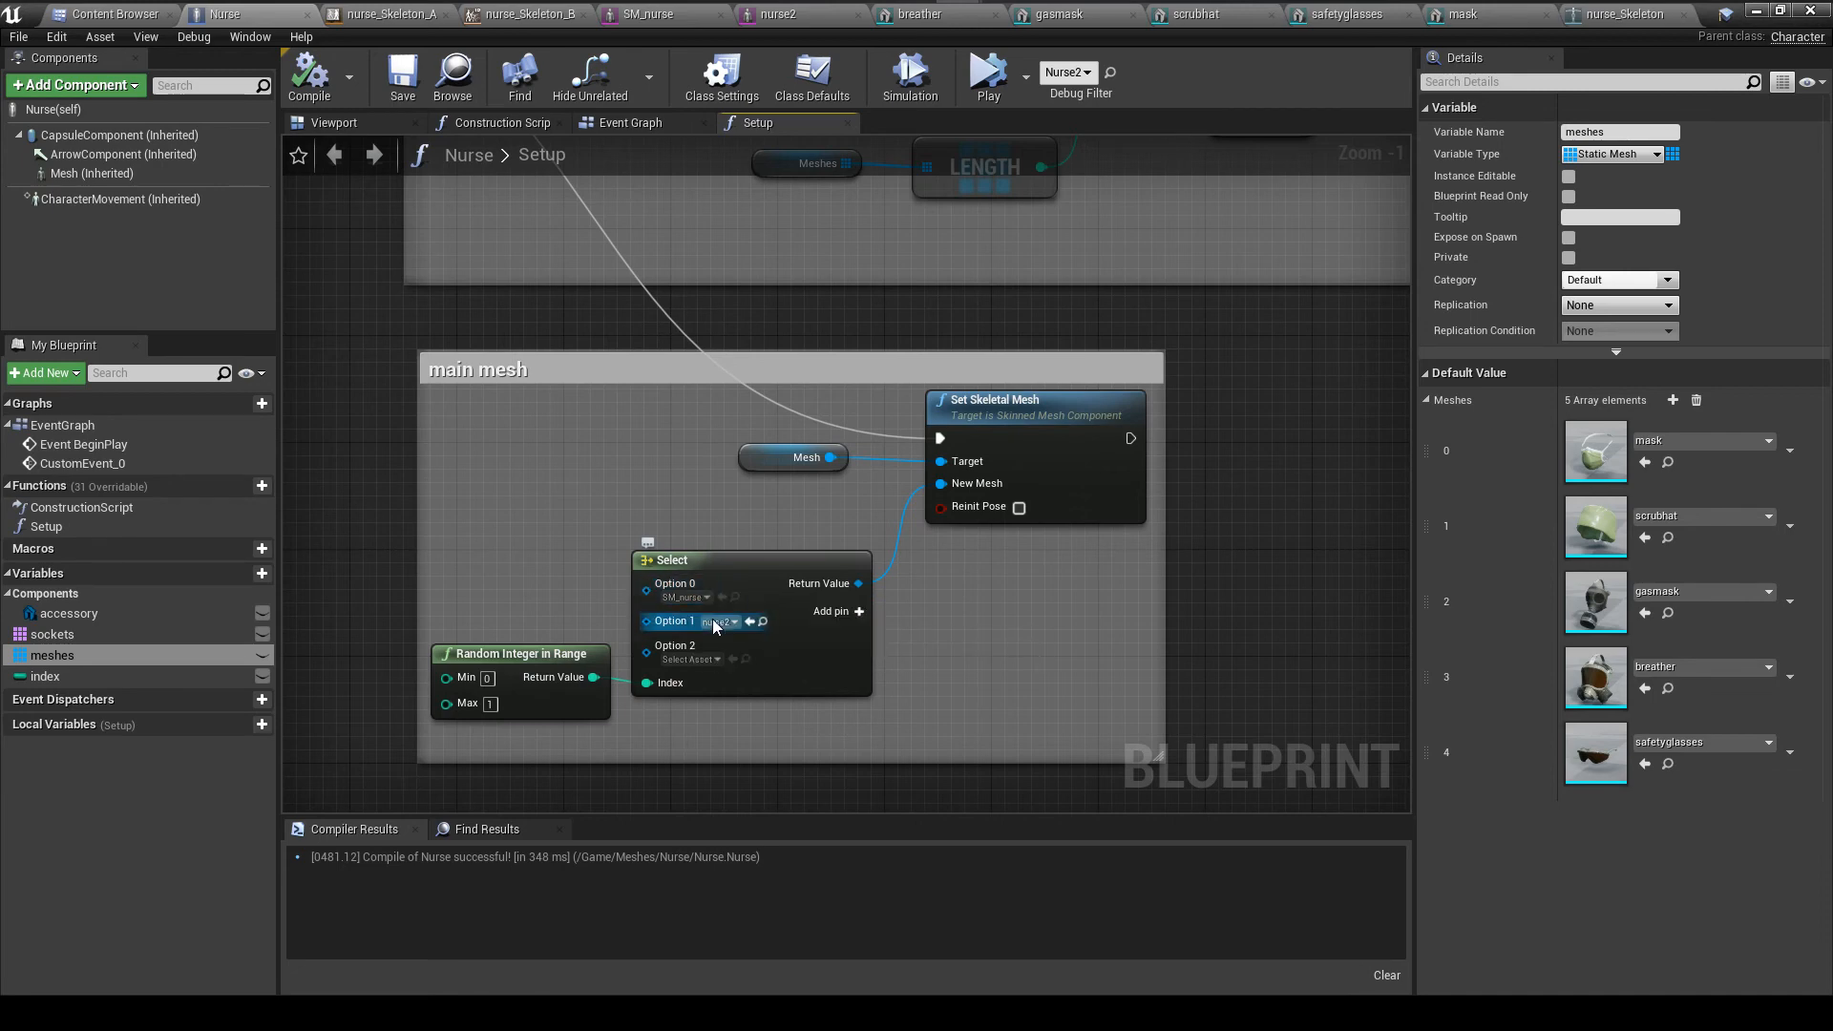
{"action": "mouse_move", "coordinate": [716, 620]}
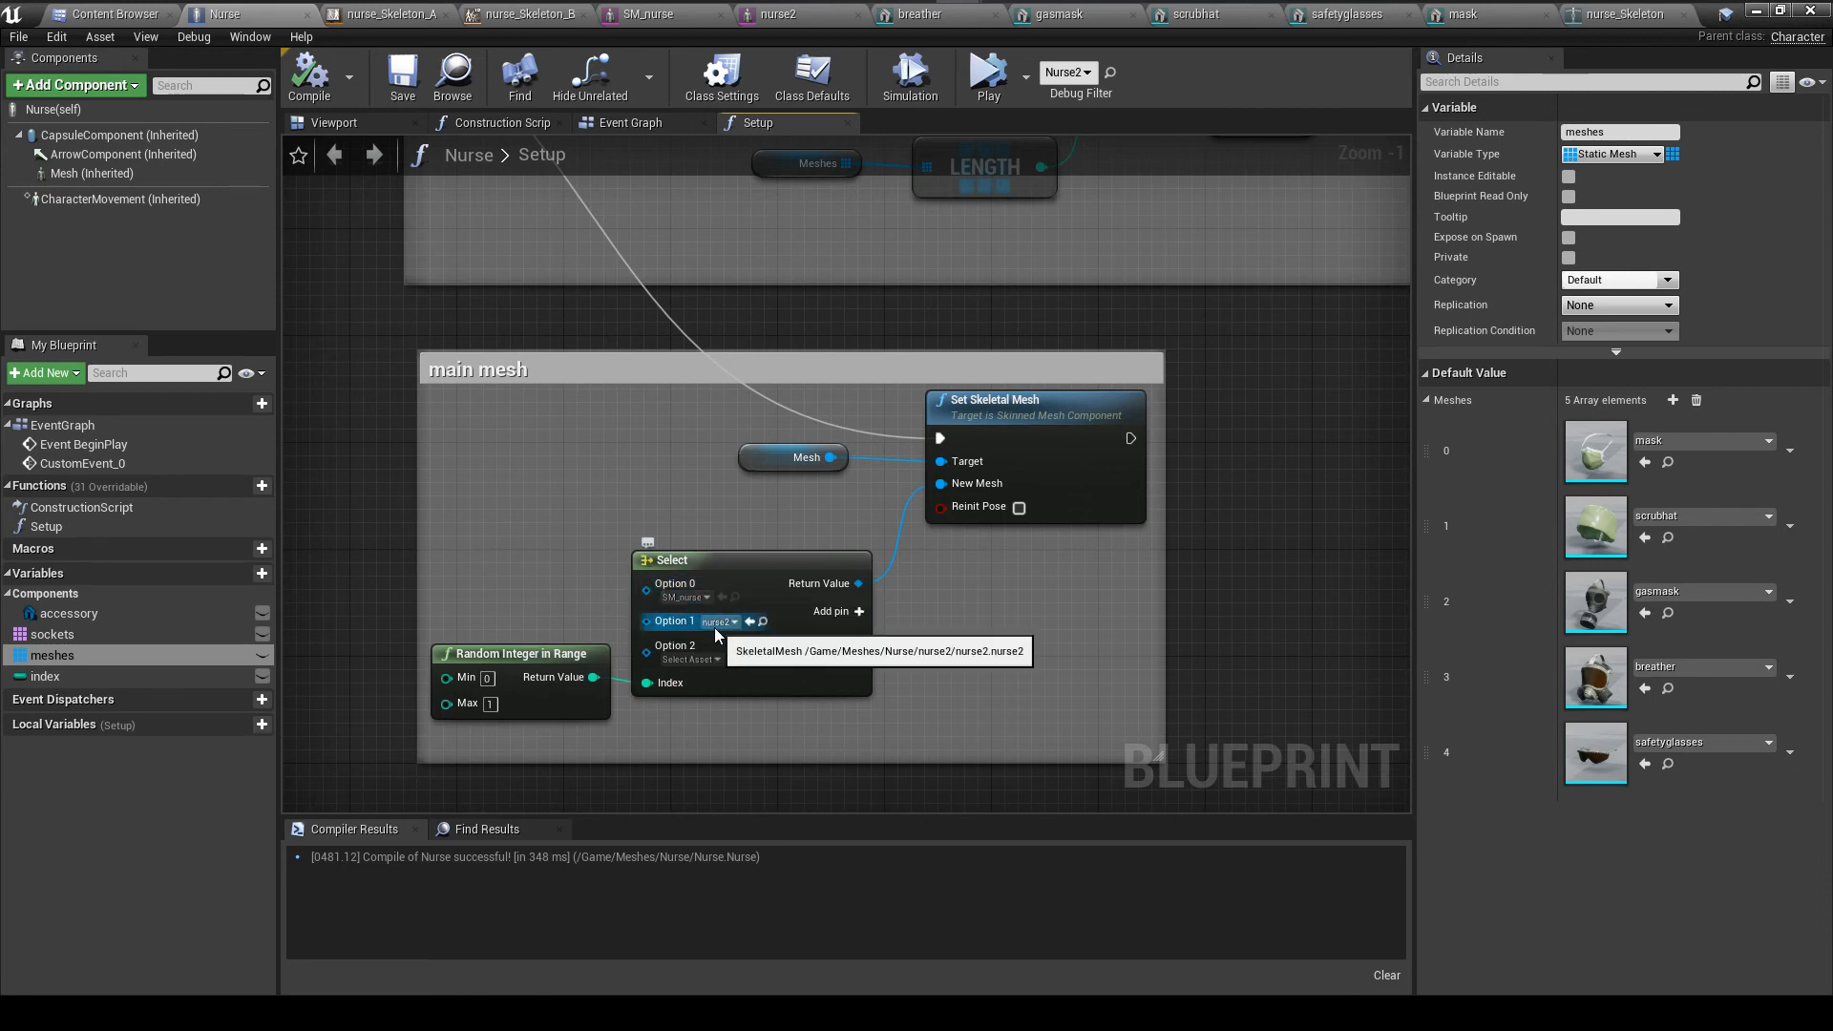
{"action": "left_click", "coordinate": [642, 14]}
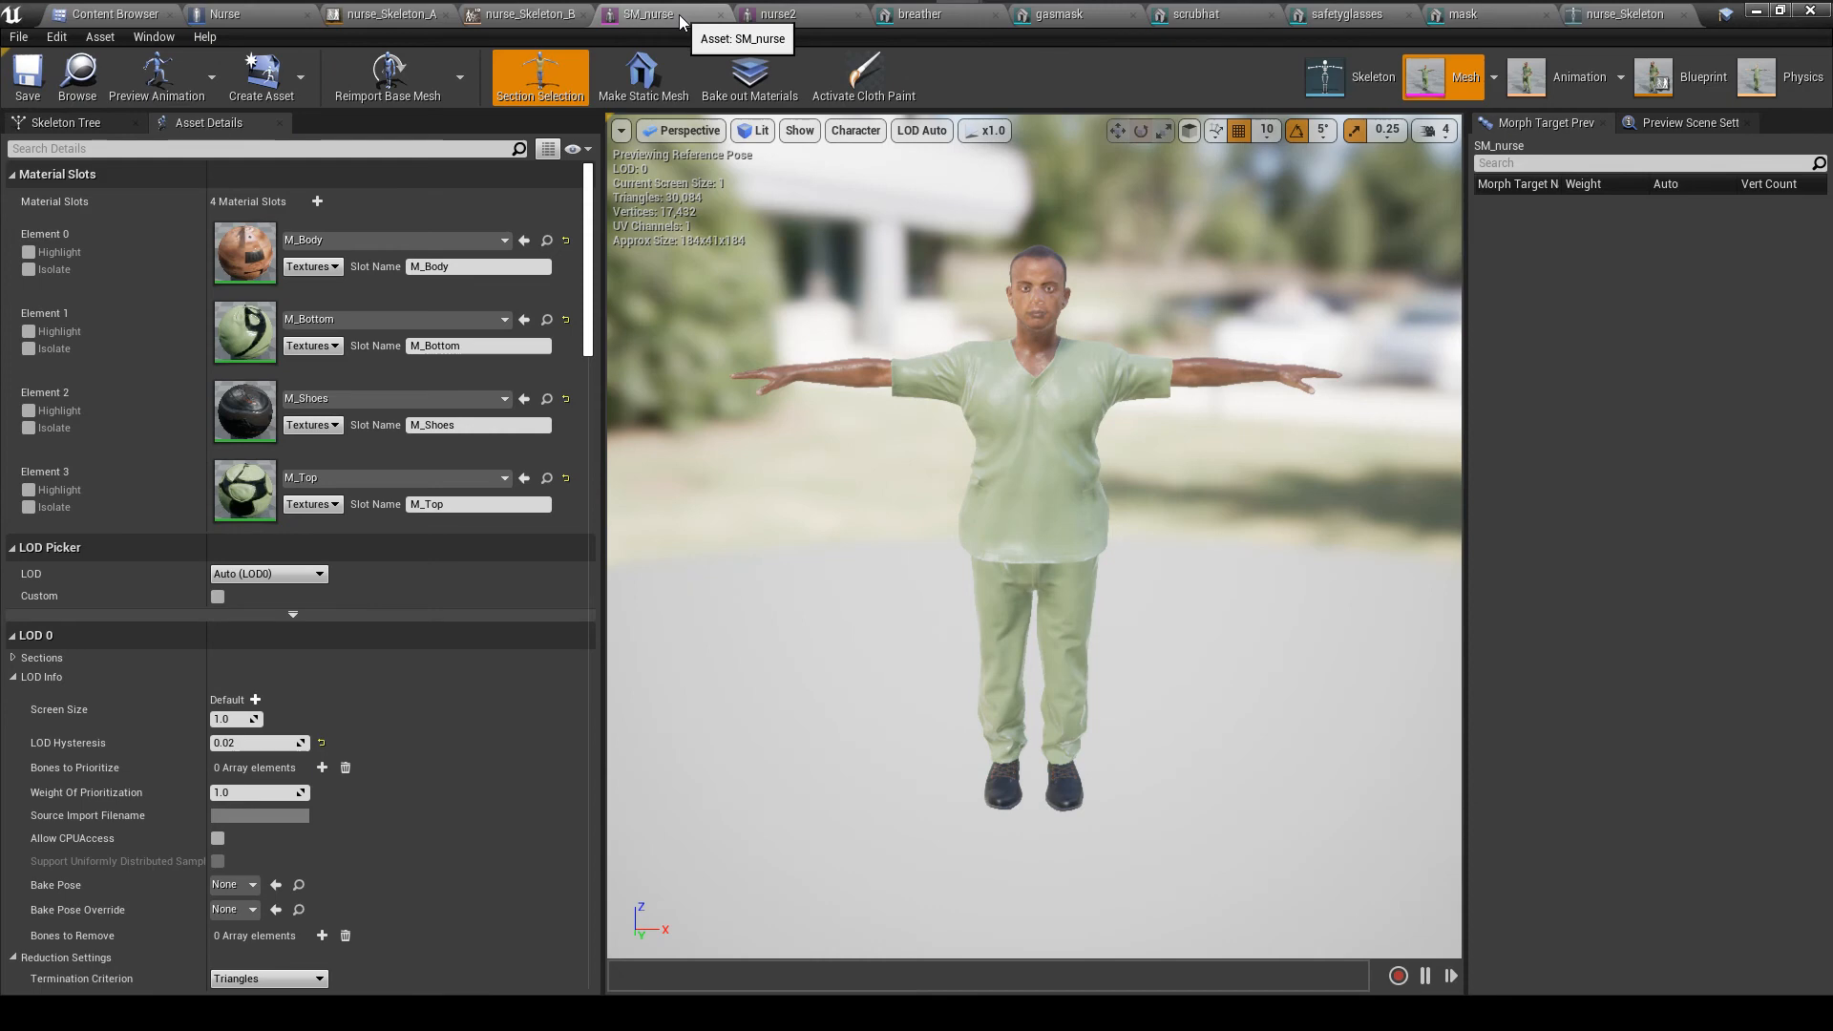
{"action": "left_click", "coordinate": [773, 14]}
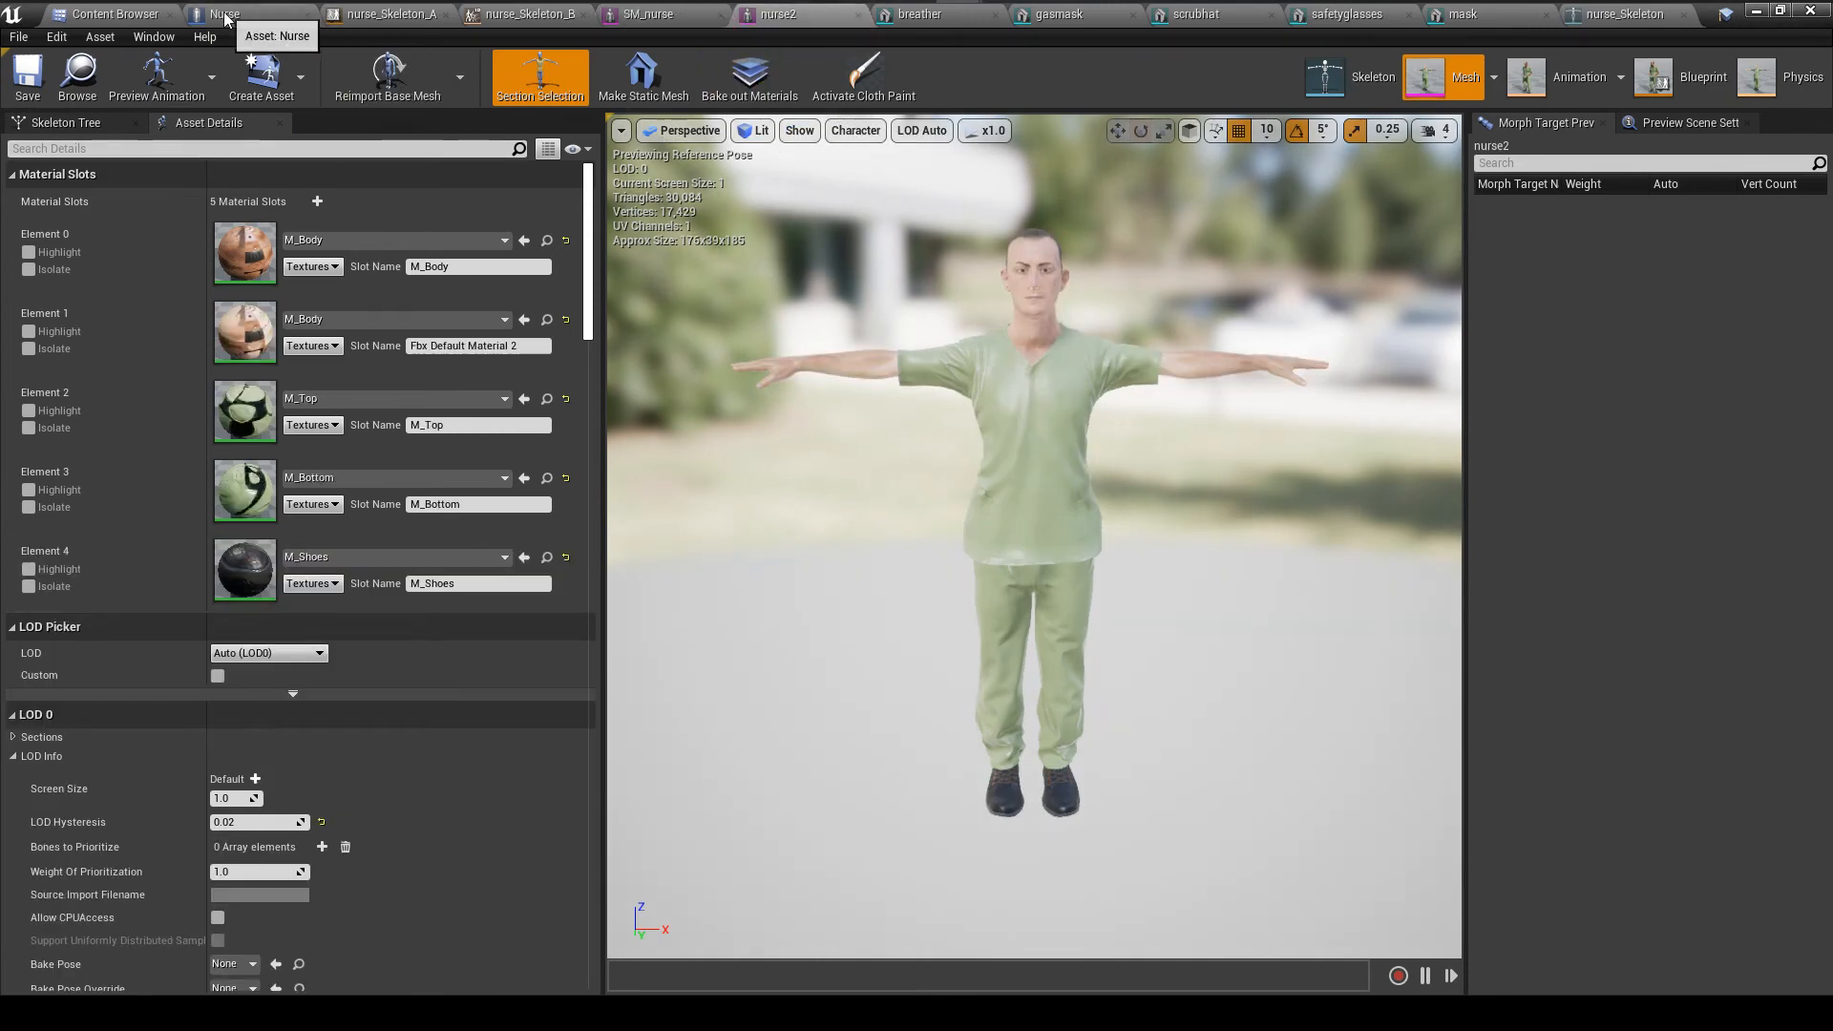
{"action": "left_click", "coordinate": [222, 13]}
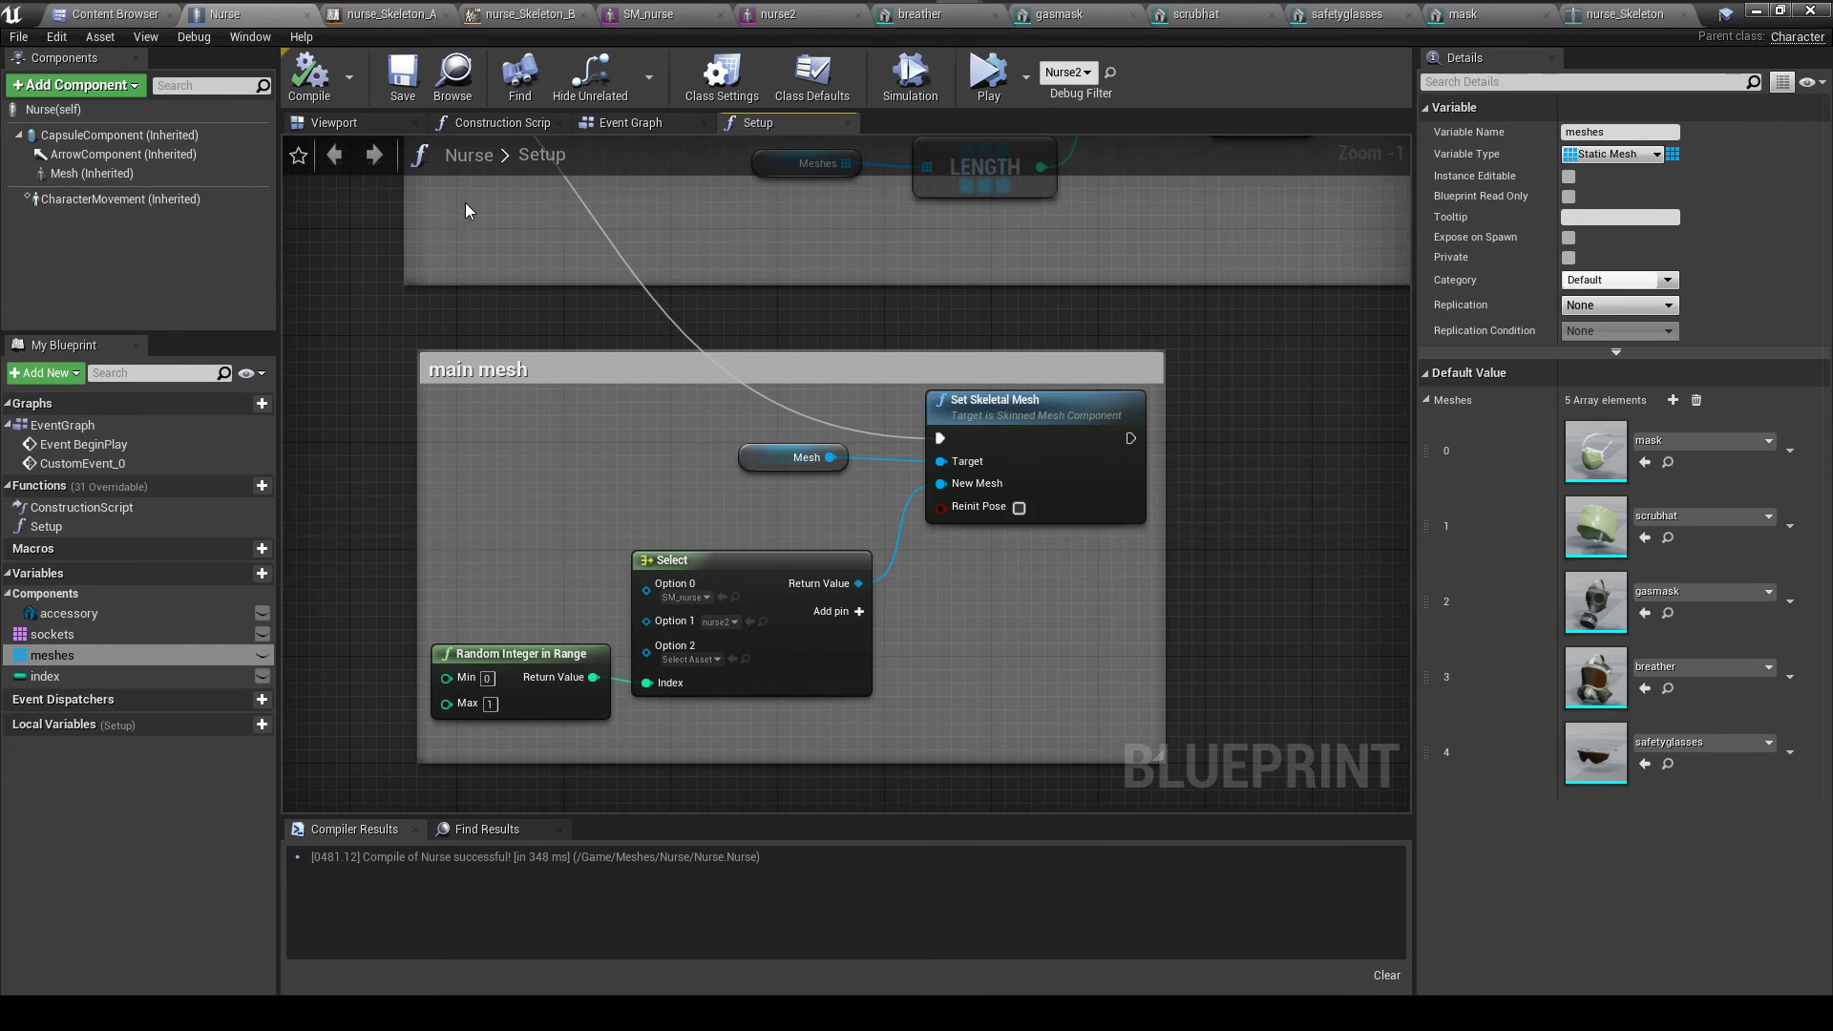
{"action": "mouse_move", "coordinate": [628, 122]}
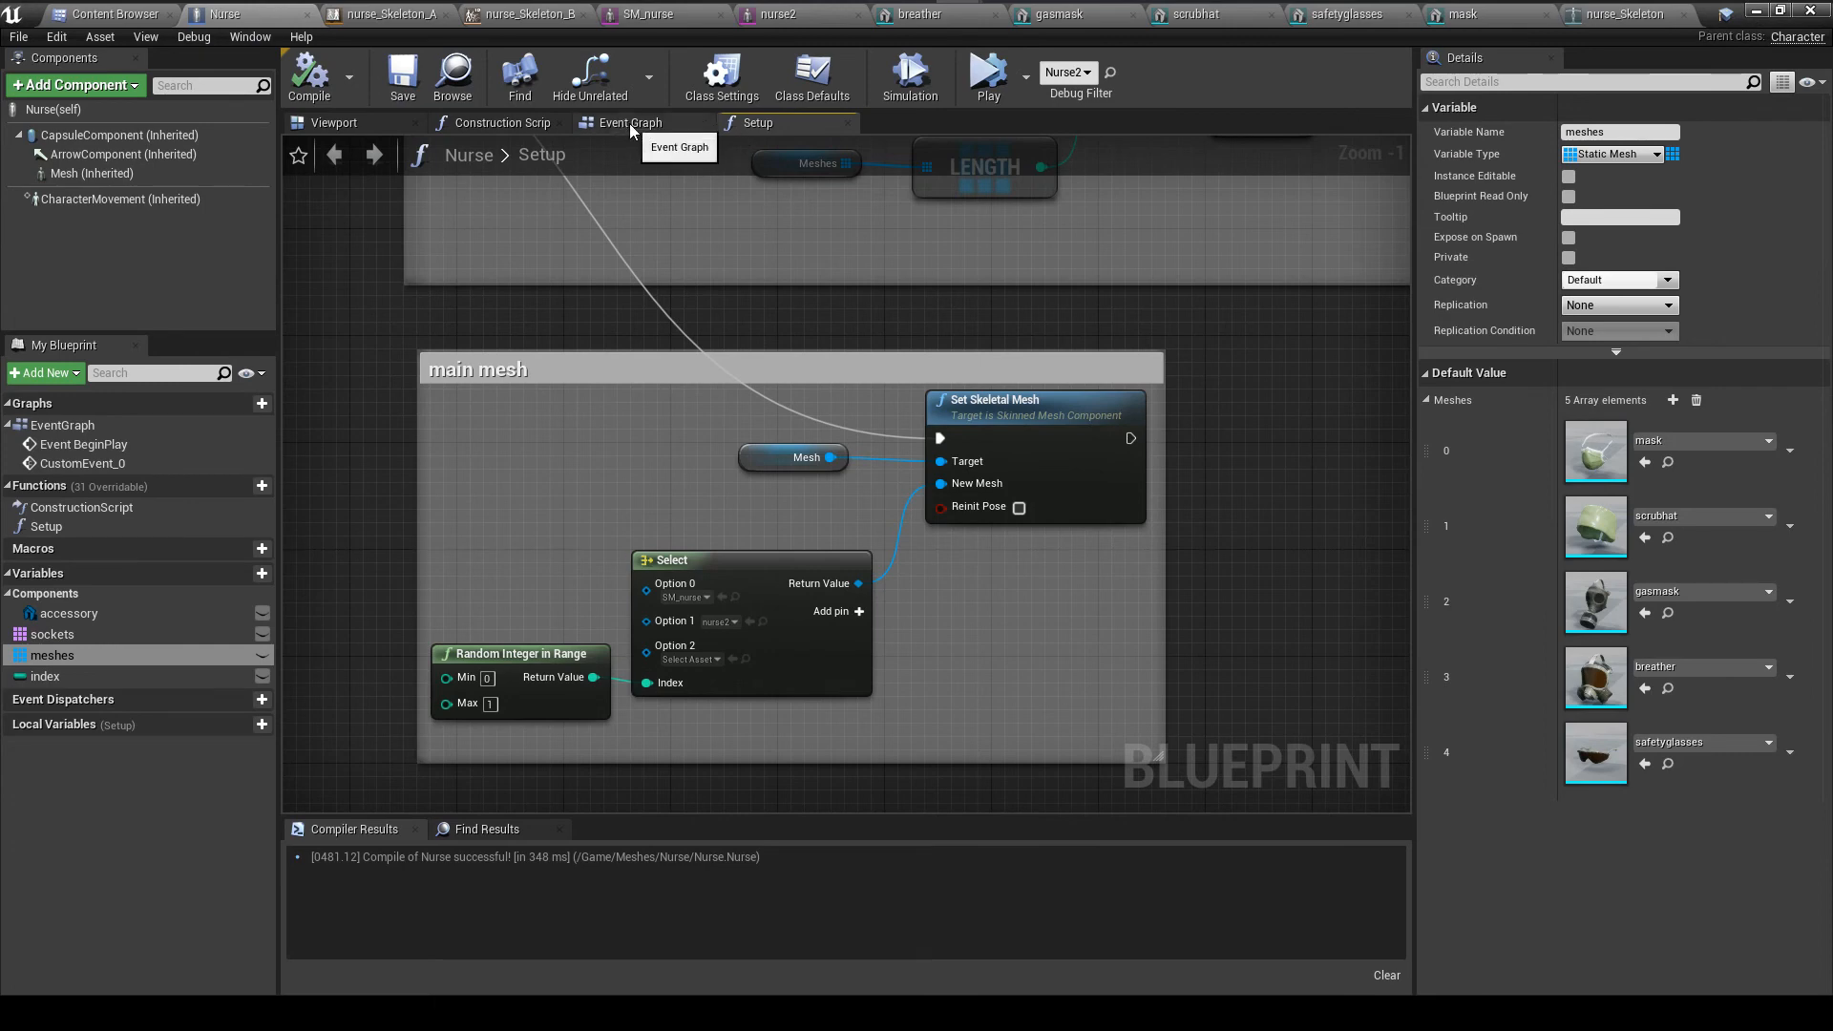
Show the Event Graph where a looping Set Timer by Event triggers the custom event calling Setup
{"action": "left_click", "coordinate": [628, 122]}
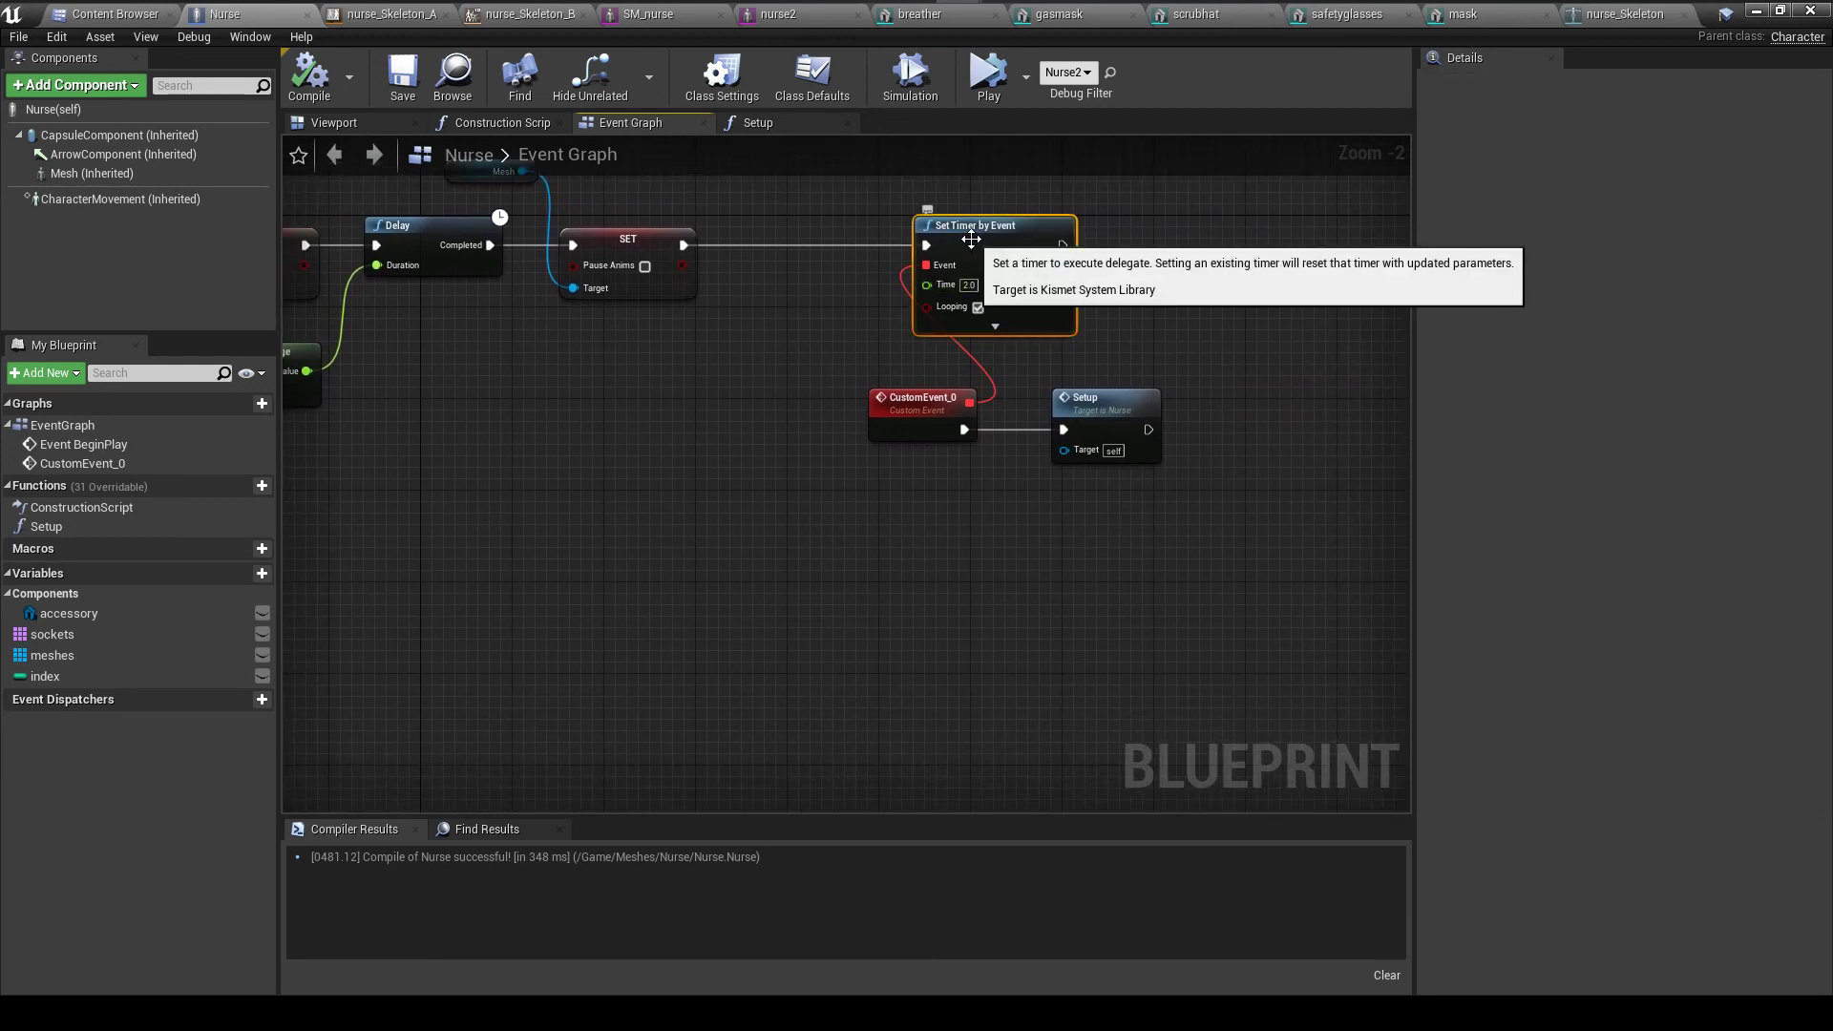
{"action": "left_click", "coordinate": [1081, 397]}
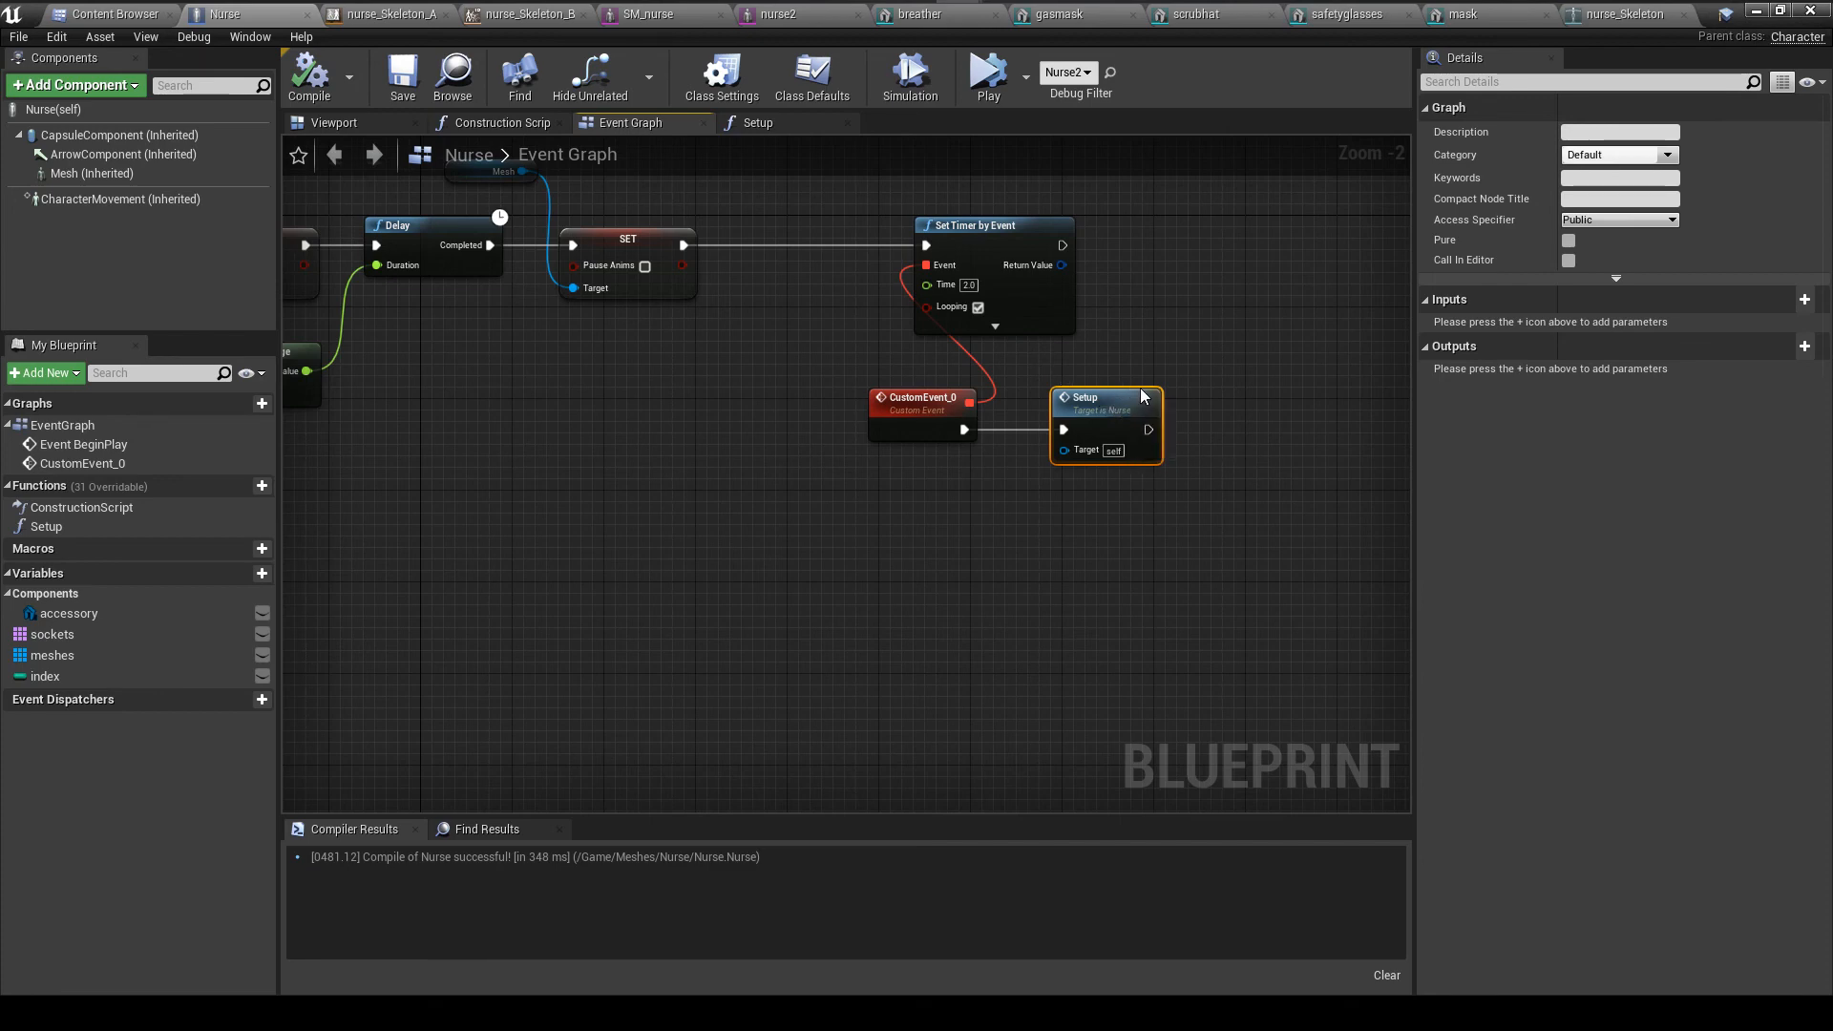
{"action": "mouse_move", "coordinate": [1160, 388]}
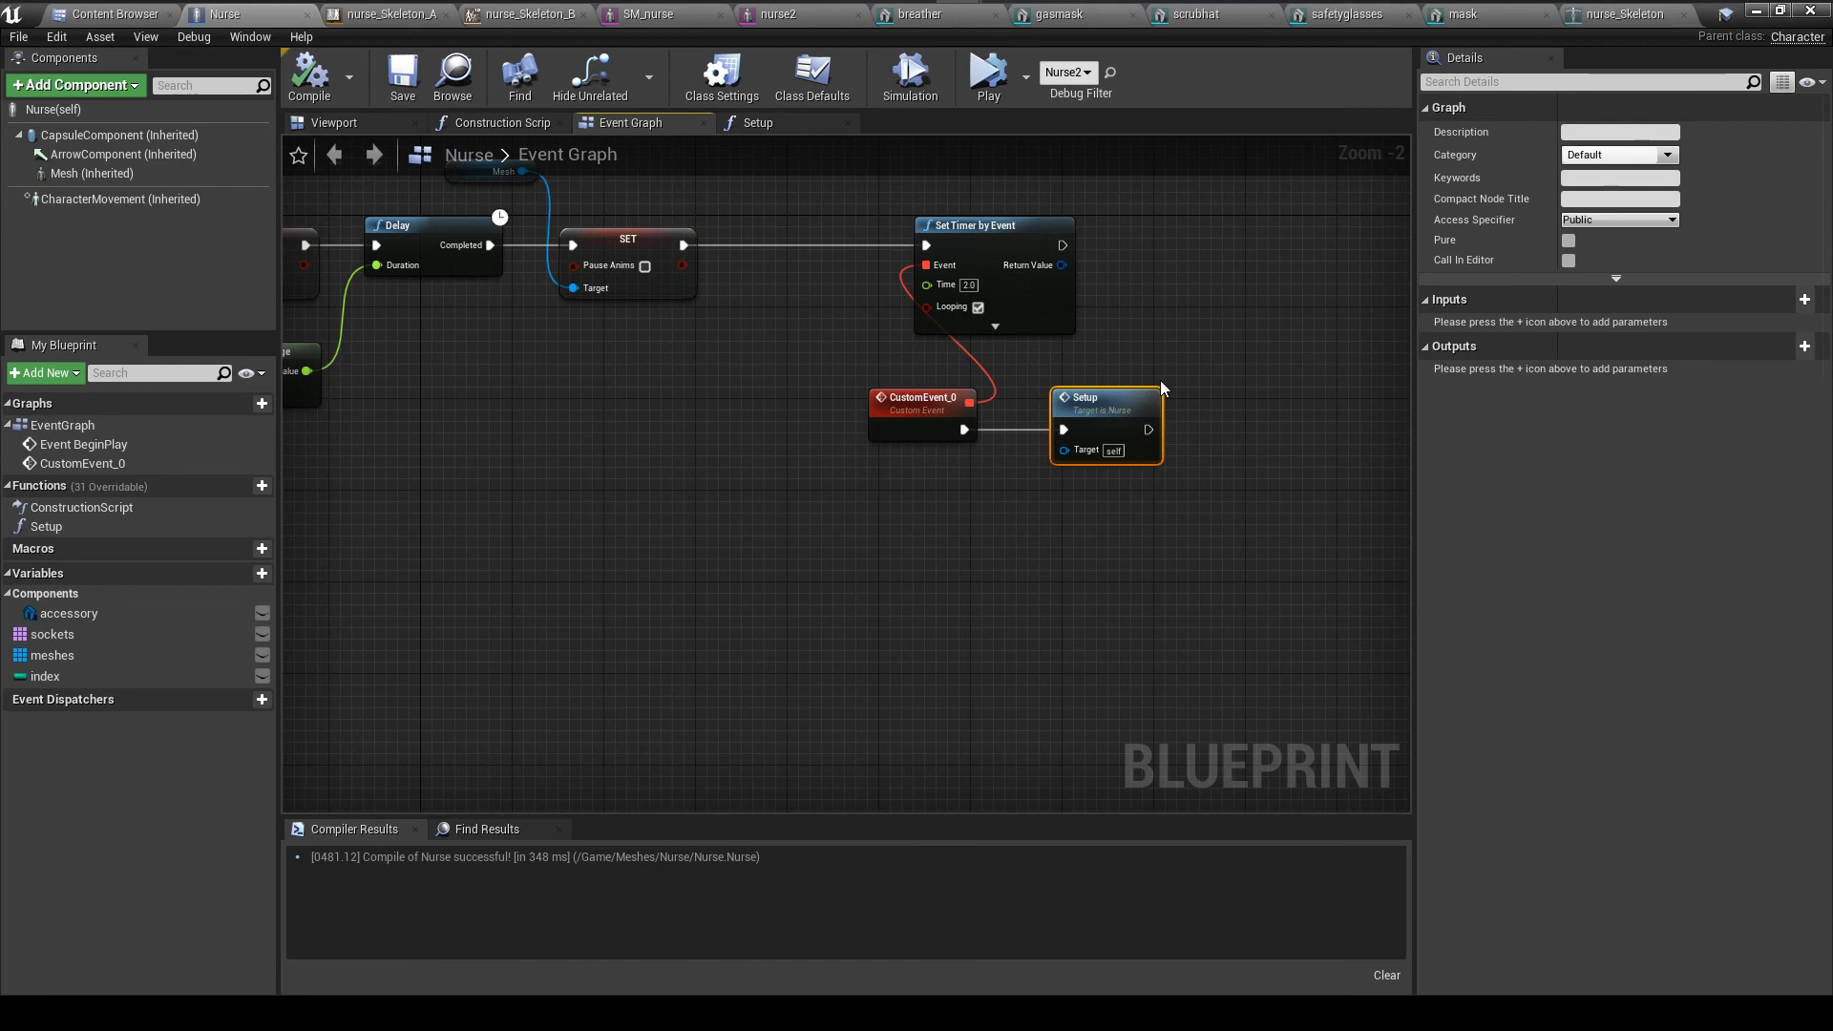
{"action": "mouse_move", "coordinate": [1101, 374]}
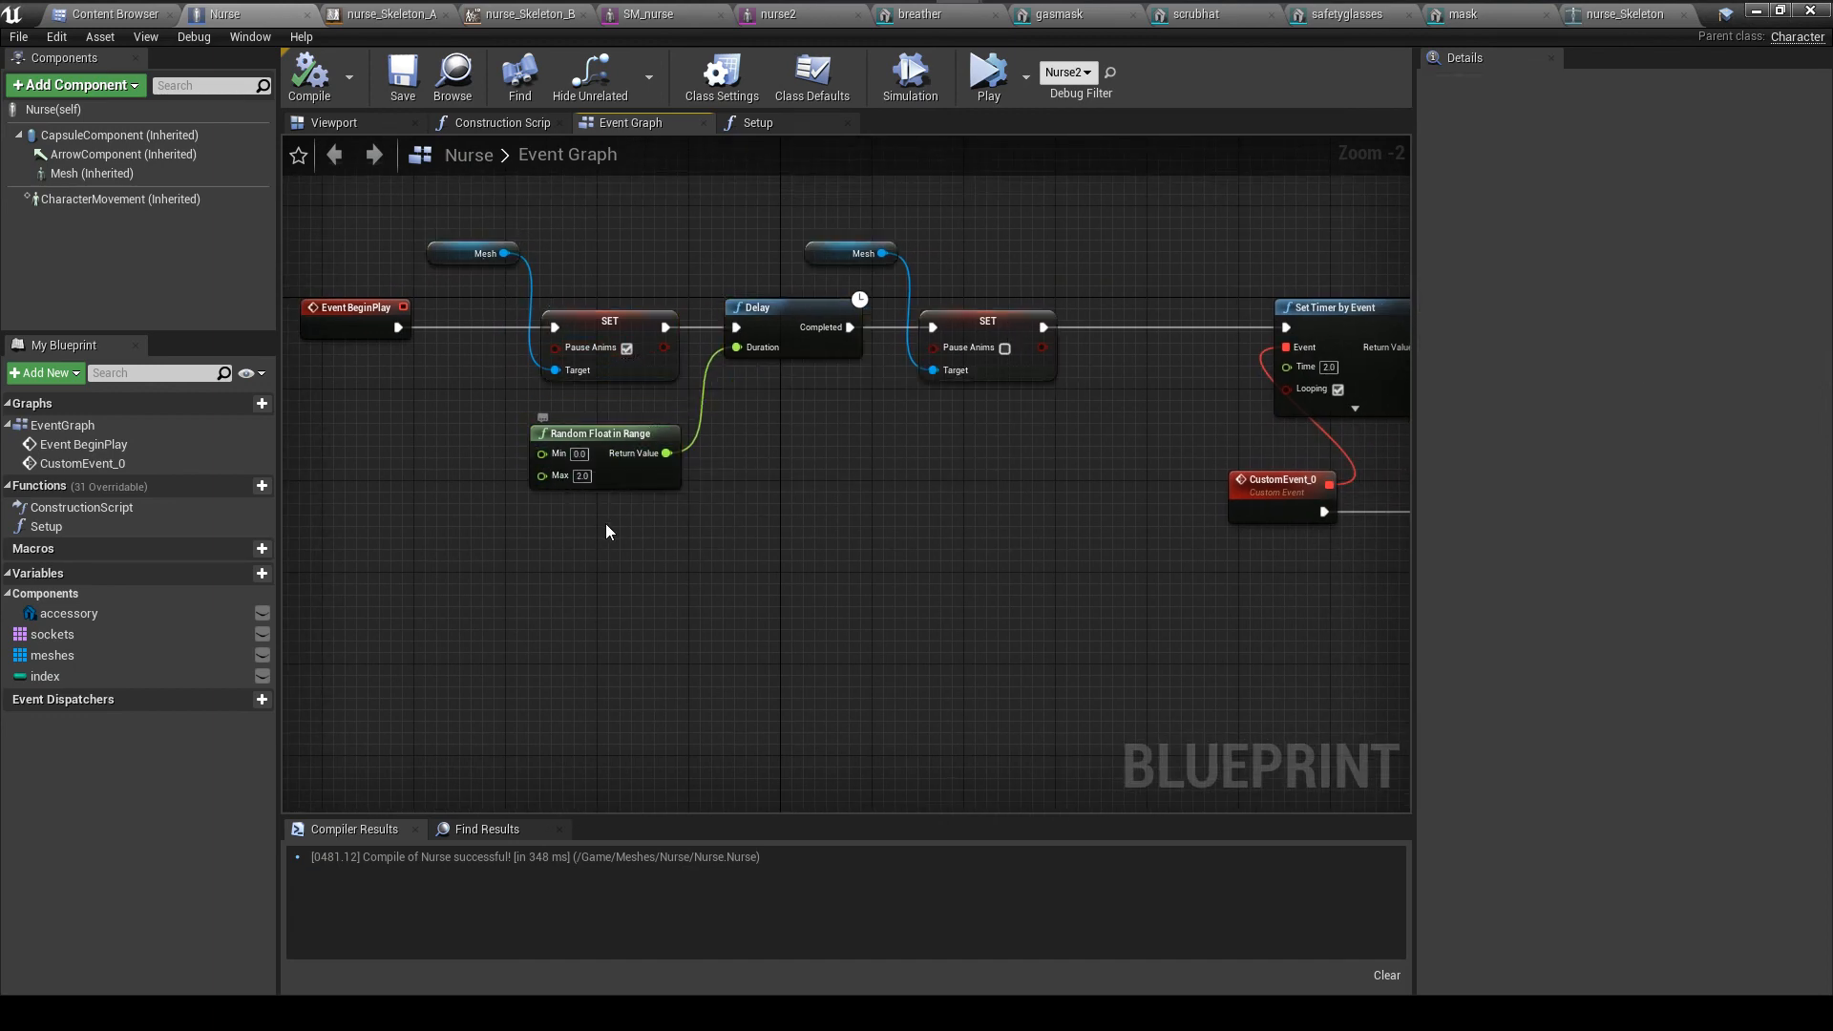
{"action": "mouse_move", "coordinate": [865, 362]}
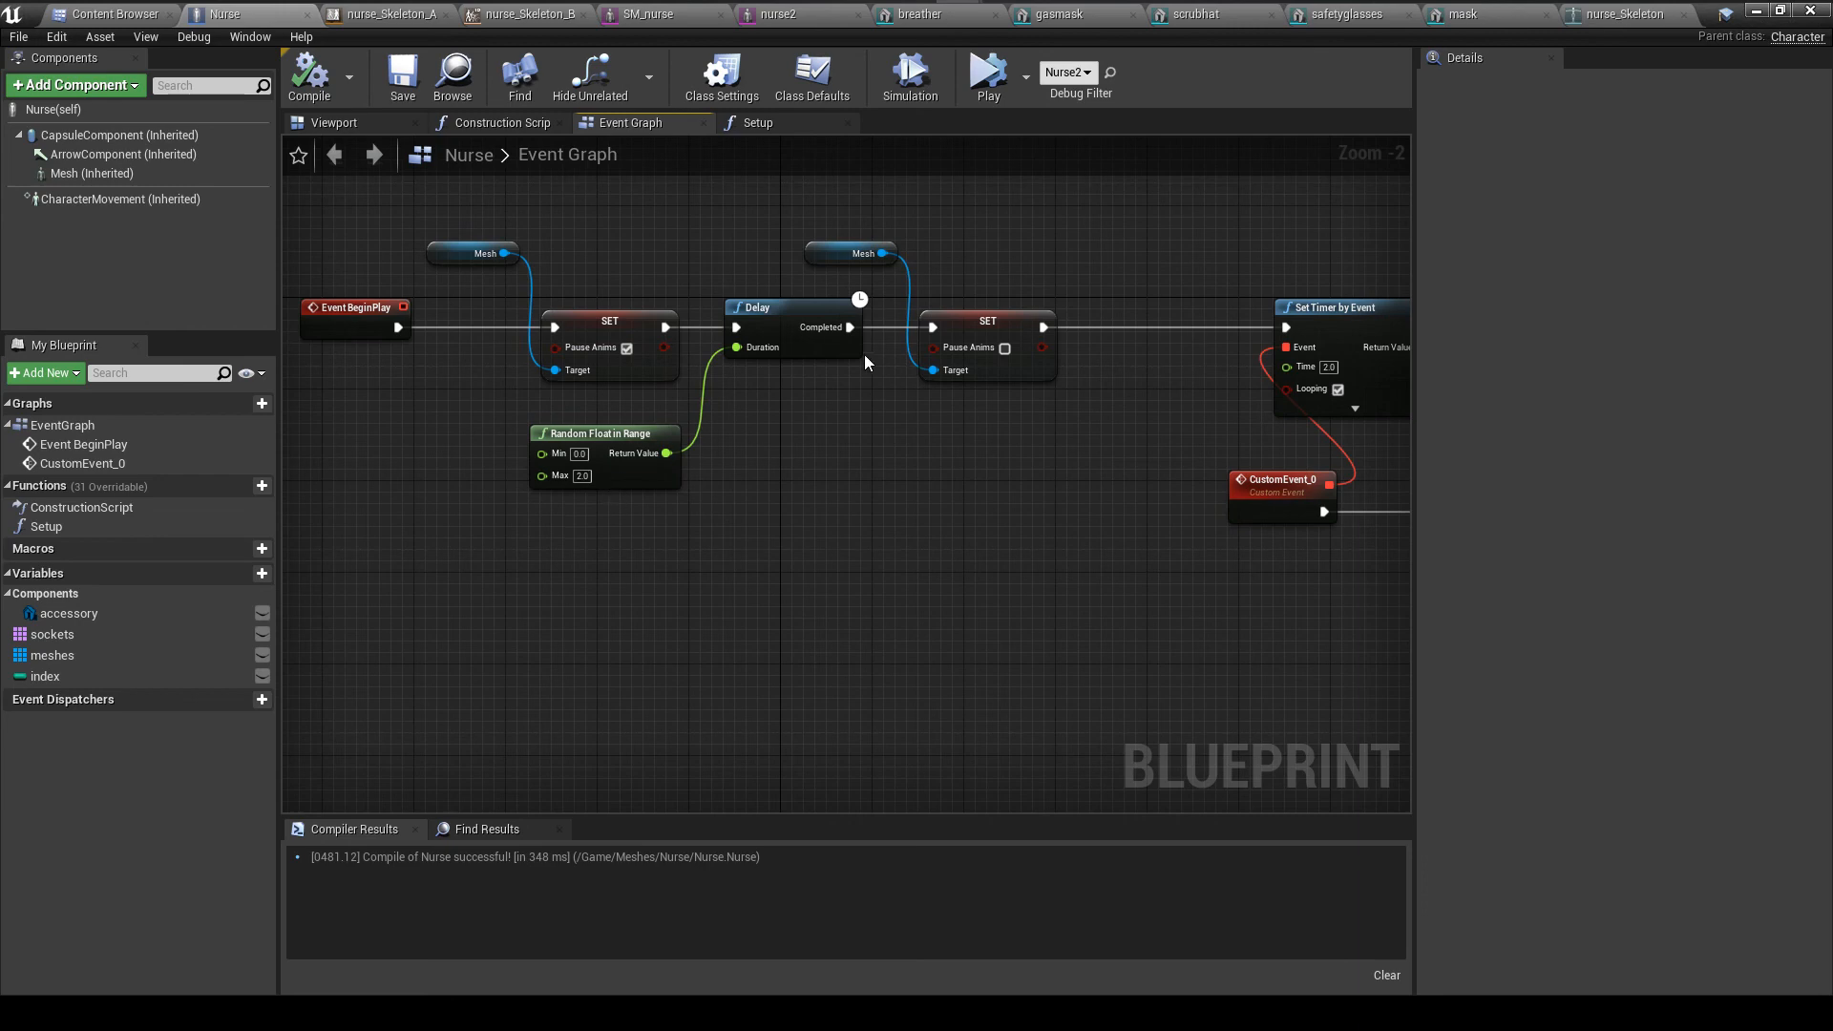
{"action": "mouse_move", "coordinate": [865, 354]}
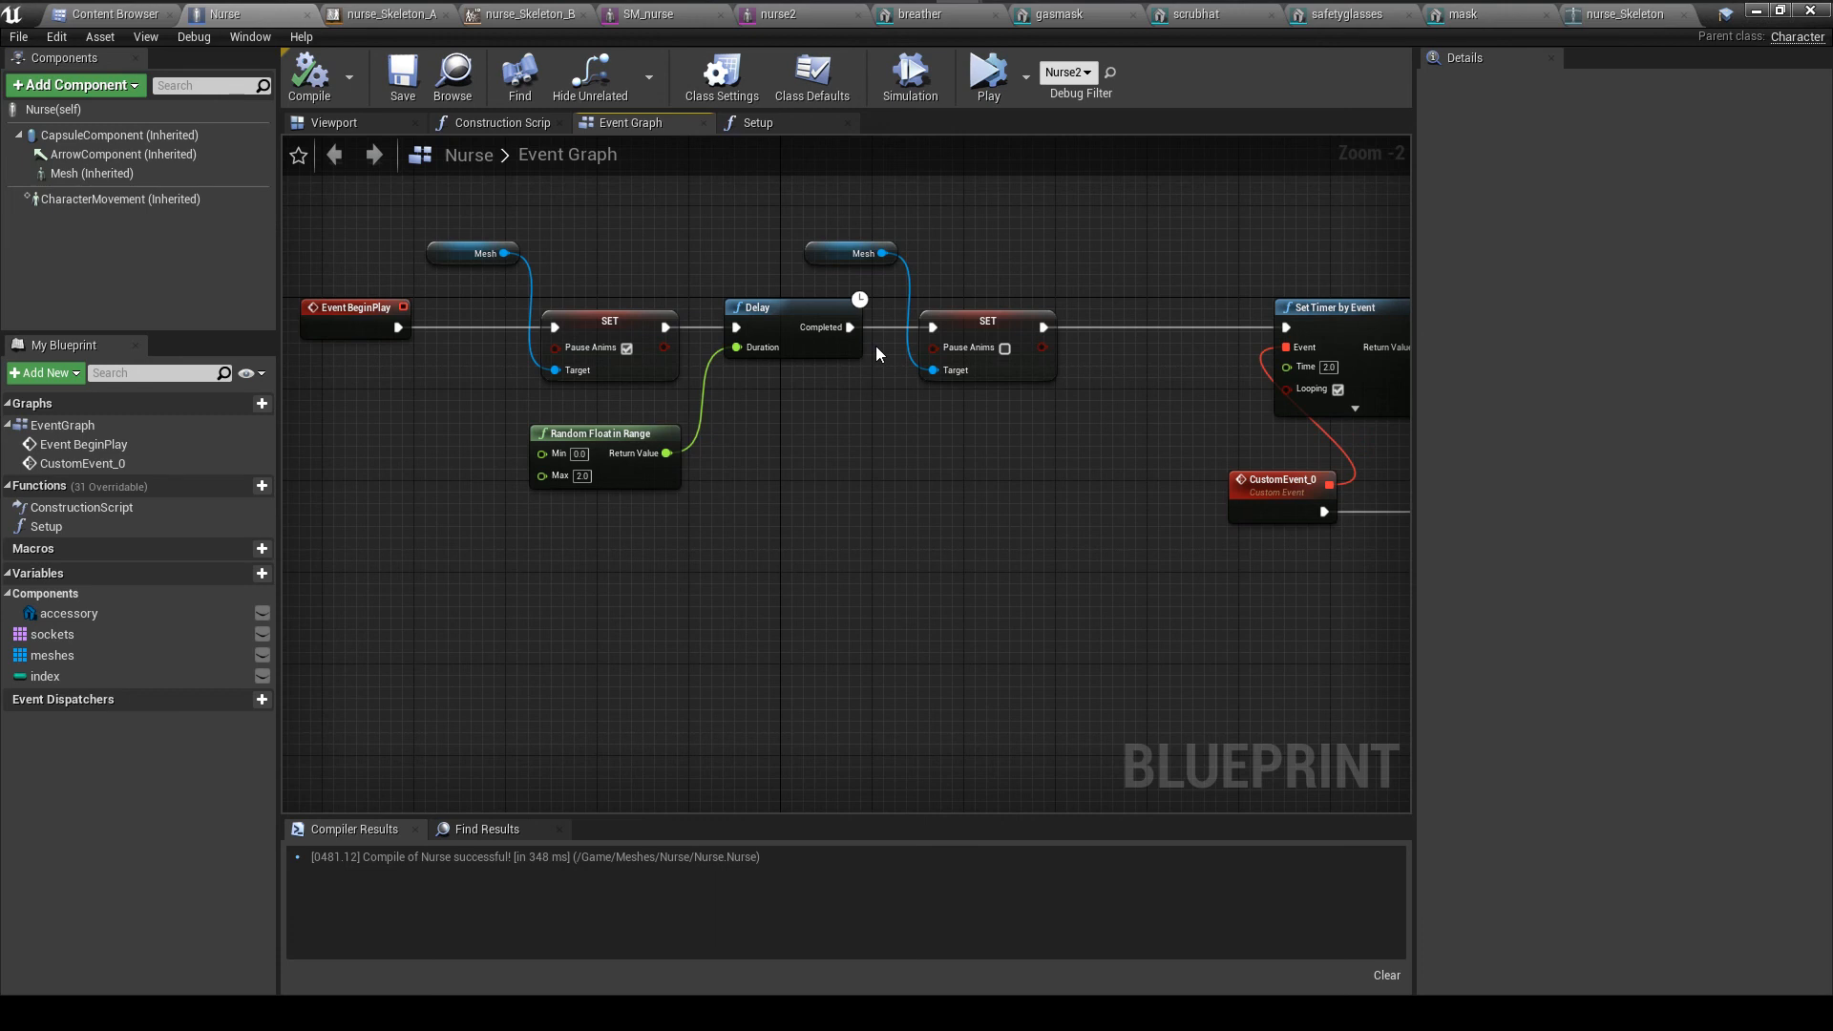
{"action": "mouse_move", "coordinate": [1008, 391]}
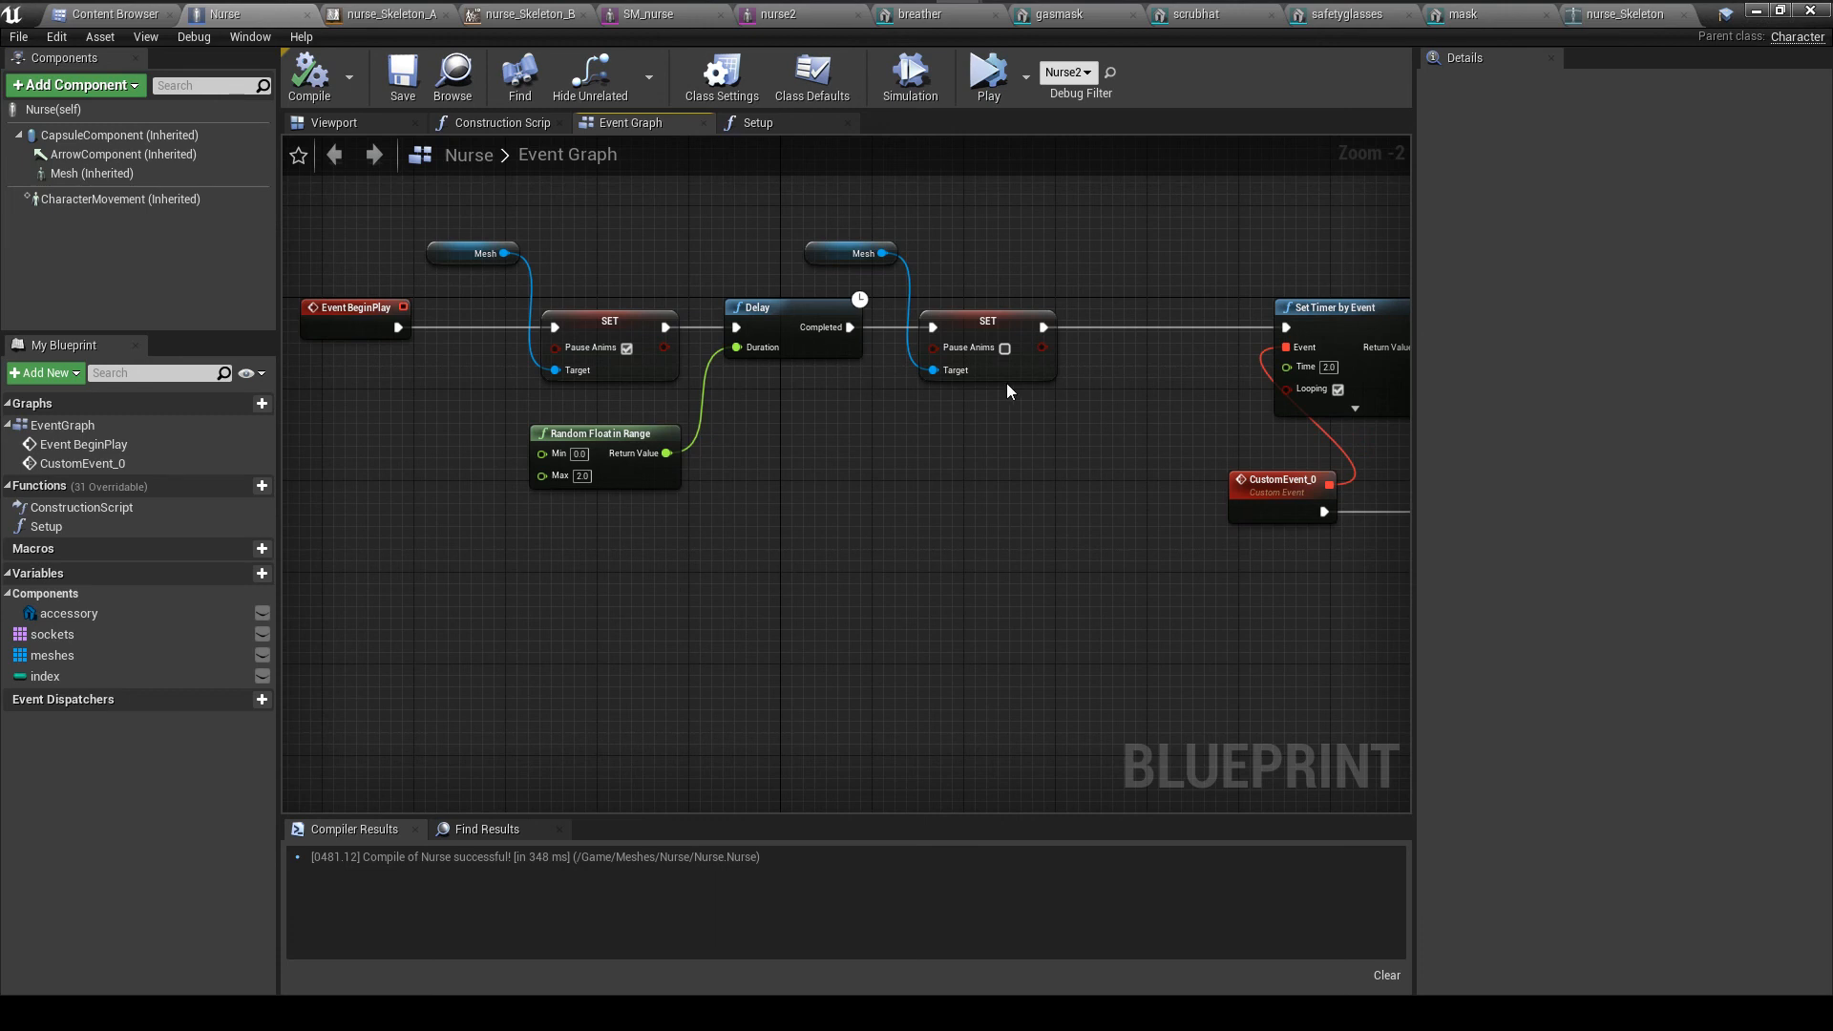
{"action": "mouse_move", "coordinate": [987, 75]}
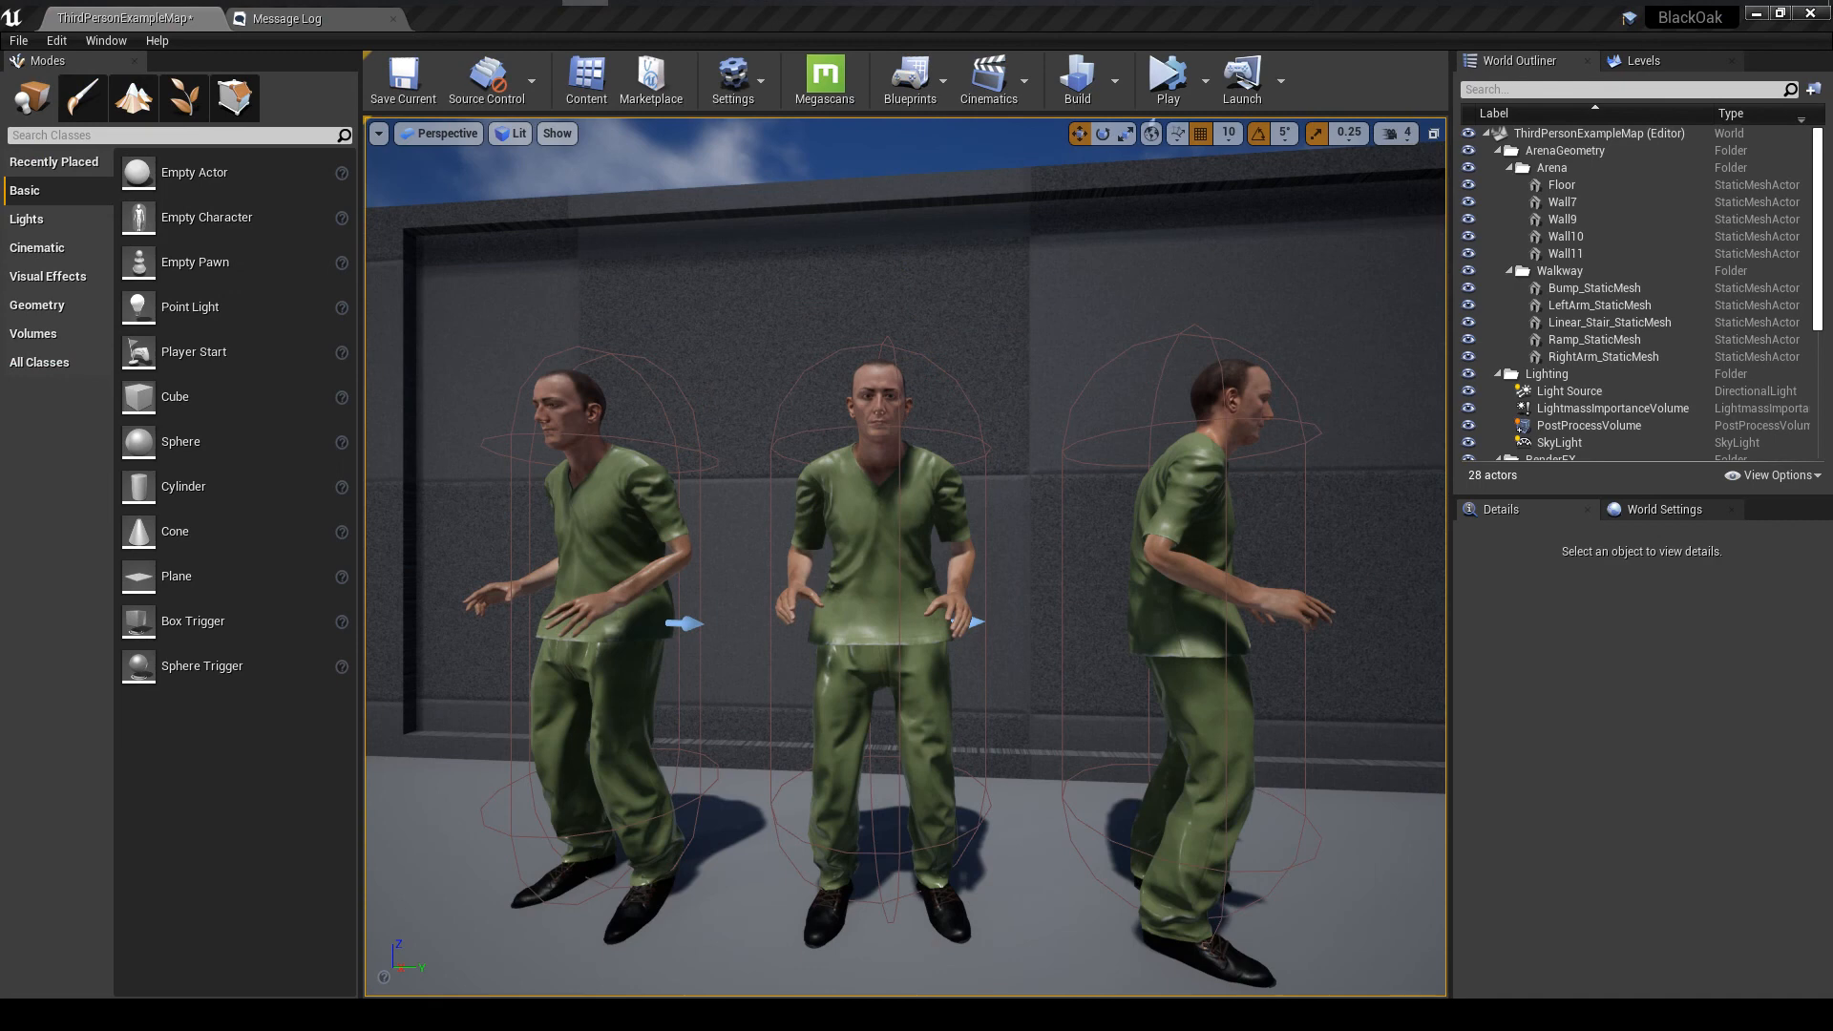
Play the level so the three Nurse actors swap meshes out of sync
{"action": "left_click", "coordinate": [1165, 81]}
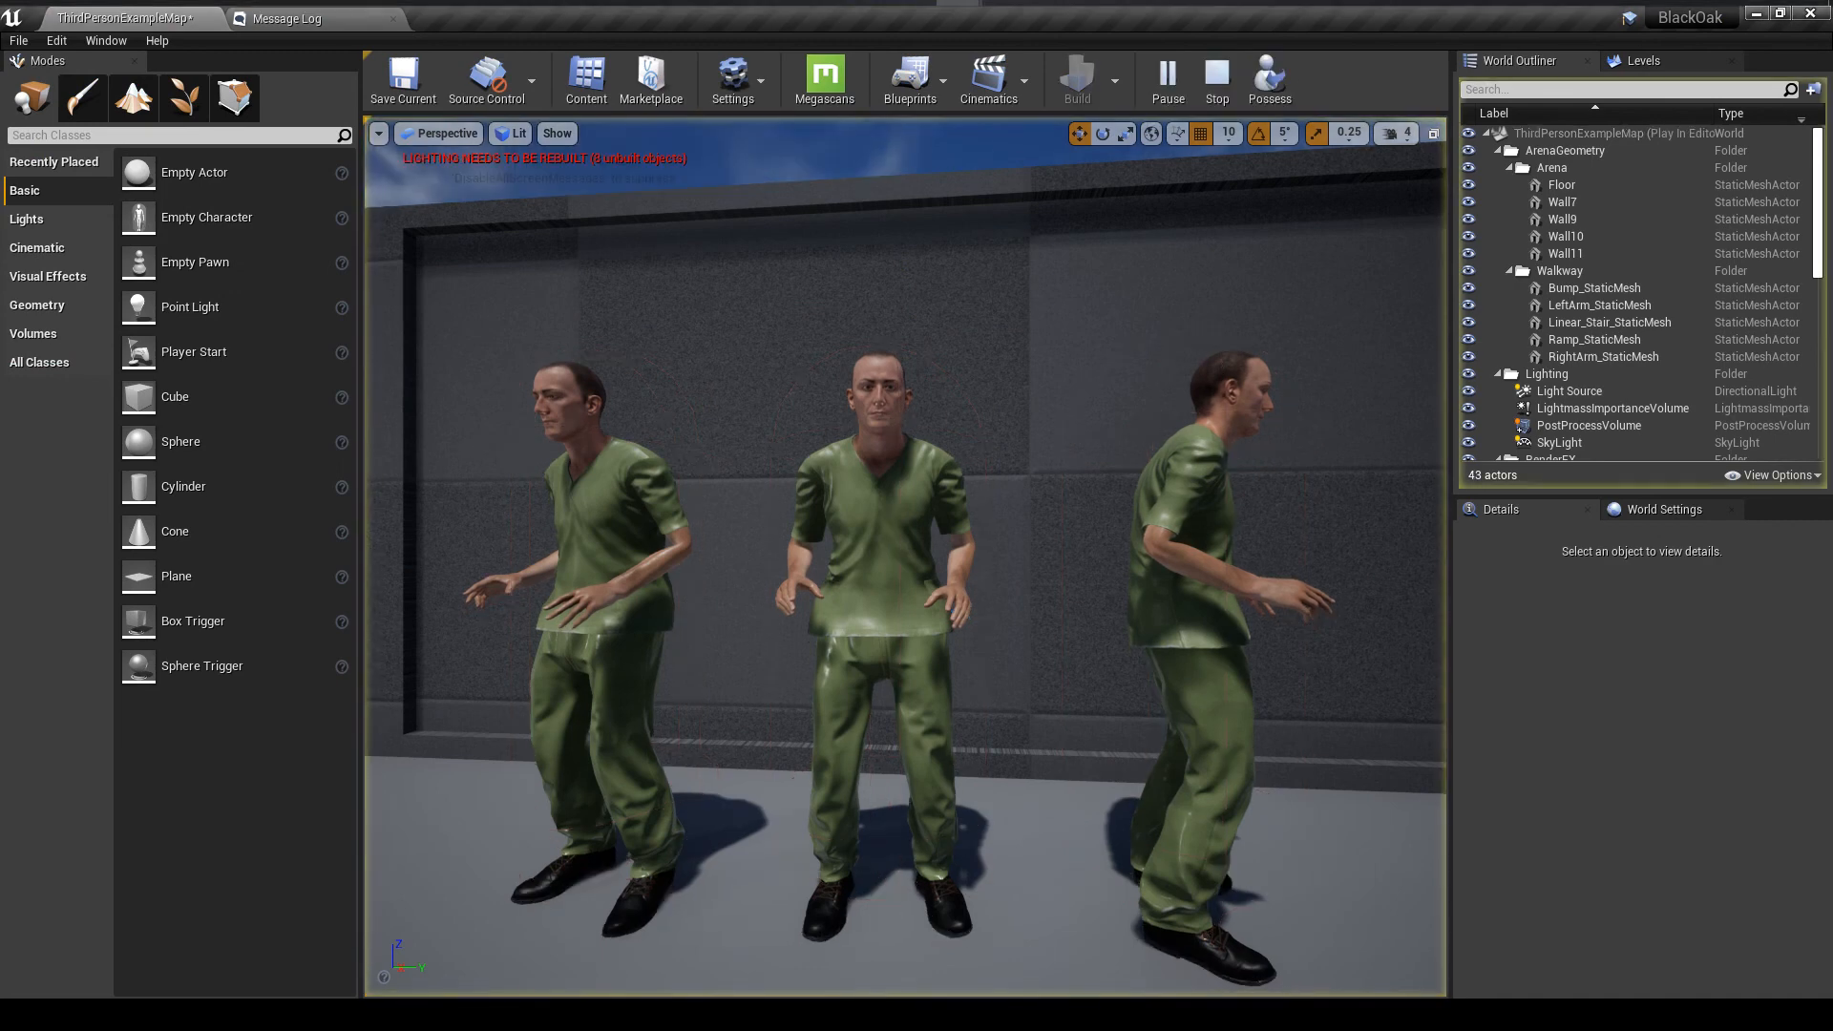